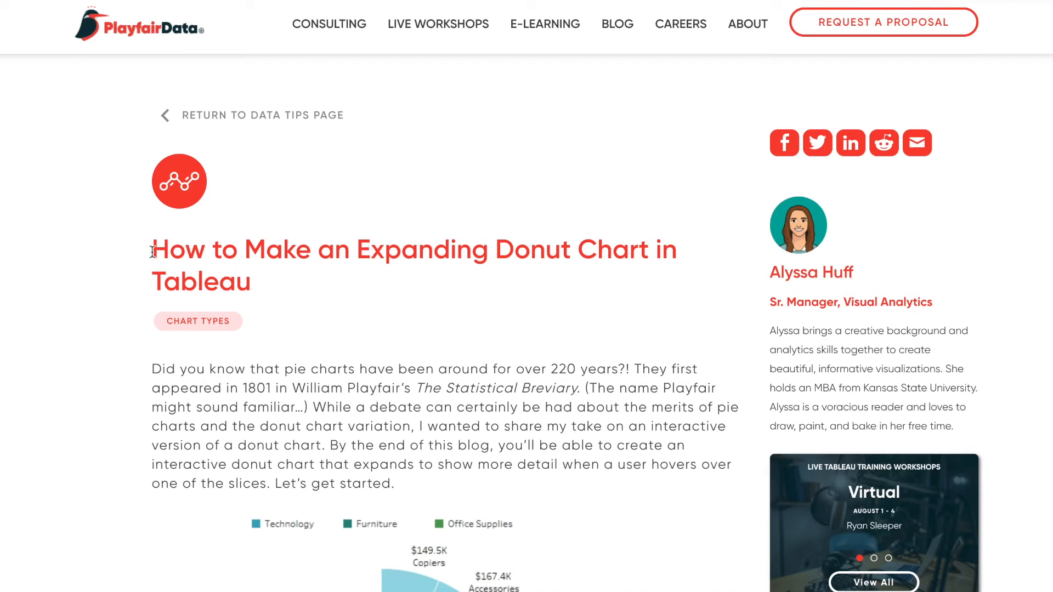
Select the article title, then scroll to the interactive expanding donut chart example
left_click_drag(153, 249, 531, 249)
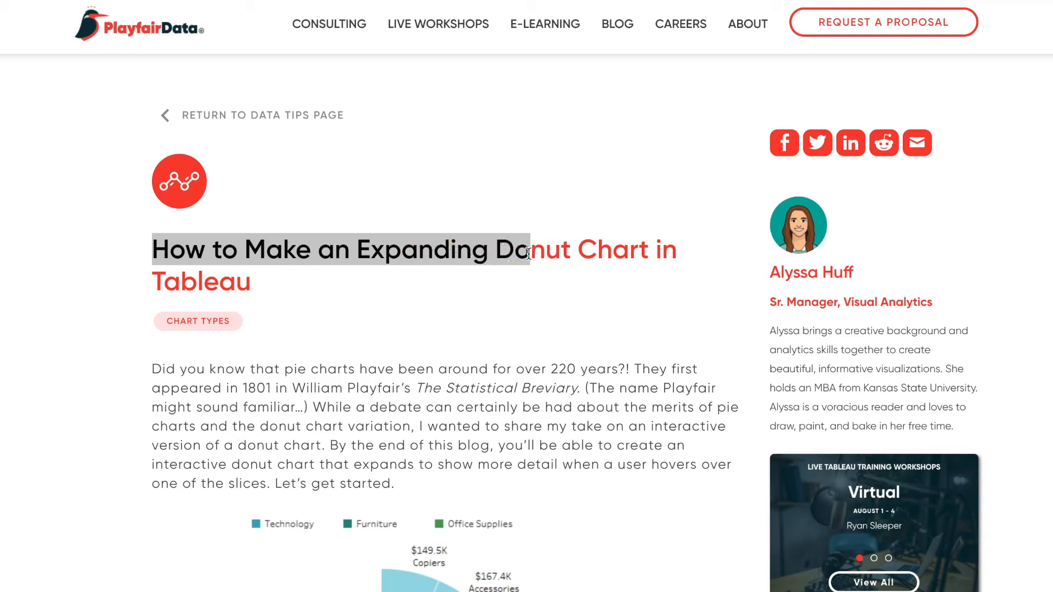
left_click(404, 297)
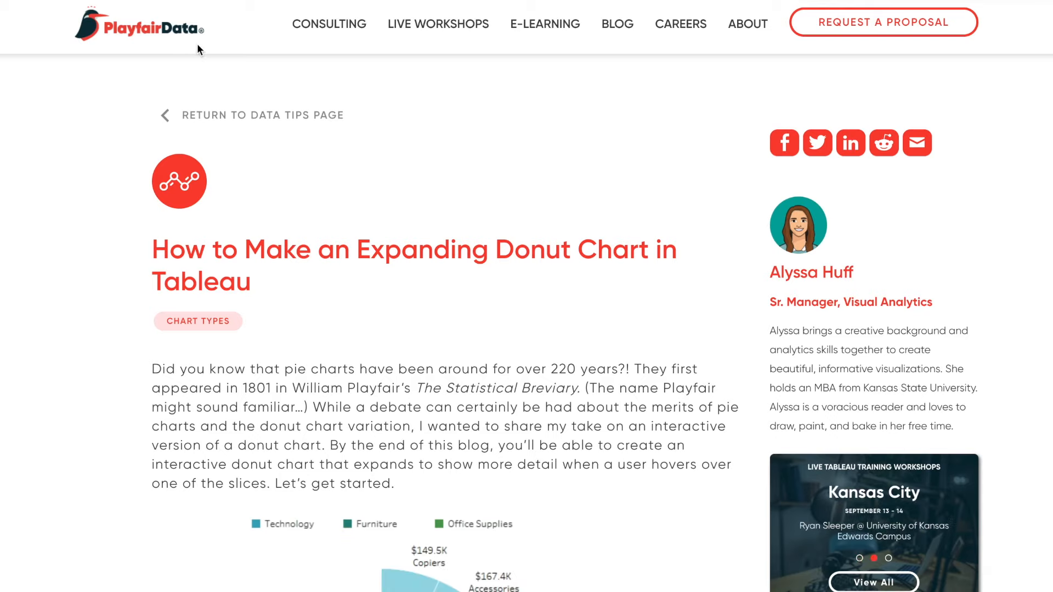
scroll("down", 3)
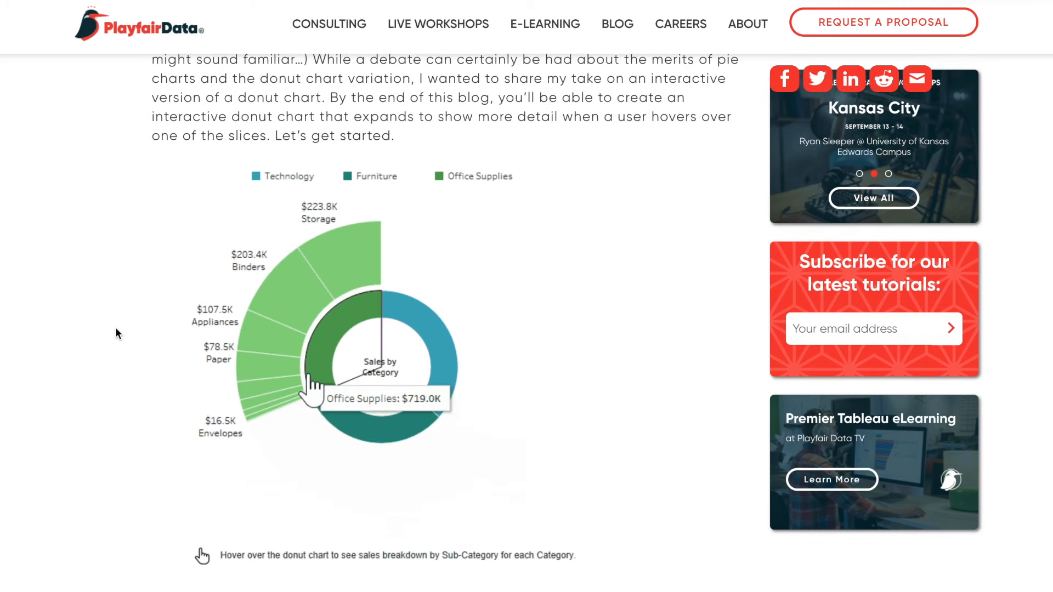
mouse_move(424, 334)
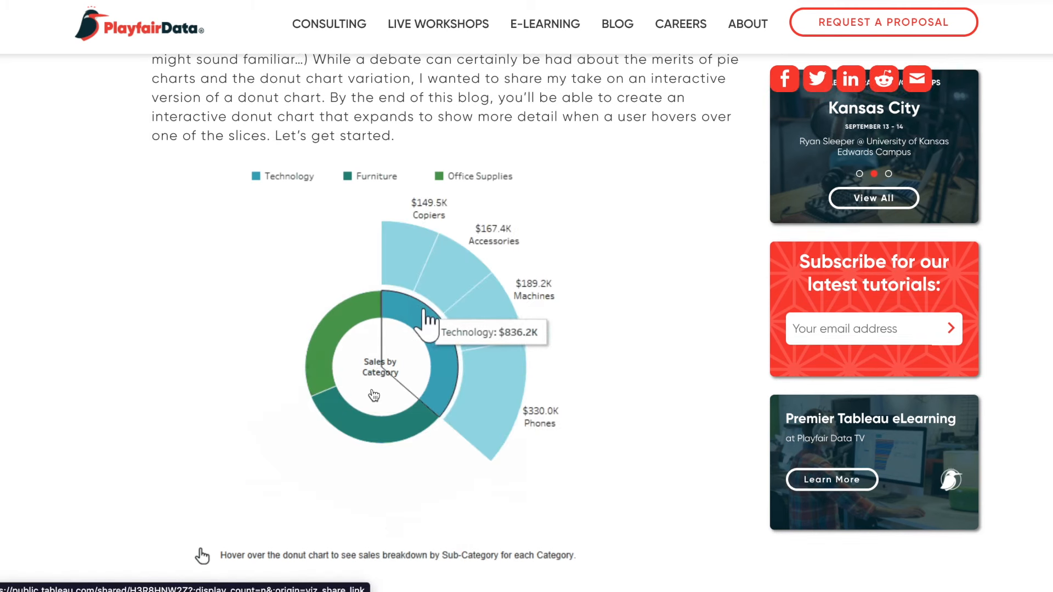
mouse_move(401, 443)
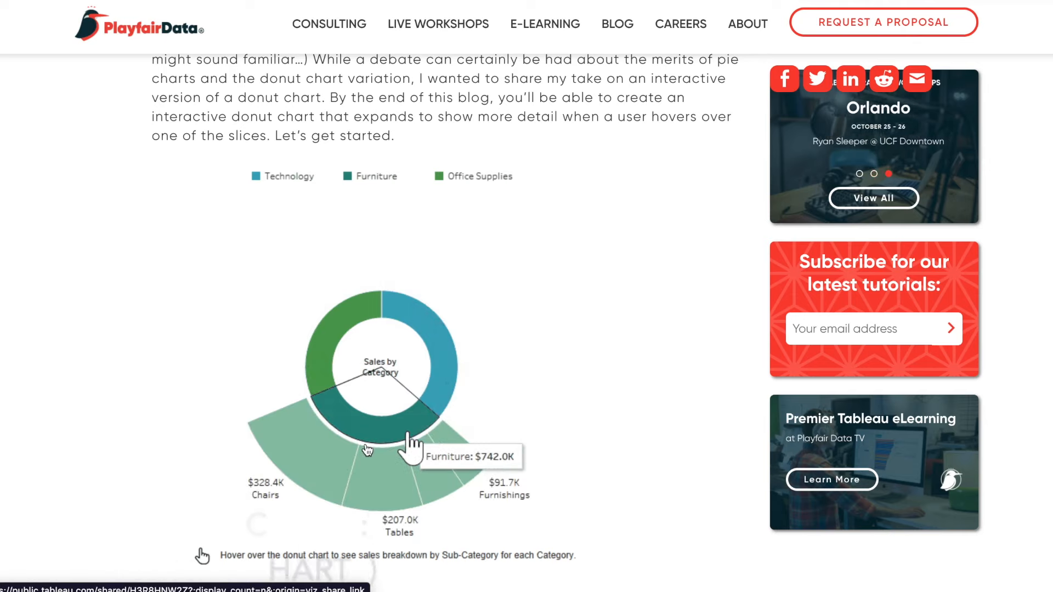
mouse_move(311, 386)
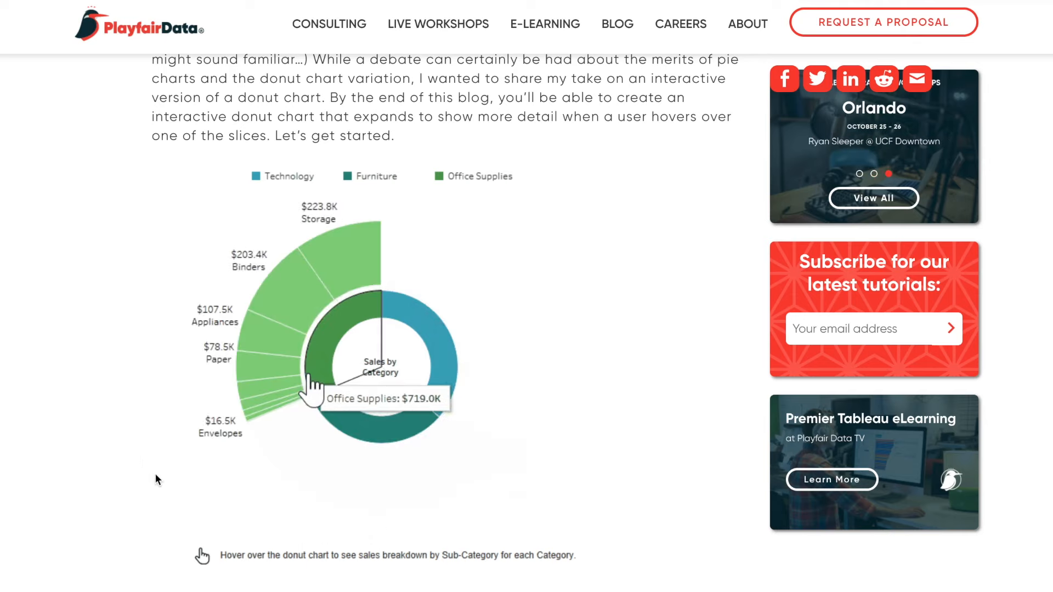
mouse_move(398, 273)
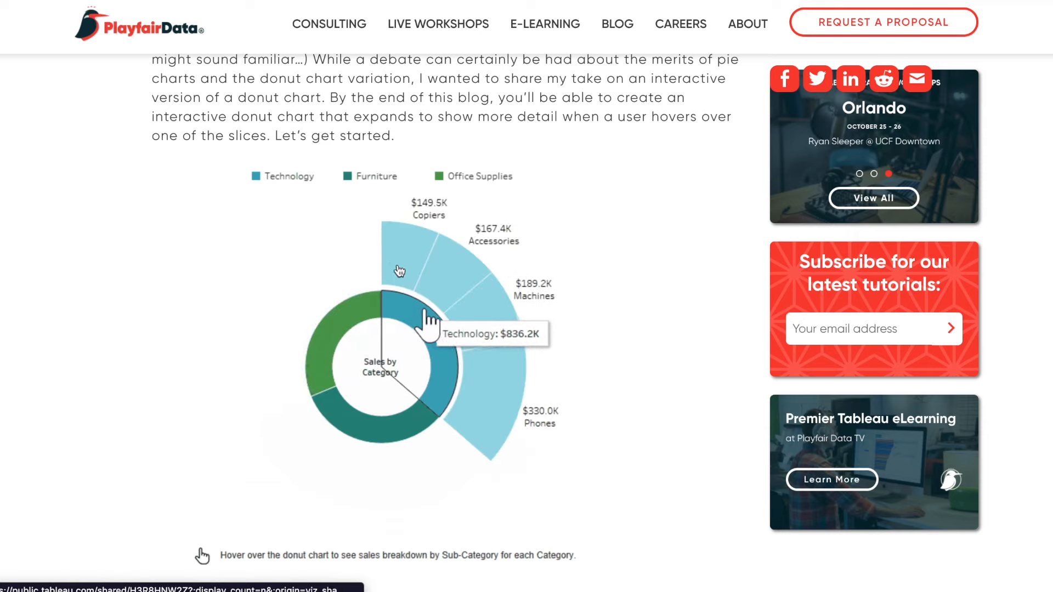
mouse_move(396, 434)
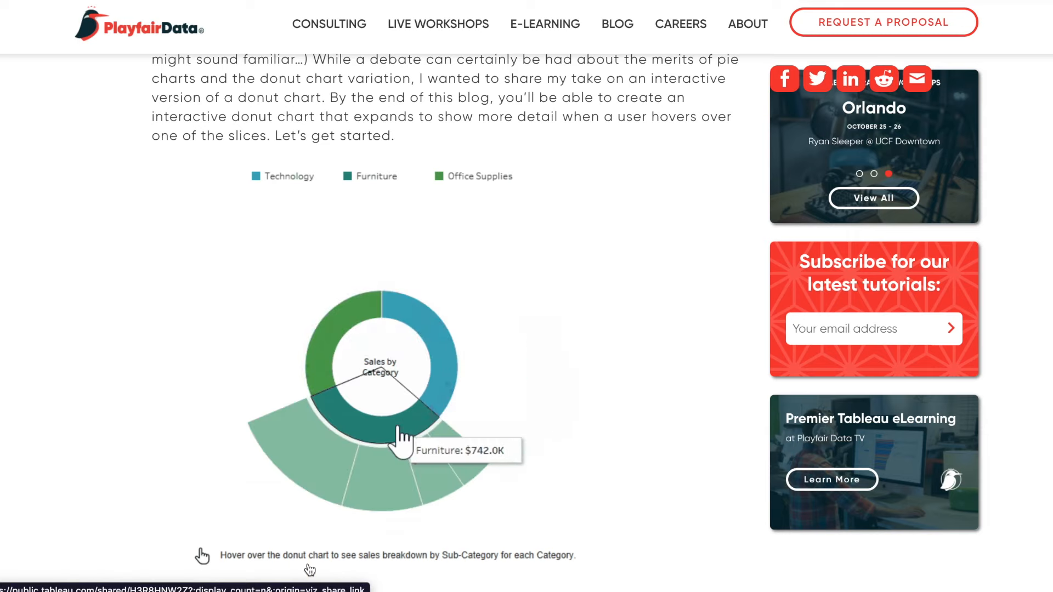
mouse_move(393, 439)
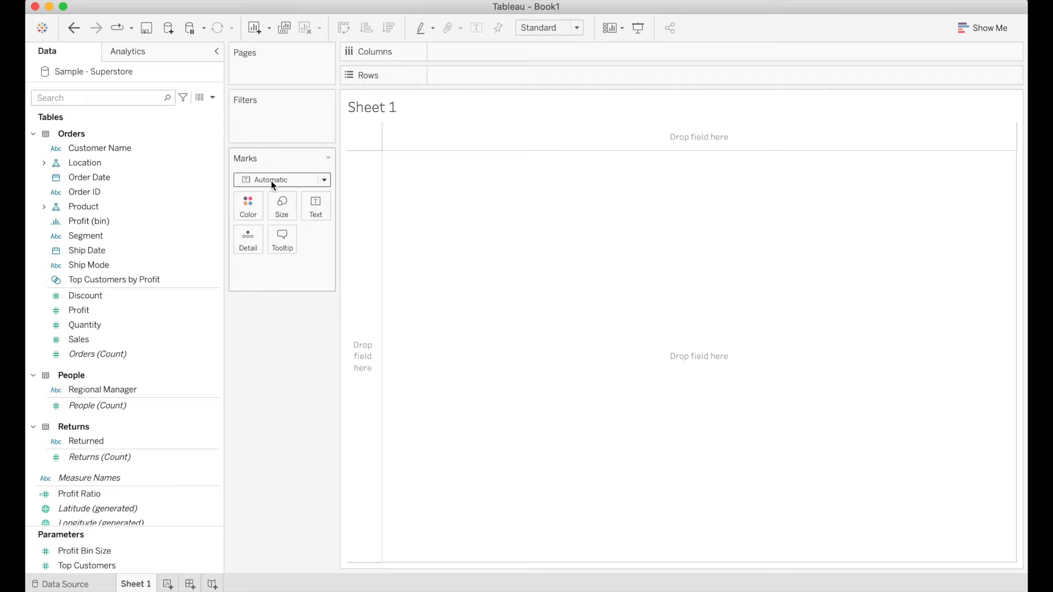
Make the marks a Pie sized by SUM(Sales), giving one circle for total sales
left_click(322, 180)
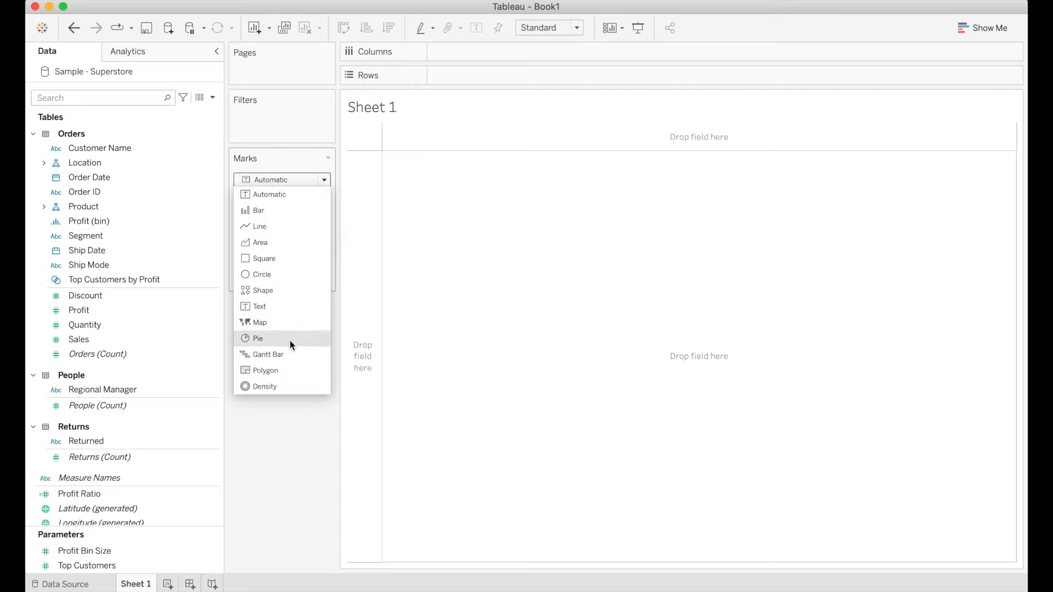
left_click(259, 338)
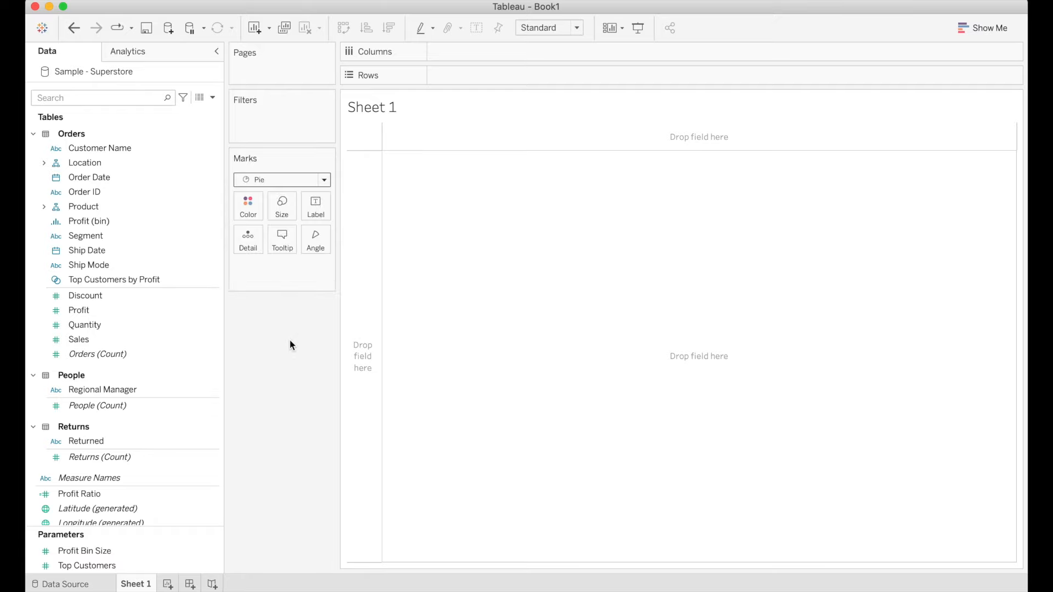
left_click(79, 340)
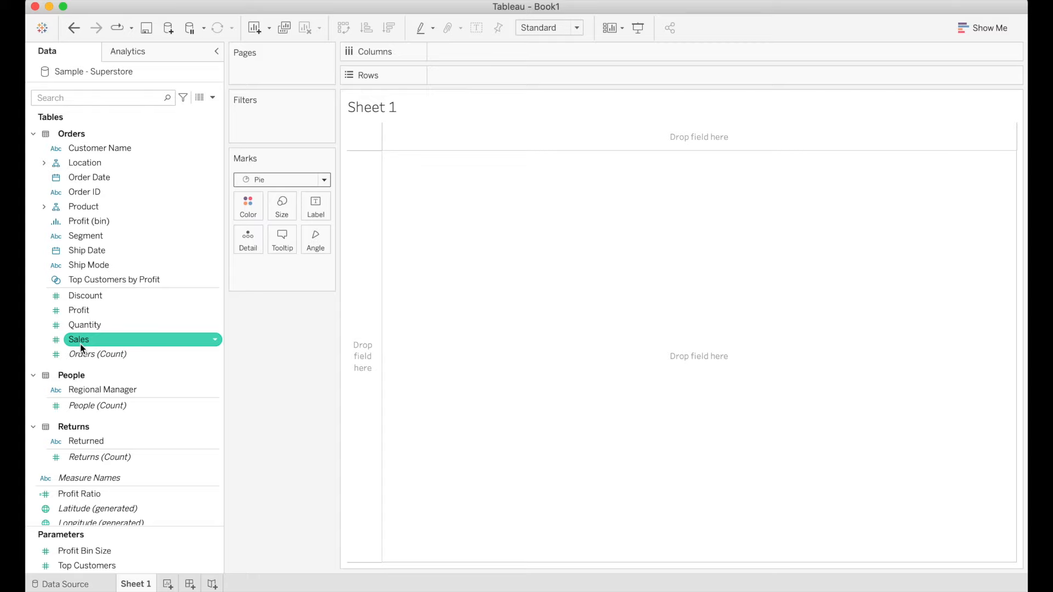
left_click_drag(79, 339, 215, 272)
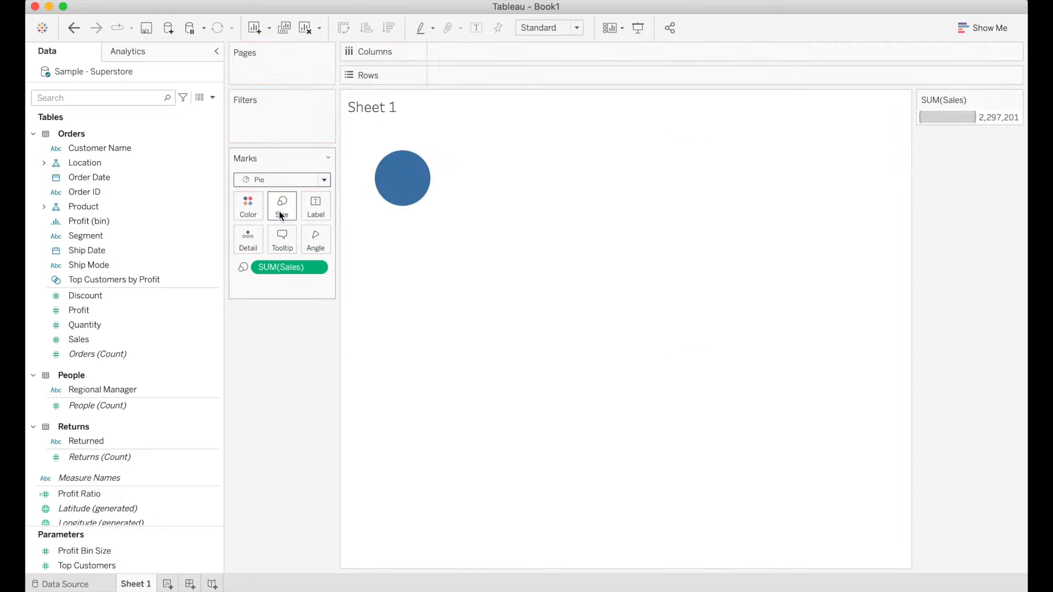
mouse_move(403, 190)
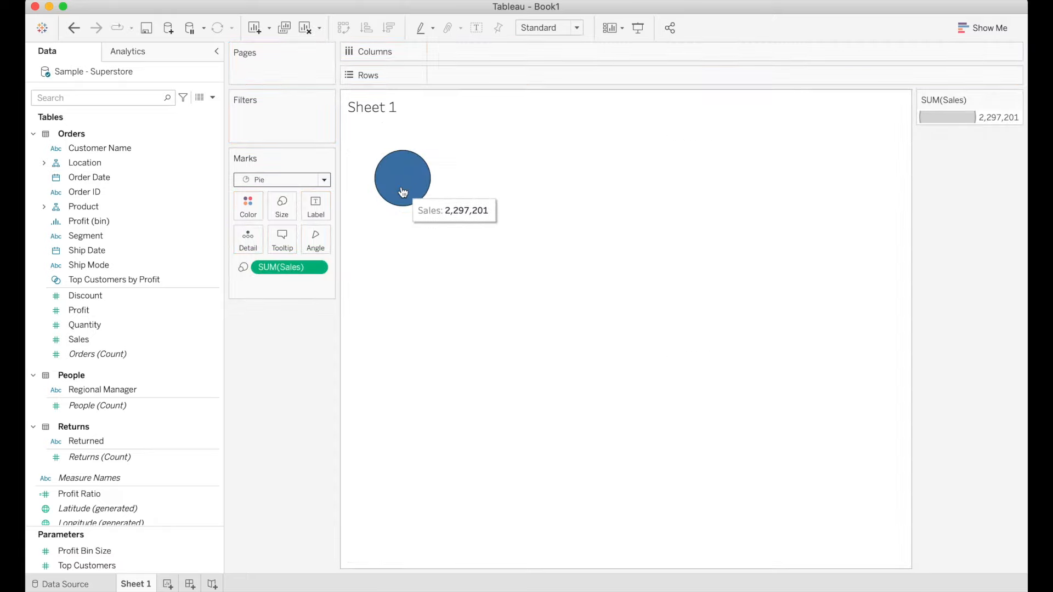
mouse_move(413, 186)
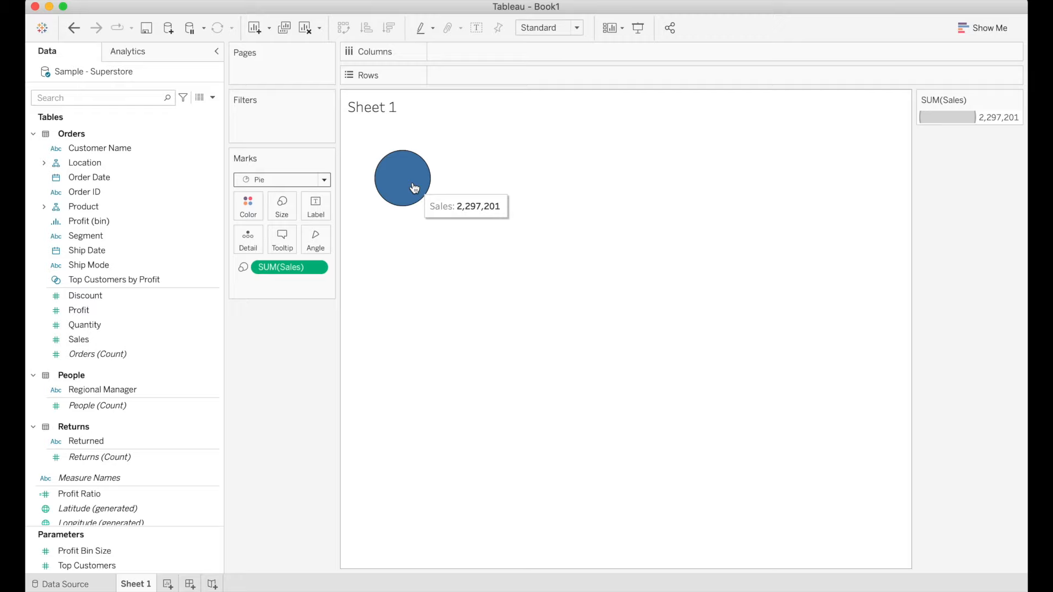
mouse_move(399, 148)
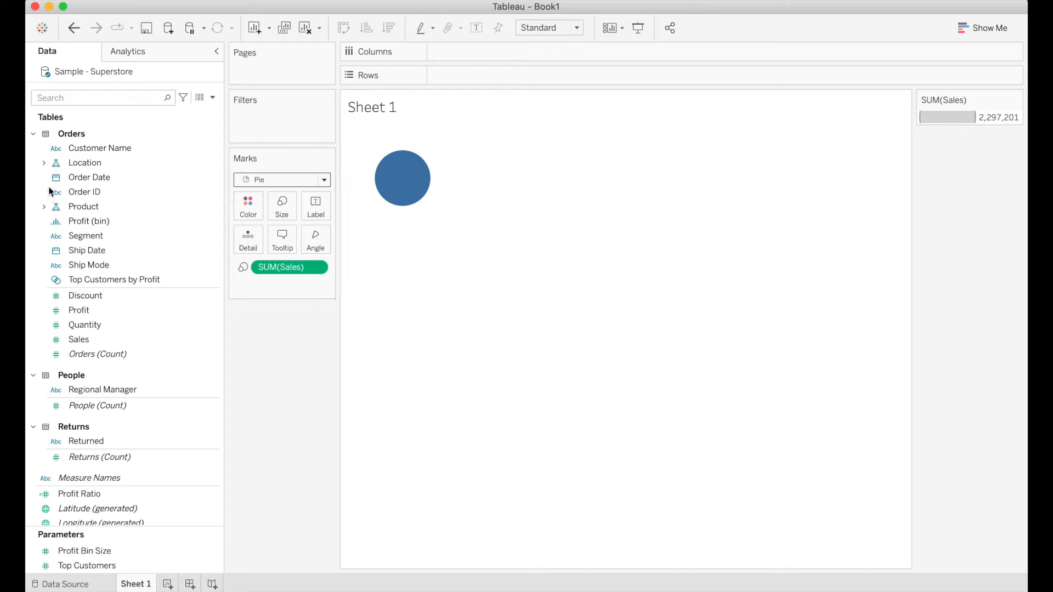
Colour the pie by Category, splitting it into Furniture, Office Supplies and Technology
left_click(44, 206)
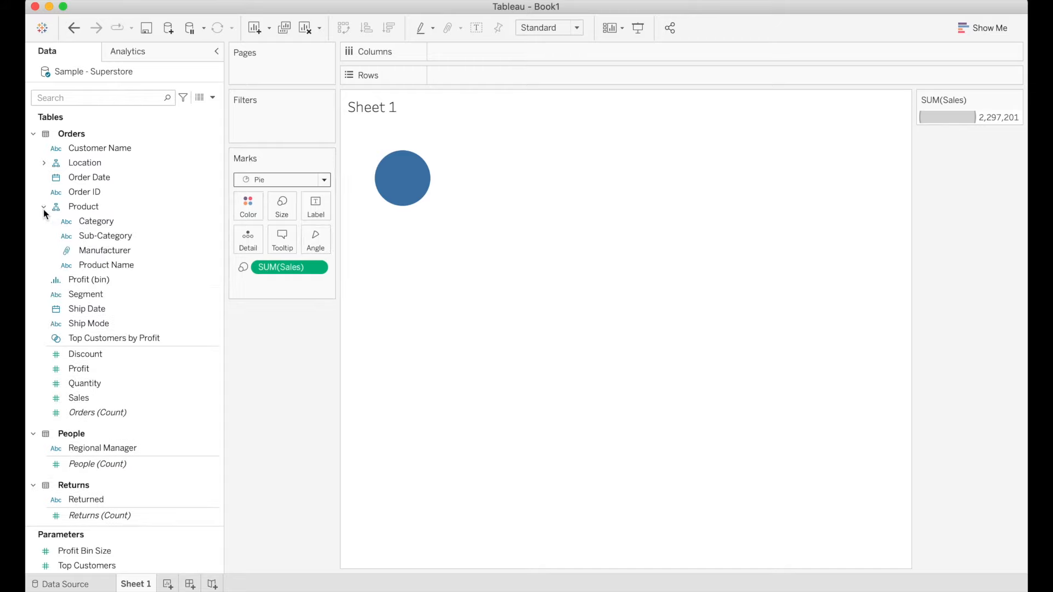
left_click(97, 221)
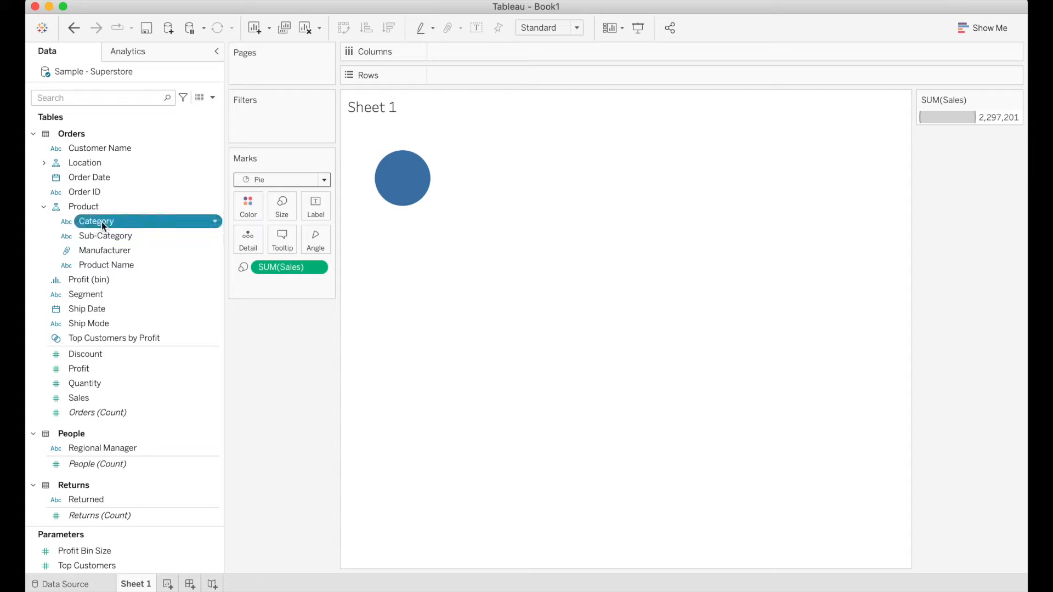
left_click_drag(97, 220, 248, 206)
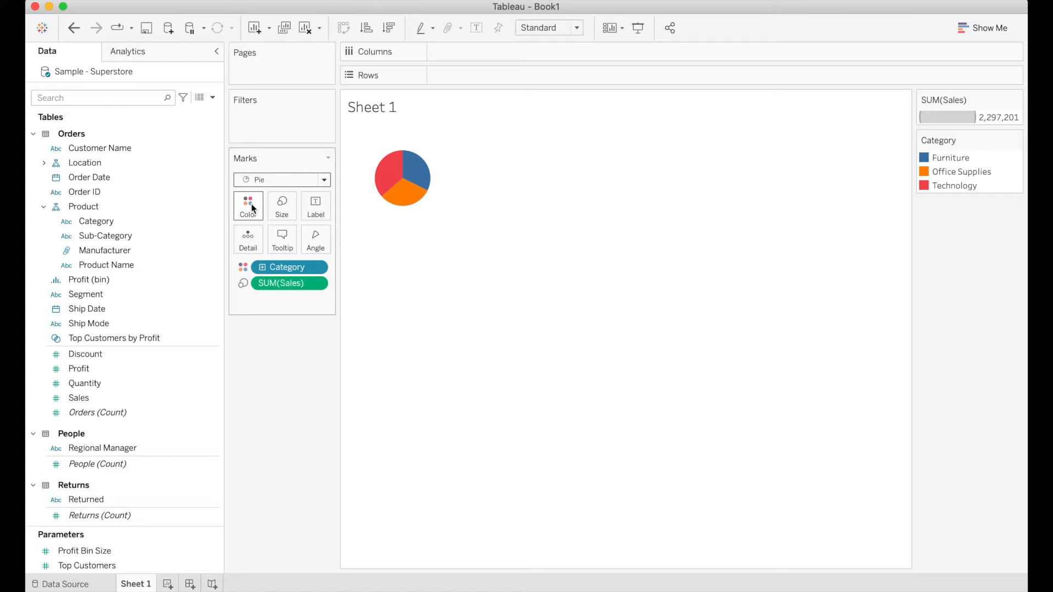
mouse_move(397, 156)
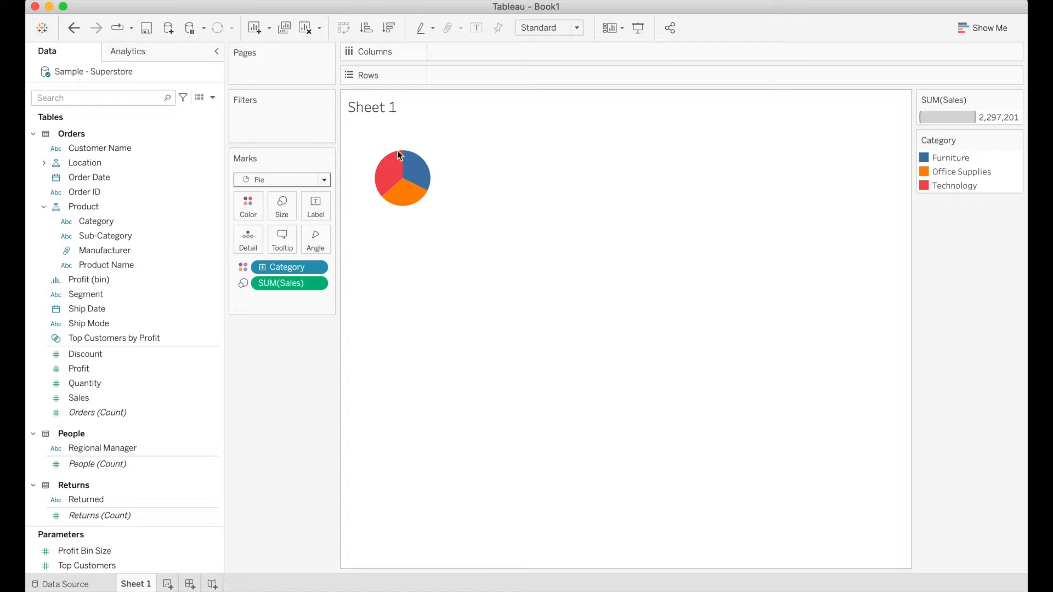
mouse_move(538, 176)
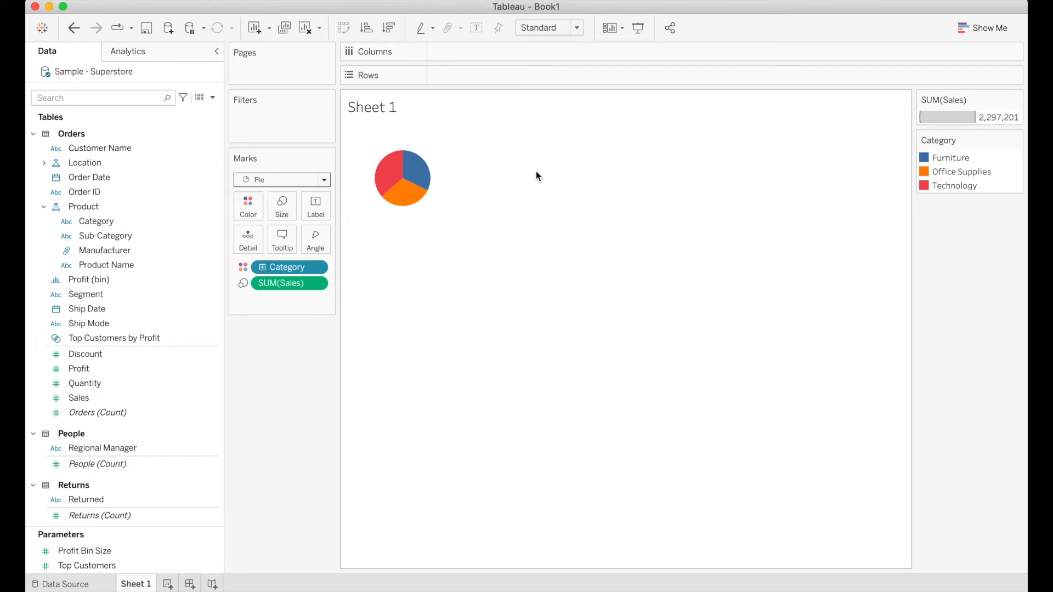
mouse_move(417, 192)
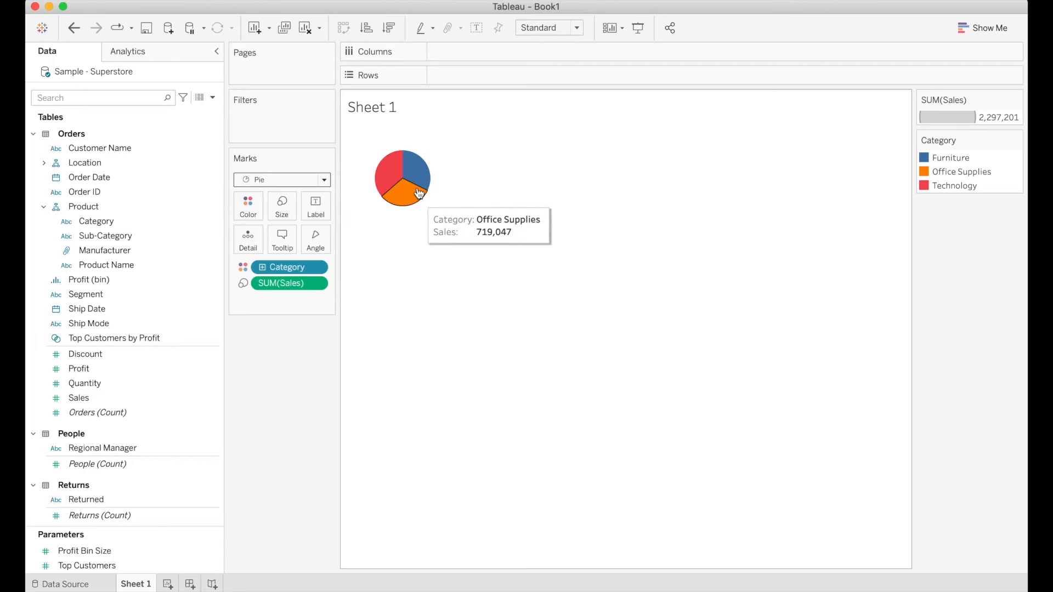
Add an inline SUM(0) to Columns and duplicate it to show two pies side by side
left_click(478, 50)
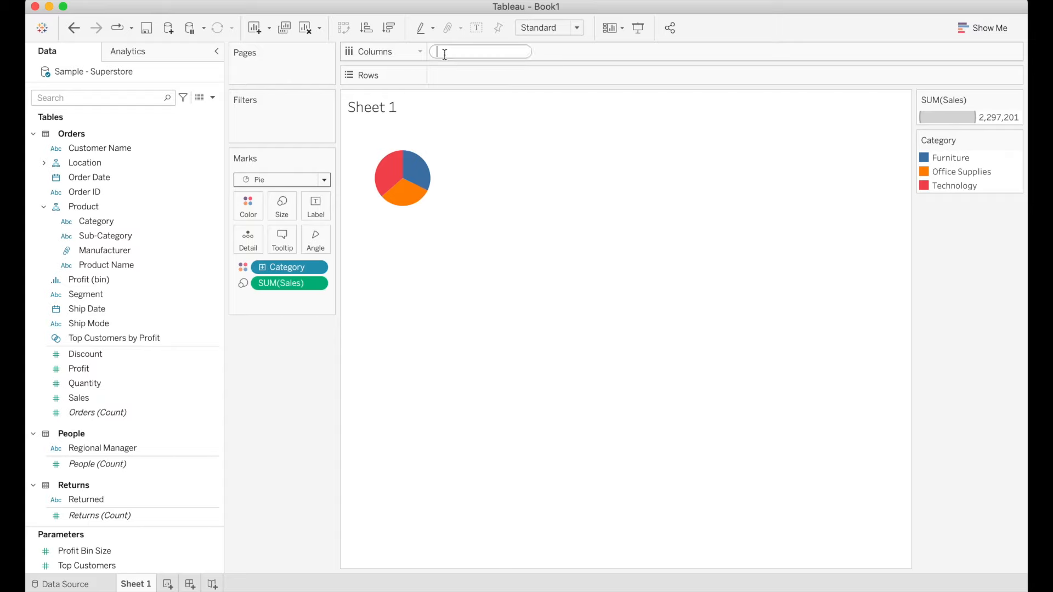
type("0)")
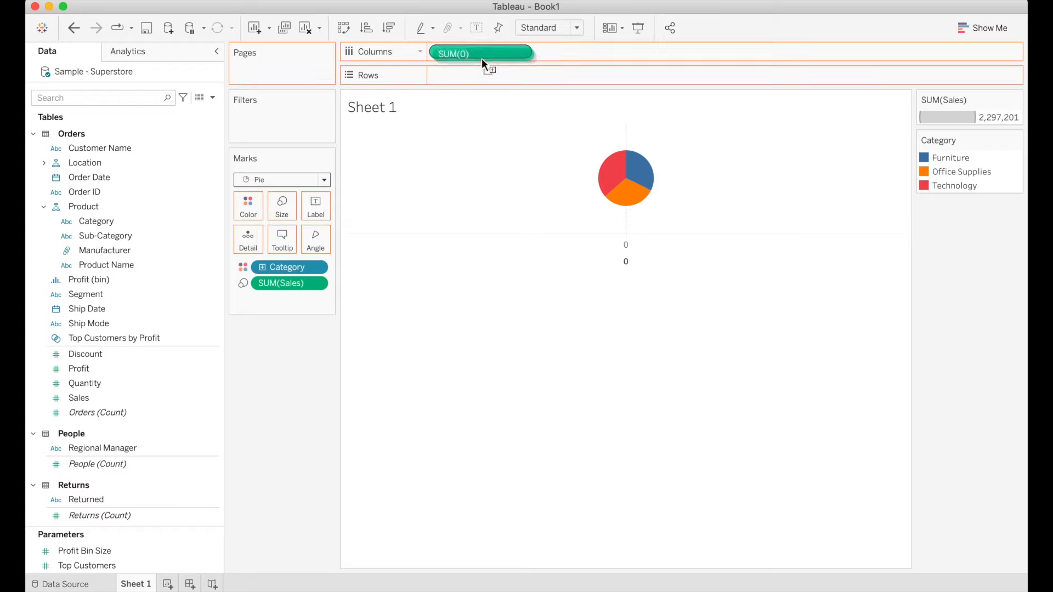
left_click_drag(480, 53, 510, 57)
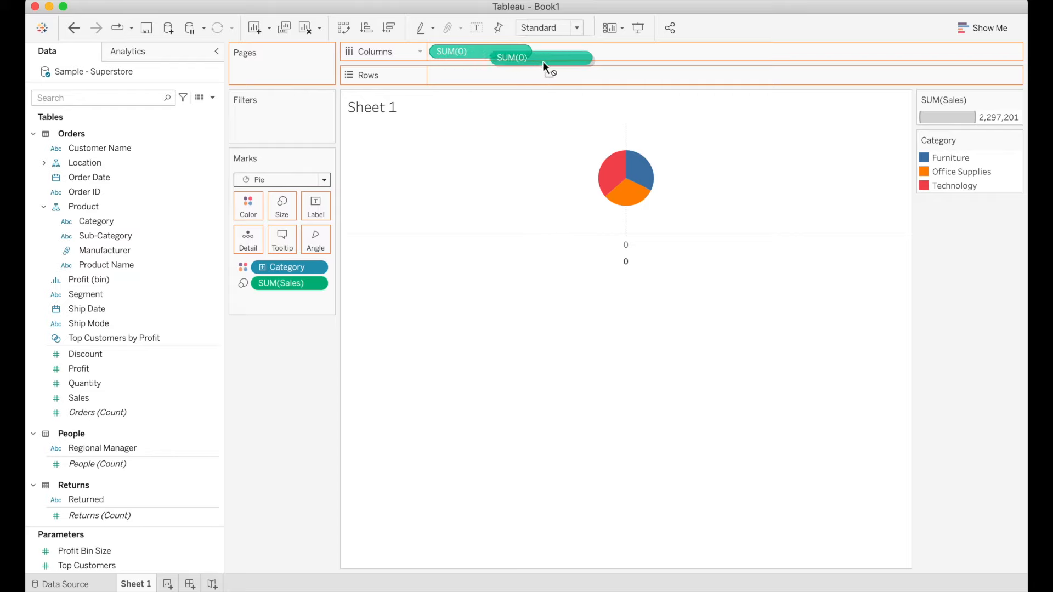
left_click_drag(510, 57, 585, 51)
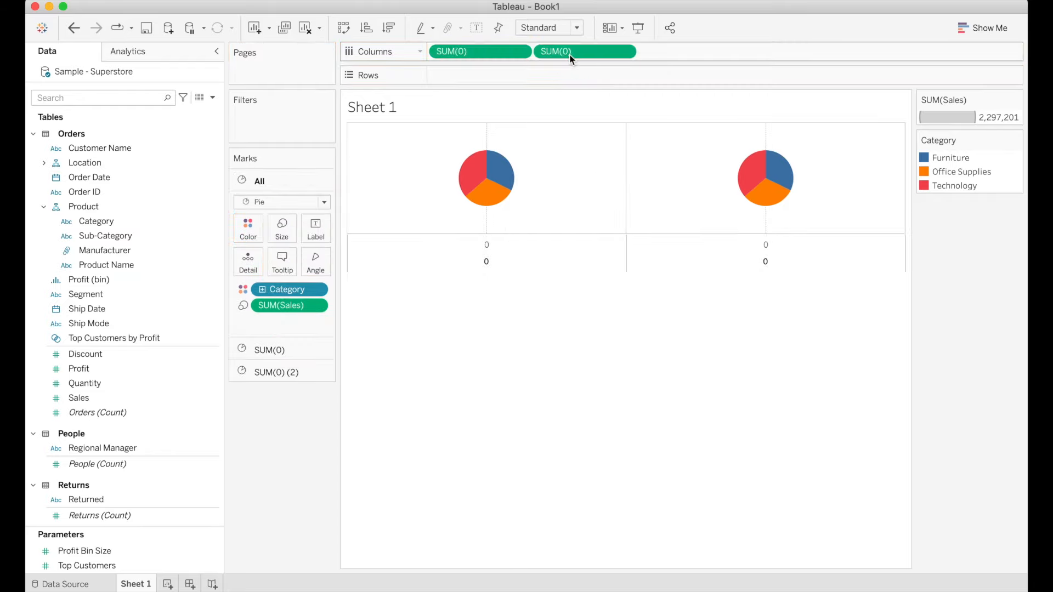
mouse_move(469, 196)
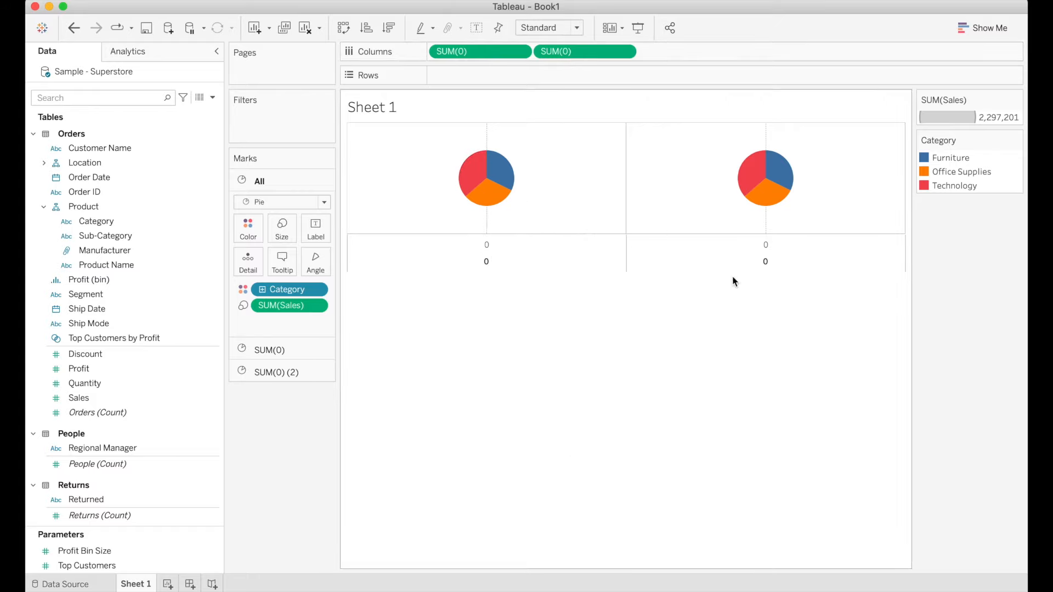
mouse_move(573, 458)
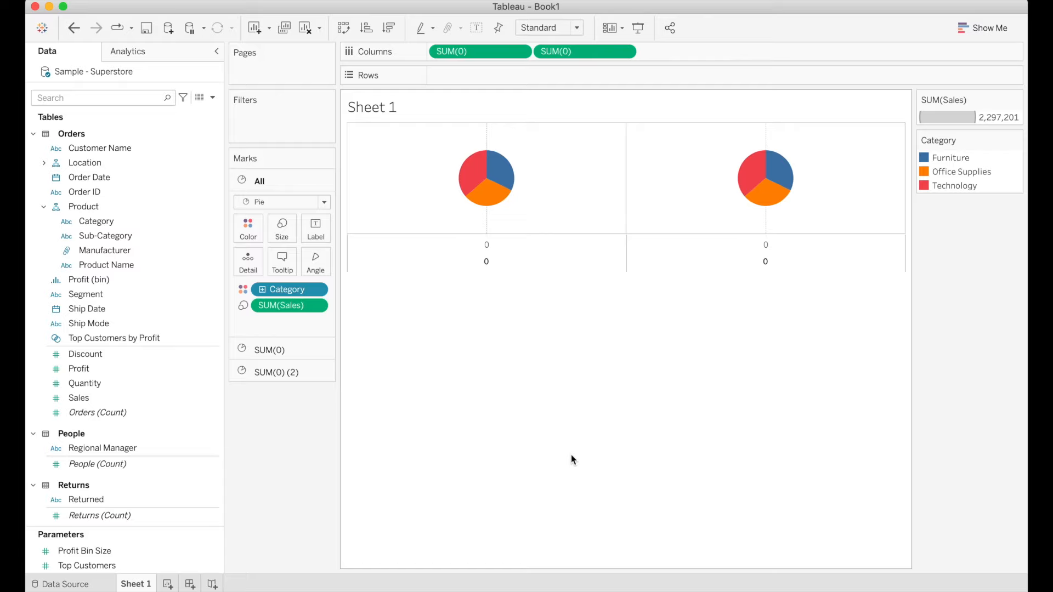
mouse_move(409, 367)
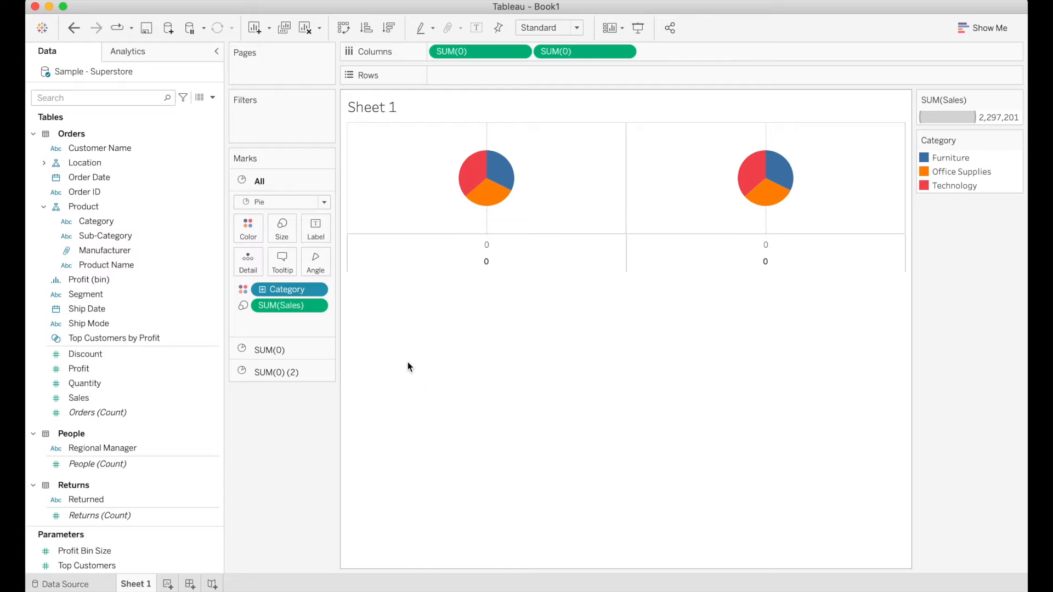
mouse_move(817, 201)
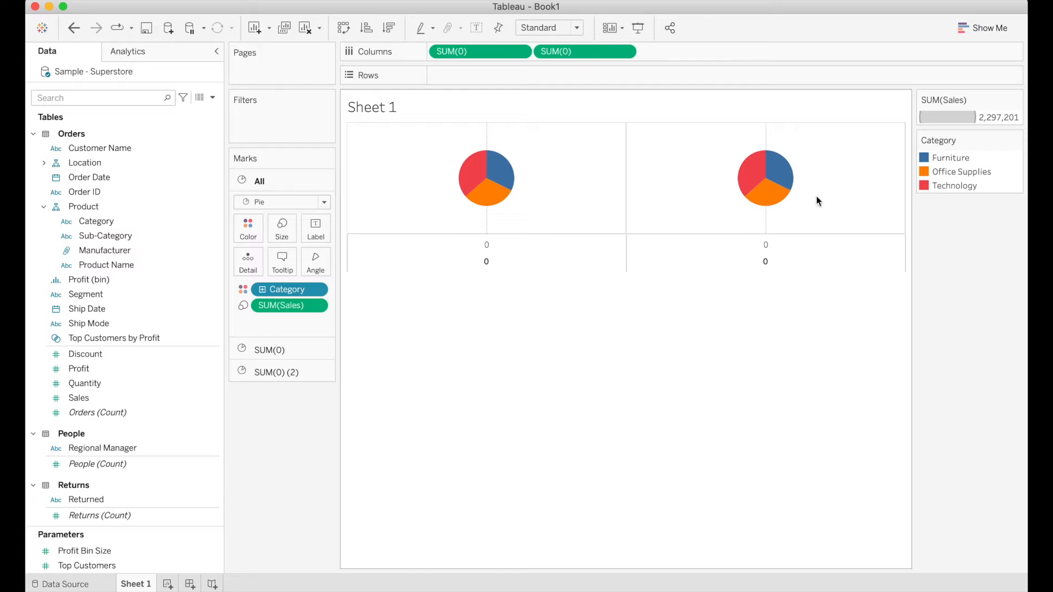
mouse_move(843, 188)
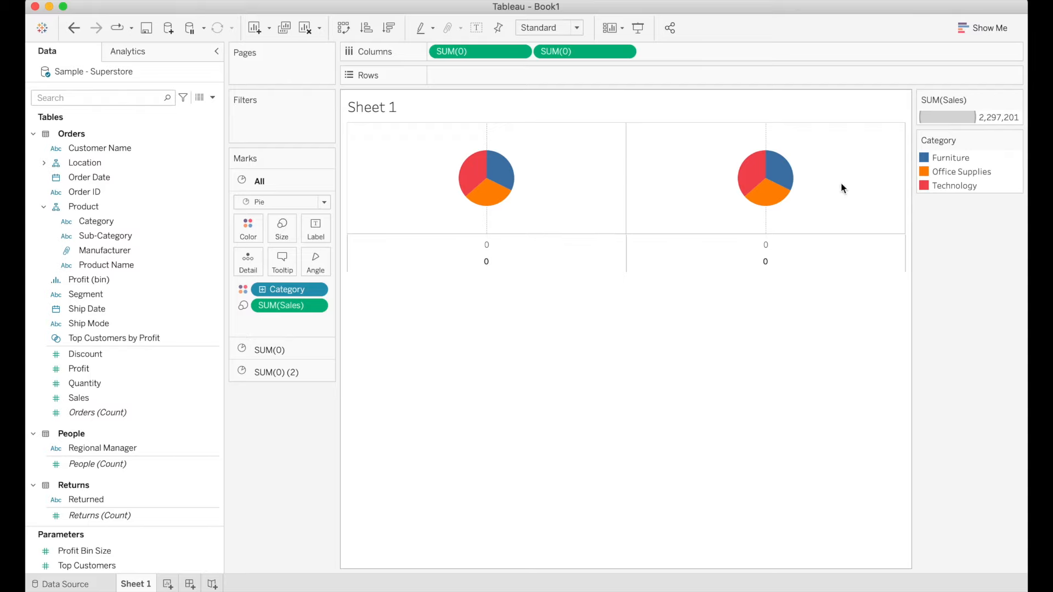
mouse_move(761, 197)
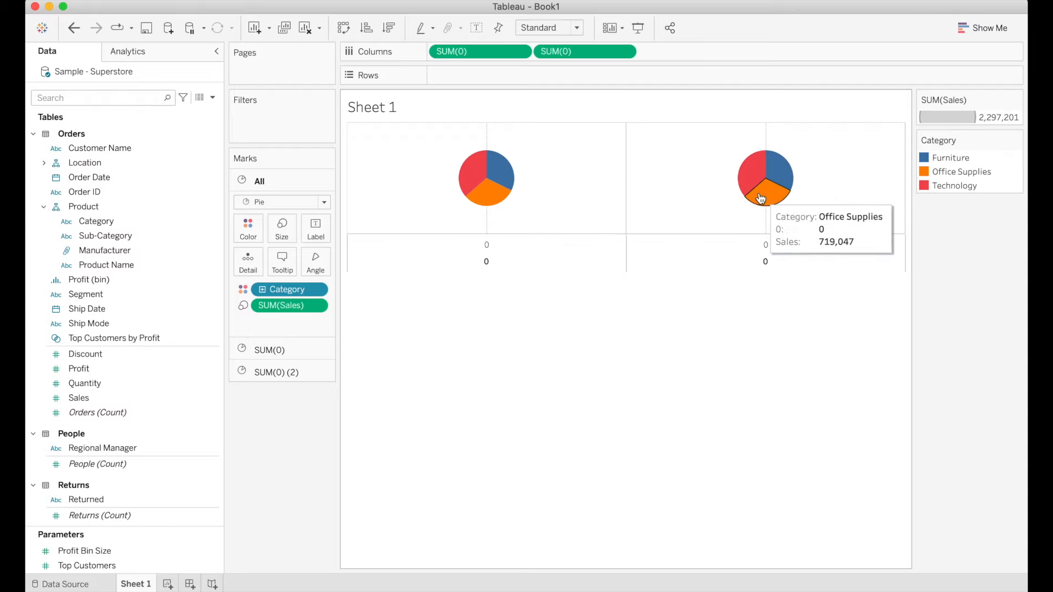
mouse_move(491, 171)
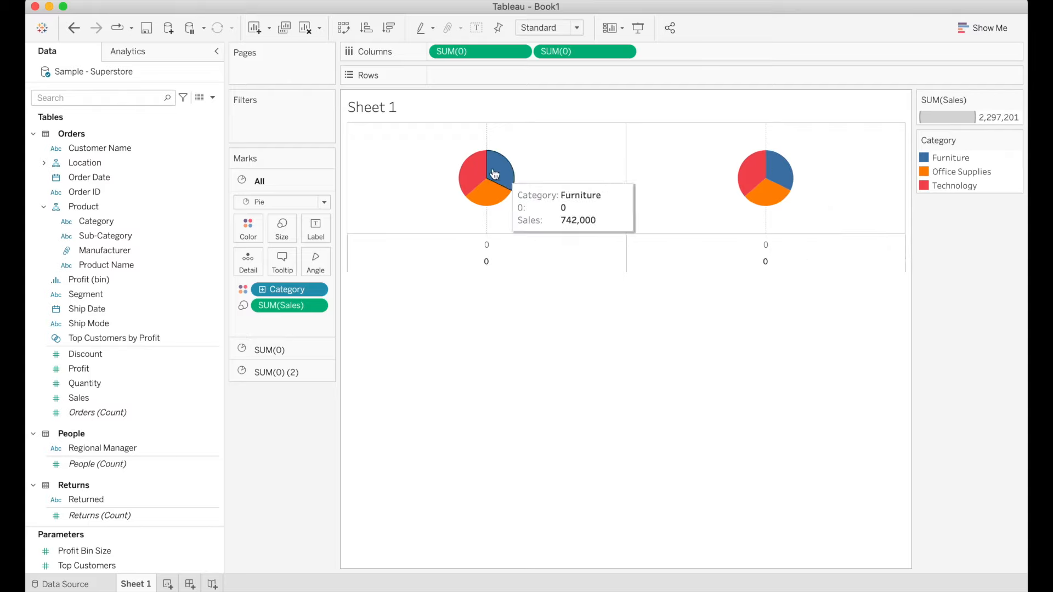
mouse_move(485, 191)
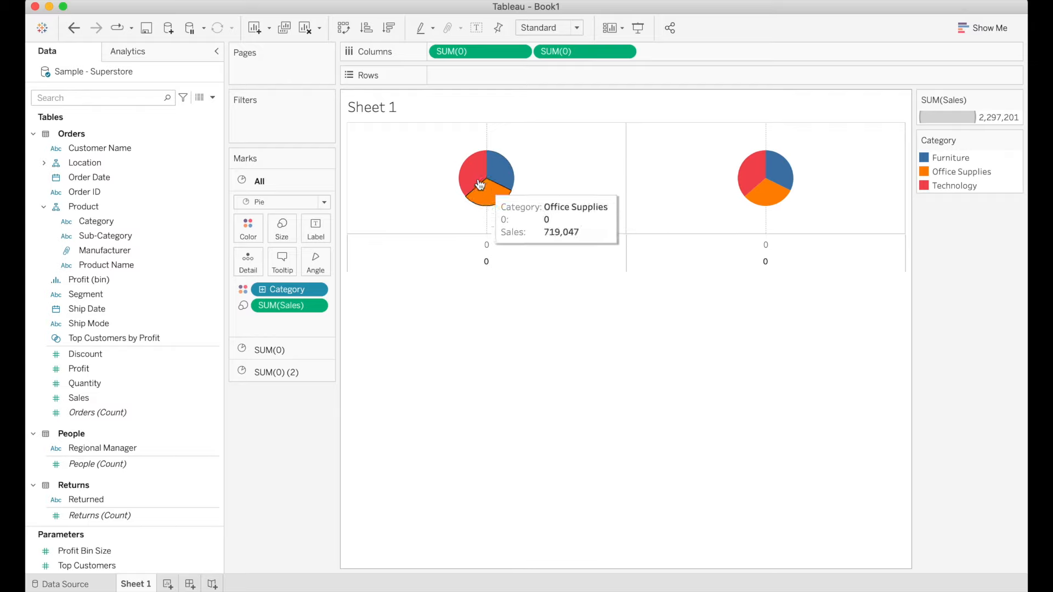
mouse_move(536, 336)
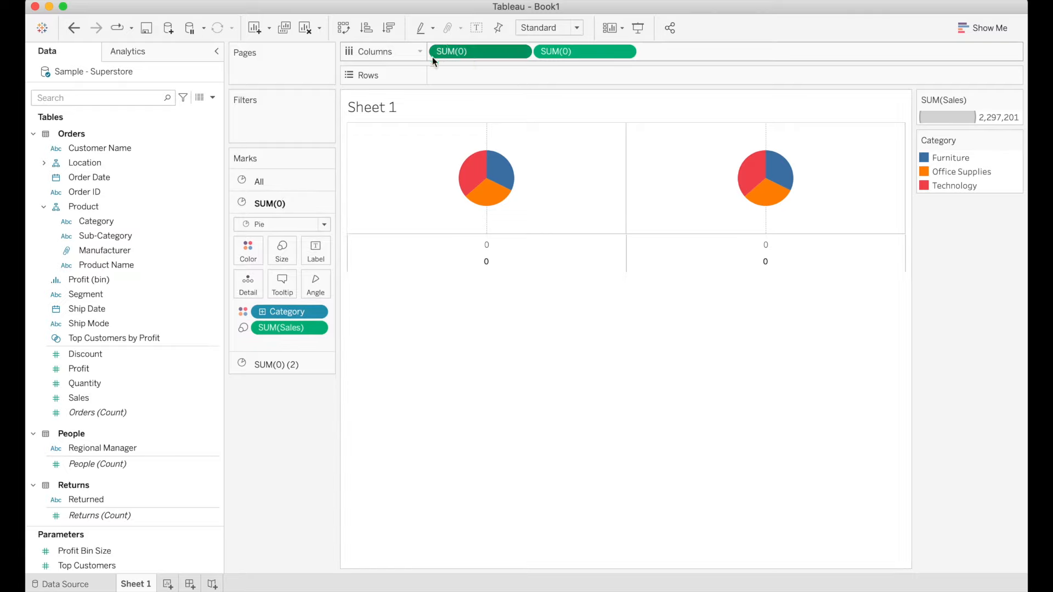
Strip the second pie's Category and Sales, shrink it and colour it white
left_click(576, 52)
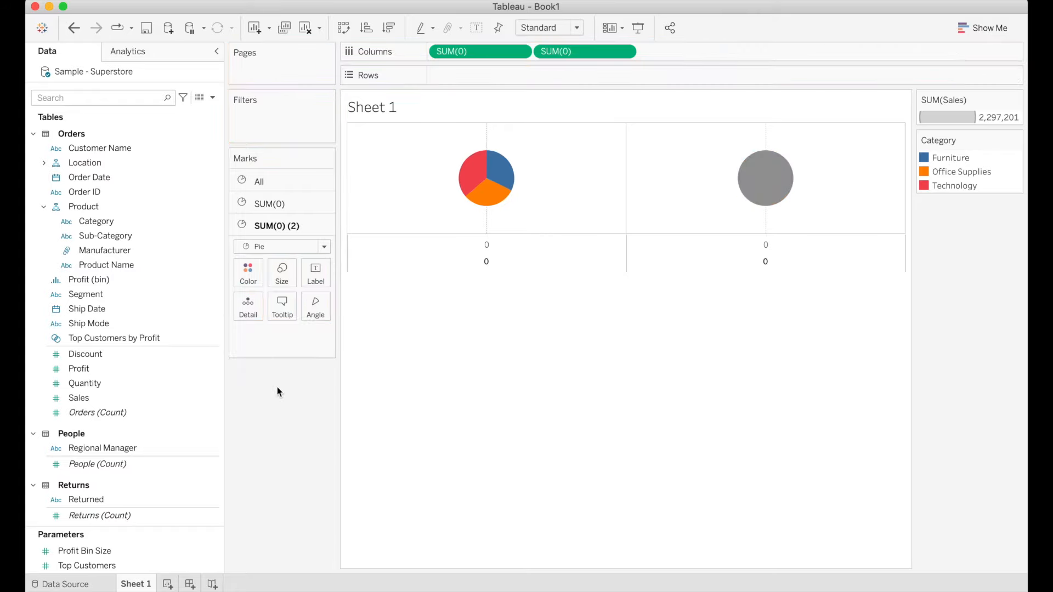
mouse_move(766, 181)
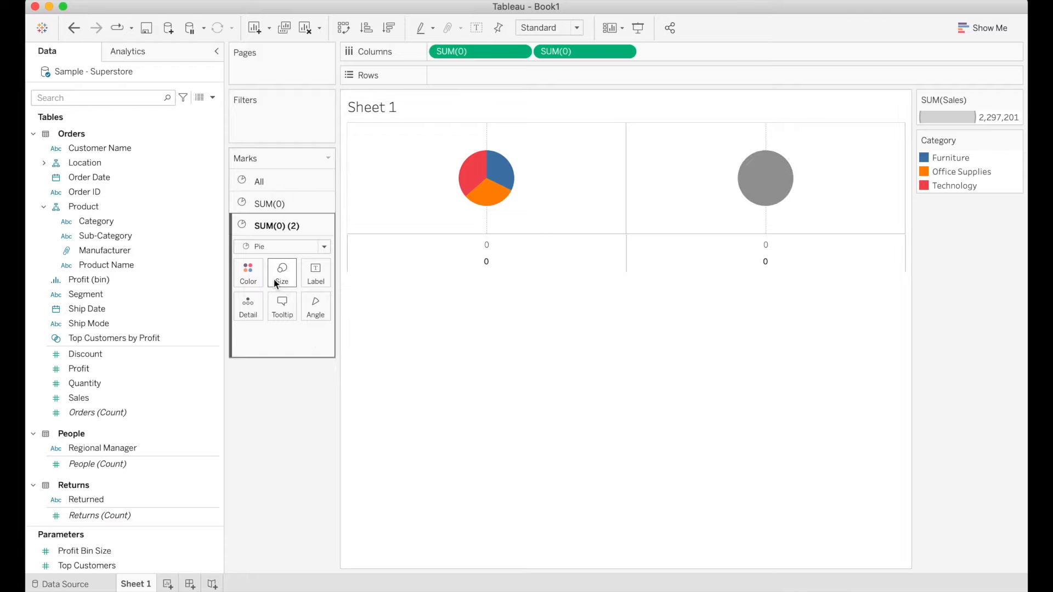
left_click(281, 273)
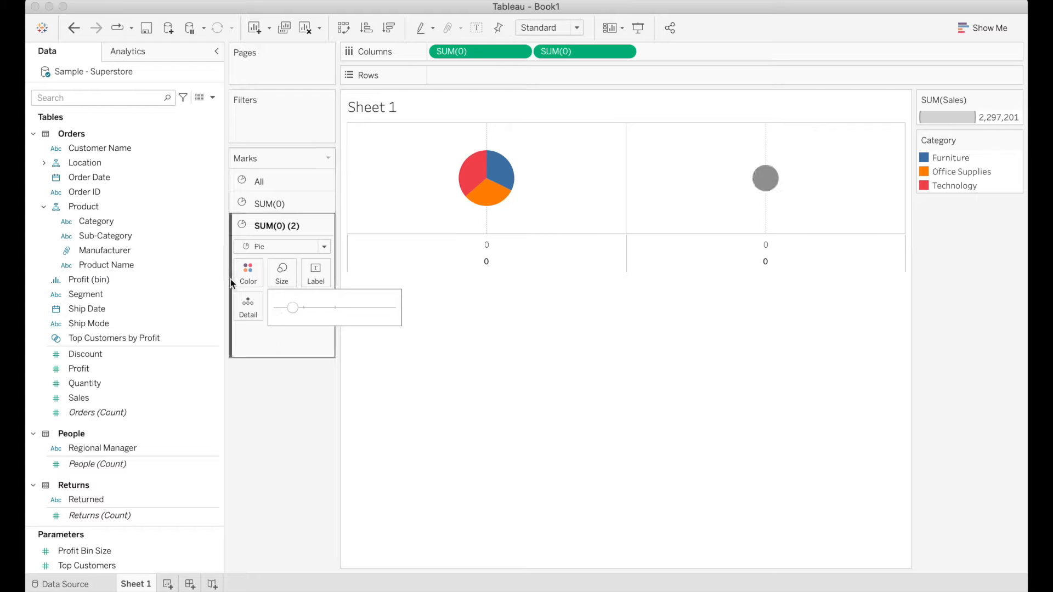
left_click(248, 272)
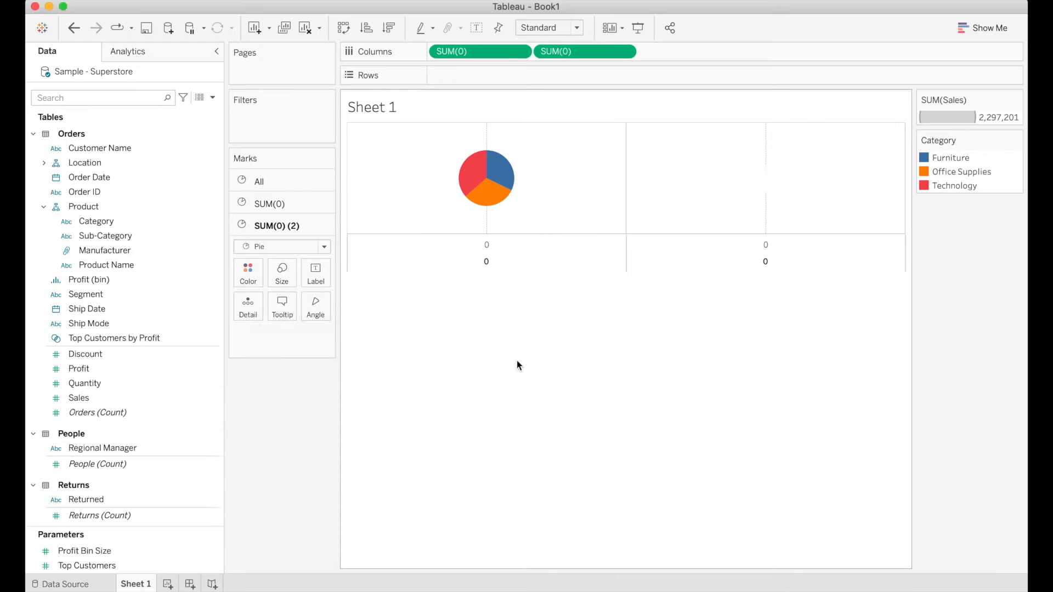
mouse_move(765, 179)
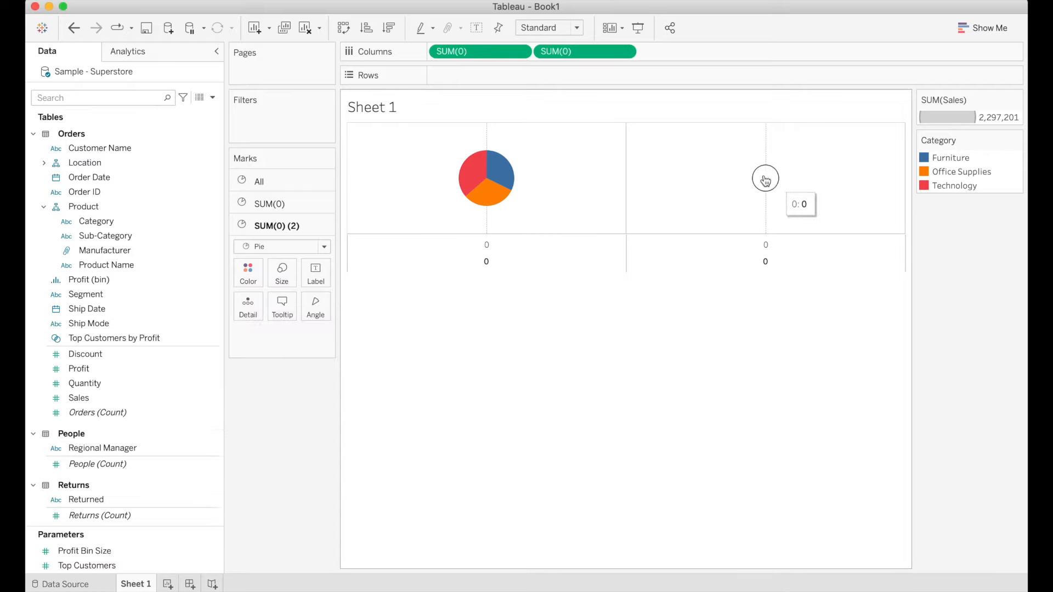
mouse_move(489, 189)
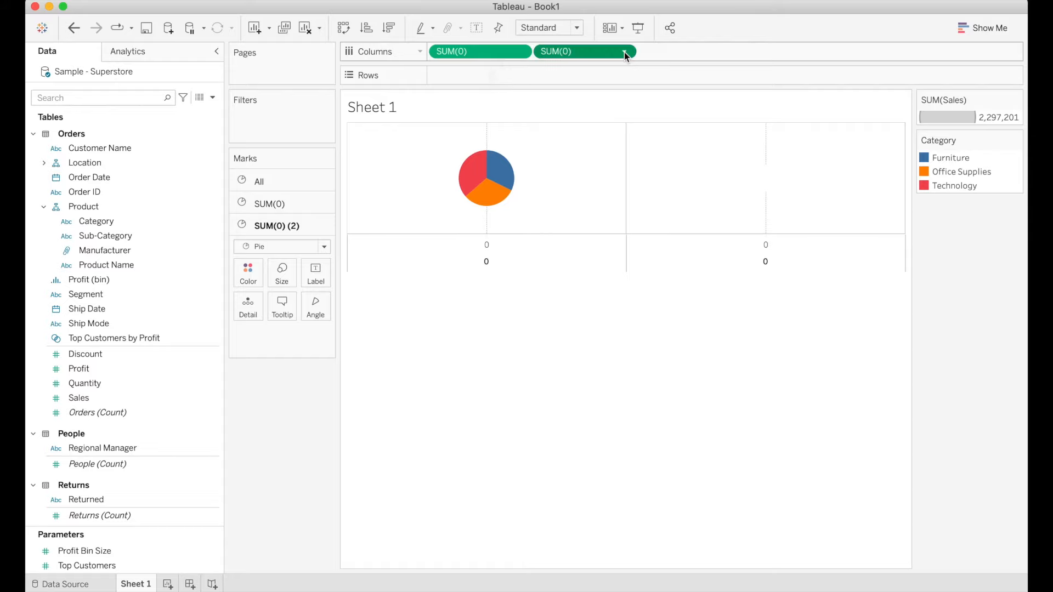
Dual-axis the second SUM(0) to form a donut and fit it to the entire view
left_click(624, 51)
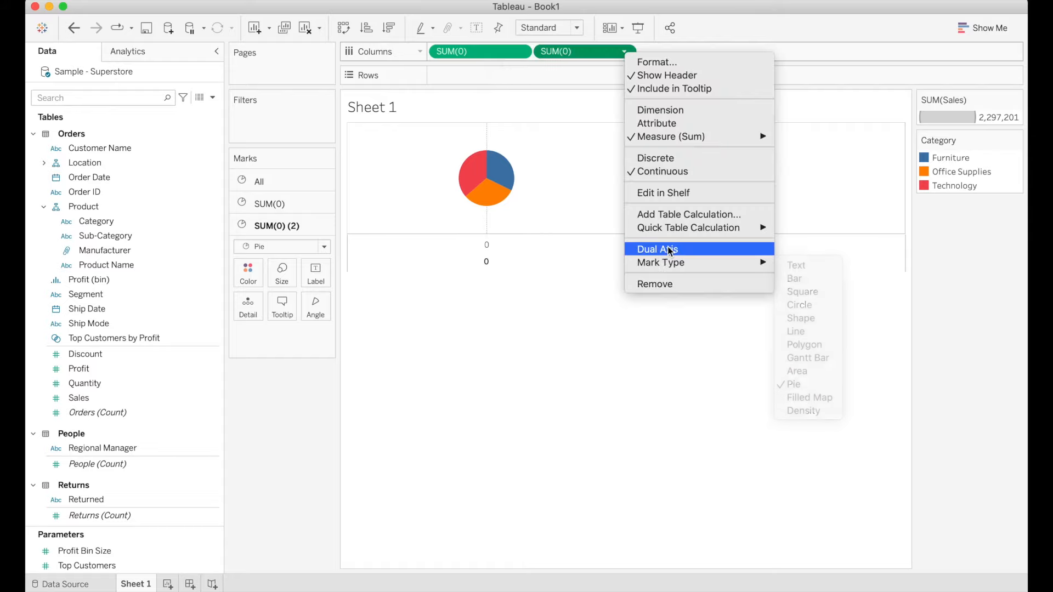
left_click(657, 249)
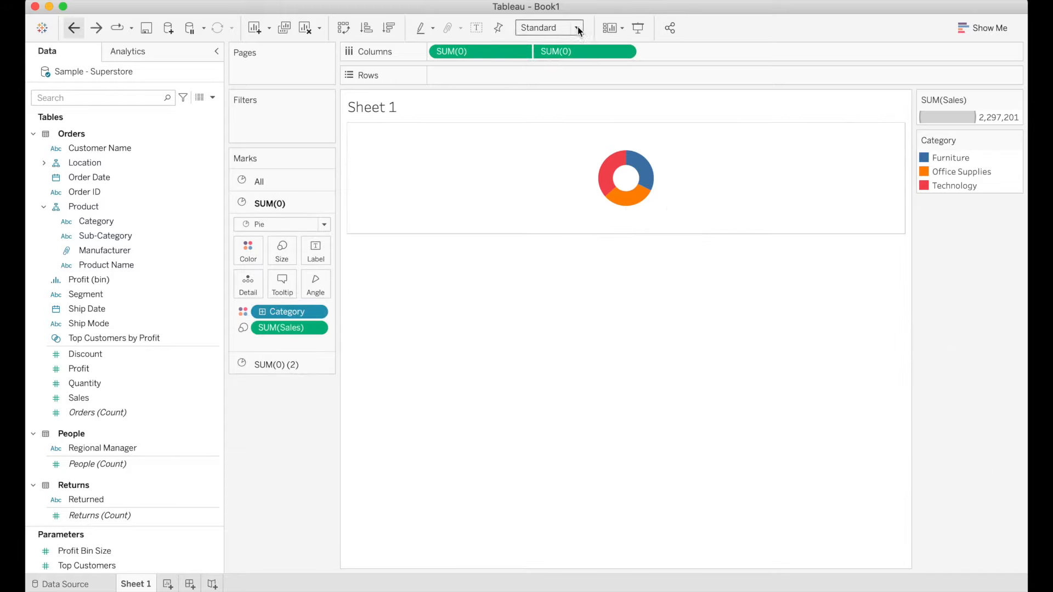
left_click(577, 27)
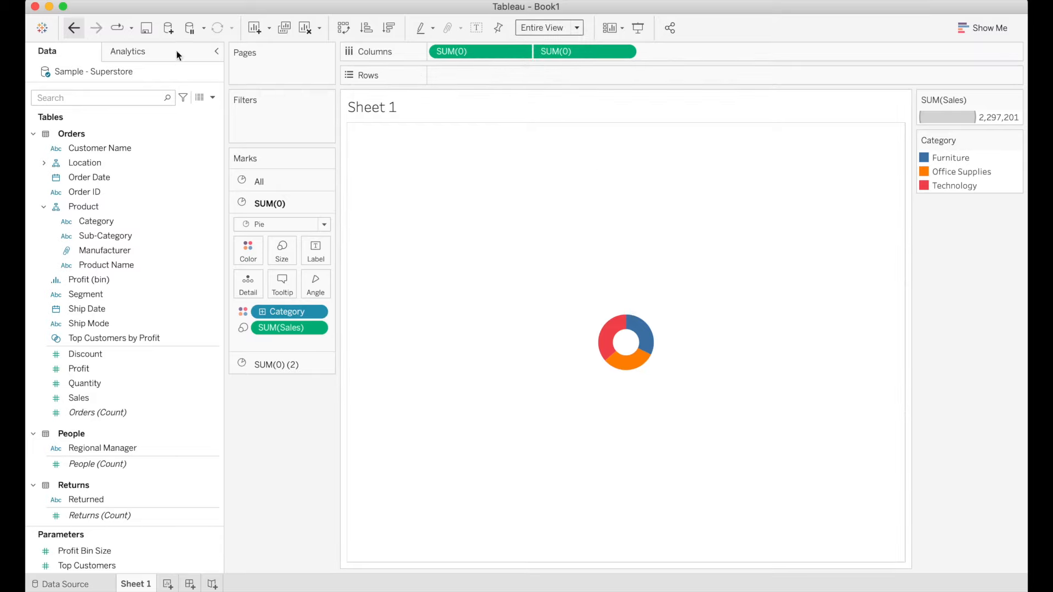
Set the column divider to None in Format Borders
left_click(162, 99)
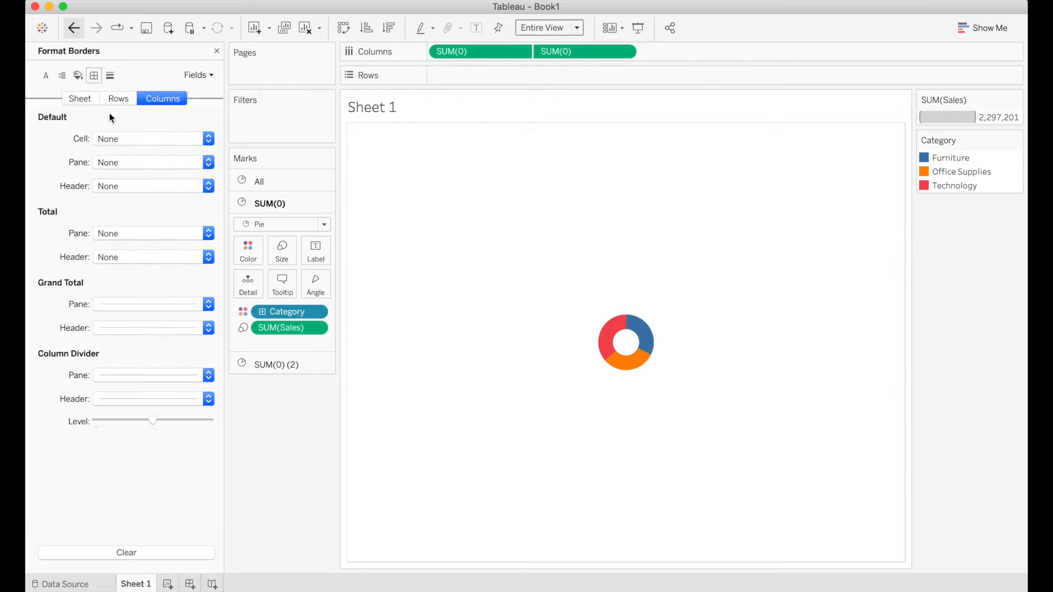
left_click(208, 375)
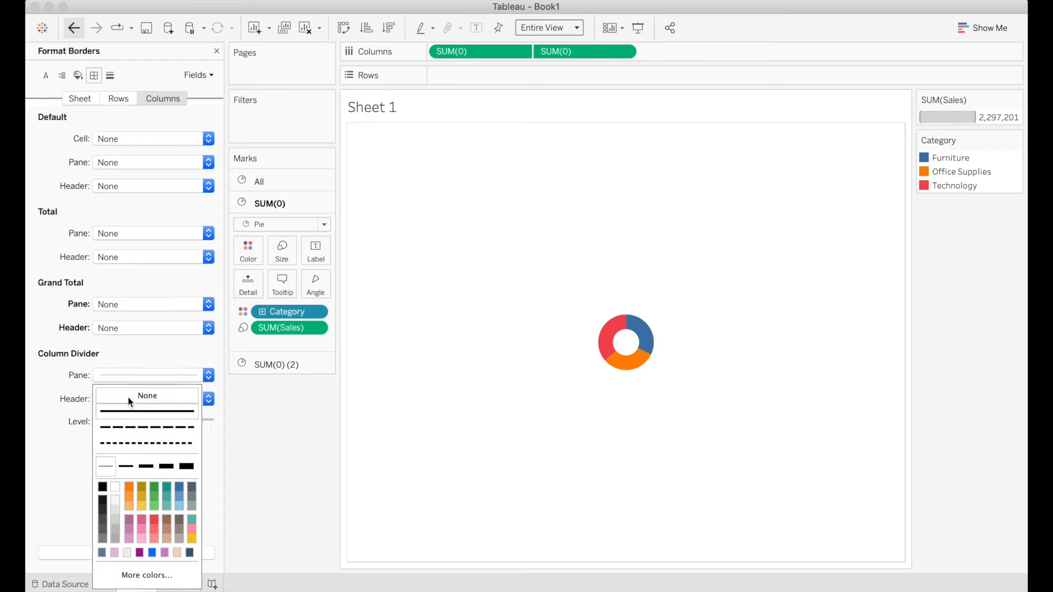
left_click(119, 99)
type("Category")
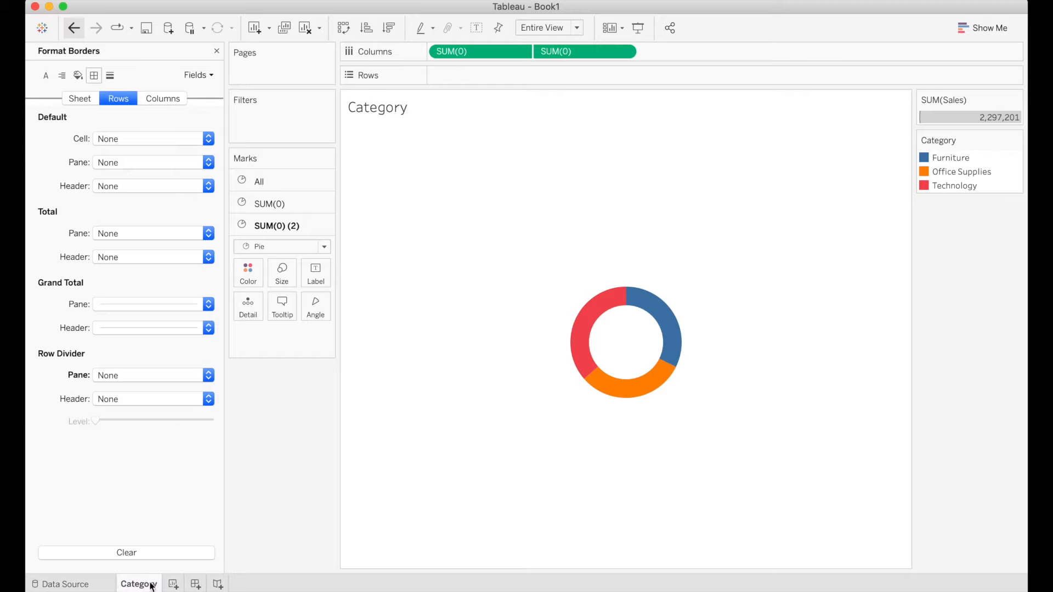
Duplicate the Category sheet and rename the copy Subcategory
right_click(135, 584)
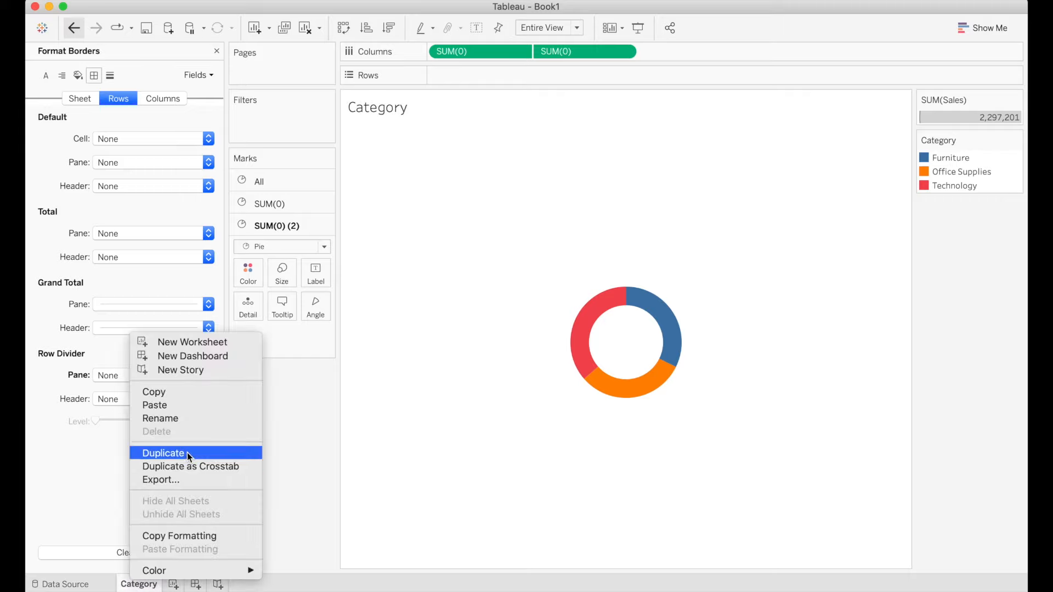
left_click(162, 453)
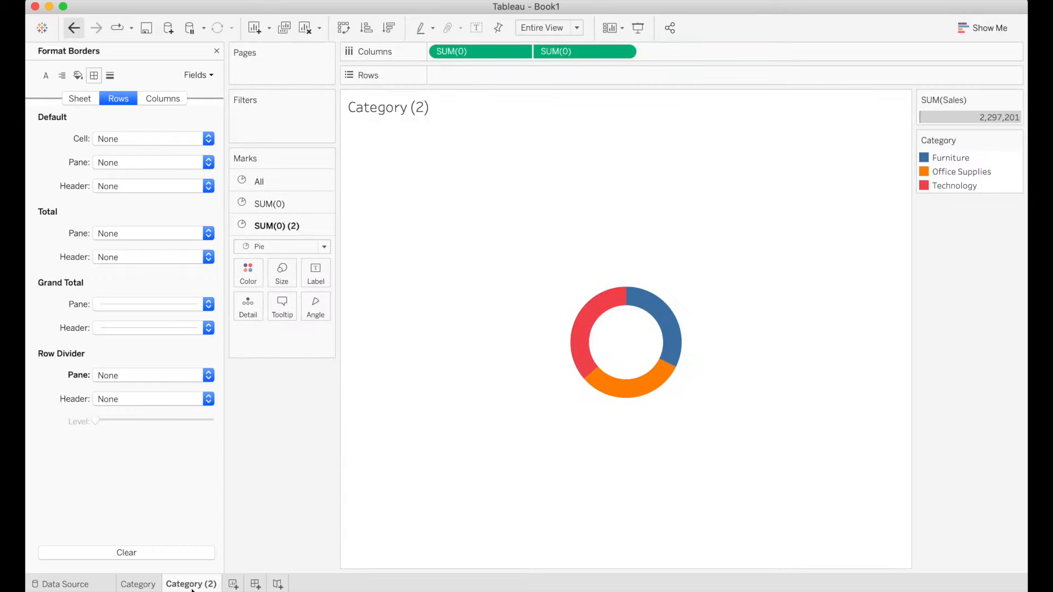
left_click(216, 50)
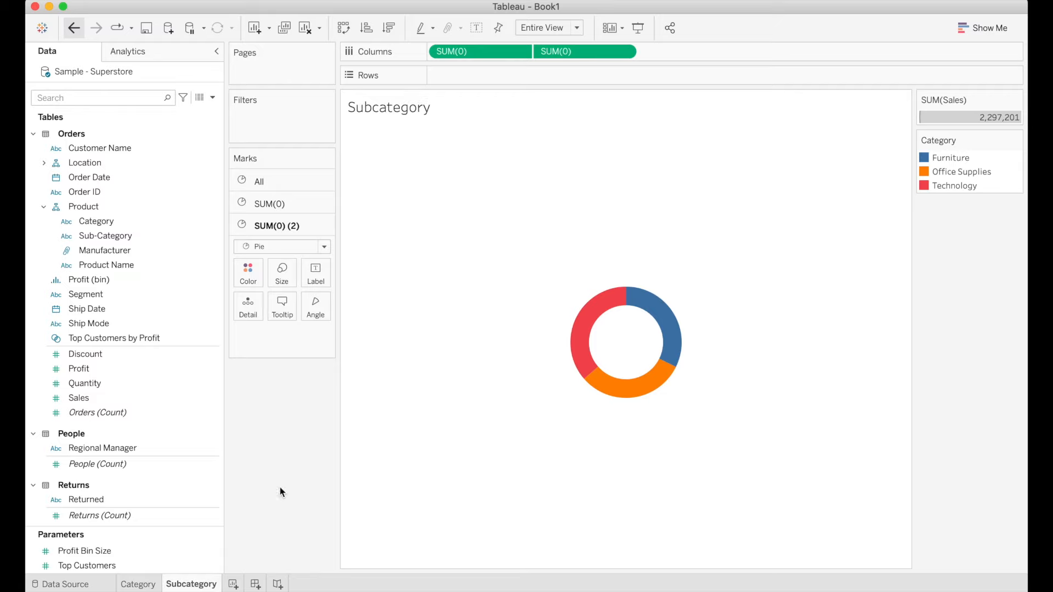
left_click(270, 204)
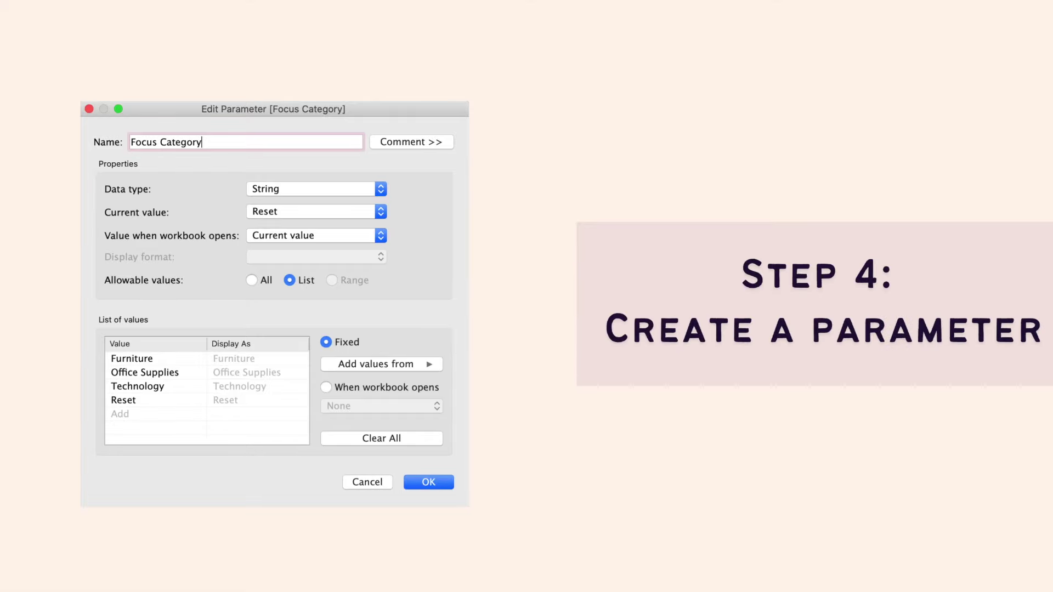
Create a string parameter named Focus Category restricted to a list of values
left_click(428, 483)
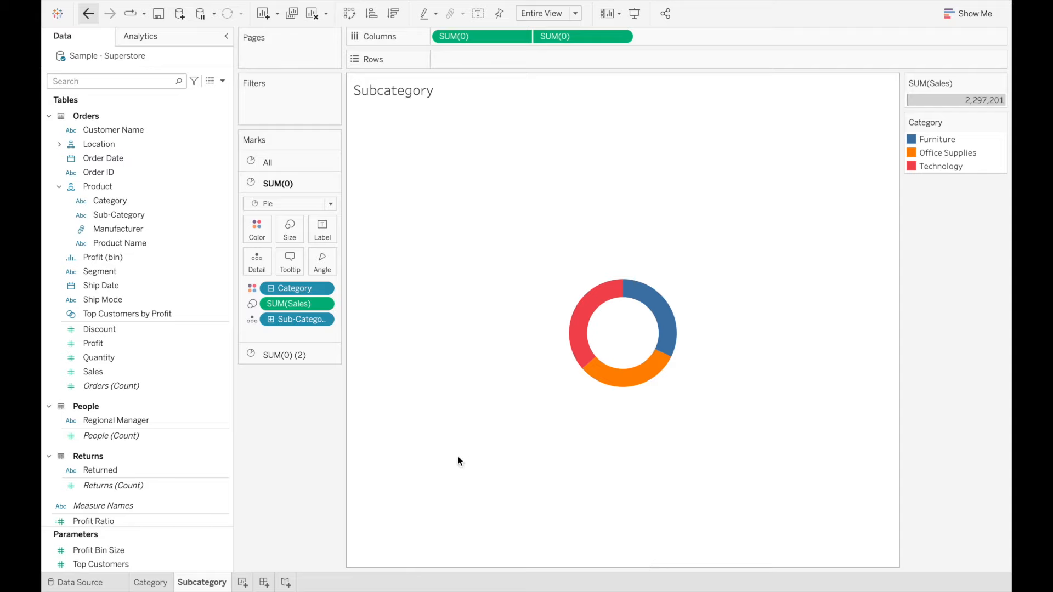
left_click(217, 81)
type("F")
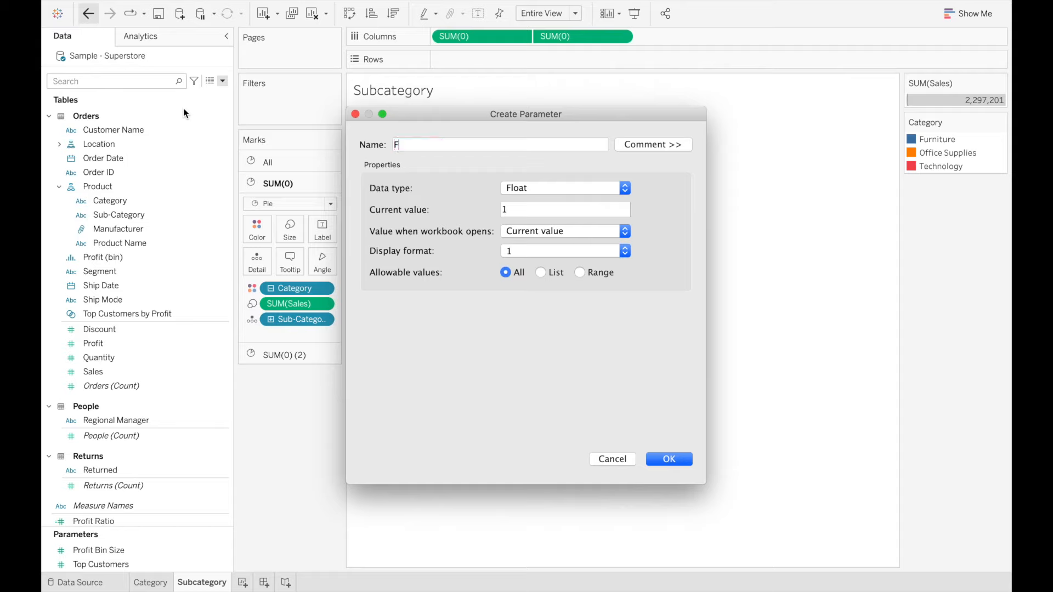
type("ocus Category")
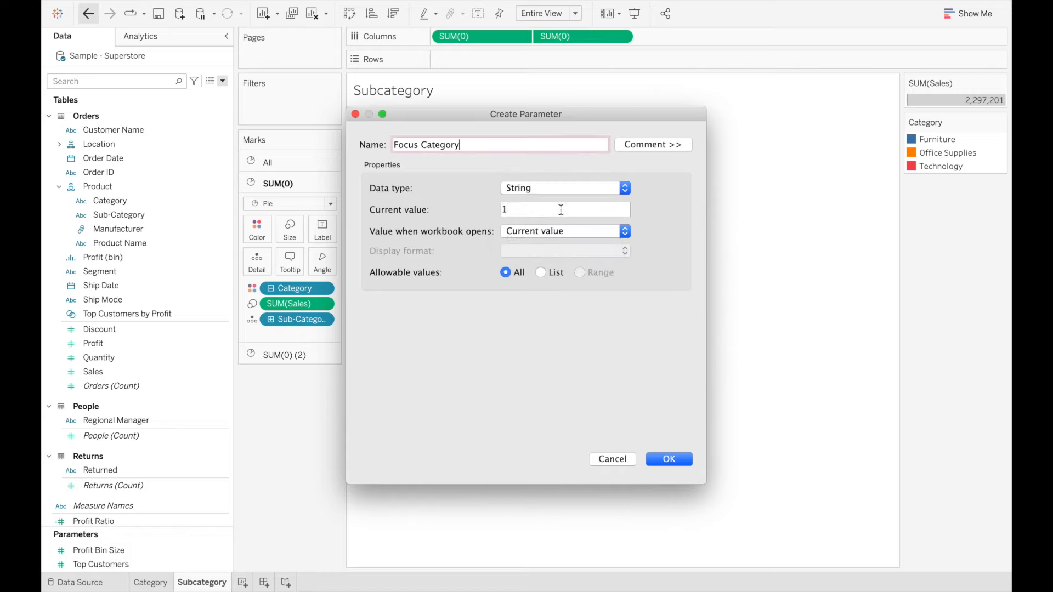
left_click(539, 272)
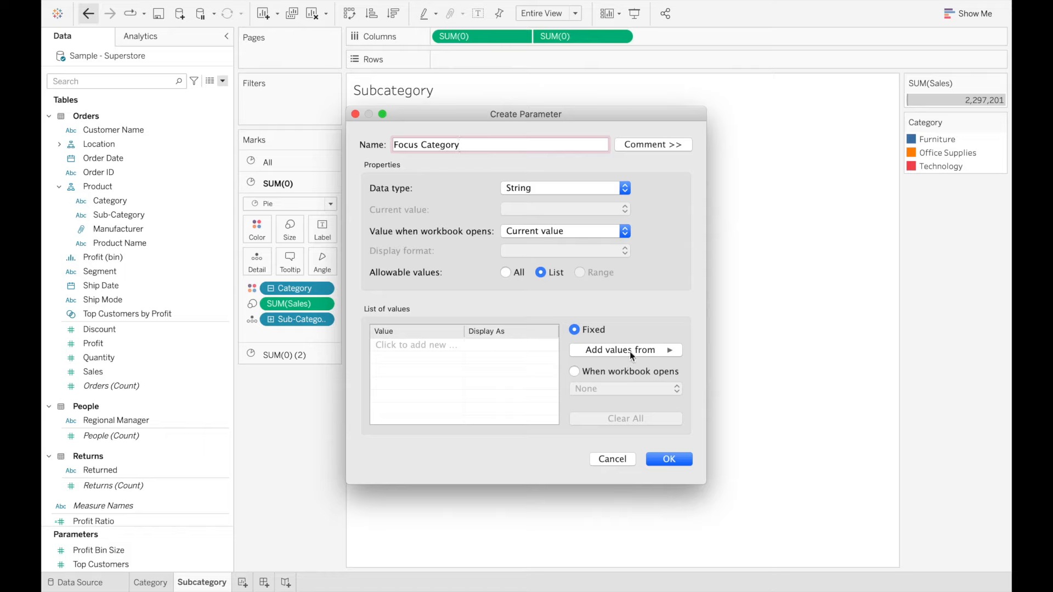
Fill the list from Category, add a Reset value, and save the parameter
left_click(625, 350)
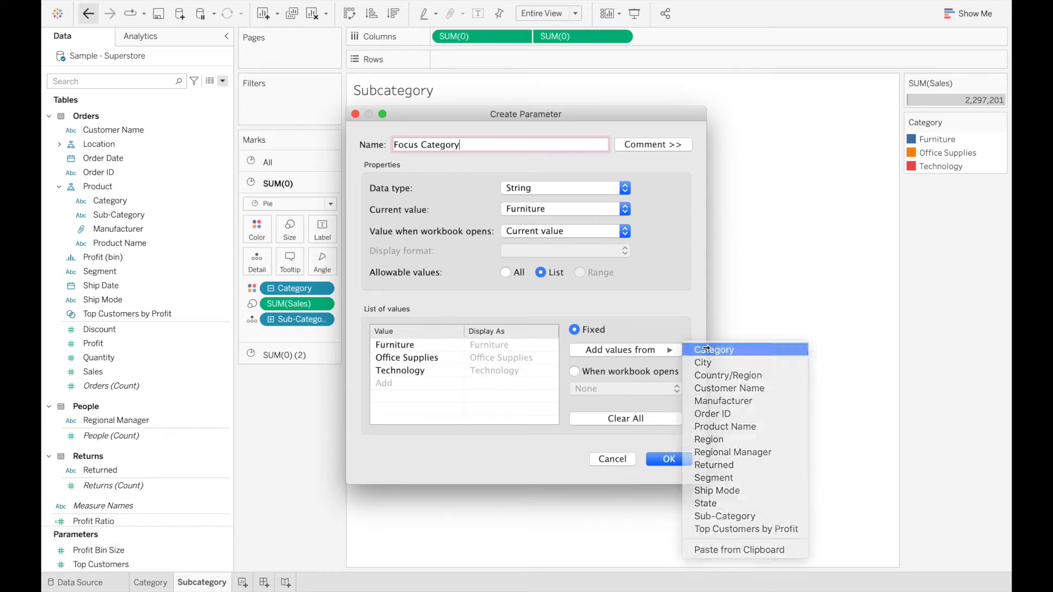
left_click(395, 345)
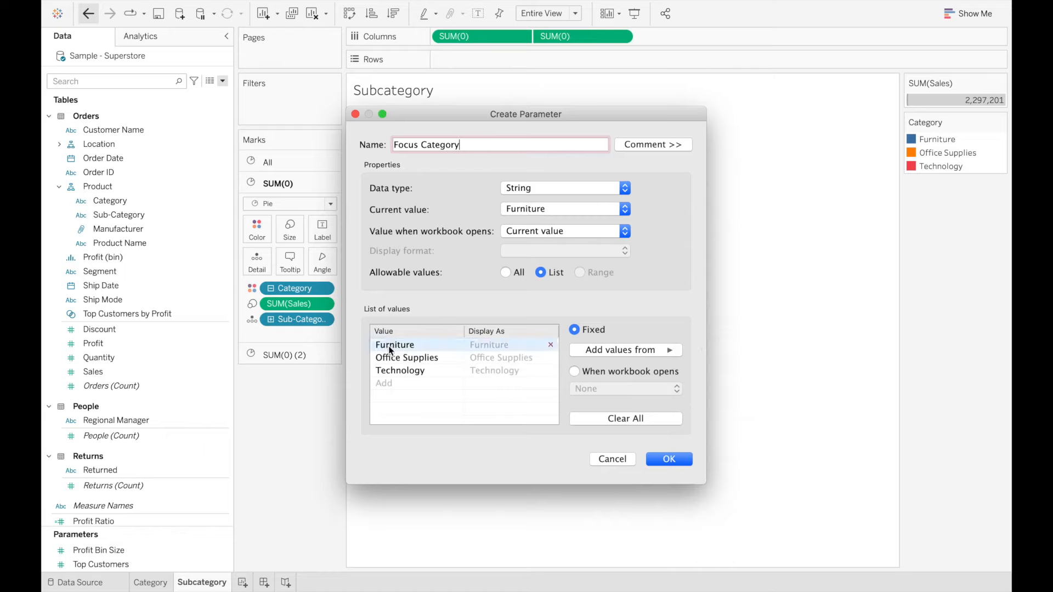
left_click(384, 383)
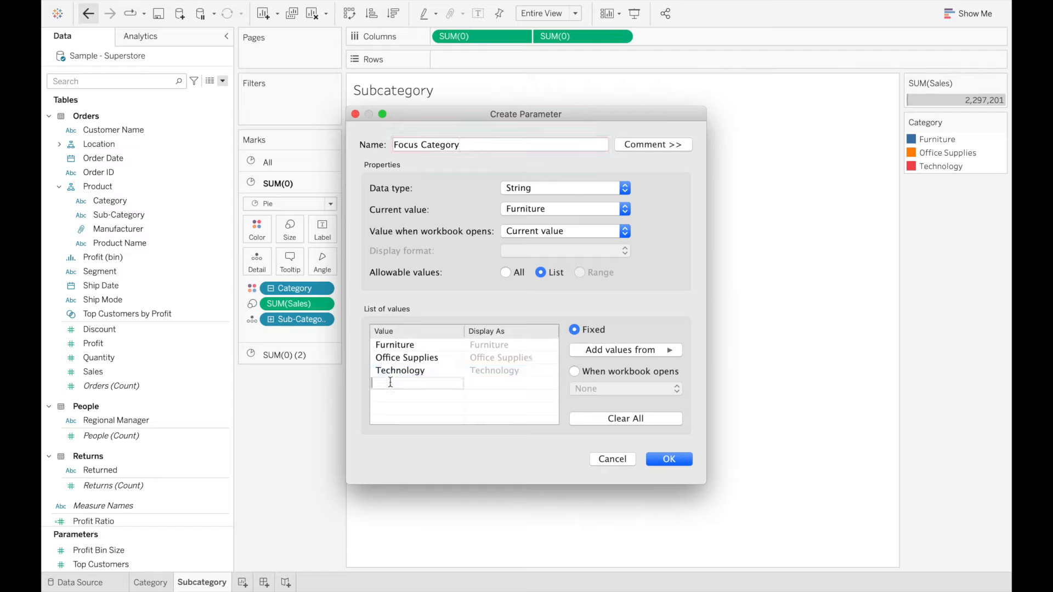
type("Reset")
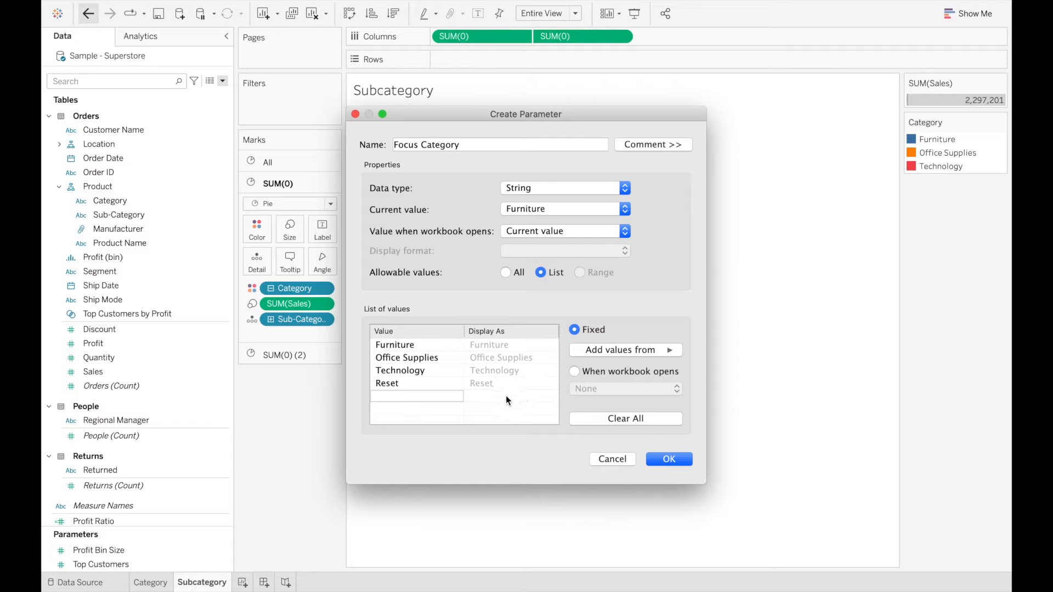
mouse_move(641, 441)
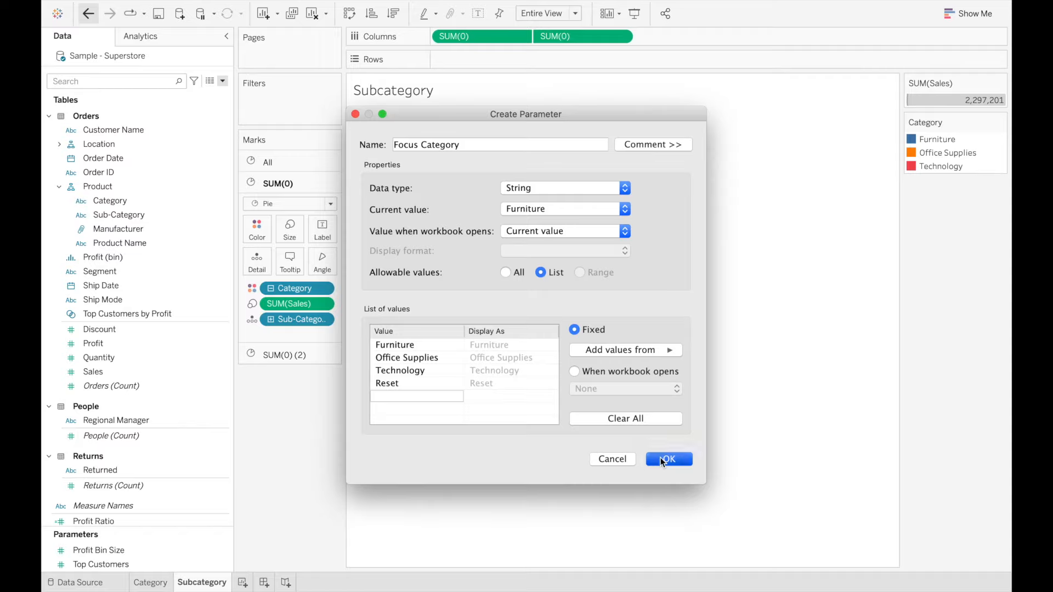
left_click(669, 458)
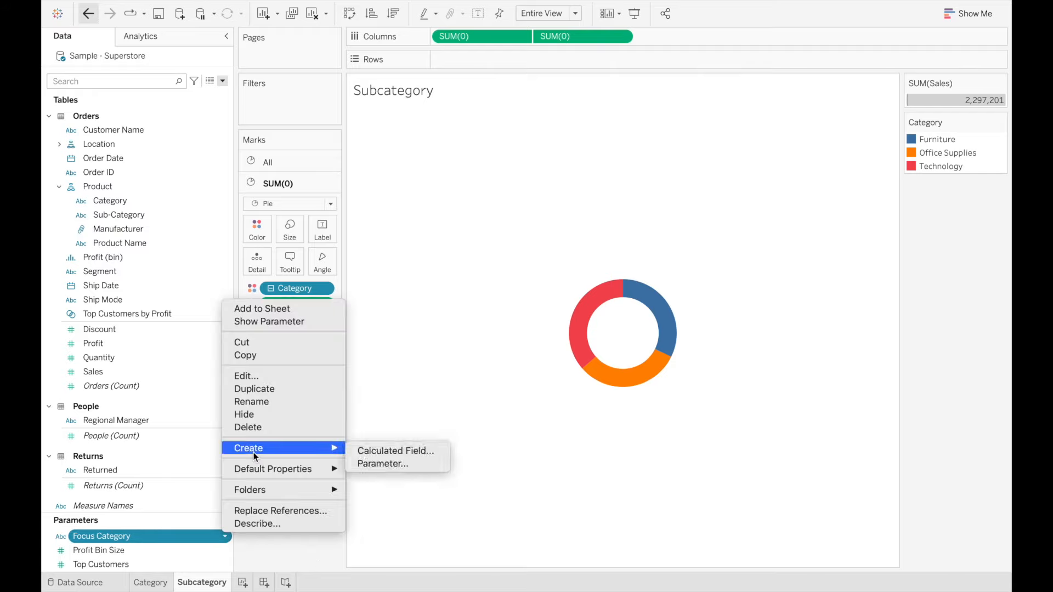
Create calculated field Category Filter as [Focus Category] = [Category]
left_click(388, 451)
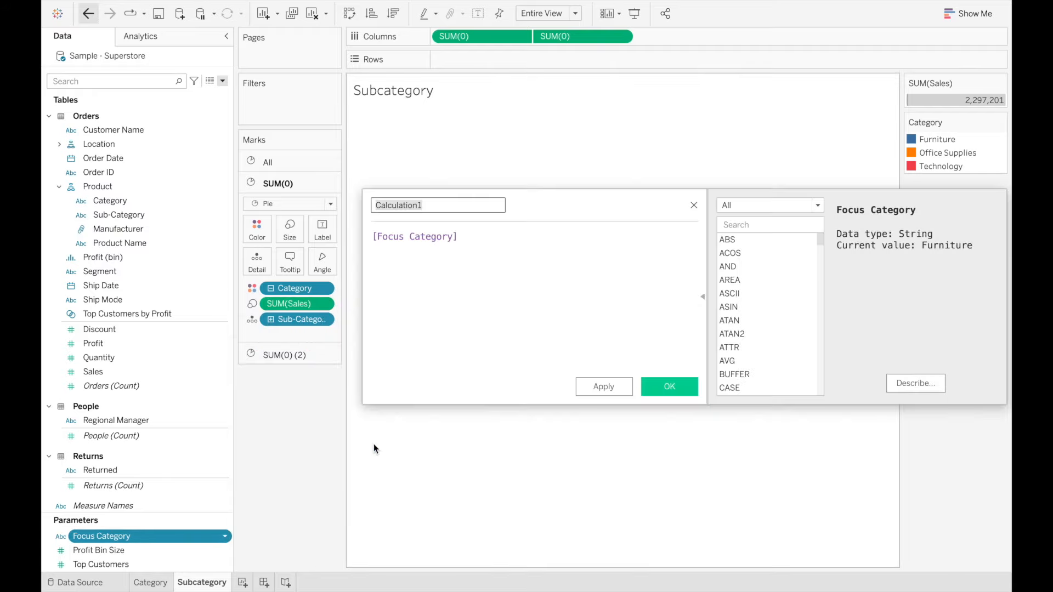
type("=")
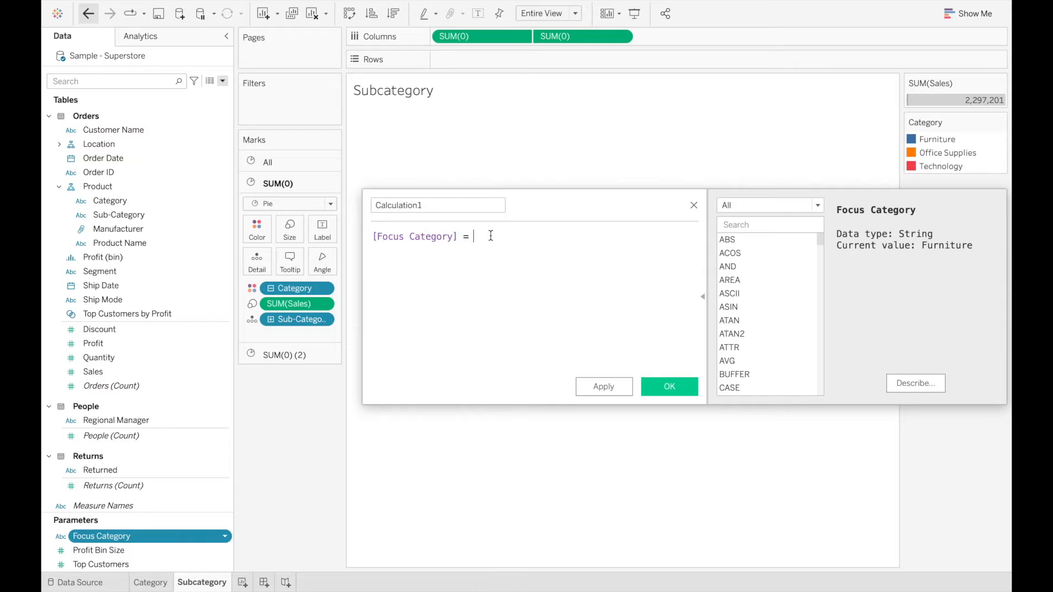
type("[Category]")
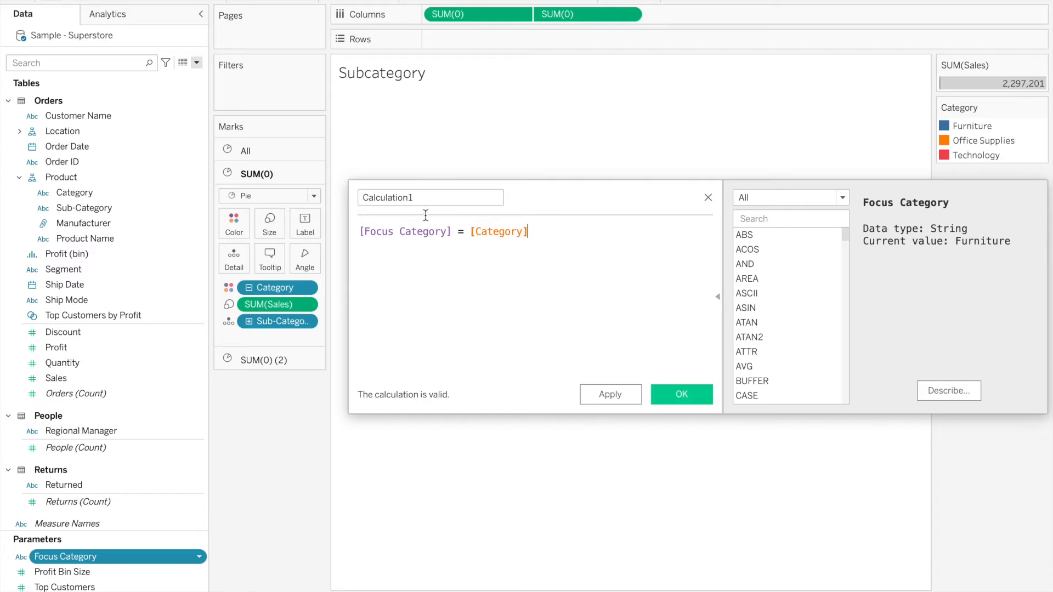
type("Category Filter")
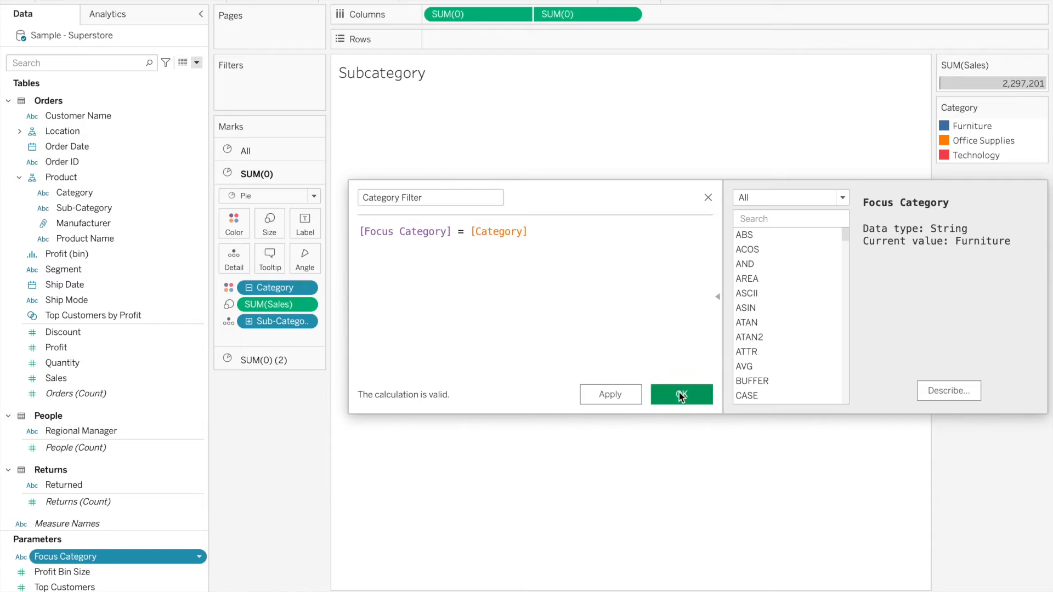
left_click(682, 394)
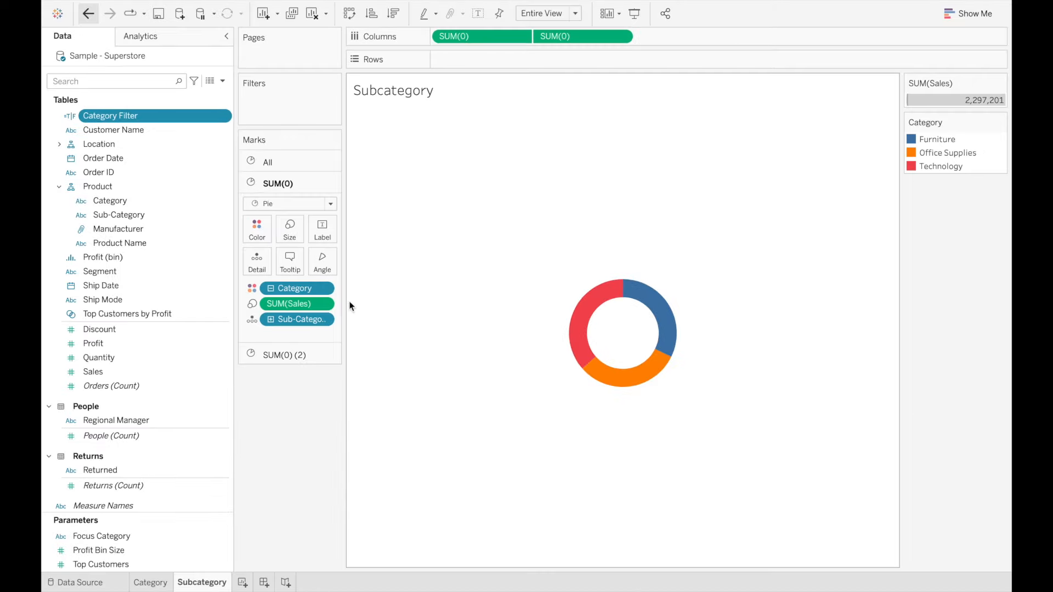
Write the formula str([Category Filter])+[Category] in a new calculated field
left_click(215, 81)
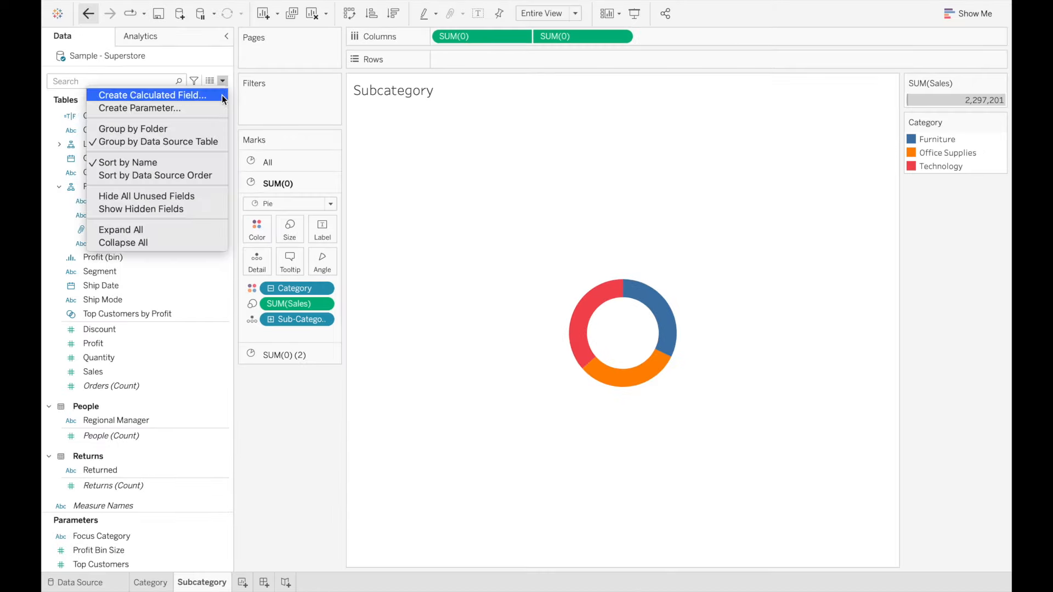
left_click(153, 94)
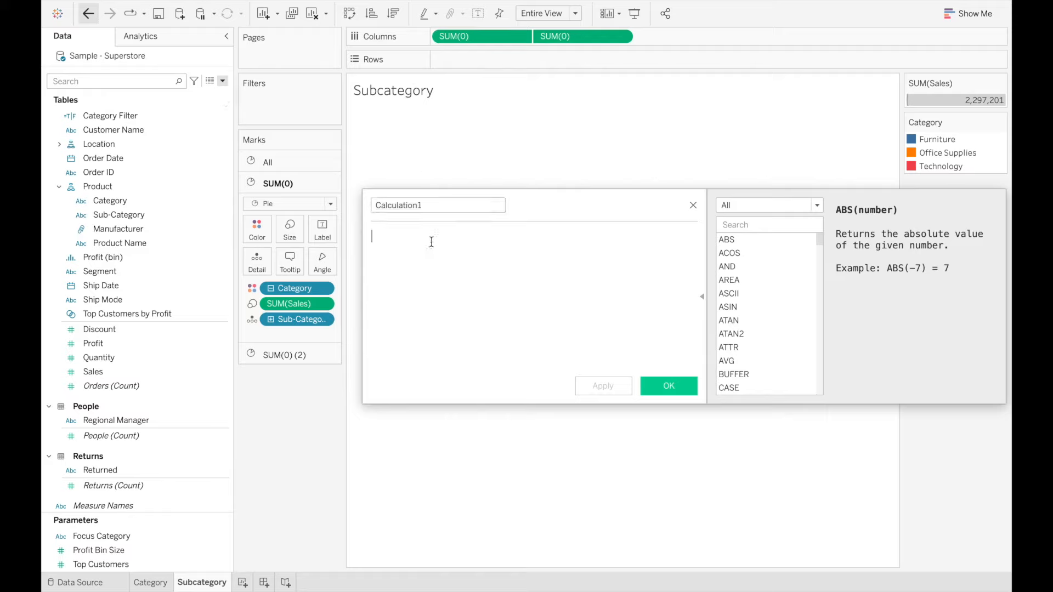
type("str(ca")
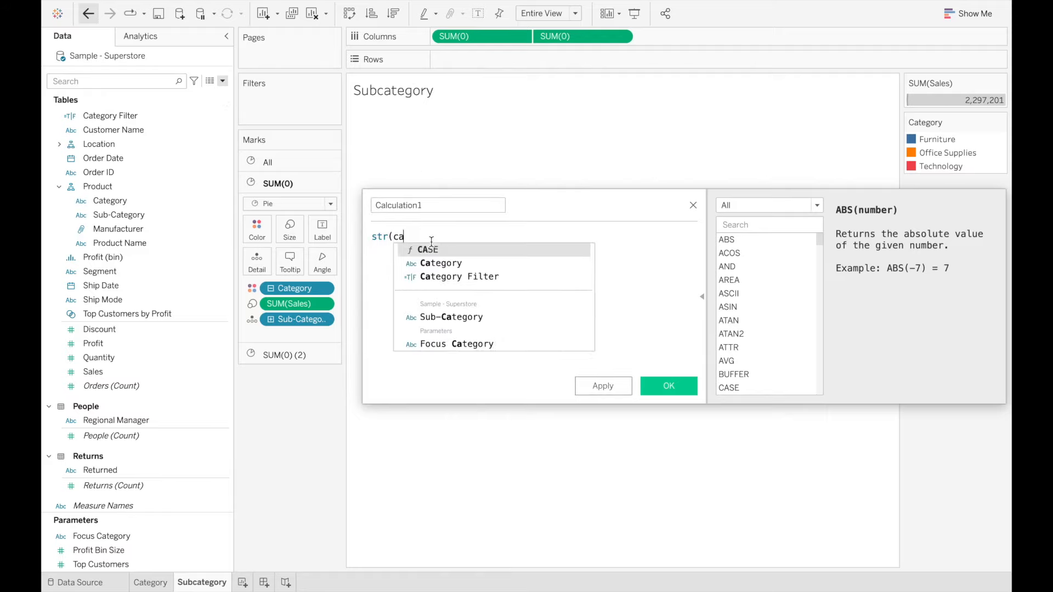
left_click(459, 277)
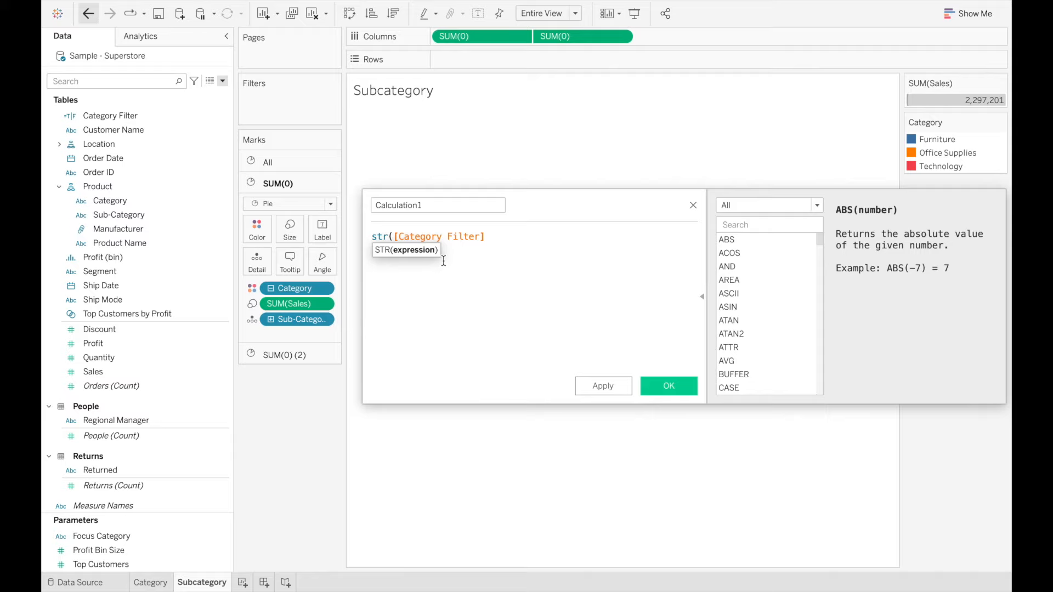
type("+")
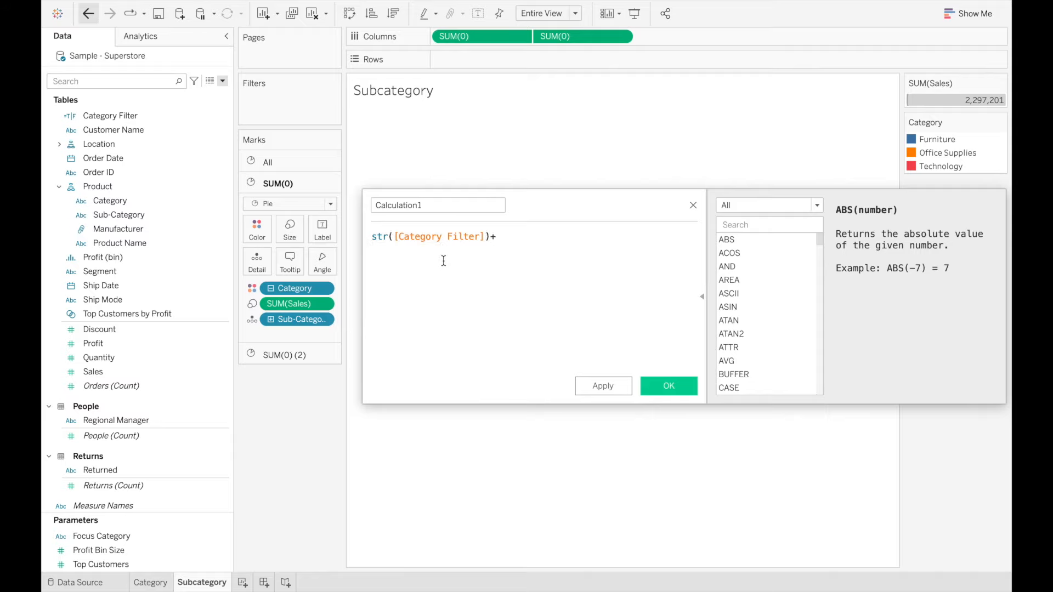
type("cate")
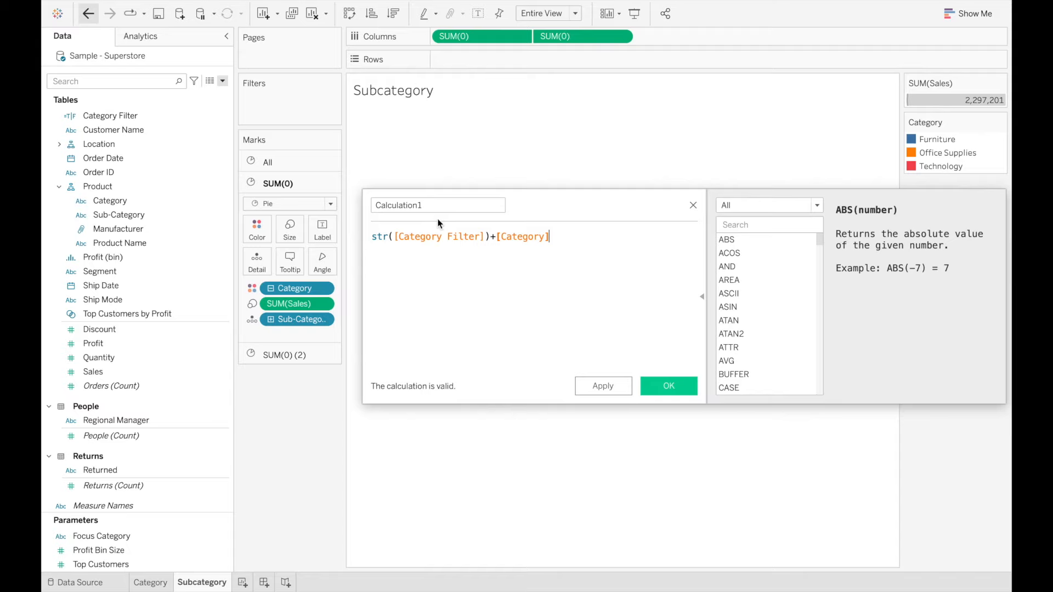
Name it Category Filter Color and save the calculation
type("Category")
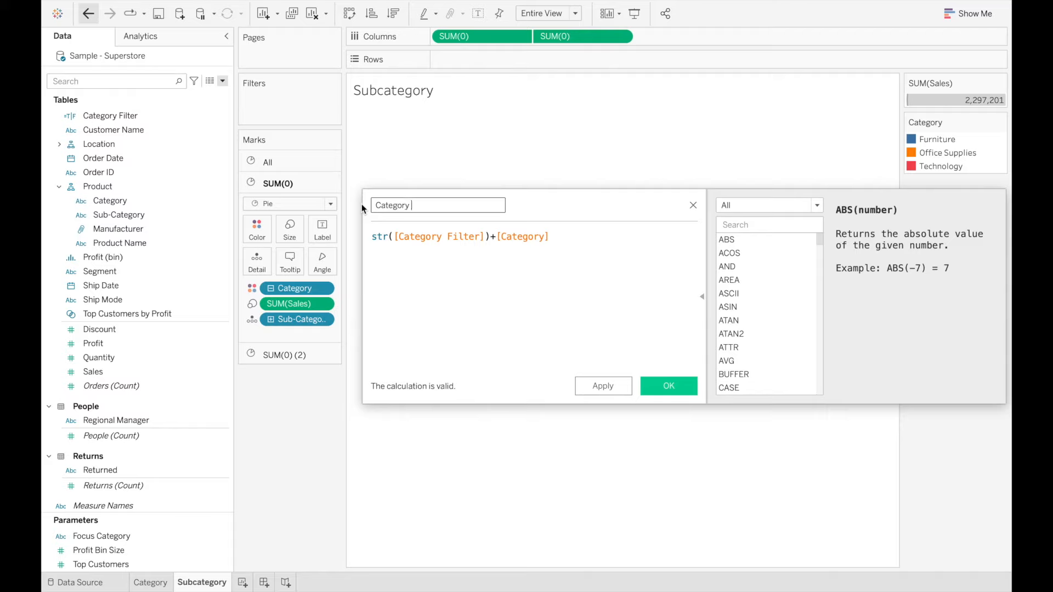
type("Filter Color")
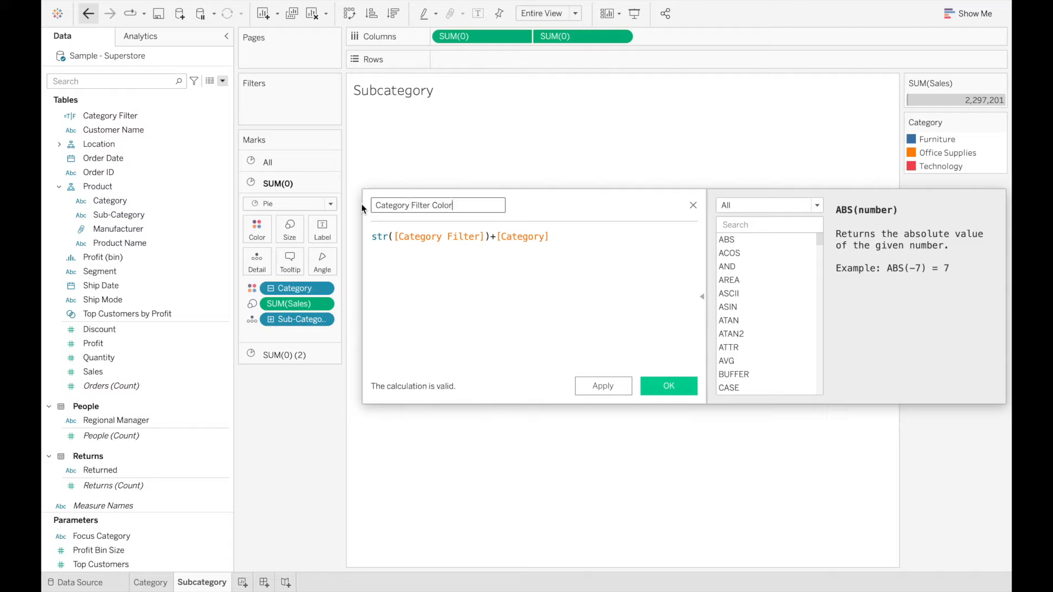
mouse_move(478, 298)
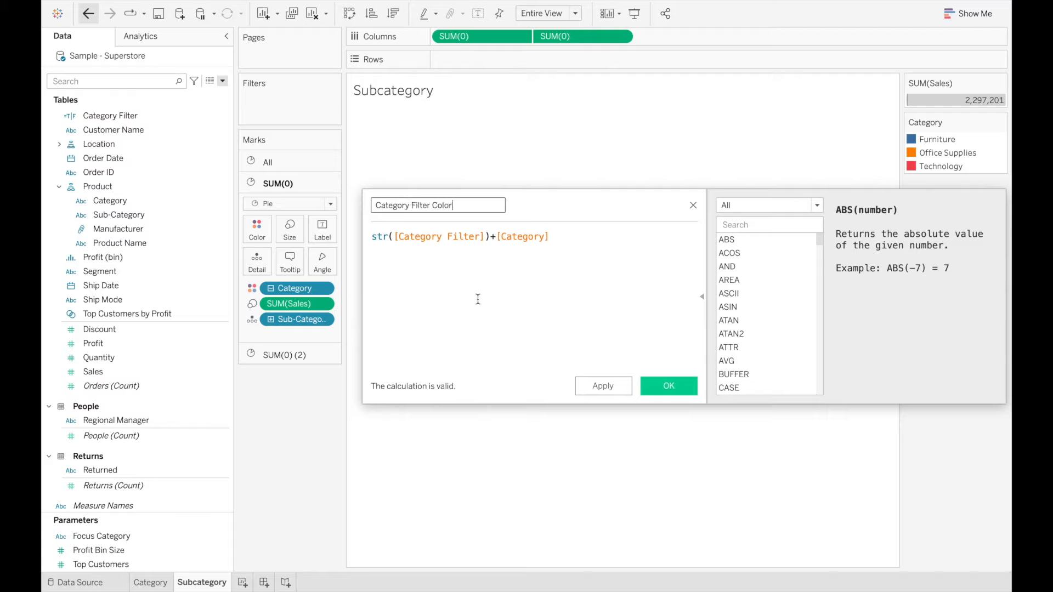
left_click(669, 386)
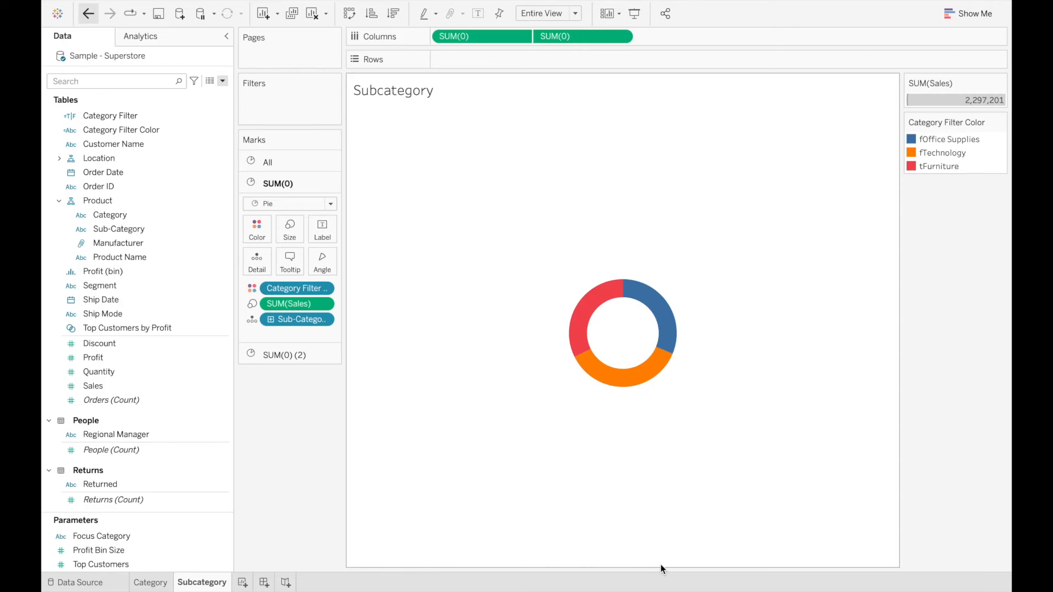
Show the Focus Category control, blank the non-matching colours and focus on Office Supplies
right_click(101, 536)
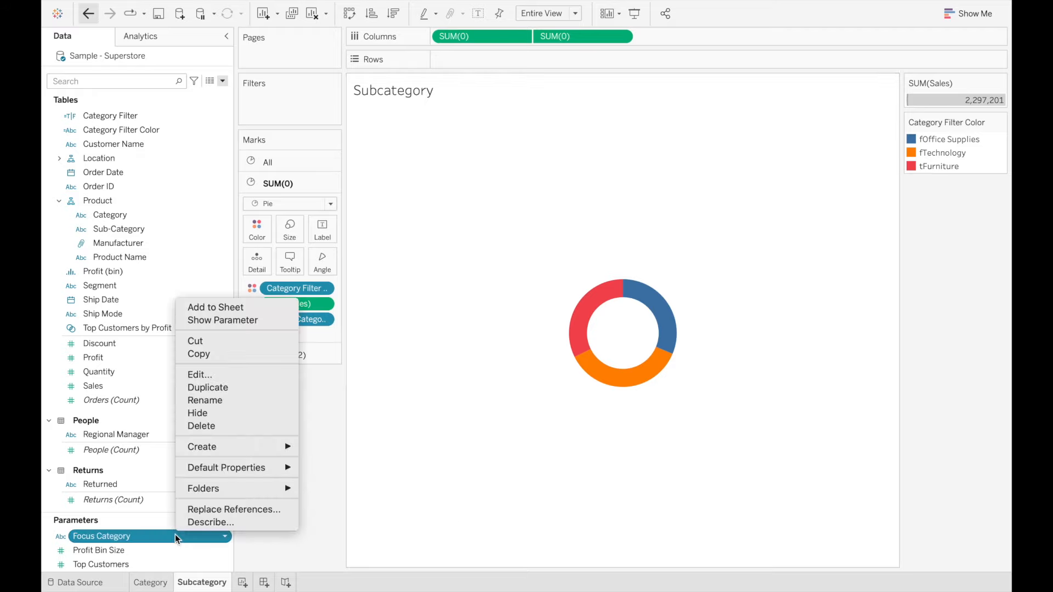
mouse_move(237, 333)
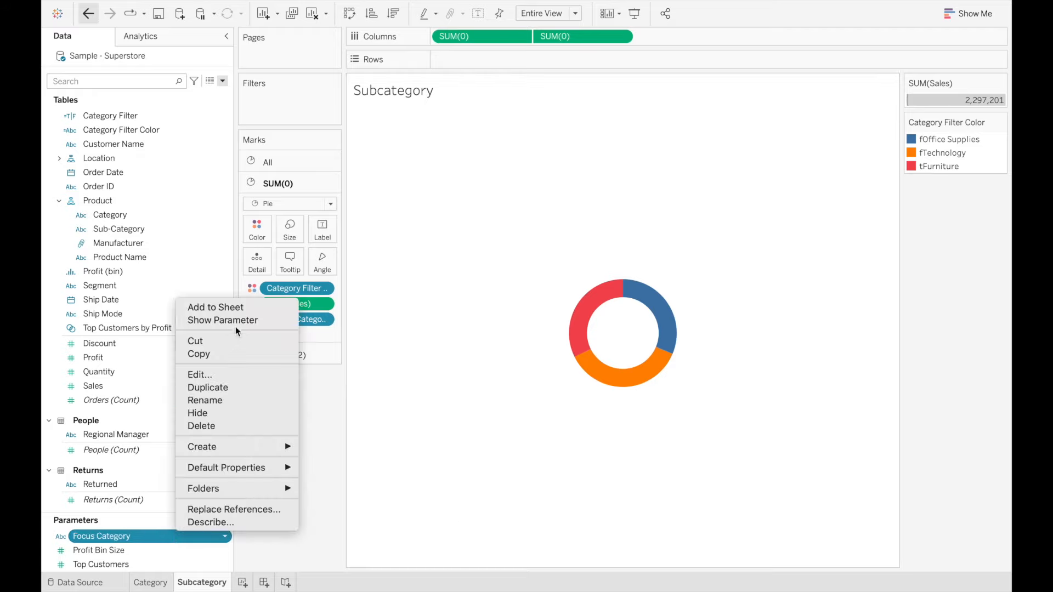
left_click(222, 320)
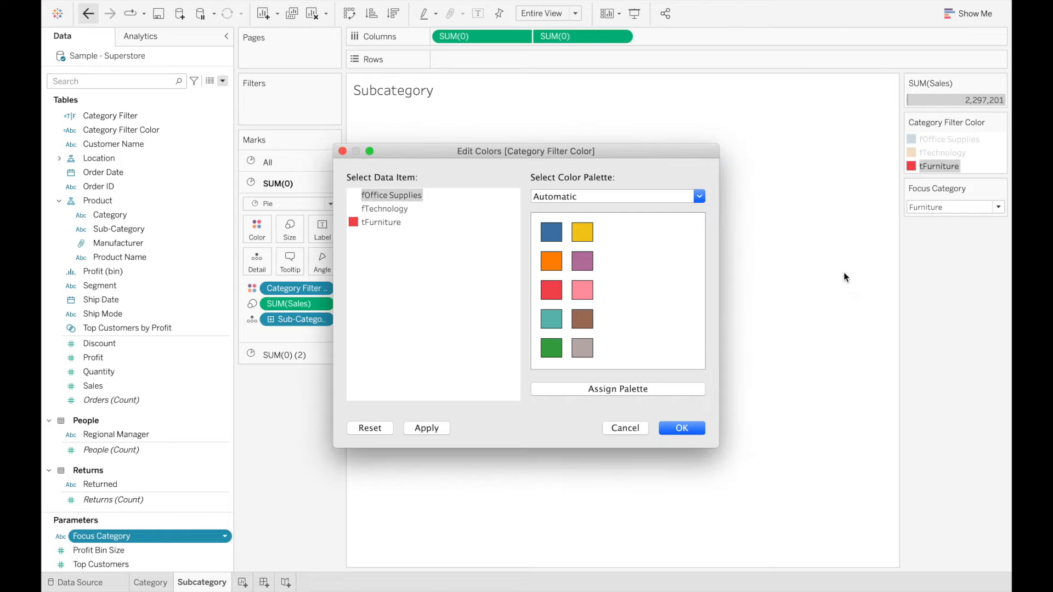
left_click(683, 428)
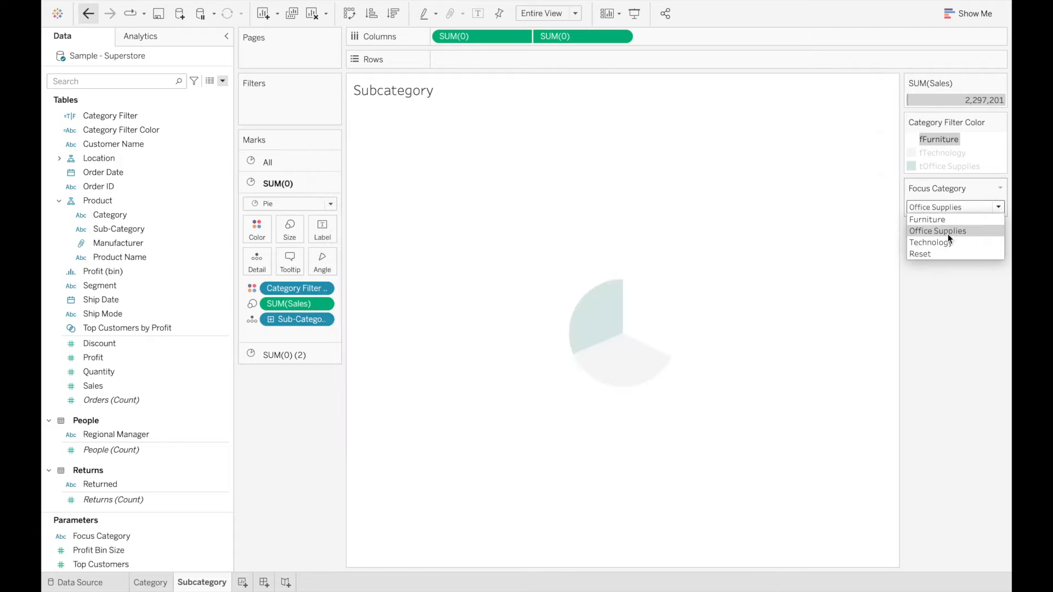
left_click(932, 242)
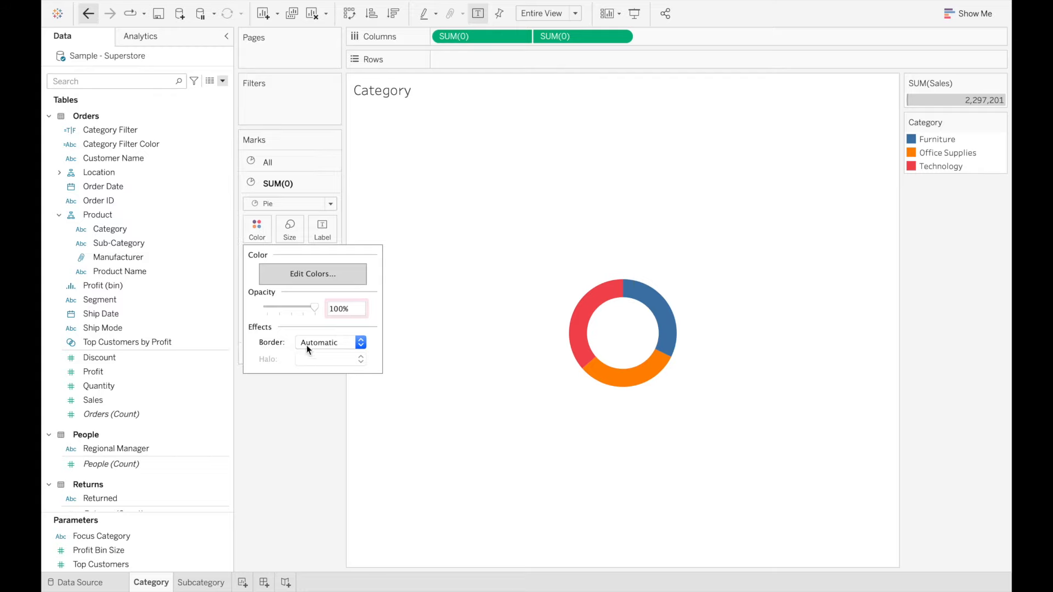
Give the Subcategory donut's Technology slices white borders via the Marks colour settings
left_click(360, 342)
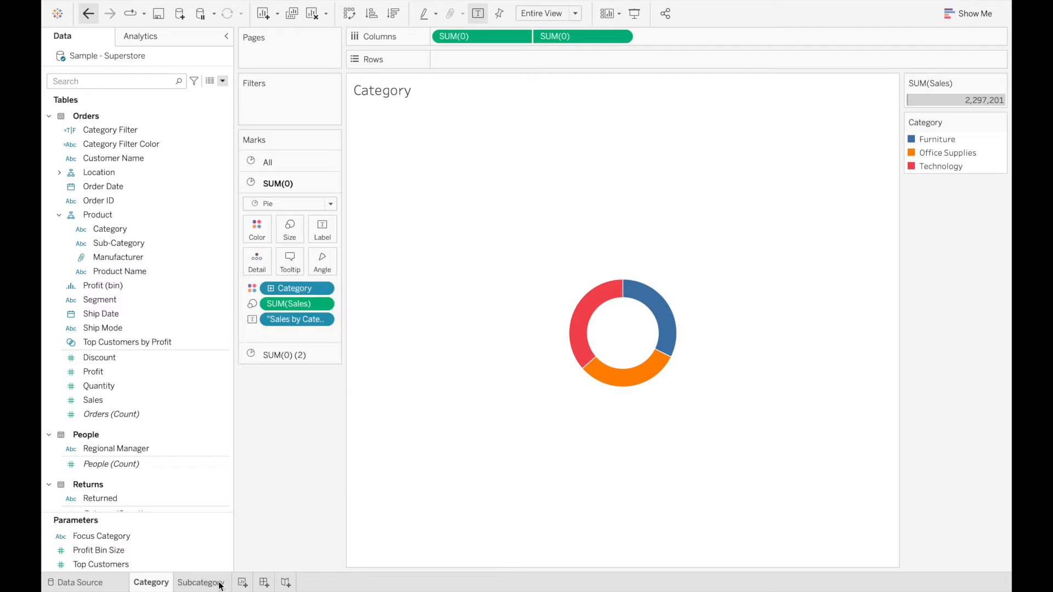
left_click(201, 582)
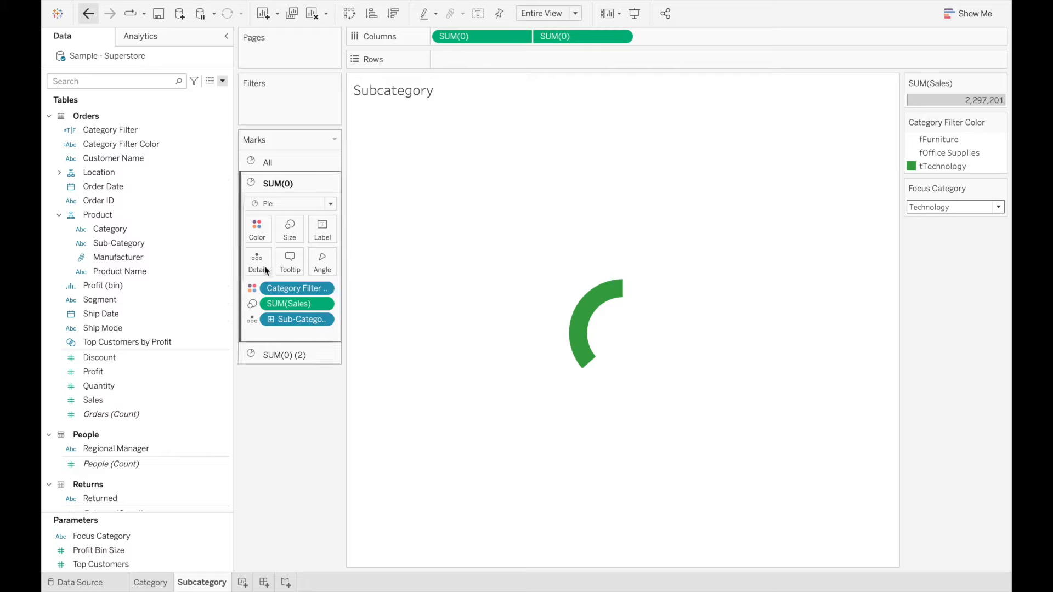
left_click(257, 228)
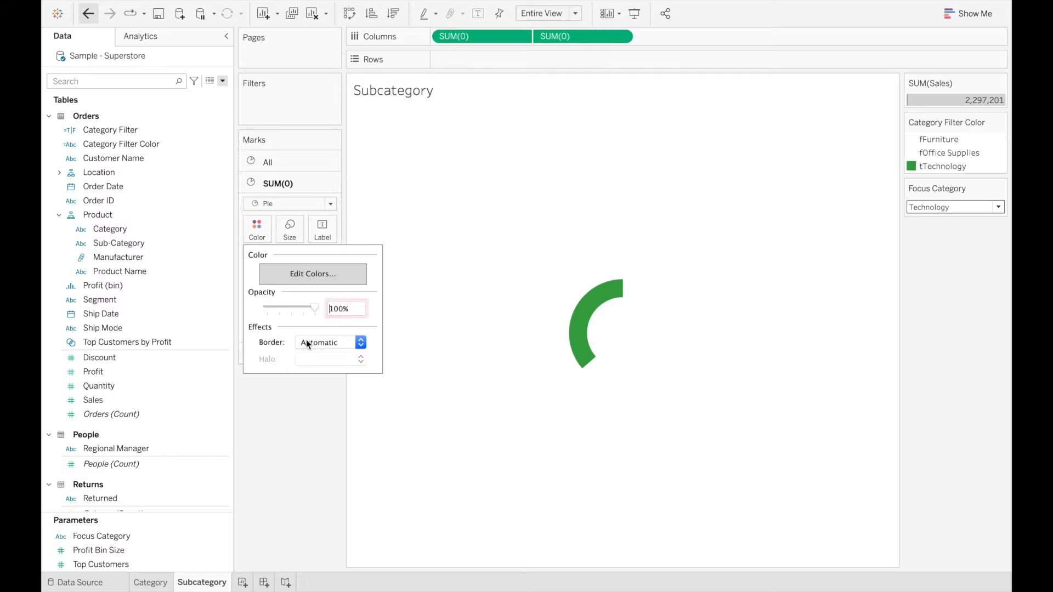
left_click(360, 342)
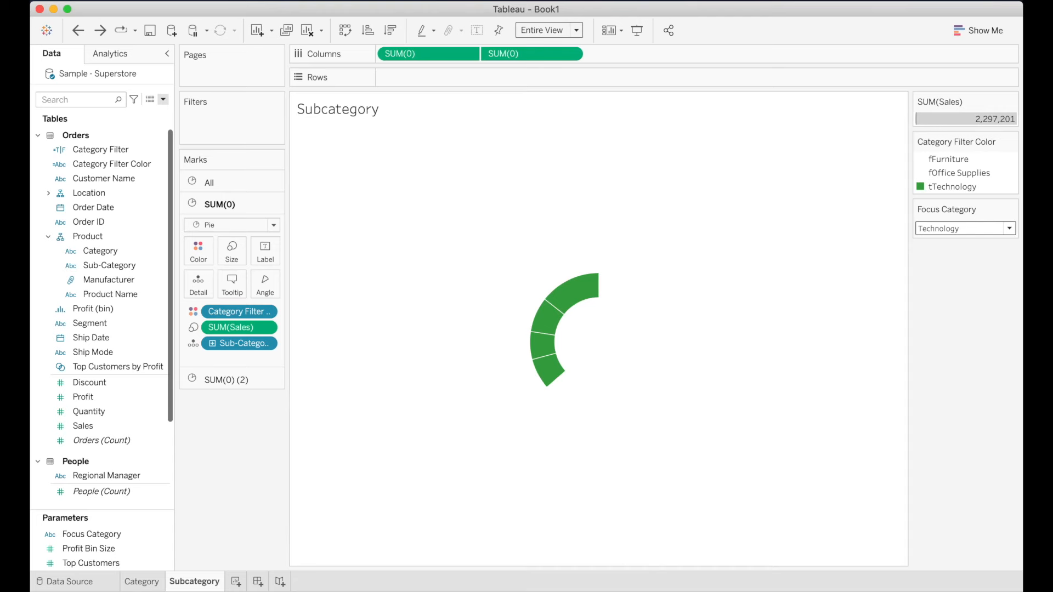
On the Category sheet, create calculated field 'Sales by Category label' returning "Sales by Category"
left_click(141, 582)
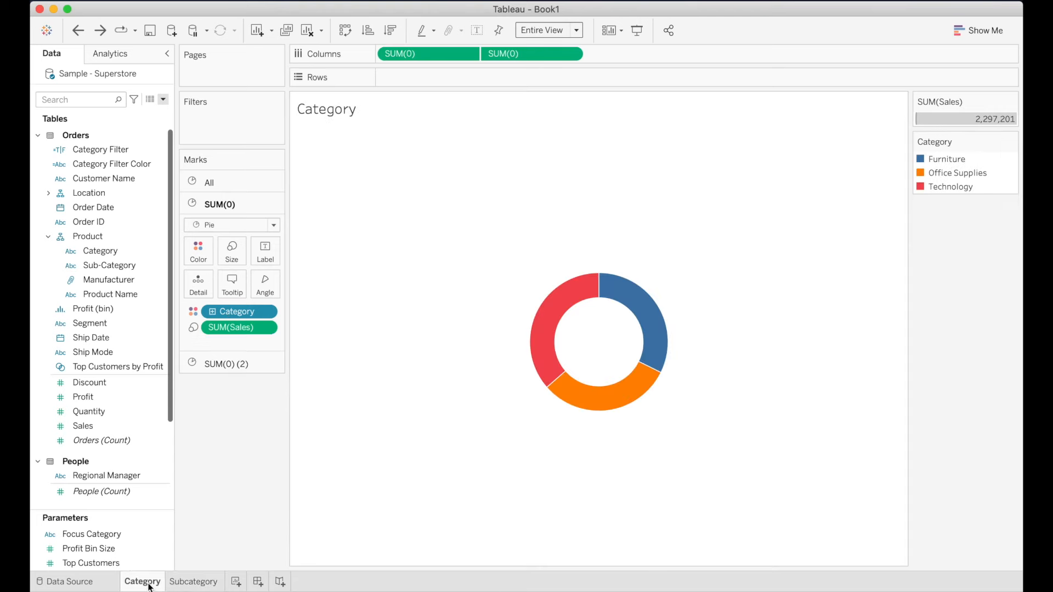
mouse_move(589, 343)
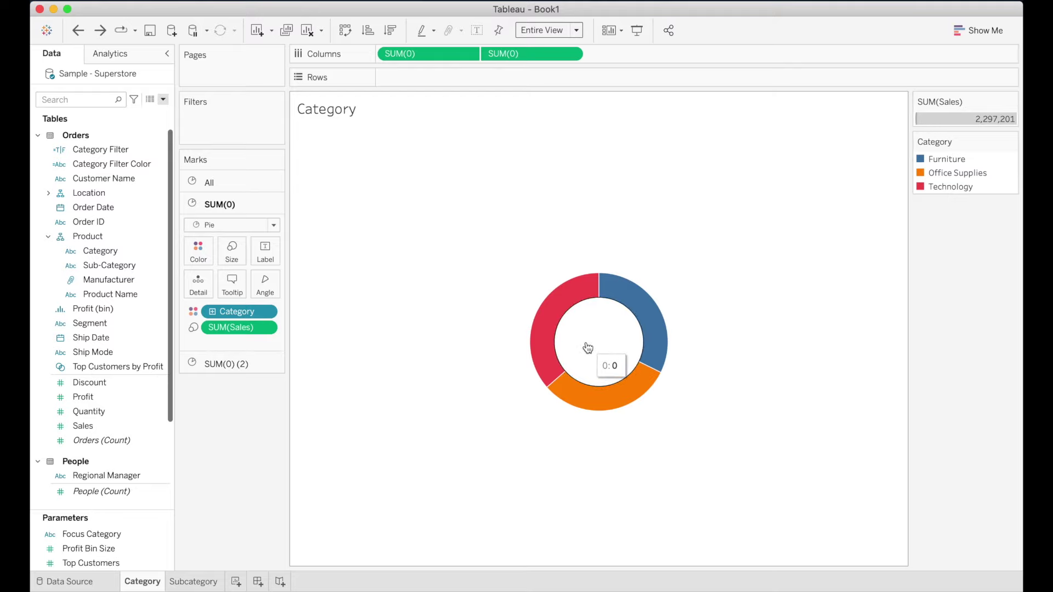
mouse_move(255, 438)
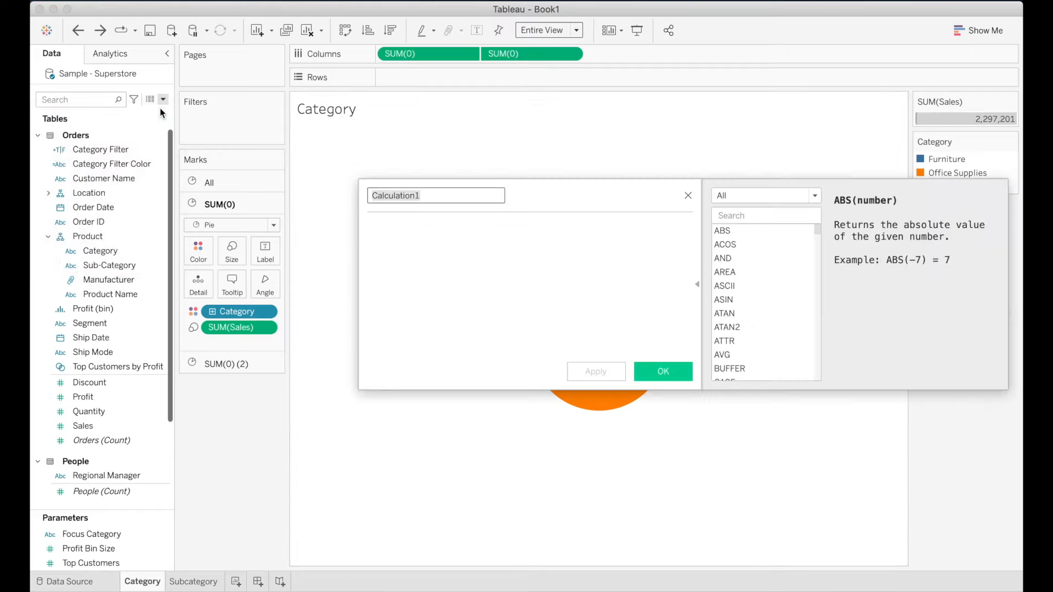
type("Sales by Category")
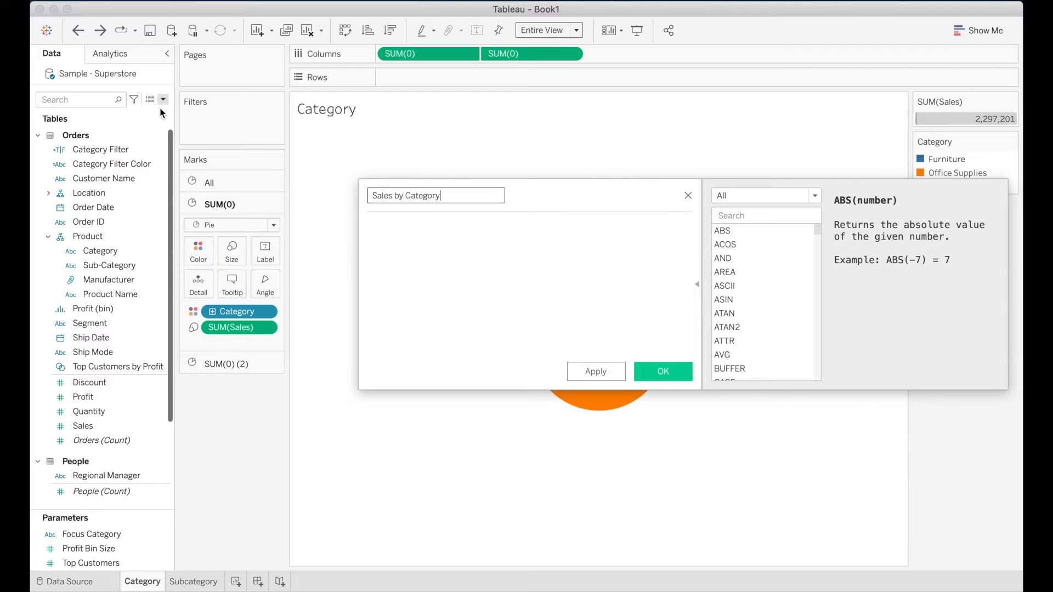
type("label")
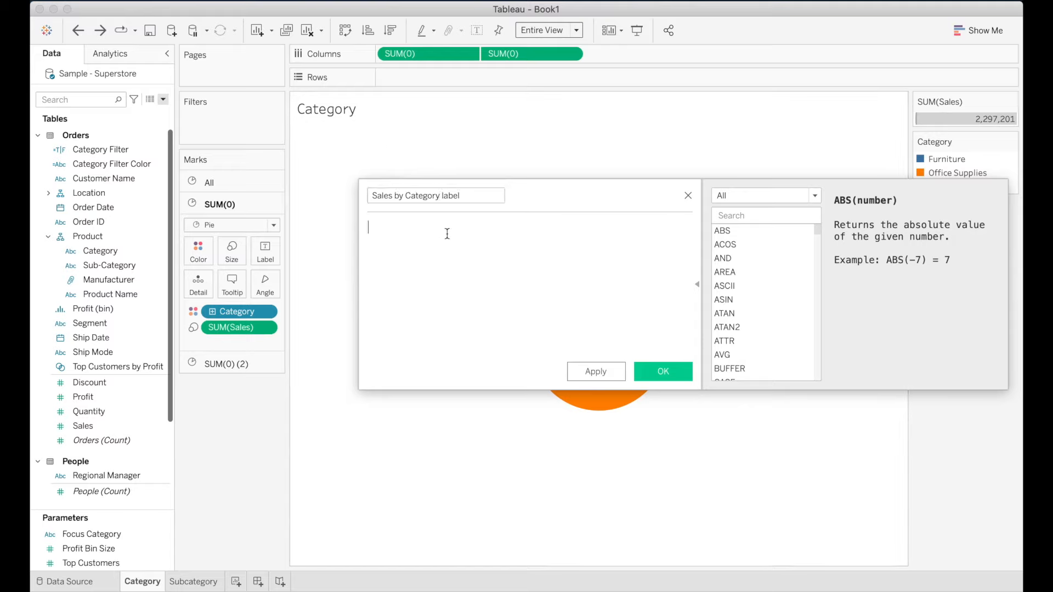
type("\"Sales by Category\"")
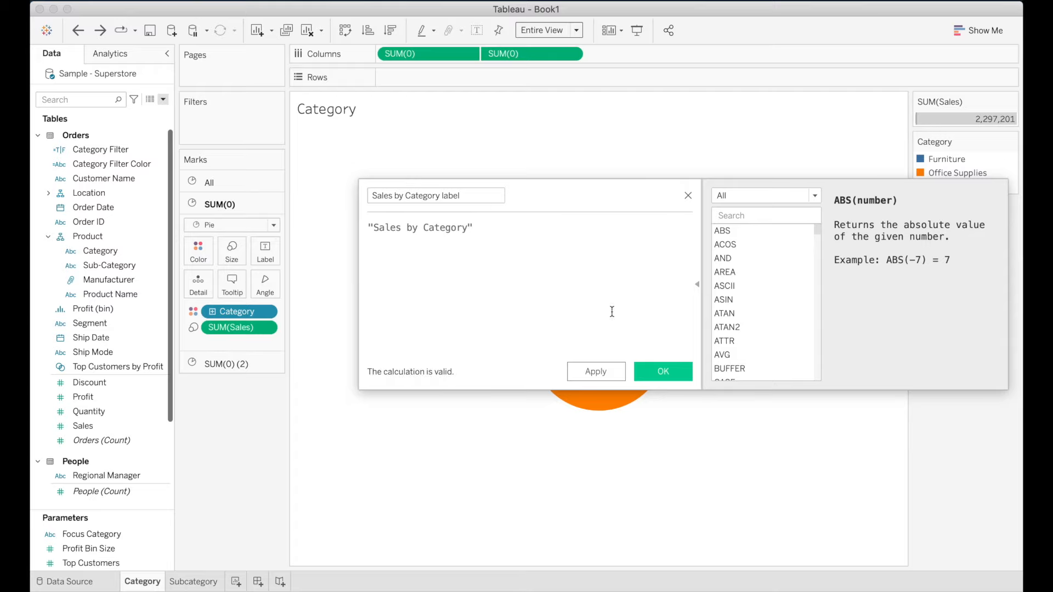
left_click(662, 371)
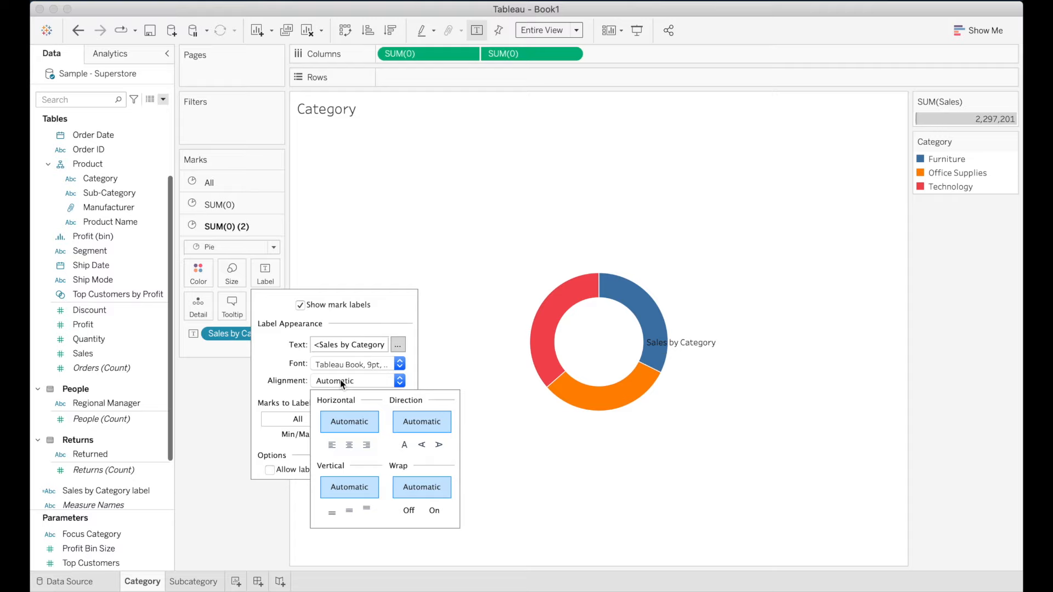
Centre the 'Sales by Category' label horizontally inside the donut hole
left_click(349, 445)
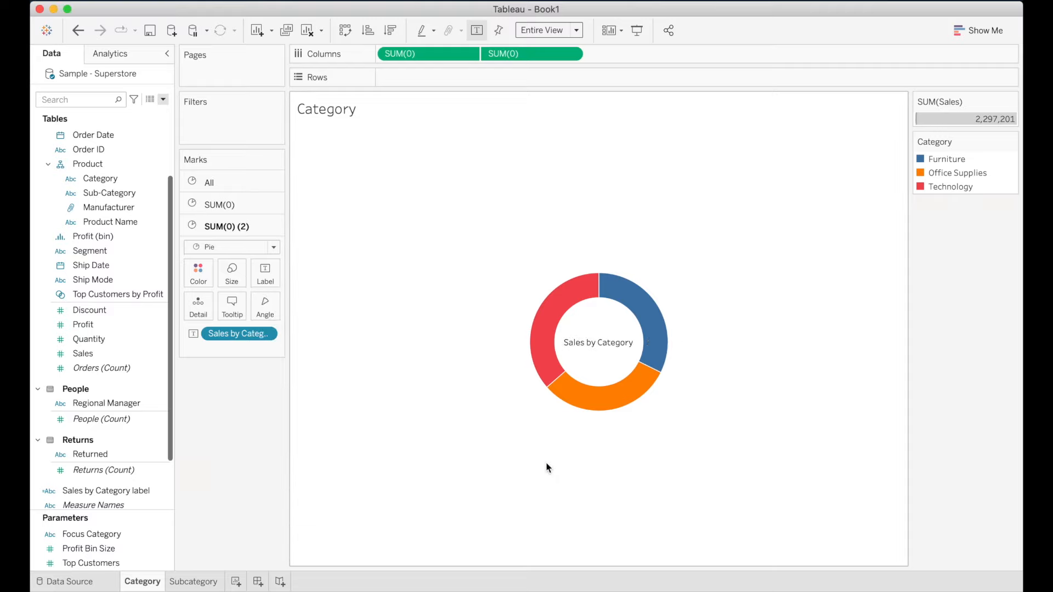
left_click(193, 581)
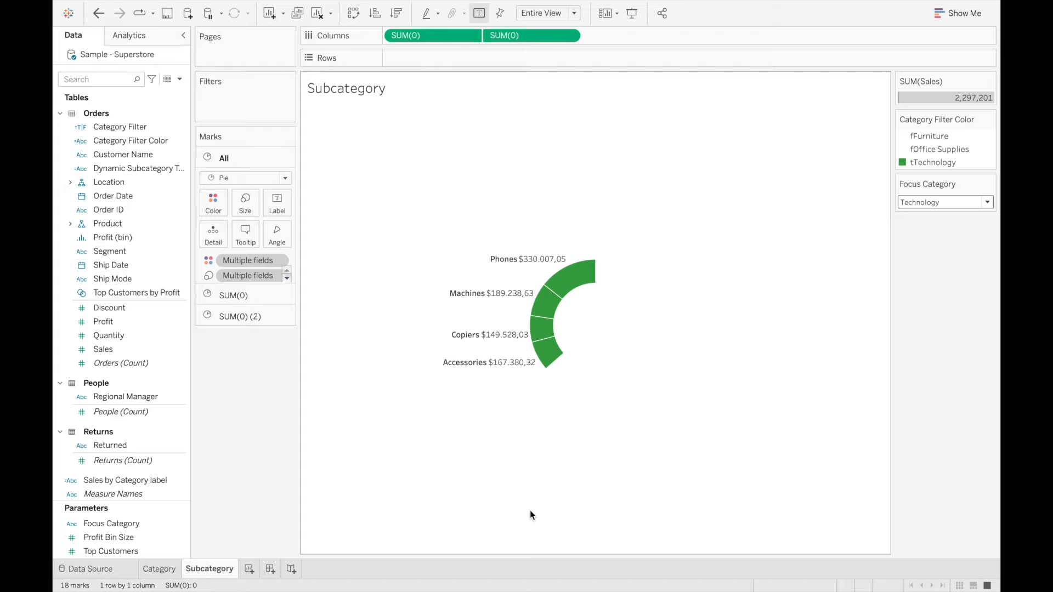
mouse_move(429, 397)
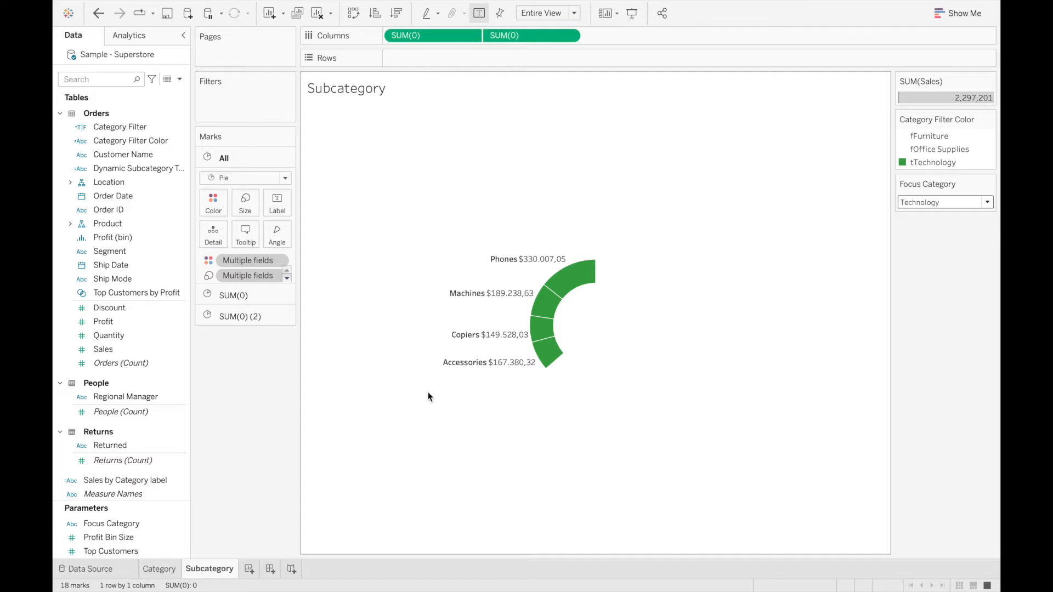
mouse_move(542, 353)
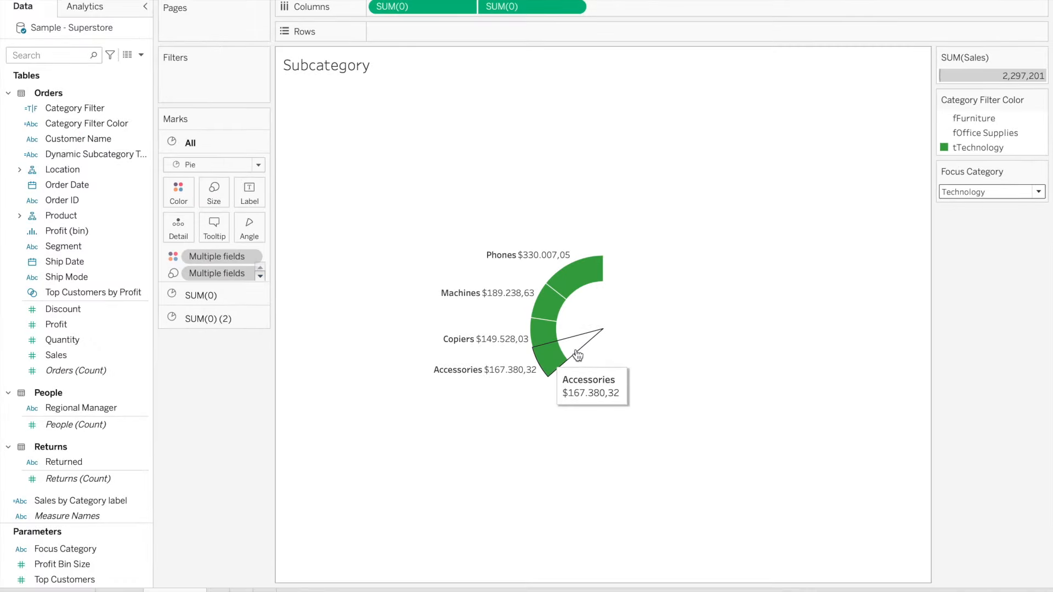
mouse_move(981, 162)
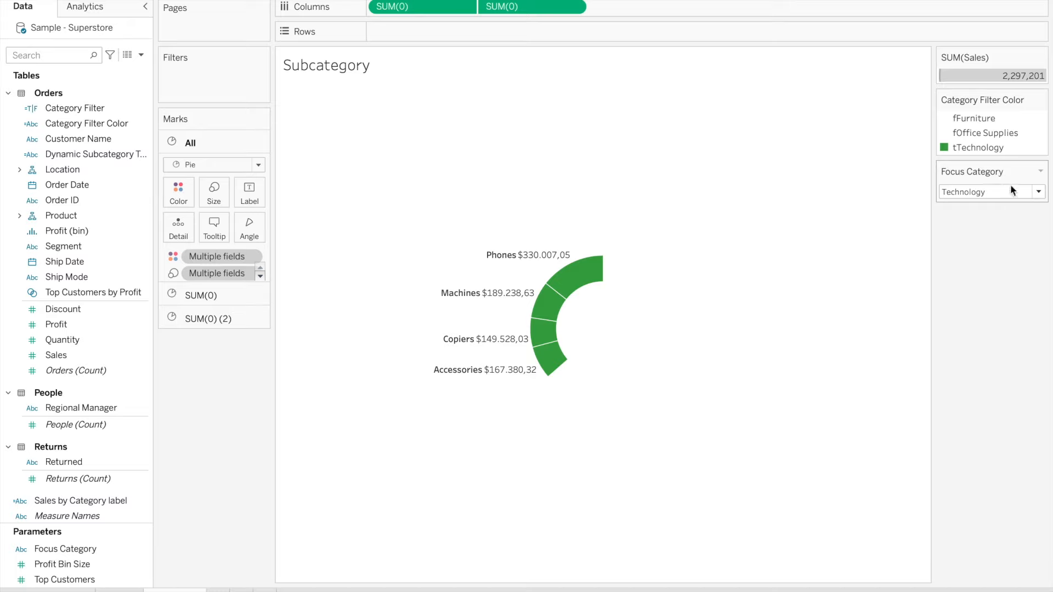
mouse_move(996, 206)
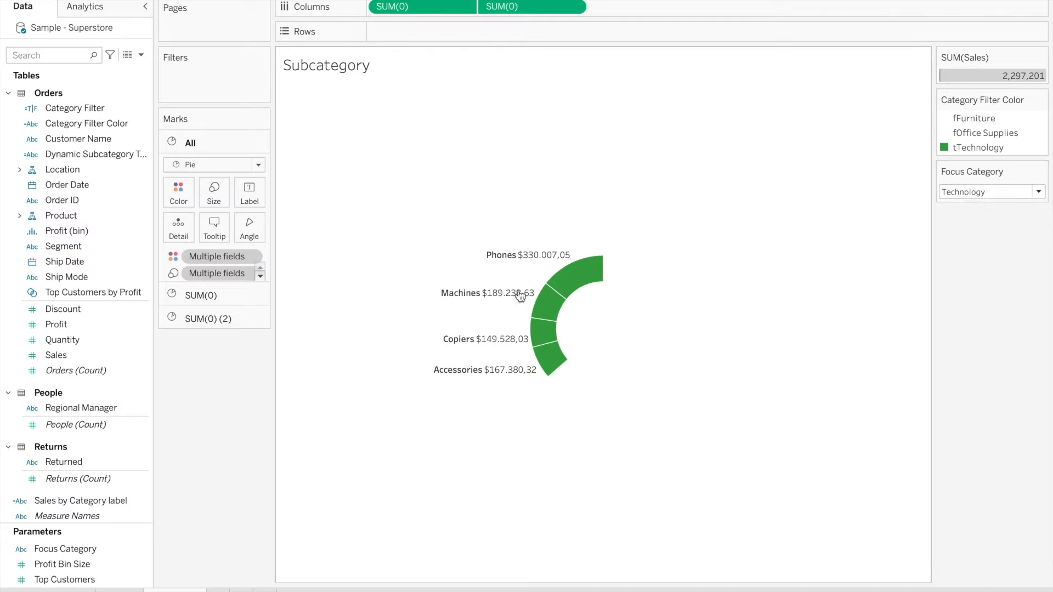
Inspect the outer ring's marks, then switch Focus Category to Furniture and Office Supplies
left_click(201, 295)
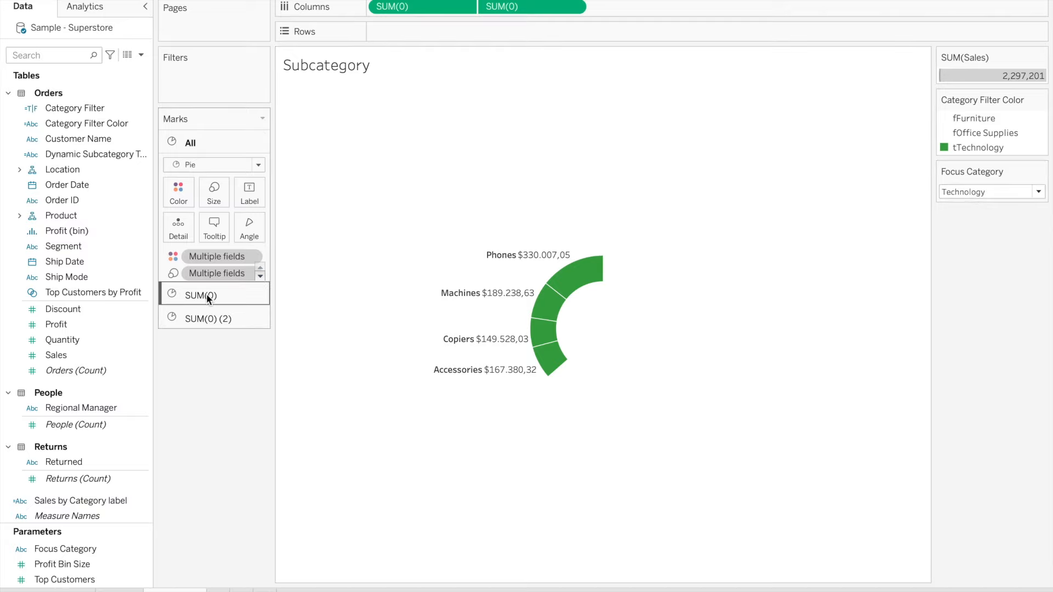
left_click(201, 296)
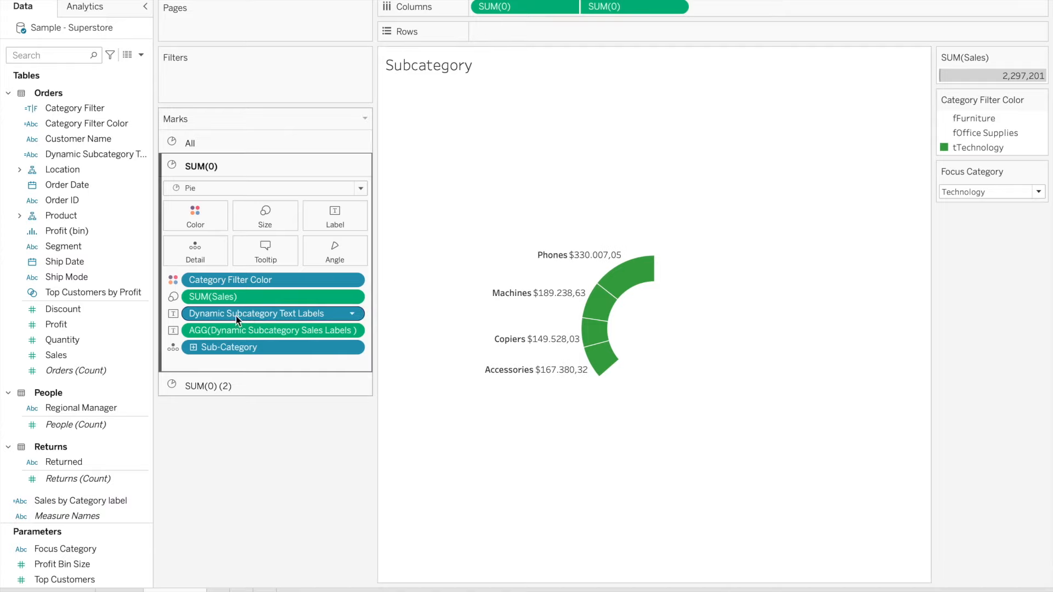
mouse_move(254, 322)
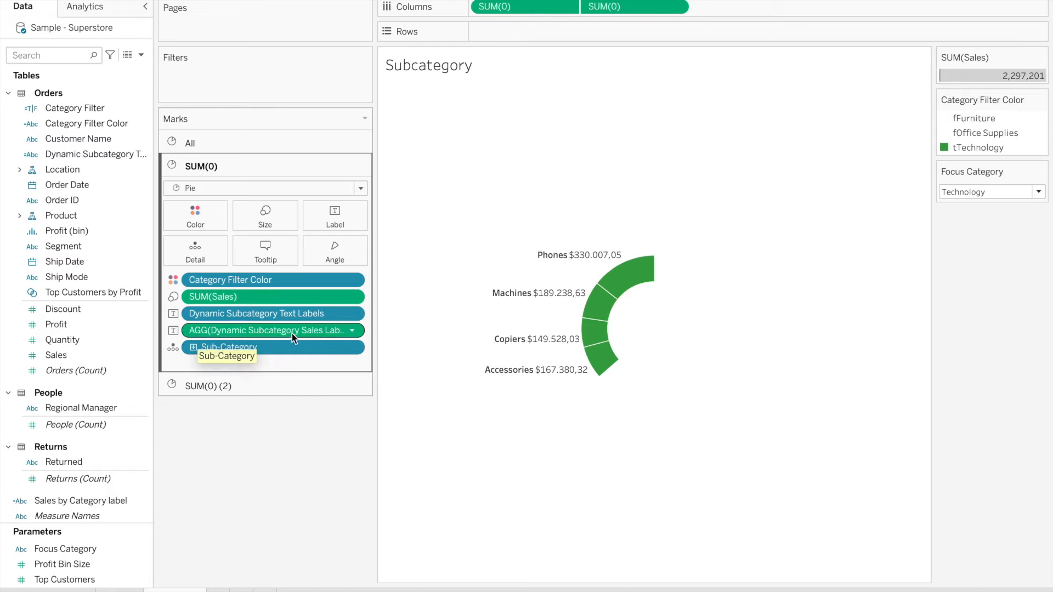
mouse_move(333, 334)
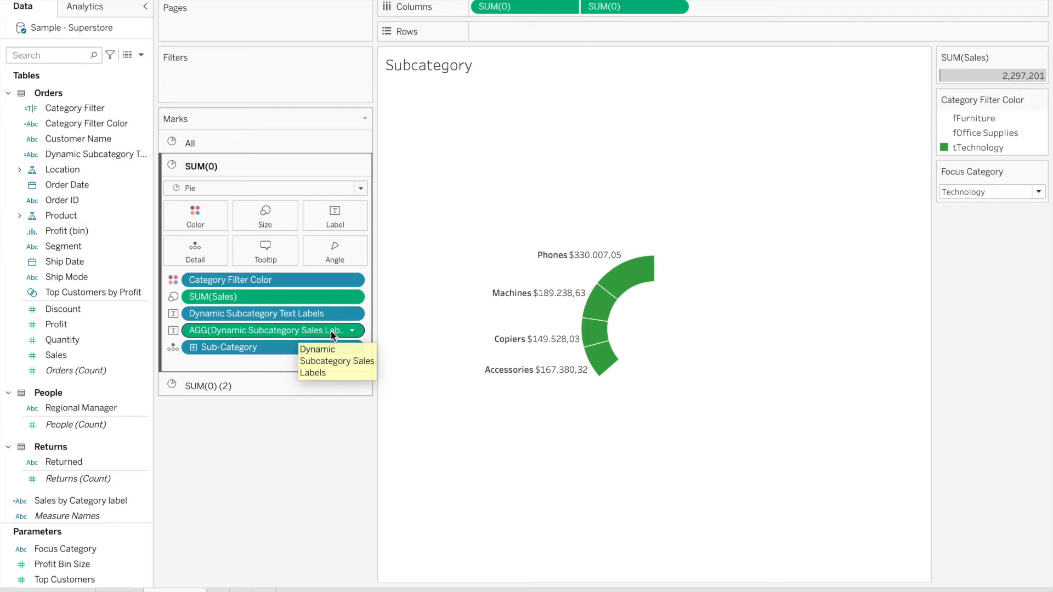
mouse_move(278, 327)
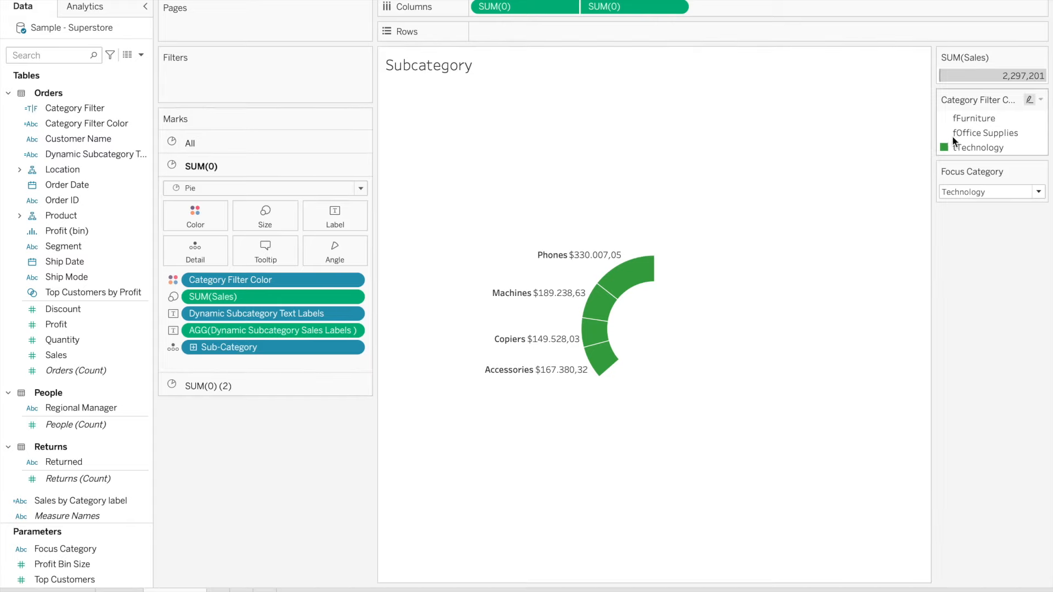
mouse_move(622, 275)
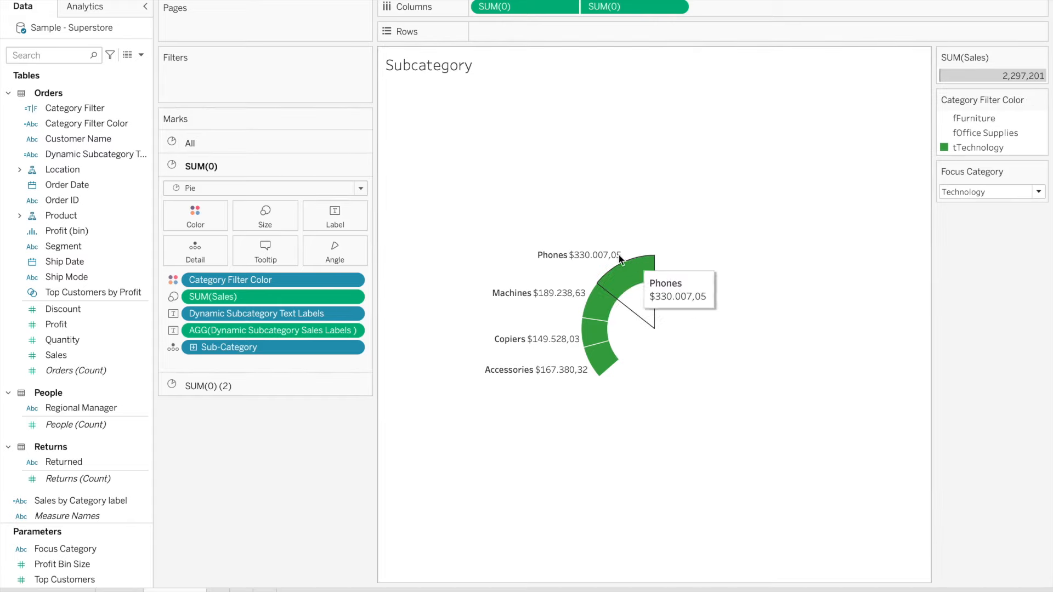
mouse_move(577, 245)
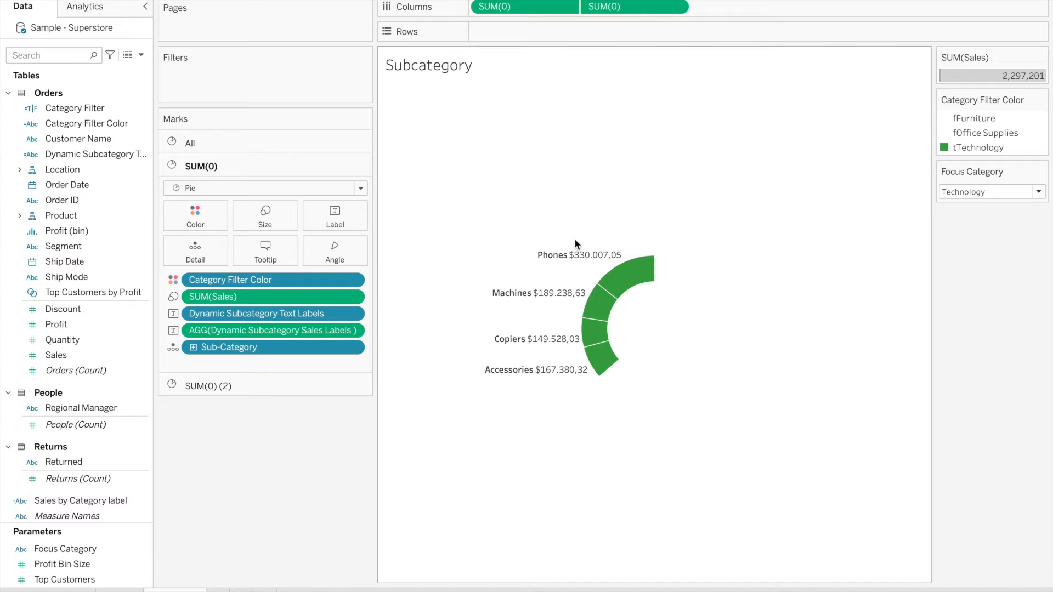
mouse_move(566, 261)
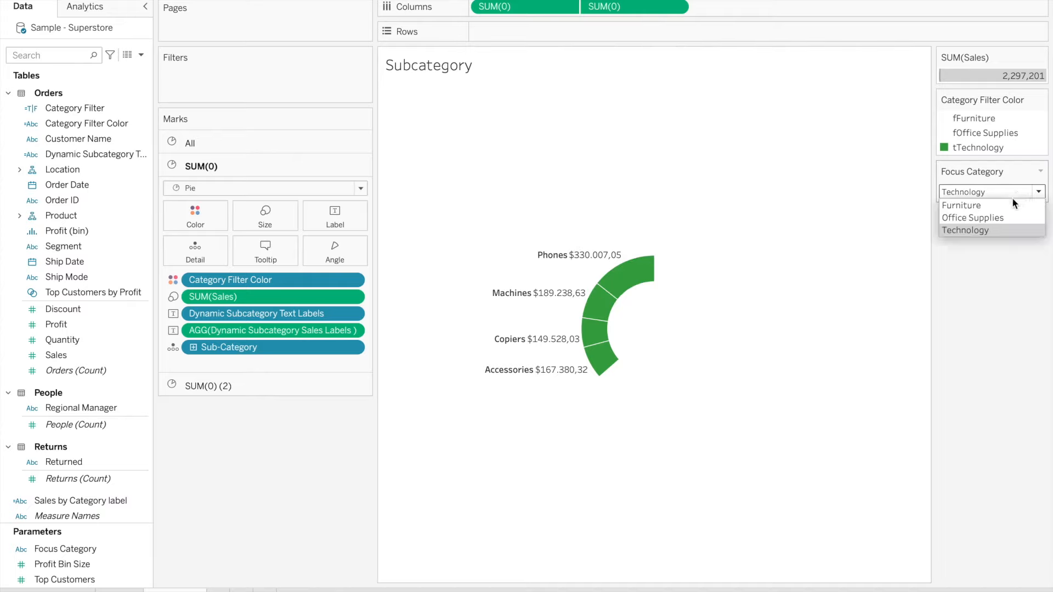
left_click(961, 206)
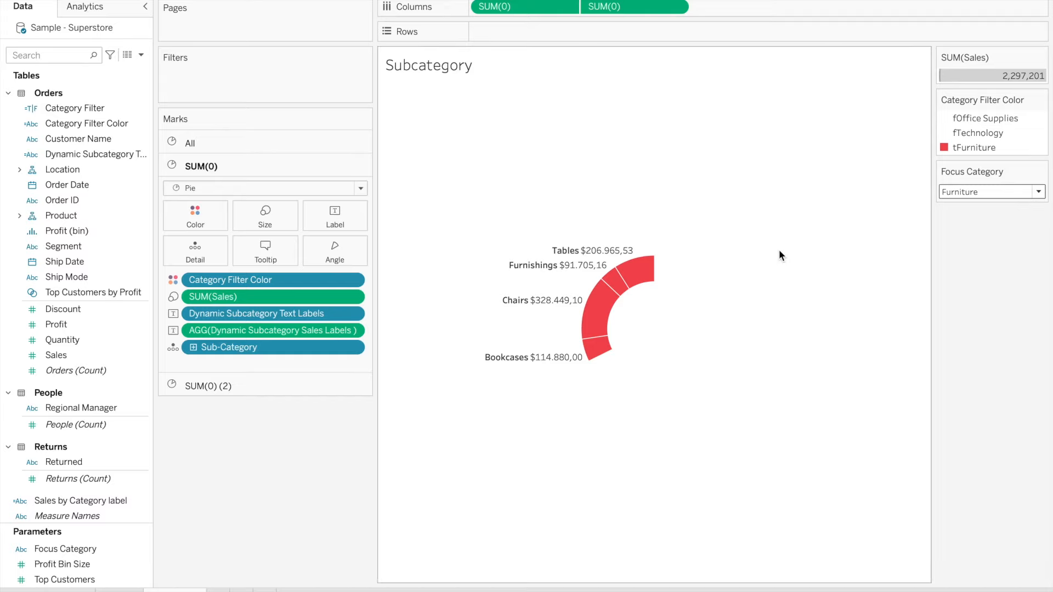
mouse_move(556, 352)
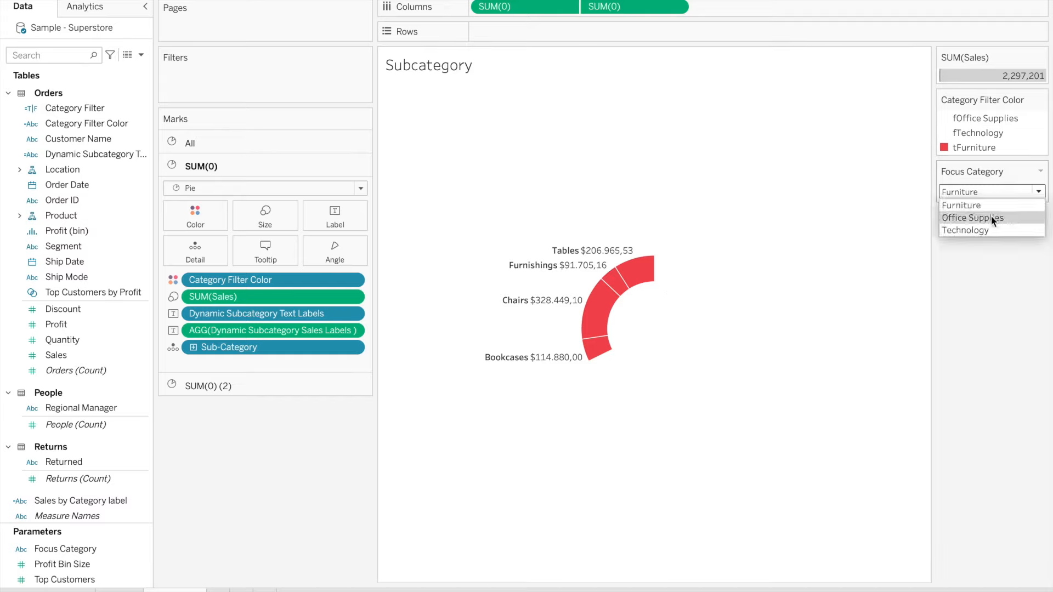
left_click(972, 217)
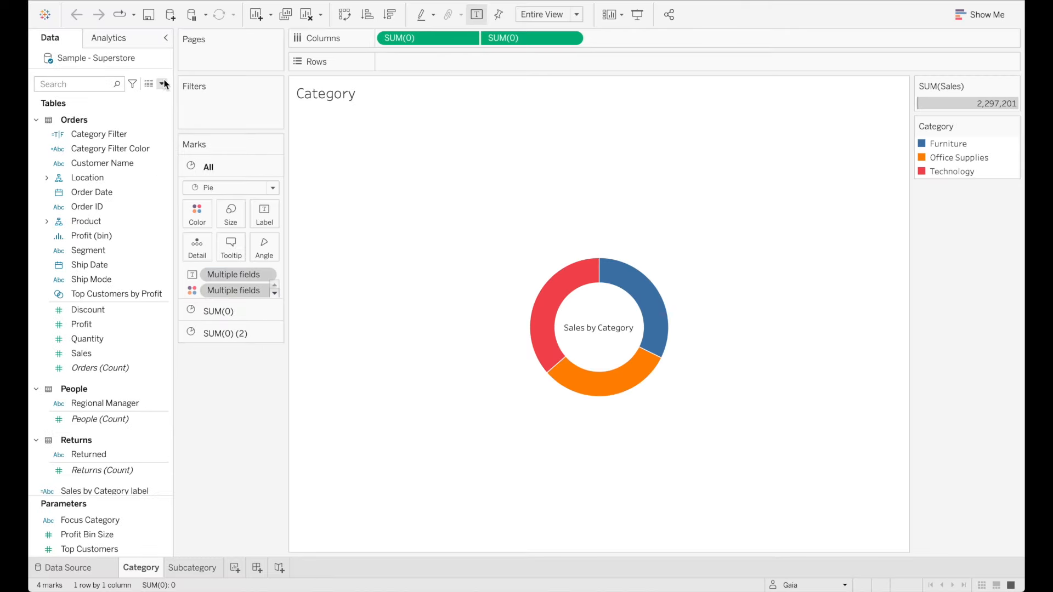
Start a new calculated field named 'Dynamic Subcategory Text Labels'
left_click(163, 83)
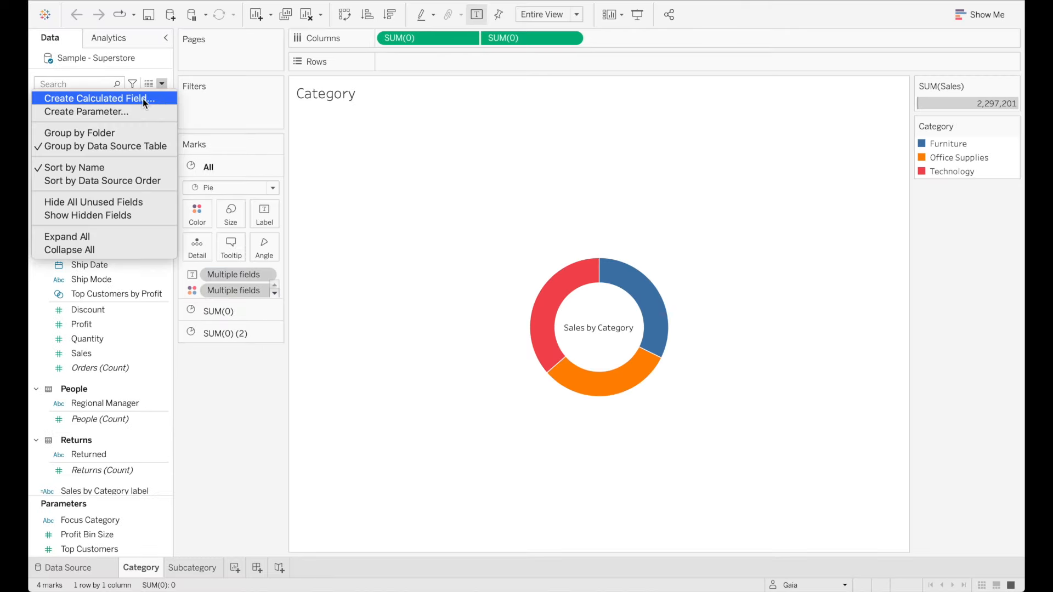
left_click(98, 98)
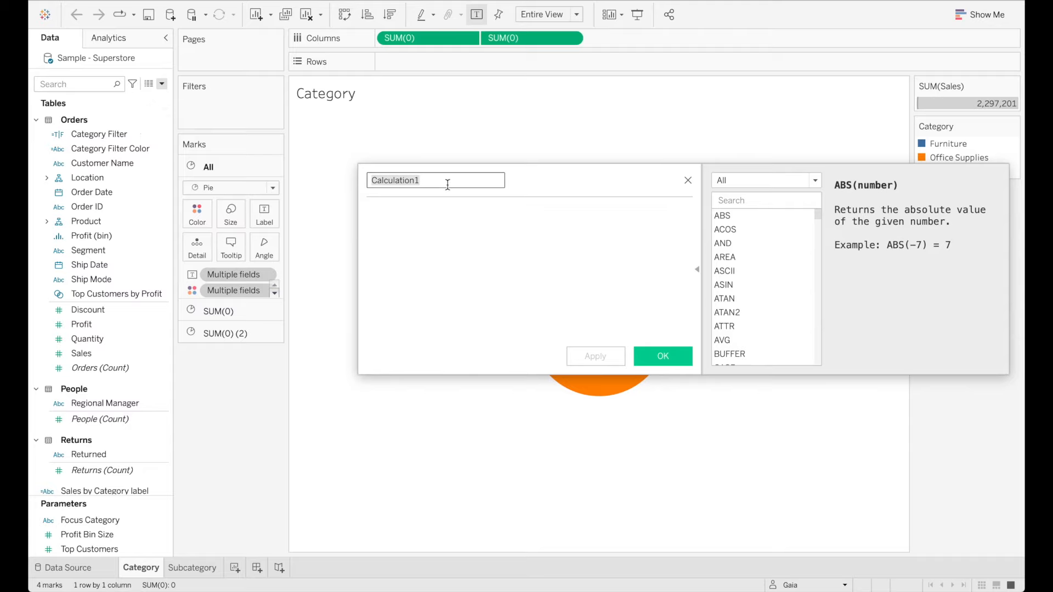
type("Dynamic S")
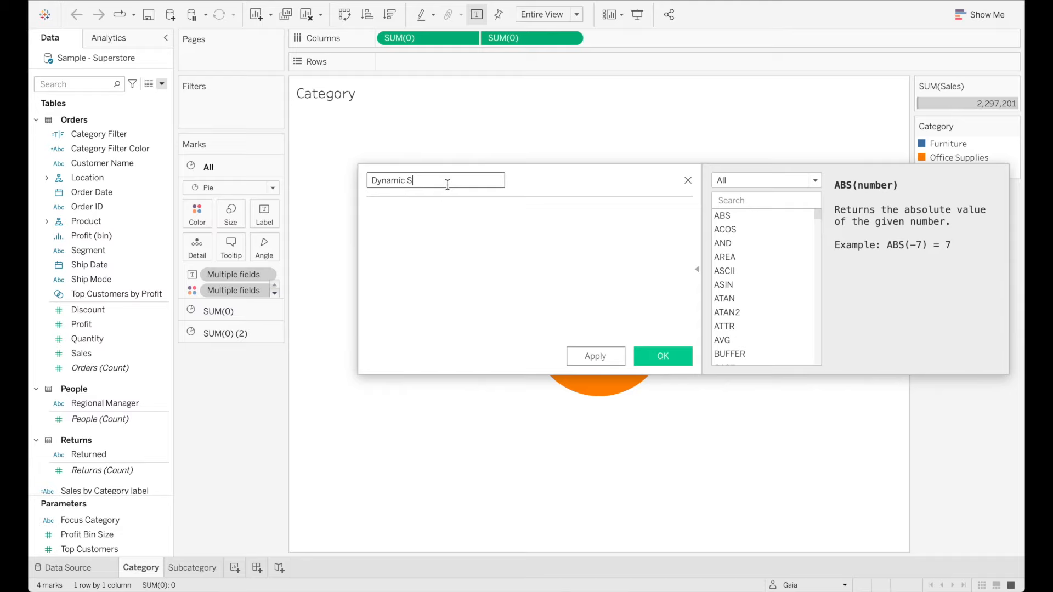
type("ubcategory")
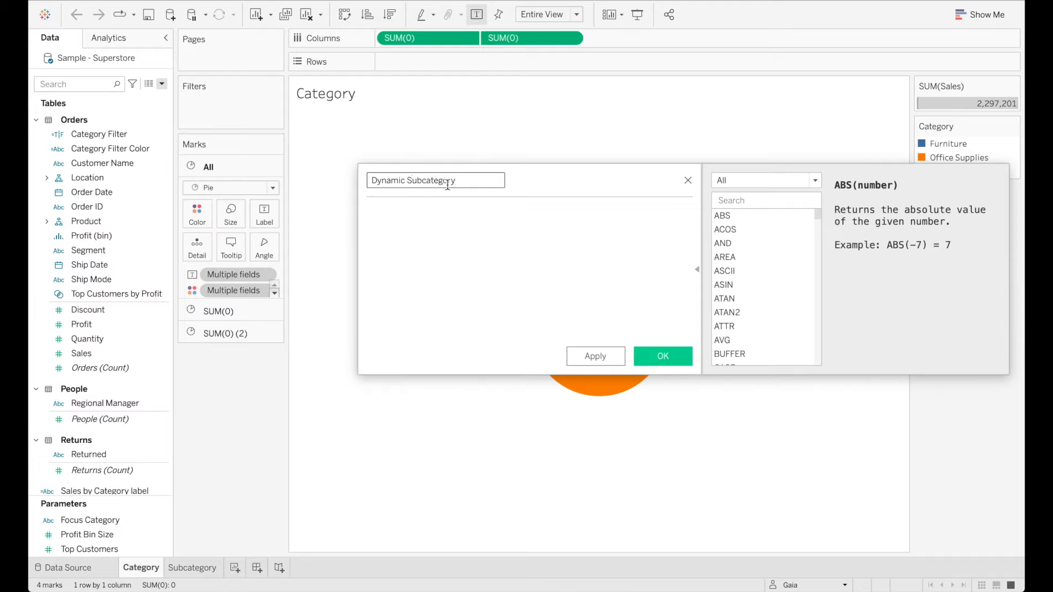
type("Text")
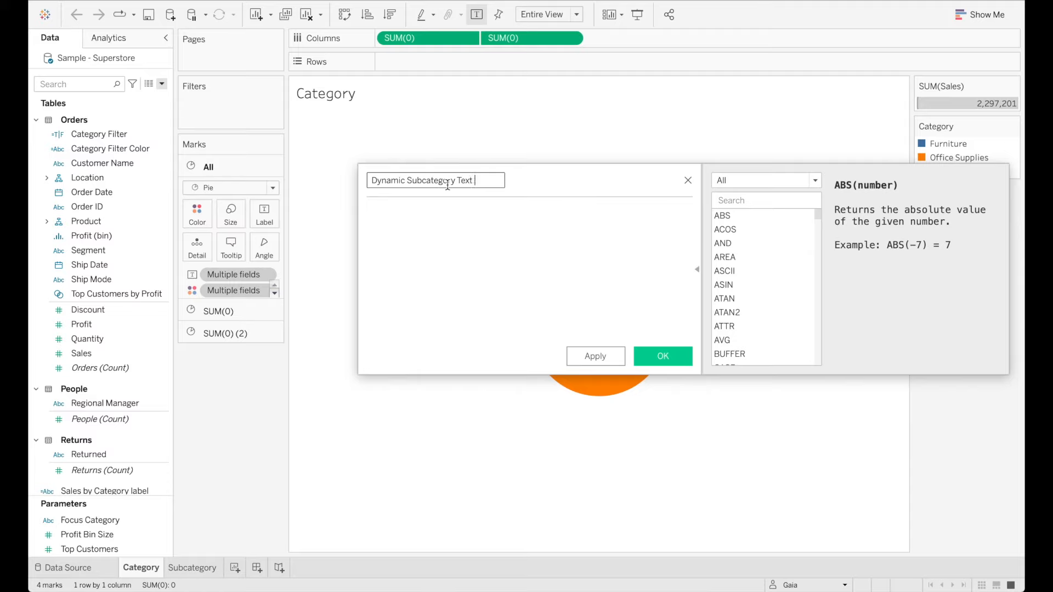
type("Labels")
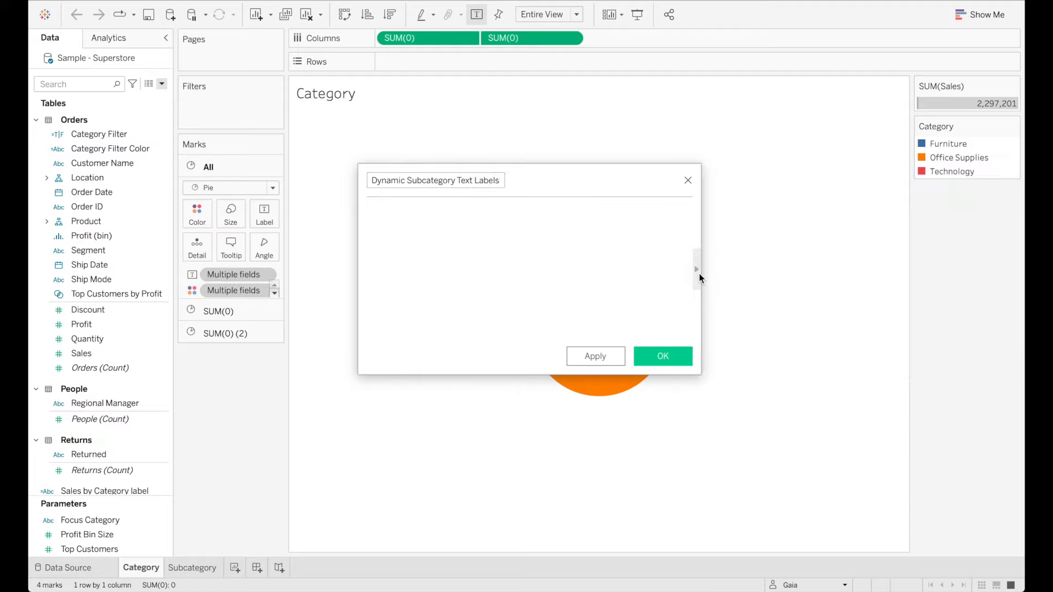
Write the IF [Category Filter Color]= ... THEN [Sub-Category] ELSE NULL formula and save it
type("IF")
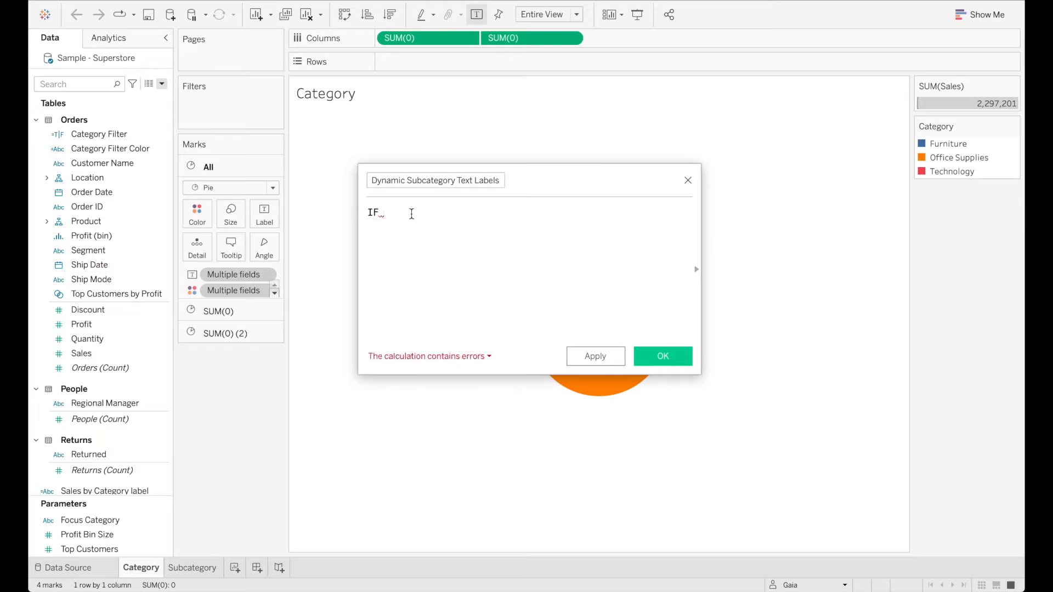
type("color")
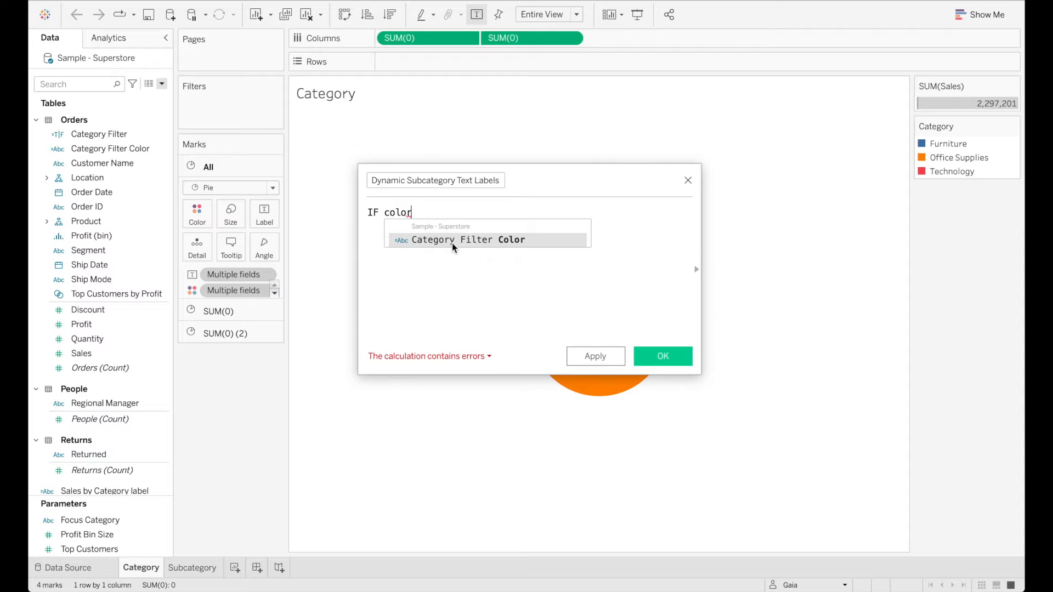
left_click(467, 239)
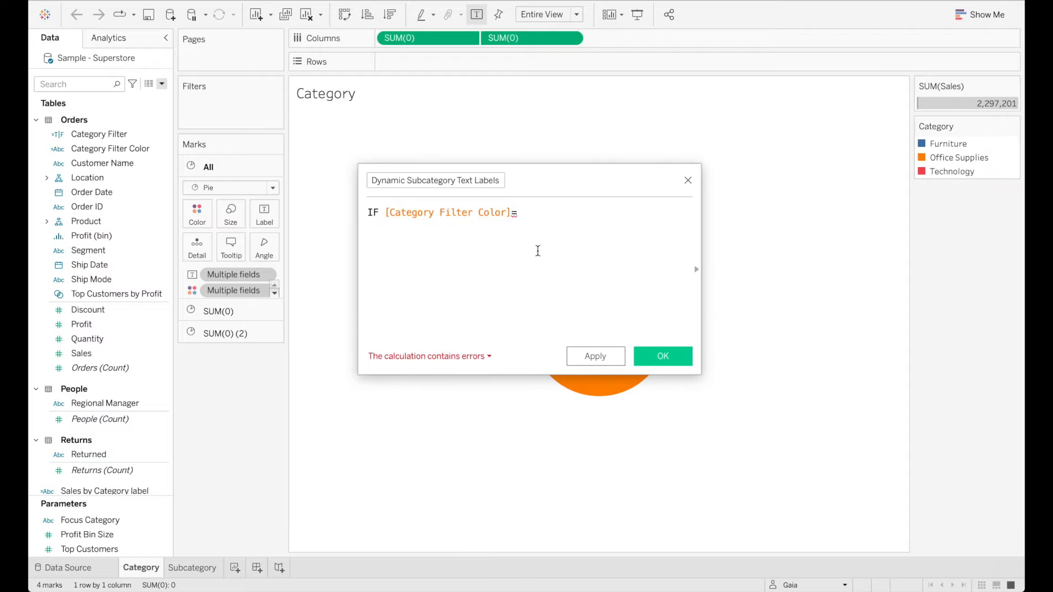
mouse_move(192, 573)
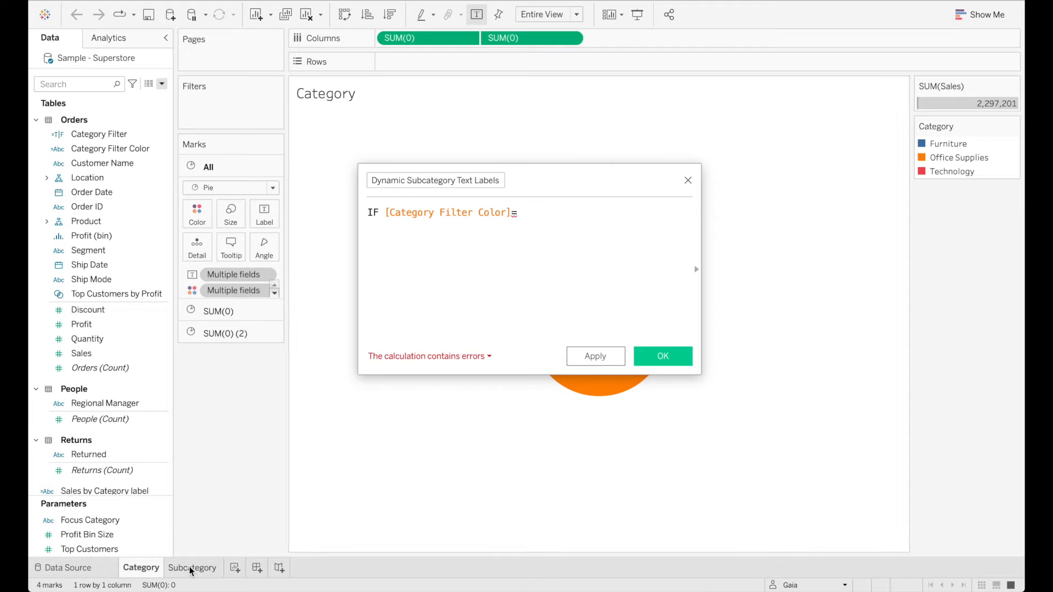
left_click(193, 568)
type(" \"tTechnology")
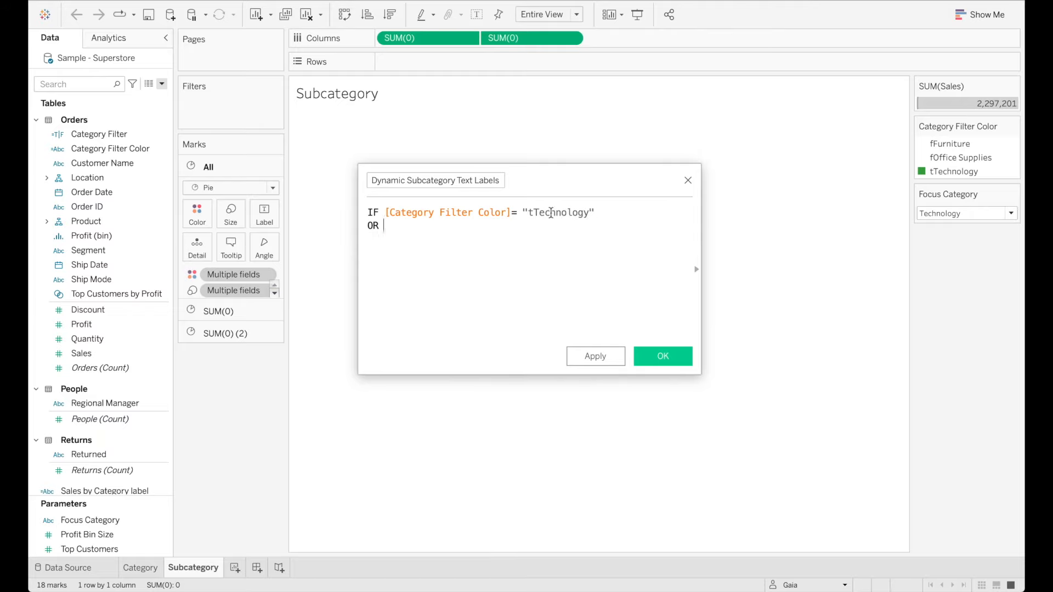
type("[Category Filter Color]= \"tOffice Supplies")
type("then")
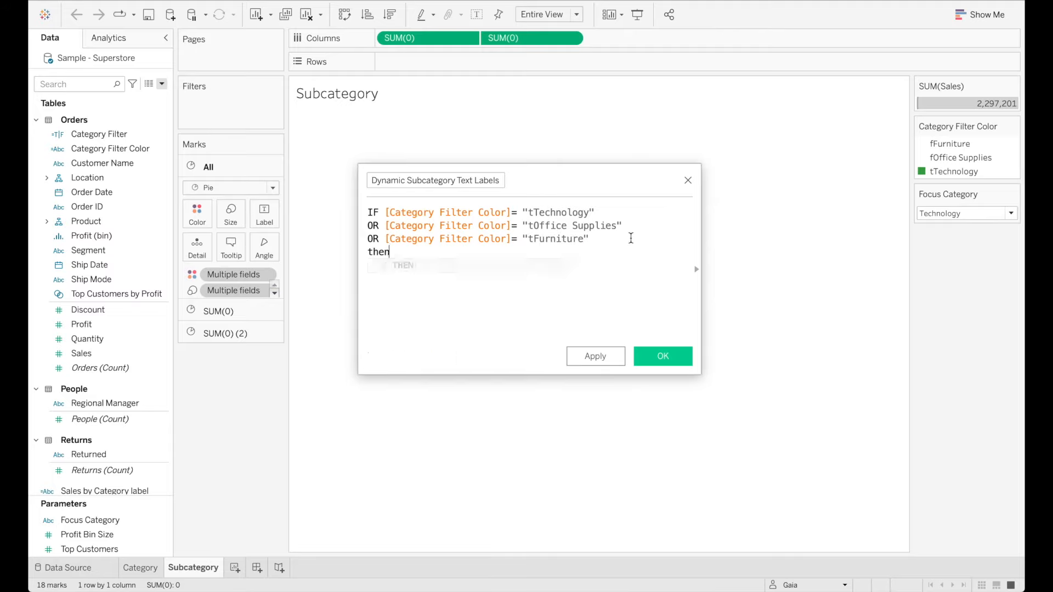
type("[Sub-Category]")
type("ELSE NULL")
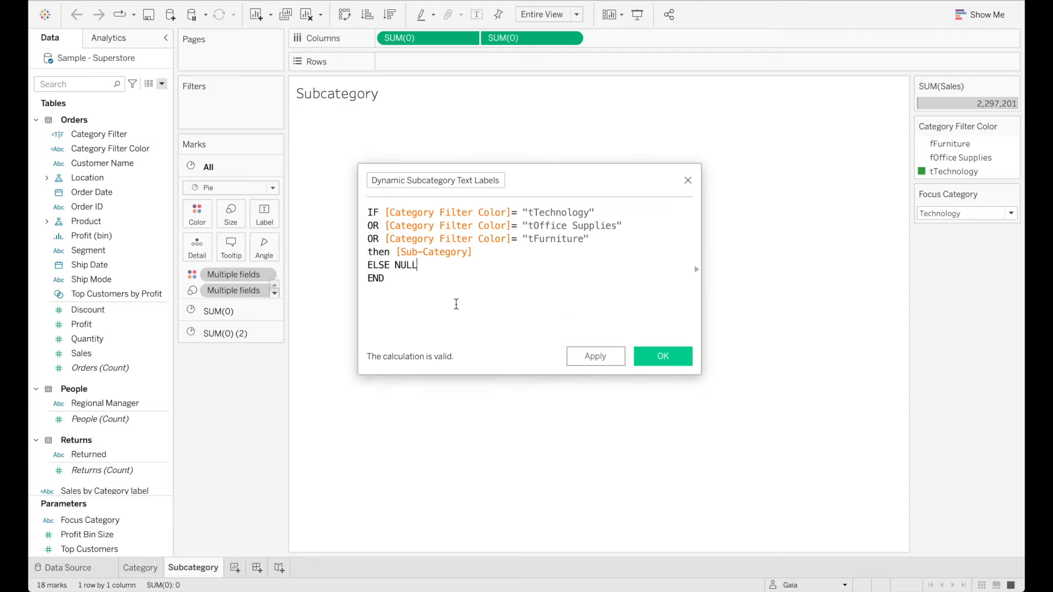
left_click(662, 355)
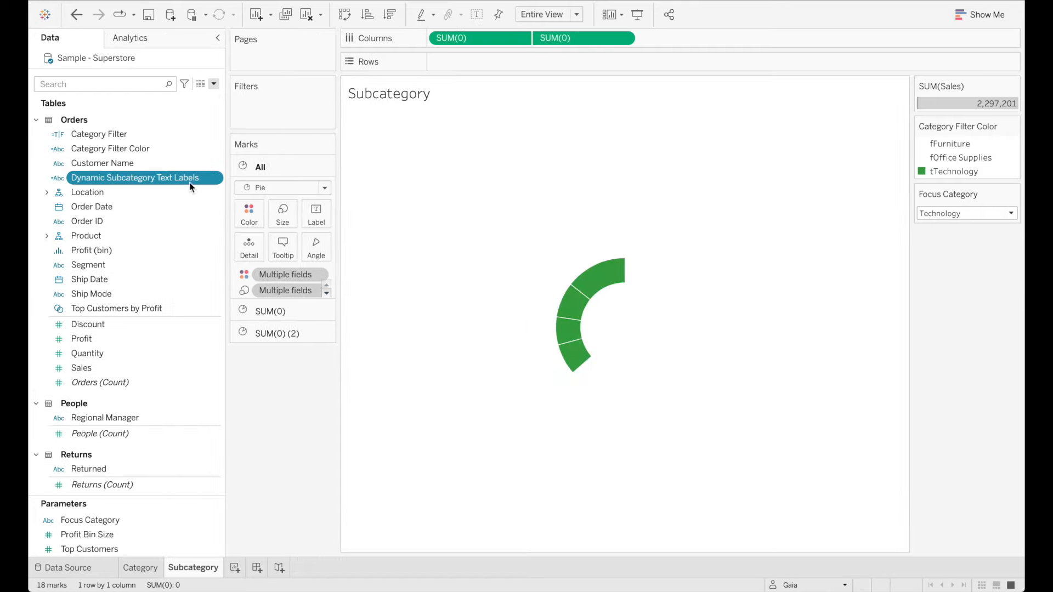
Duplicate the field as 'Dynamic Subcategory Sales Labels', replacing [Sub-Category] with SUM([Sales])
right_click(135, 177)
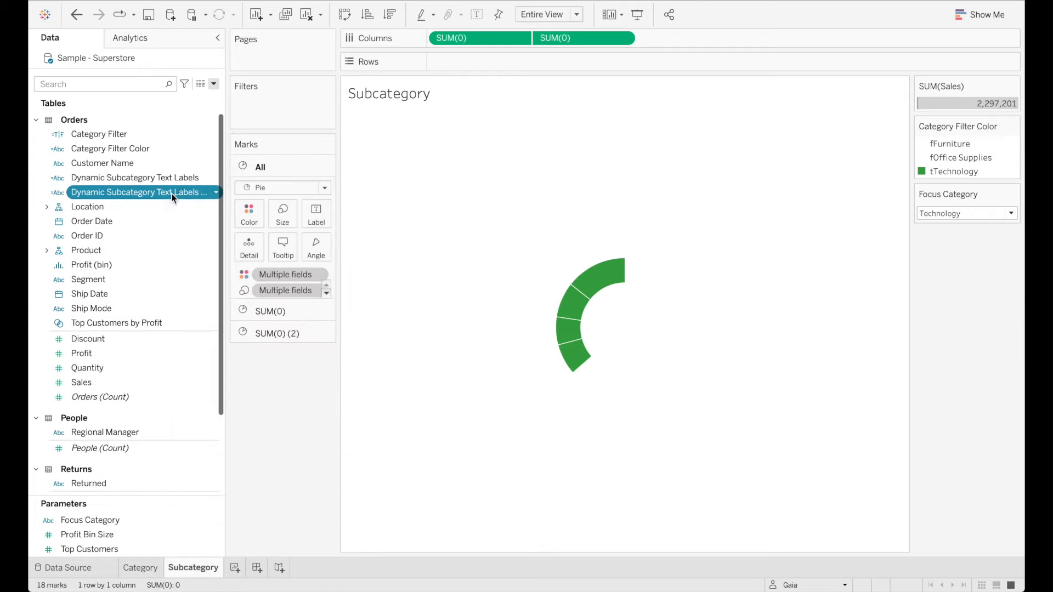
double_click(132, 192)
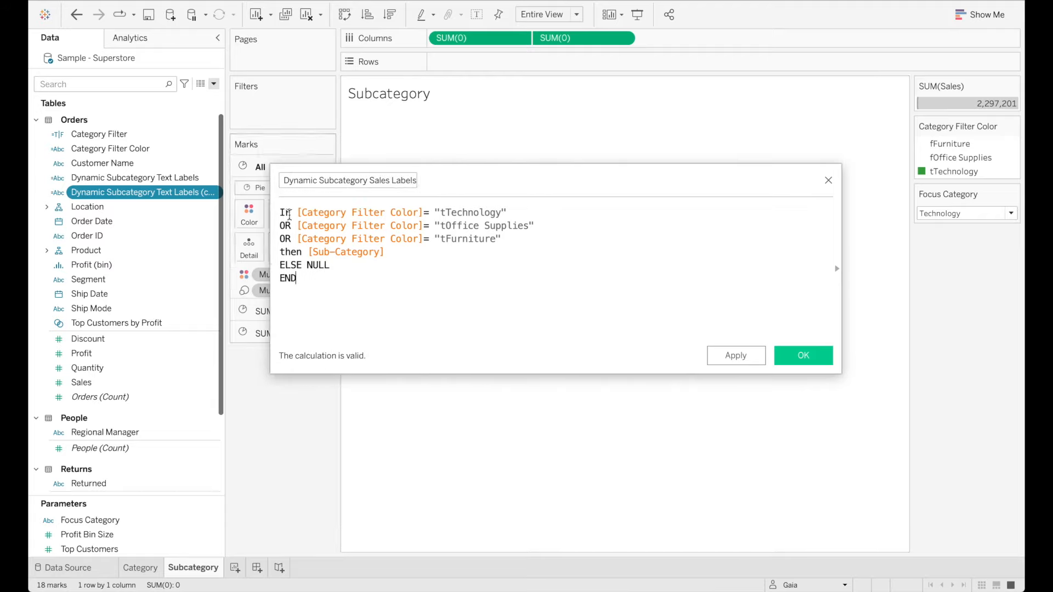
left_click_drag(280, 212, 483, 239)
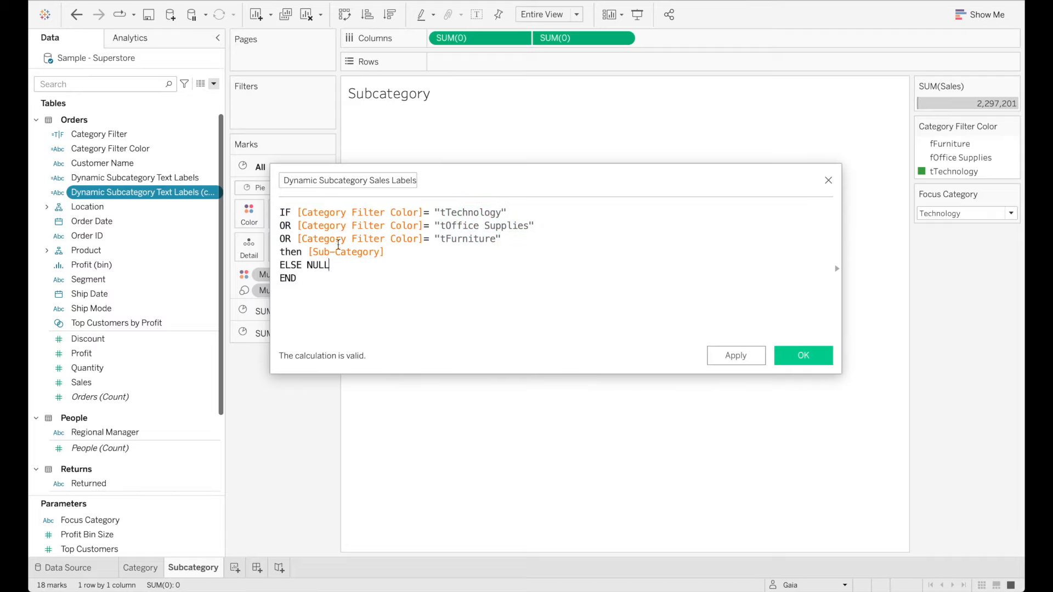
double_click(344, 252)
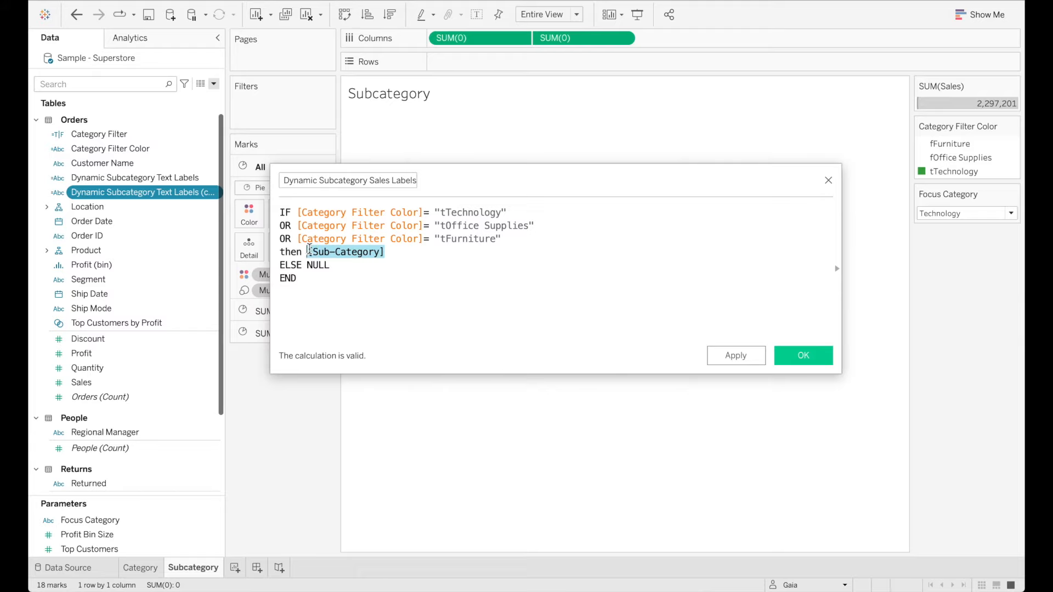
type("[Sales]")
type(")")
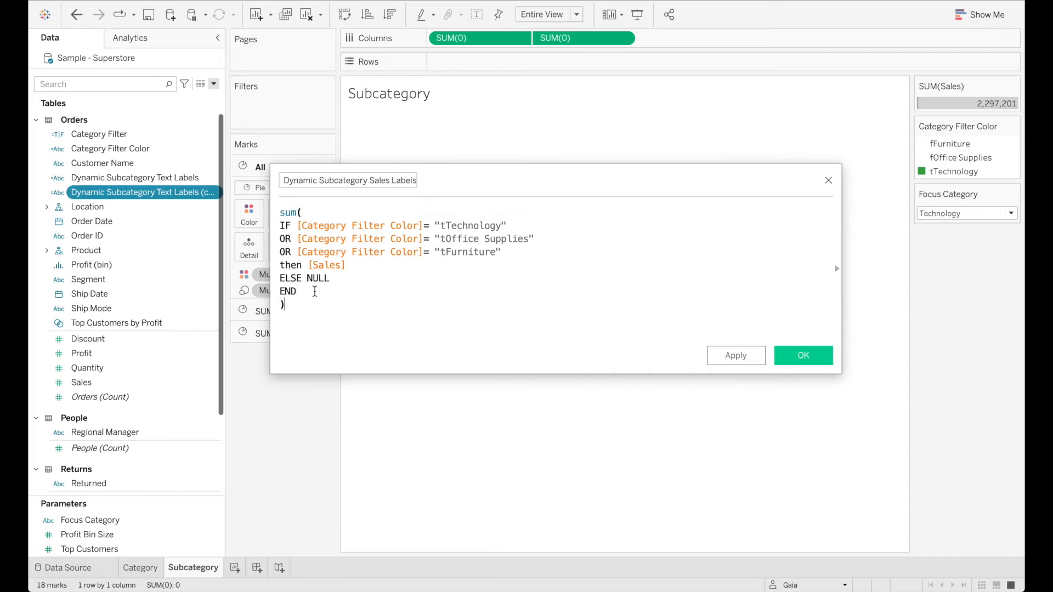
left_click(803, 355)
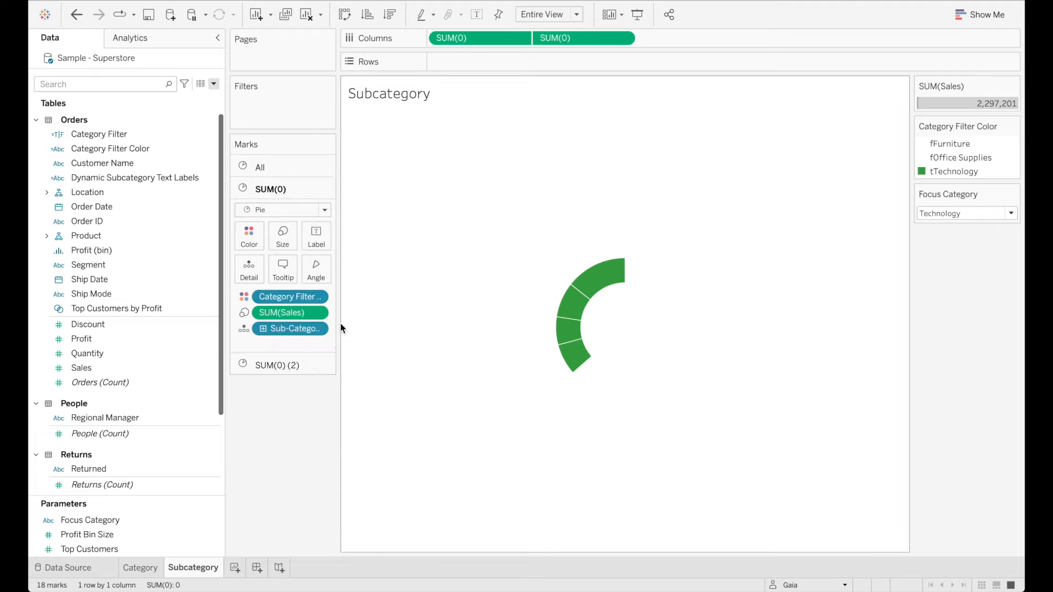
Put Dynamic Subcategory Text Labels and Sales Labels on Label of the SUM(0) marks card
left_click(135, 177)
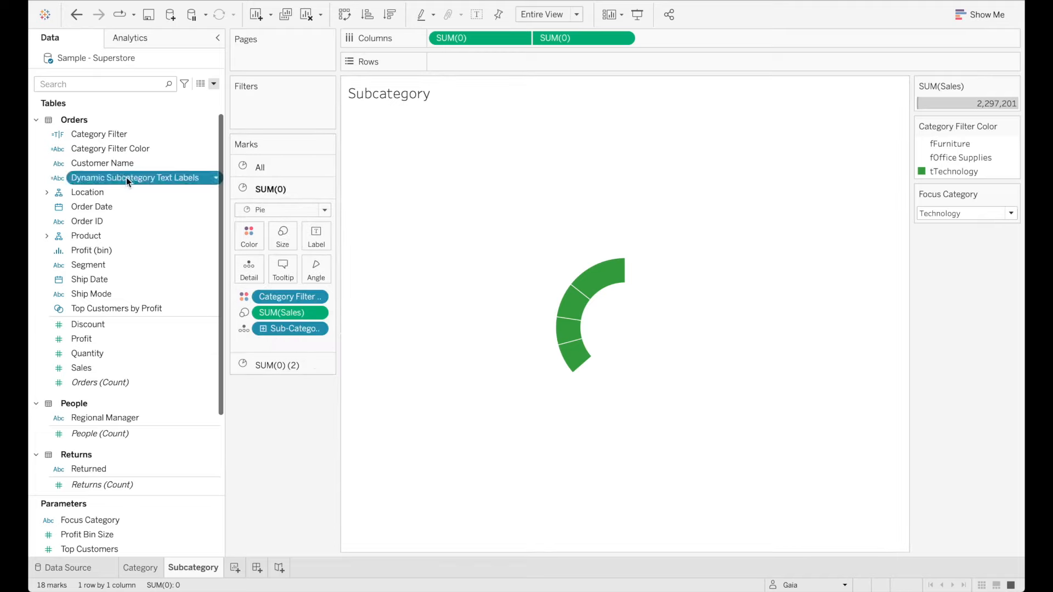
left_click_drag(134, 177, 316, 235)
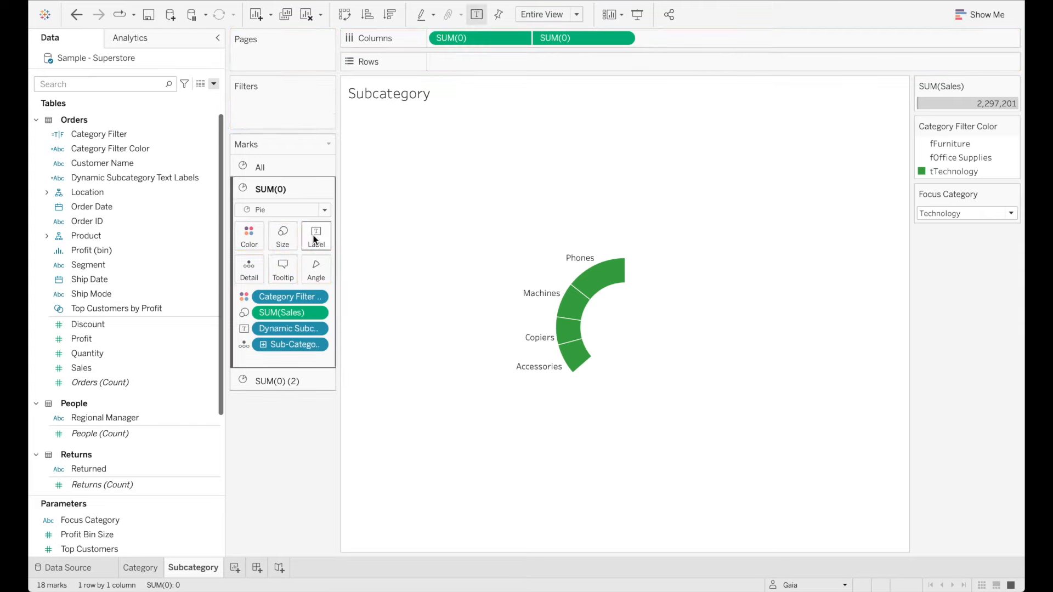
scroll("down", 3)
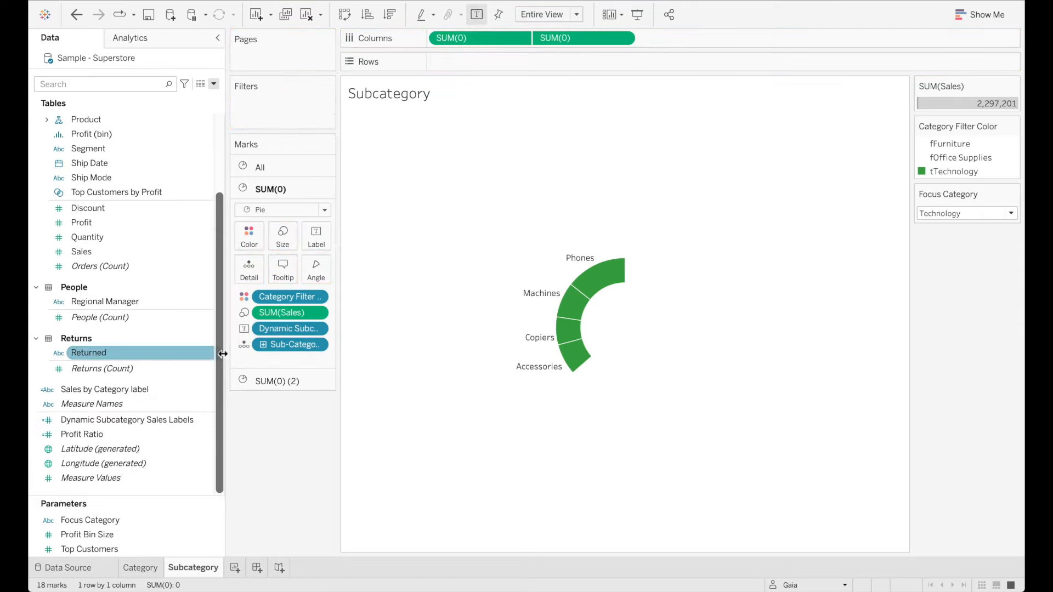
left_click(126, 419)
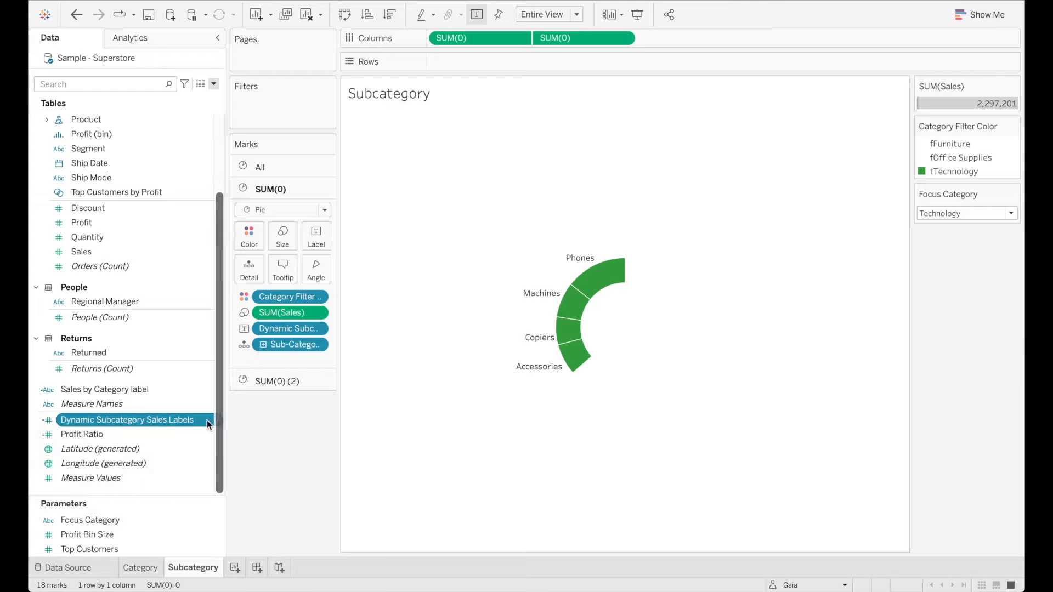
right_click(126, 419)
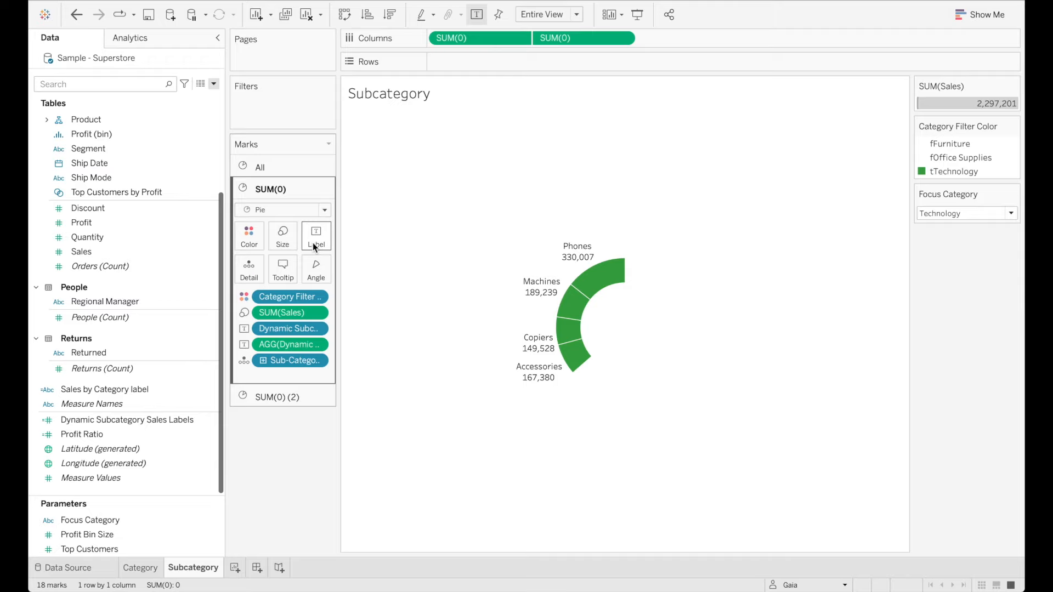
left_click(316, 235)
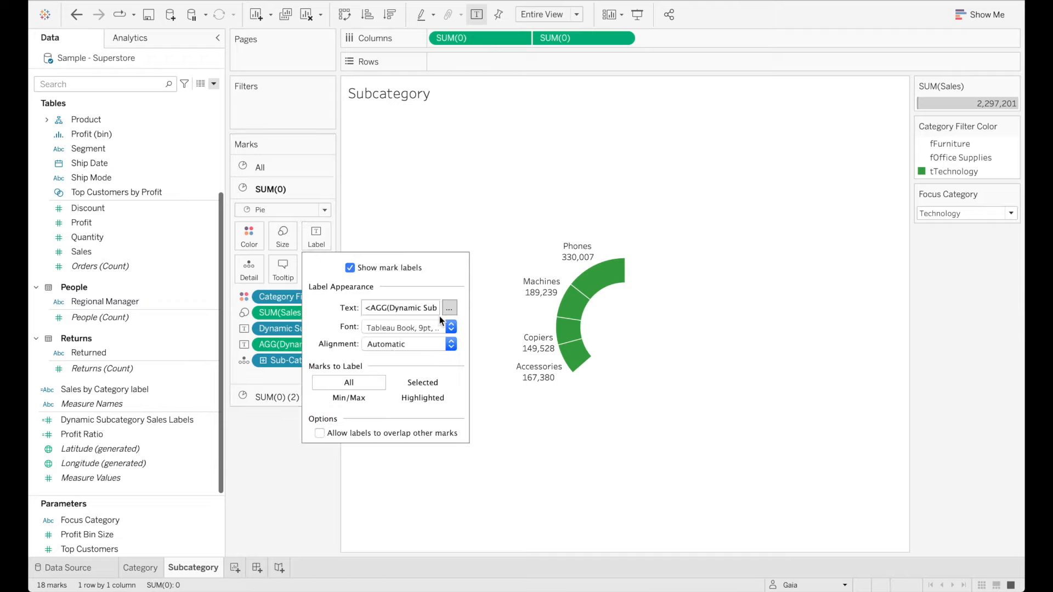
Arrange the slice label so name and sales sit on one line
left_click(450, 307)
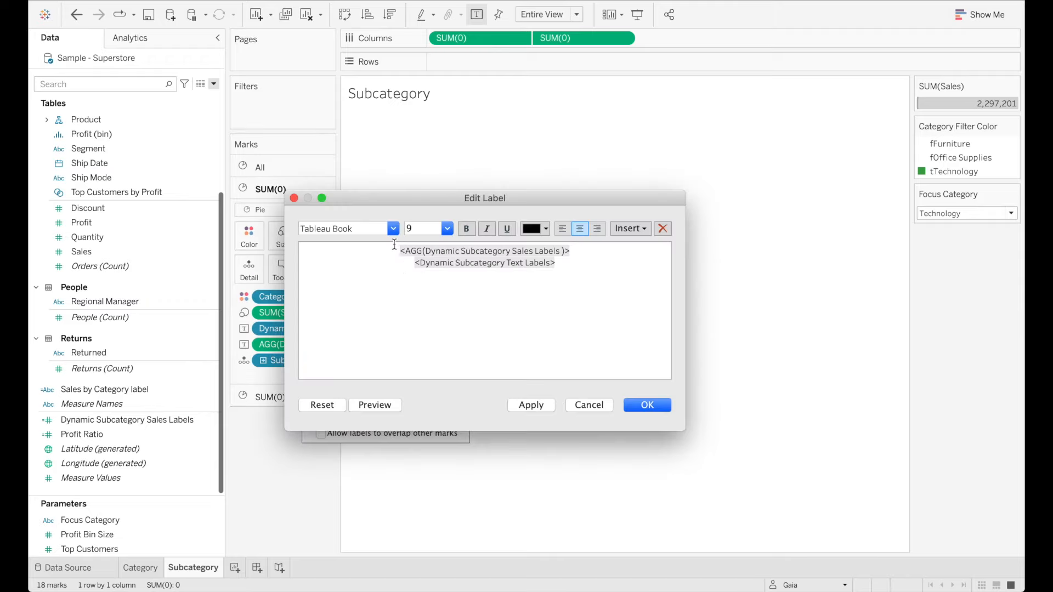
double_click(485, 263)
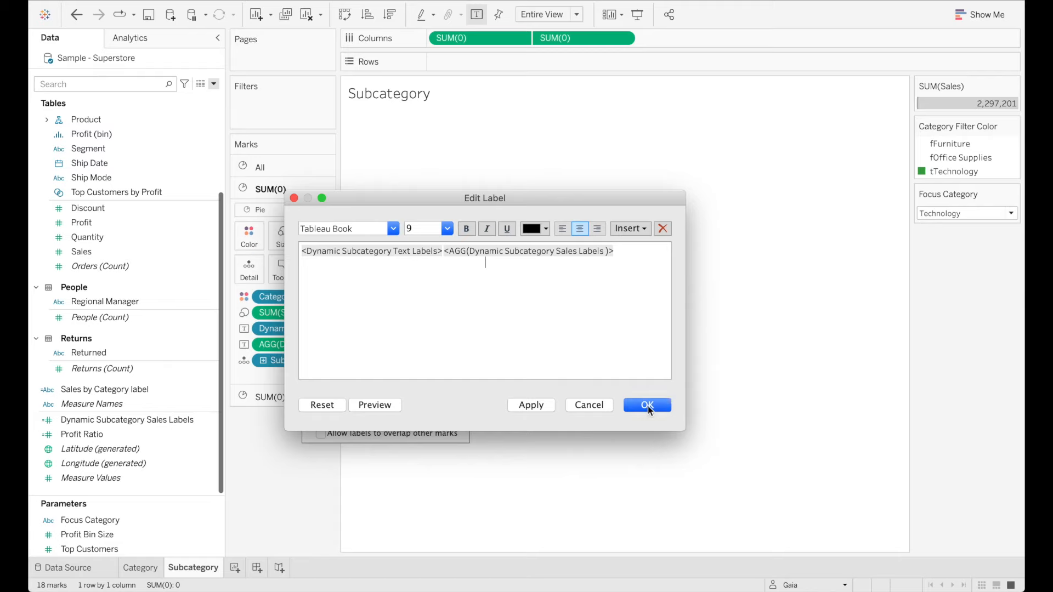
left_click(647, 406)
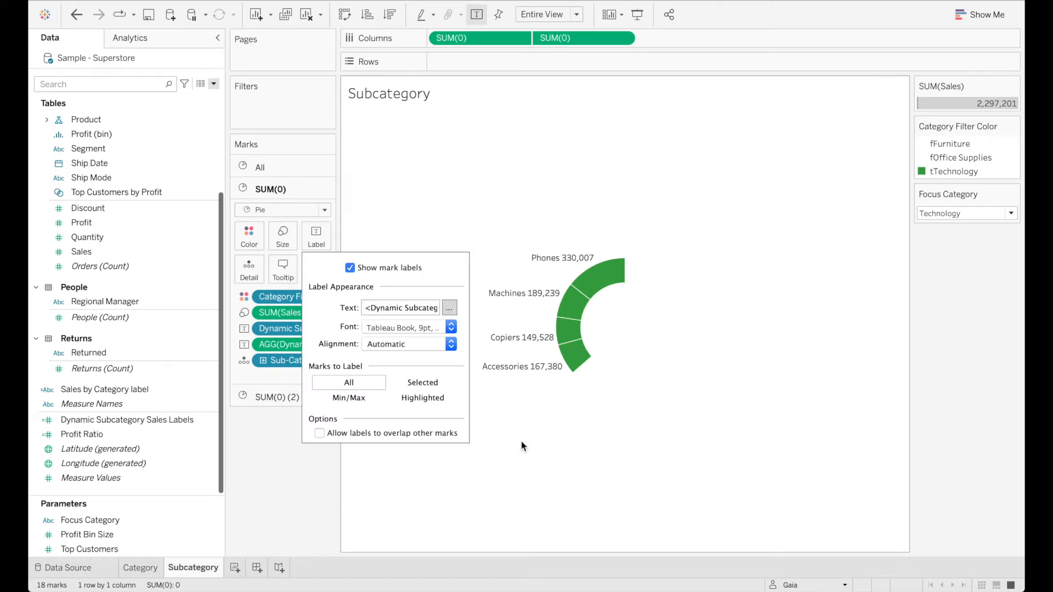
mouse_move(436, 361)
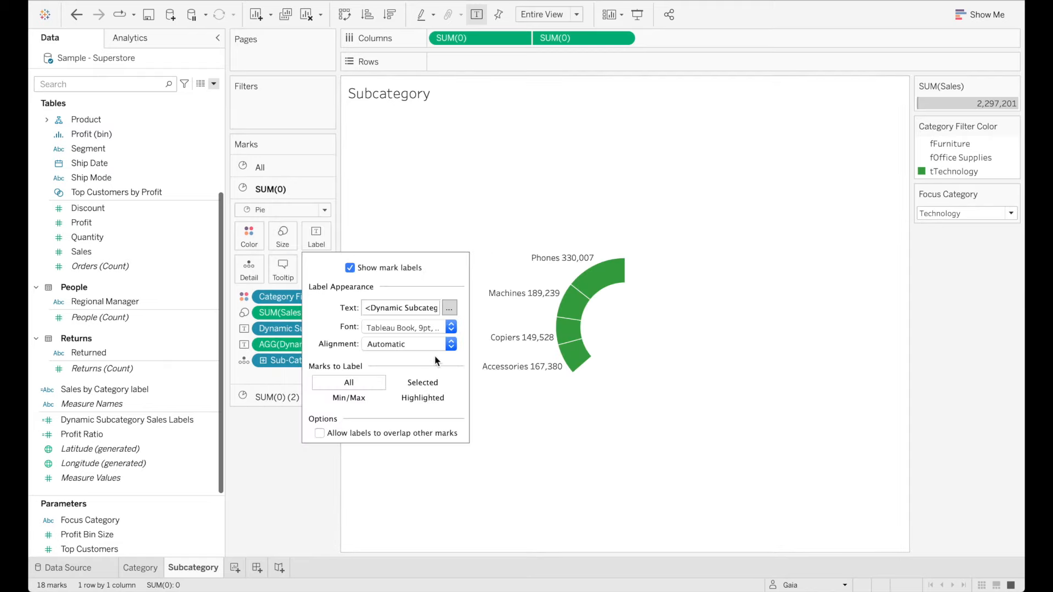
Colour the sales amount grey and set the subcategory name's colour in the label text
left_click(448, 307)
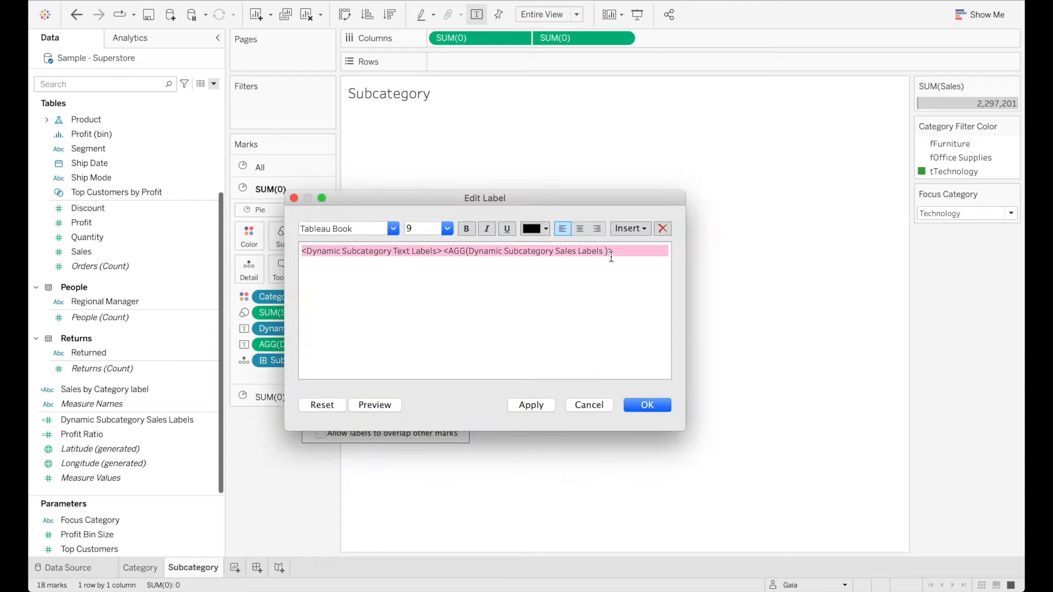
left_click(545, 228)
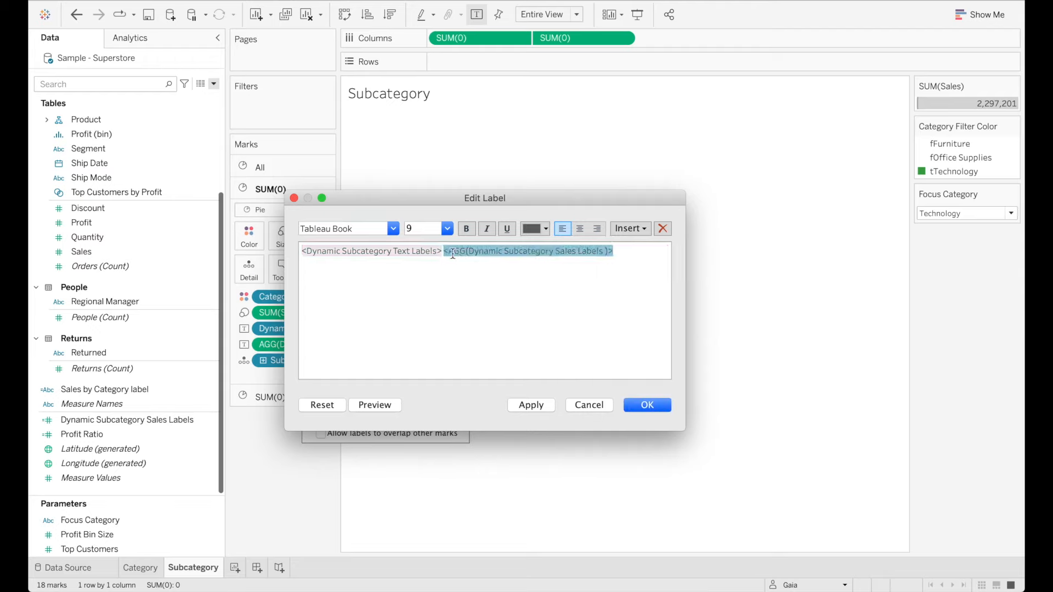
left_click(371, 251)
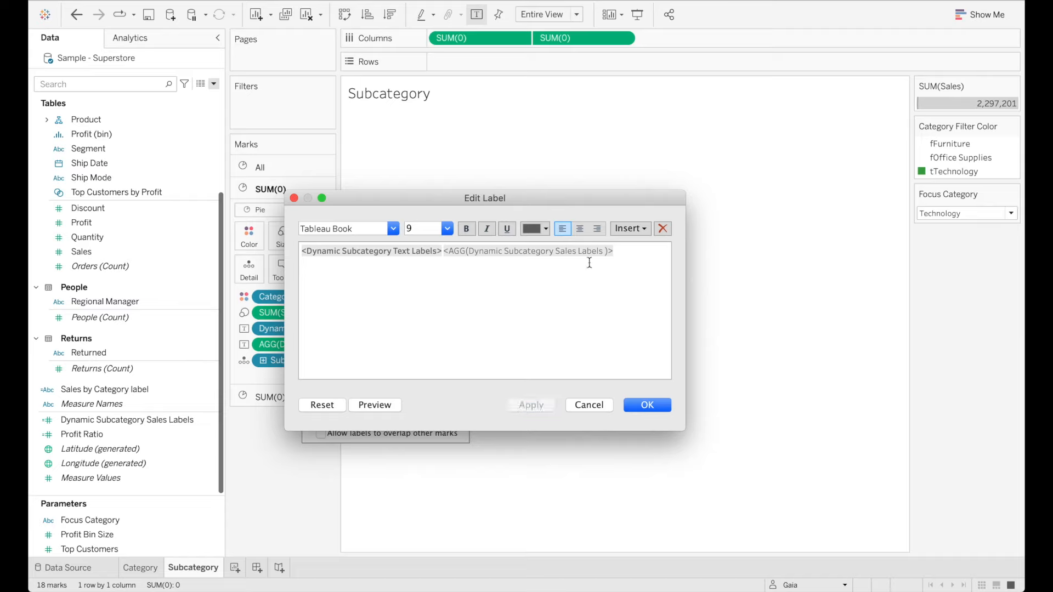
left_click(544, 228)
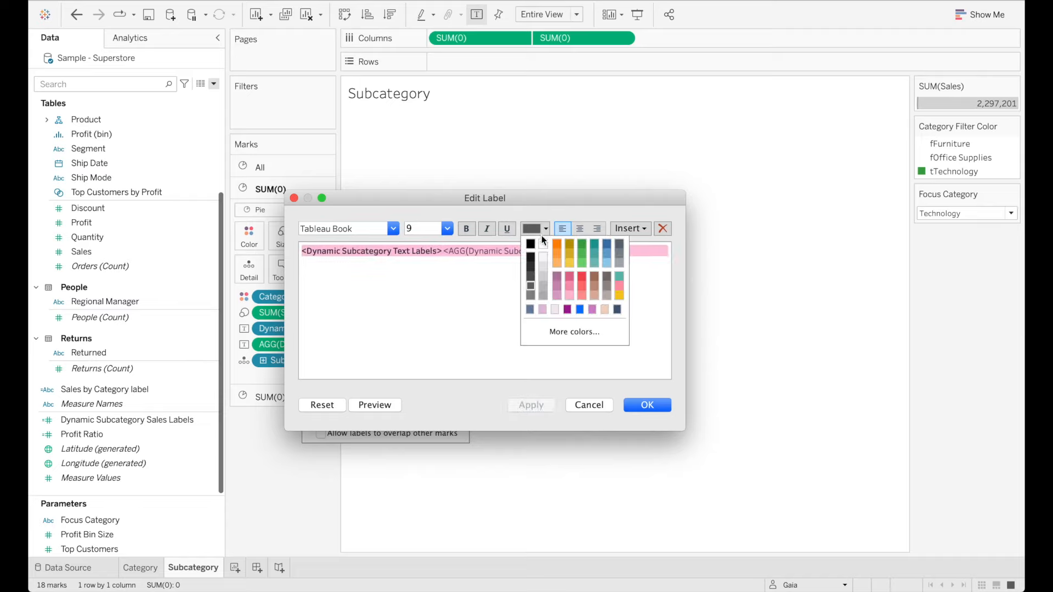
left_click(647, 404)
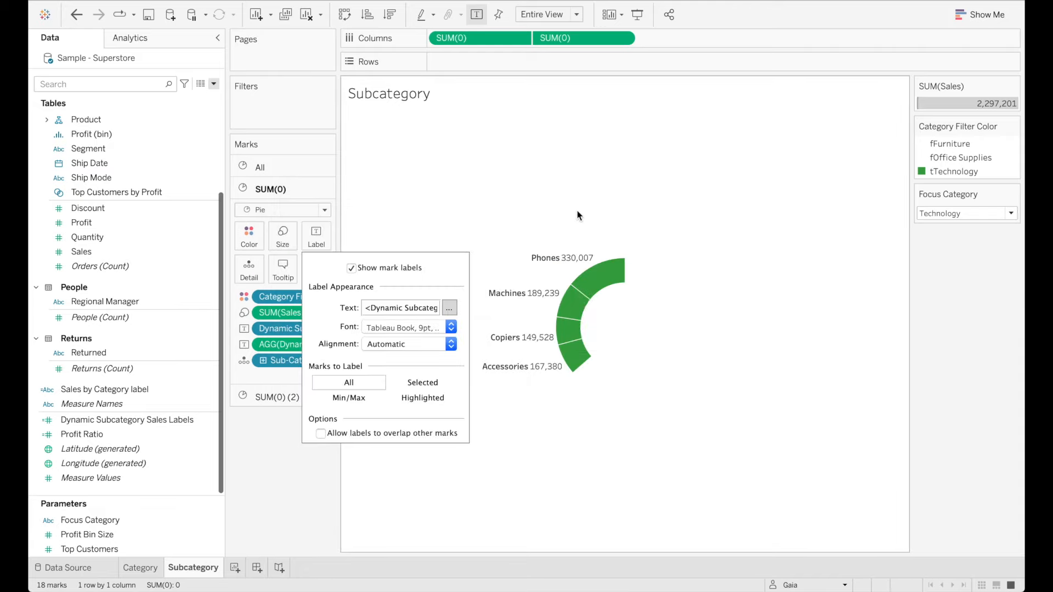
left_click(435, 378)
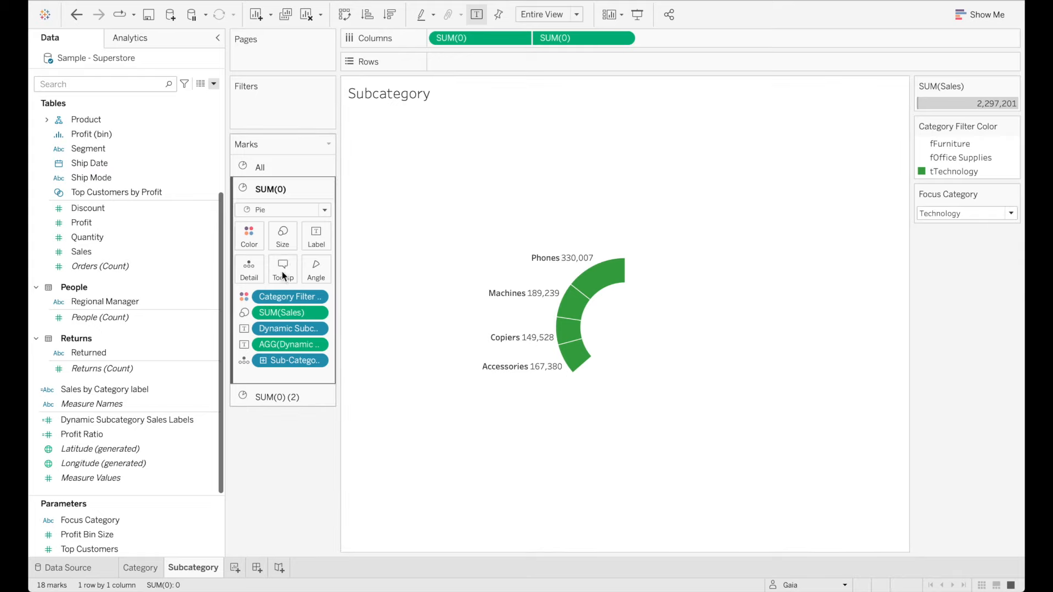
left_click(282, 269)
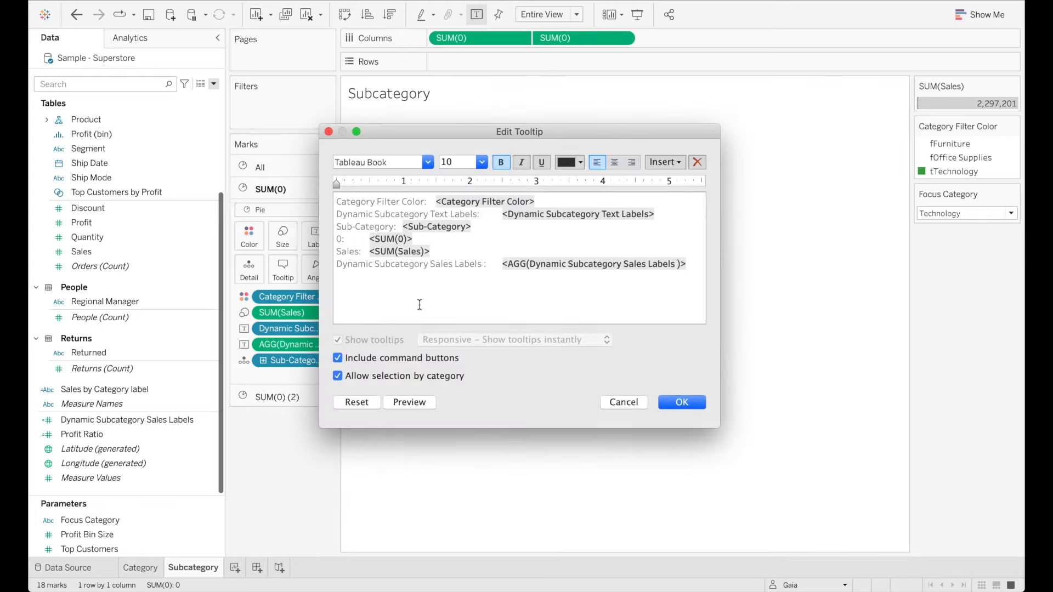
Turn off command buttons in the tooltips for the slice and all-marks layers
left_click(338, 358)
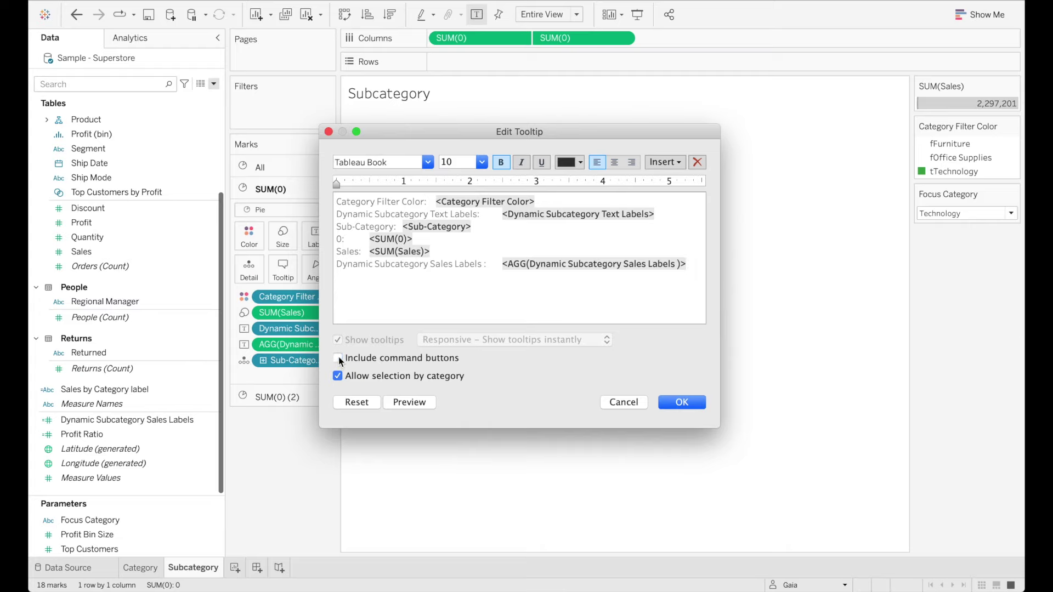
left_click(683, 401)
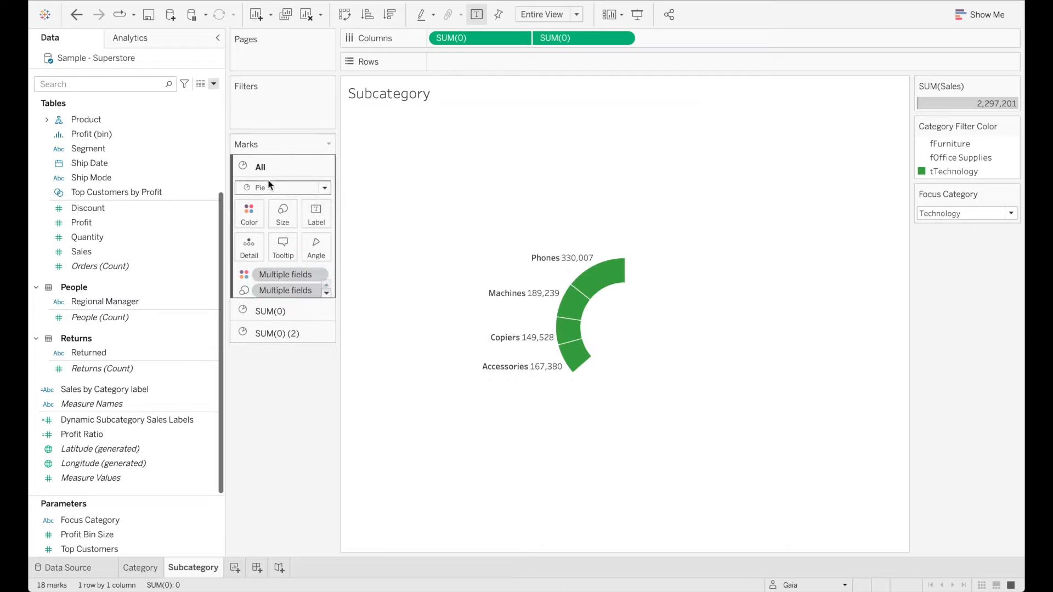
left_click(282, 247)
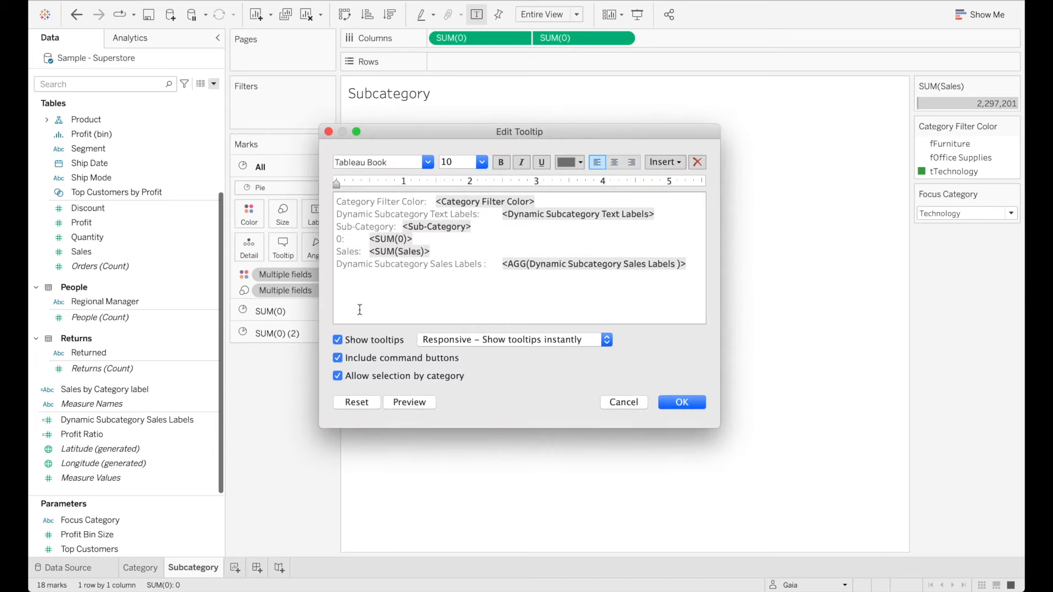
left_click(338, 358)
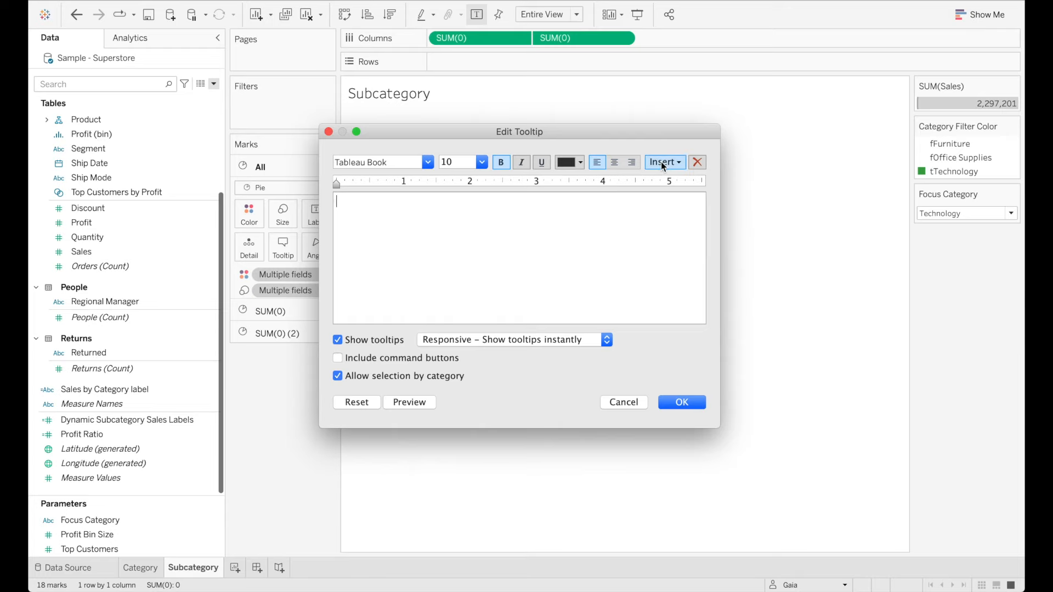
Set the tooltip to show only Dynamic Subcategory Text Labels and AGG(Dynamic Subcategory Sales Labels)
left_click(665, 163)
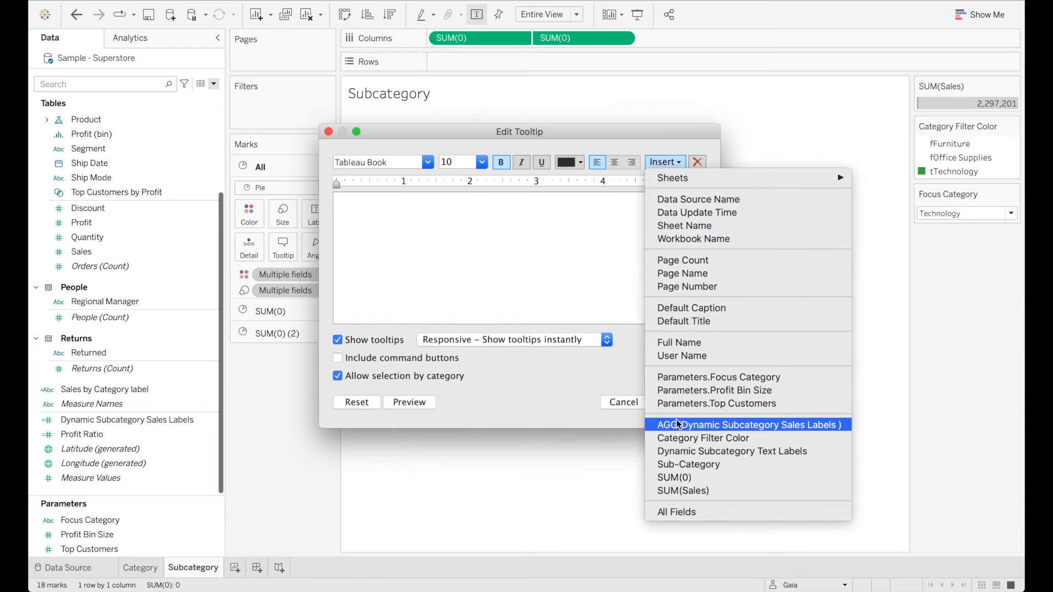
mouse_move(703, 454)
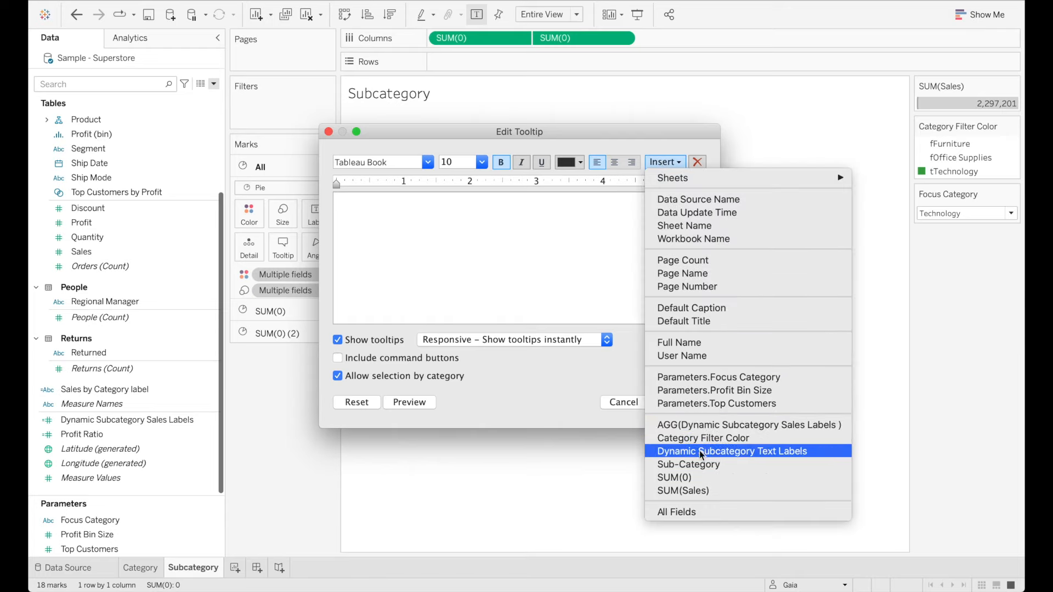
left_click(734, 452)
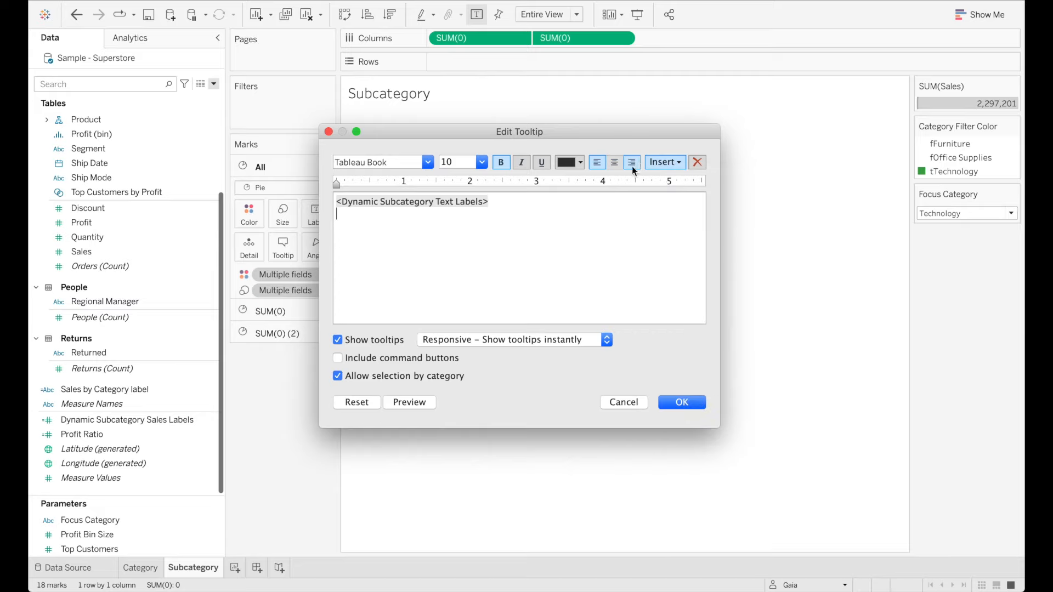
left_click(665, 162)
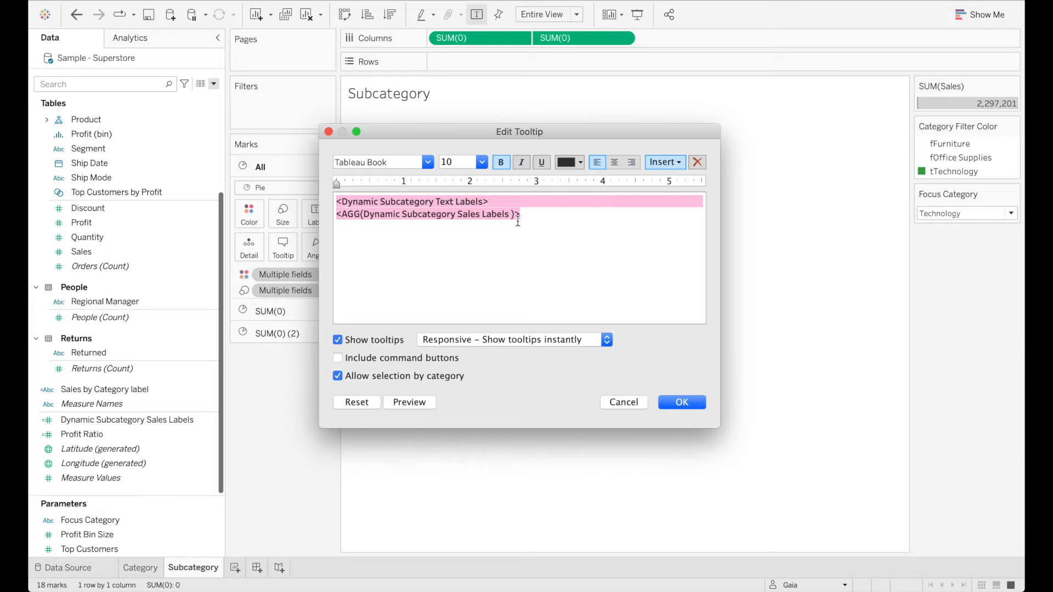
left_click(489, 202)
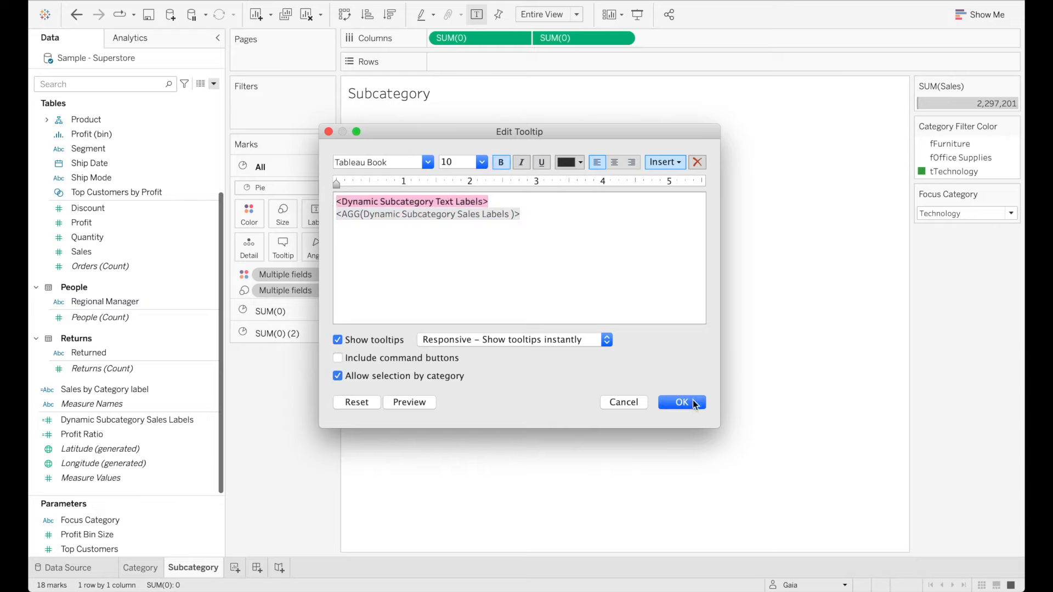
left_click(681, 401)
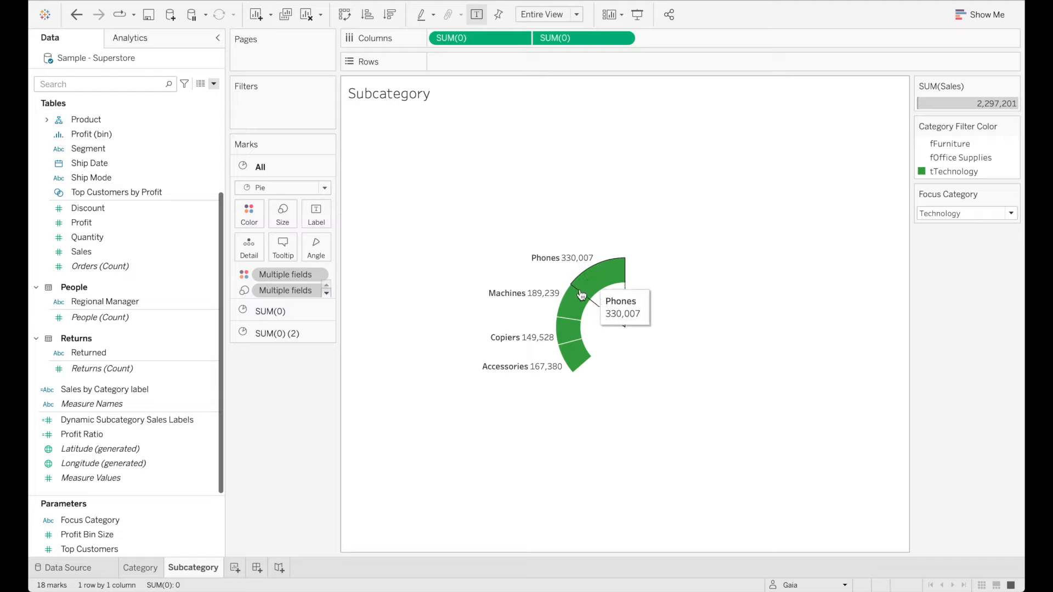
mouse_move(577, 361)
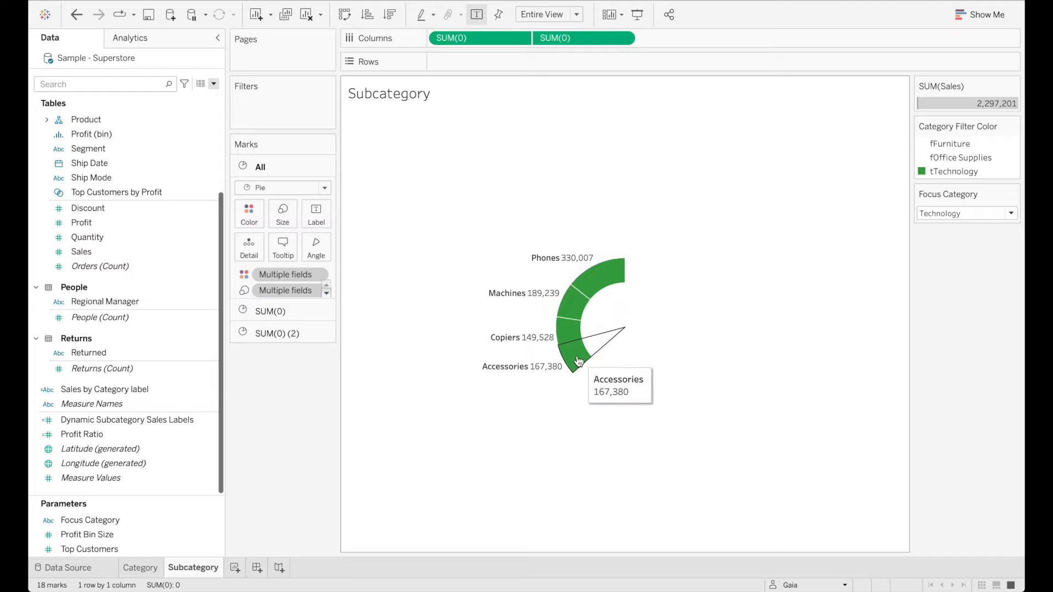
mouse_move(607, 272)
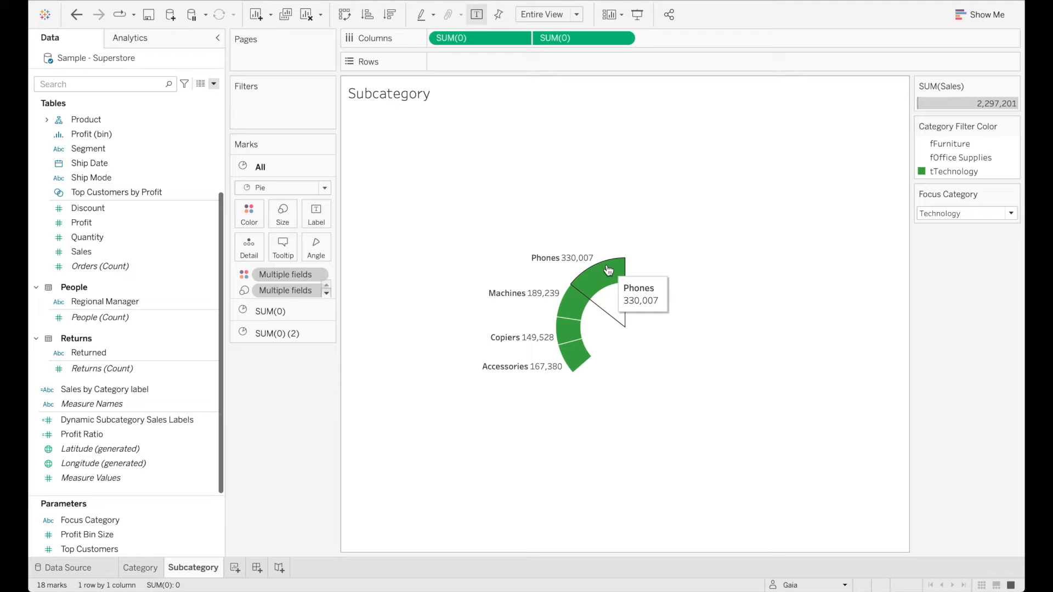
mouse_move(478, 452)
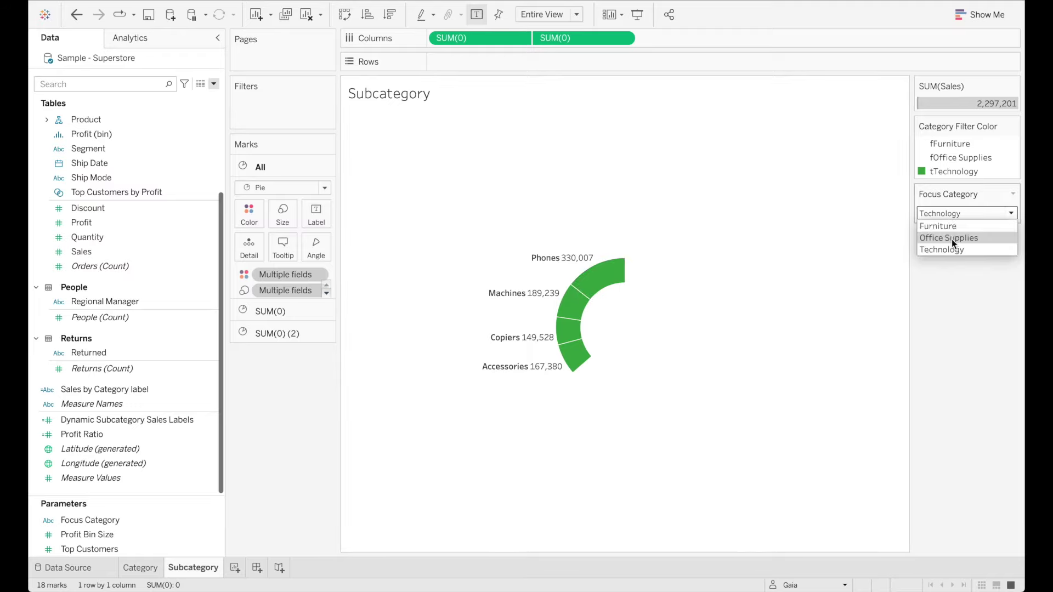
Cycle Focus Category through Office Supplies, Technology and Furniture to check the donut redraws
left_click(948, 237)
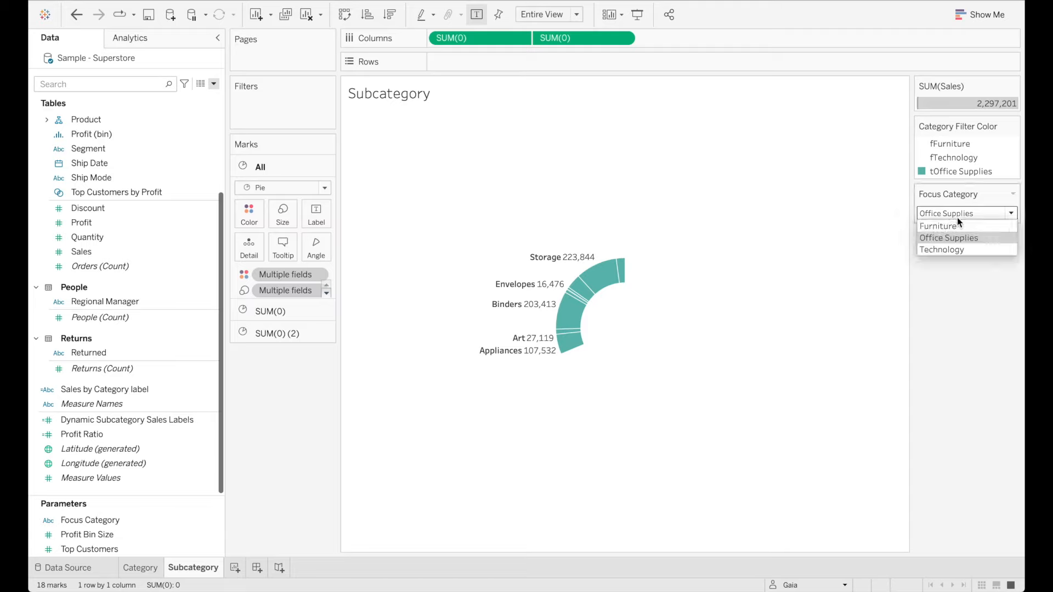
left_click(941, 250)
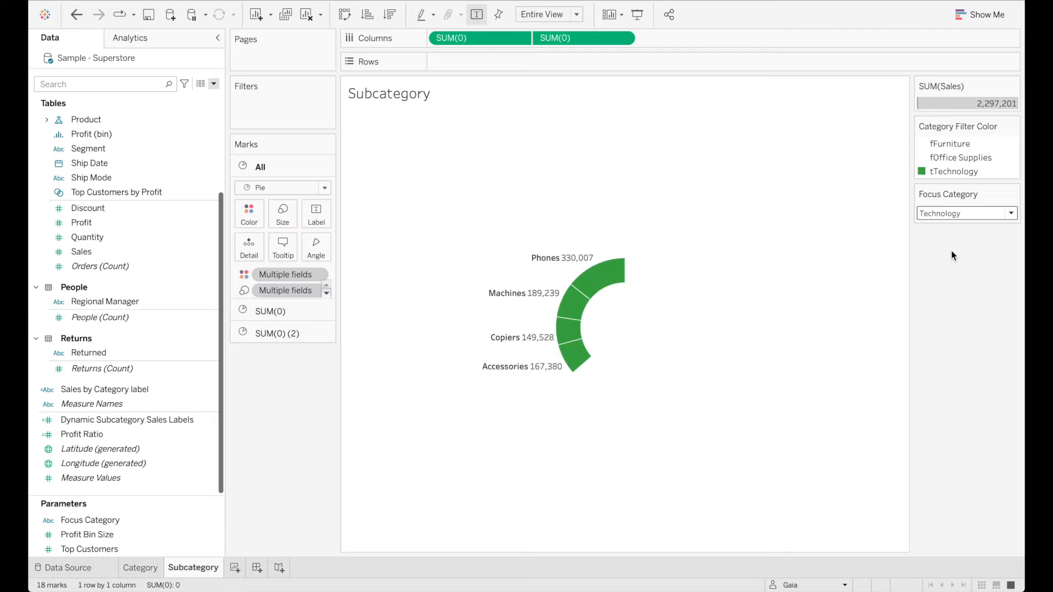
left_click(1010, 213)
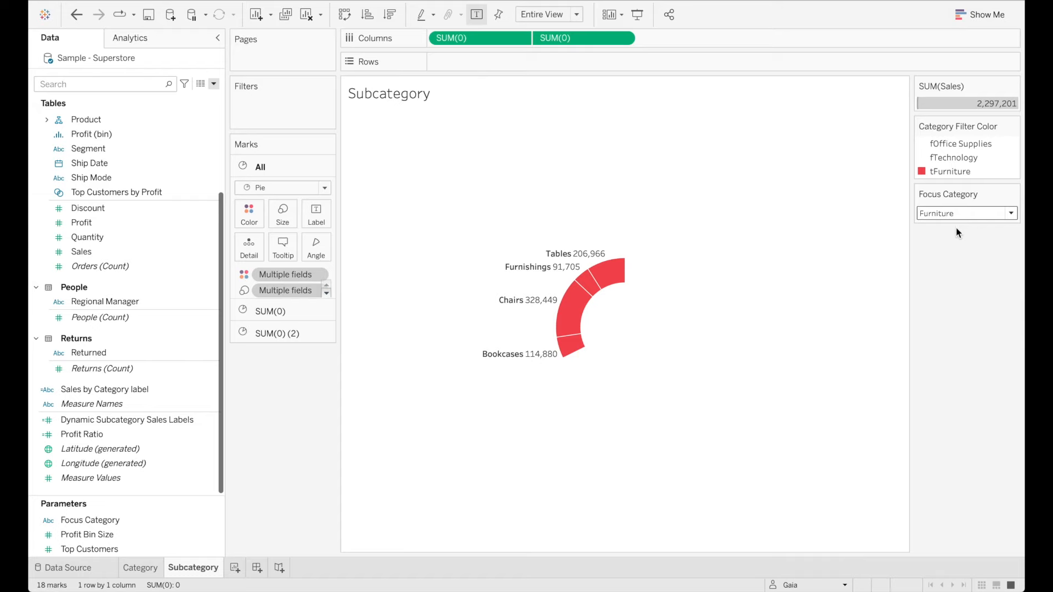
mouse_move(536, 358)
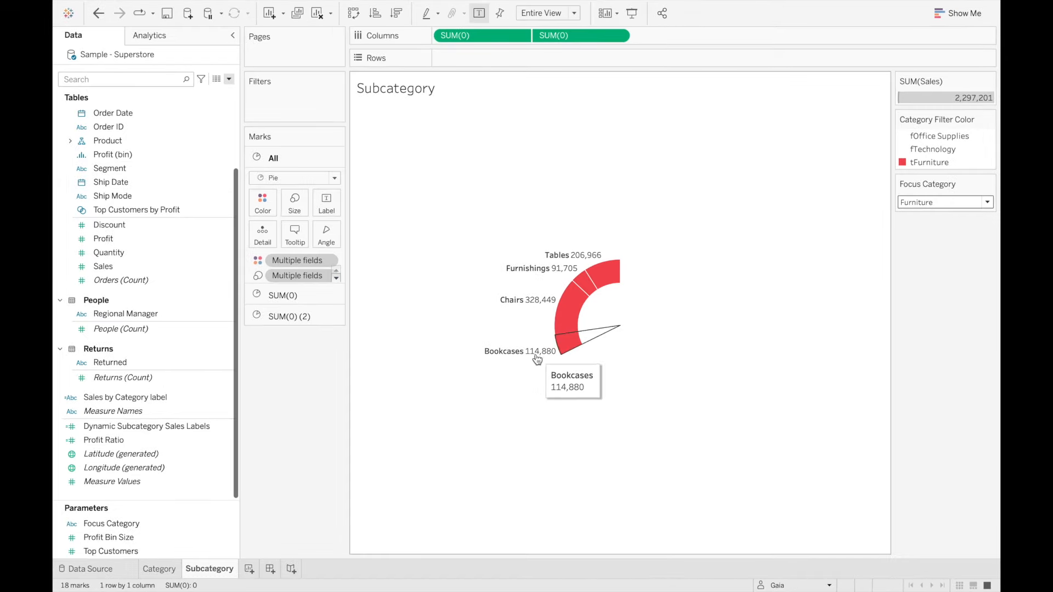
Give Dynamic Subcategory Sales Labels a default Currency (Custom) number format, then start a new dashboard
right_click(145, 426)
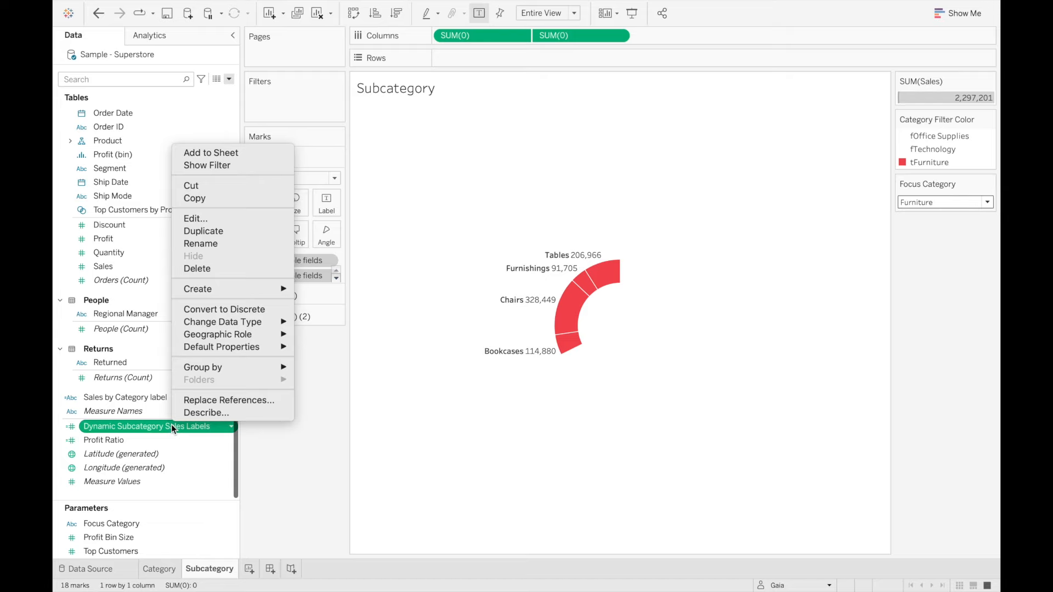
mouse_move(222, 347)
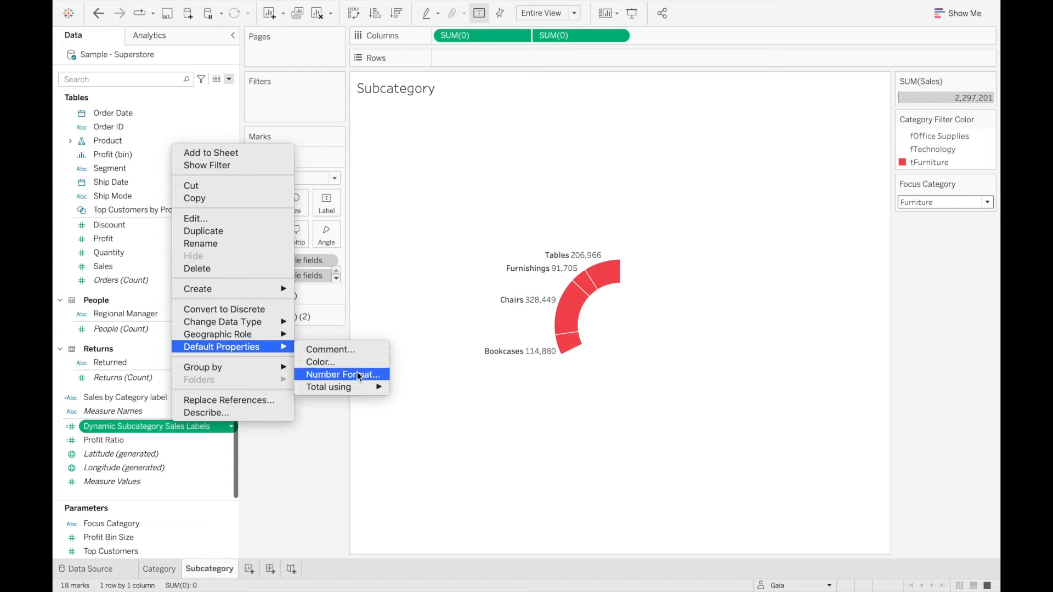
left_click(343, 375)
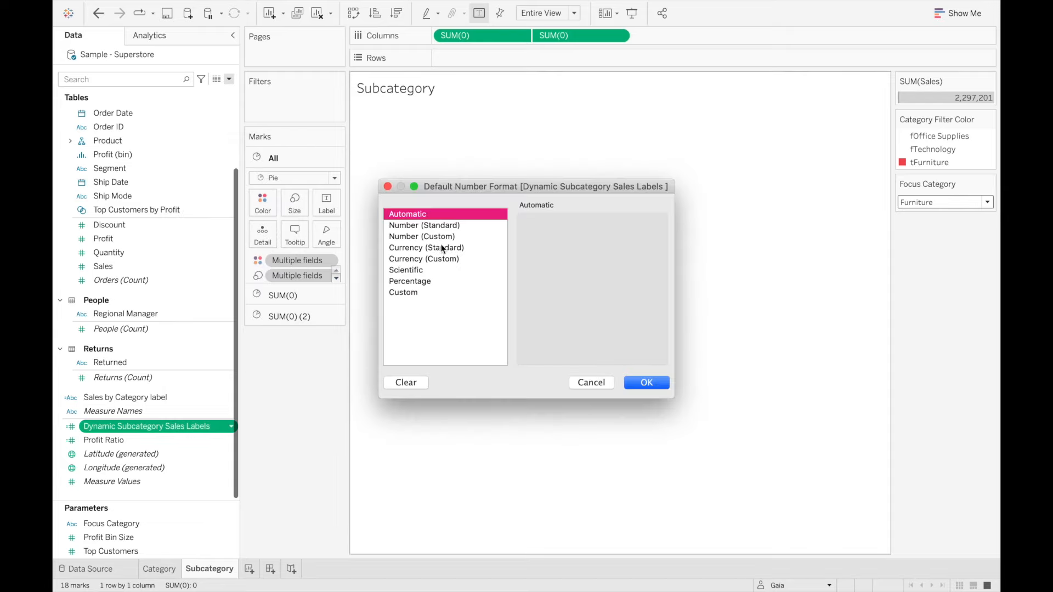
left_click(423, 259)
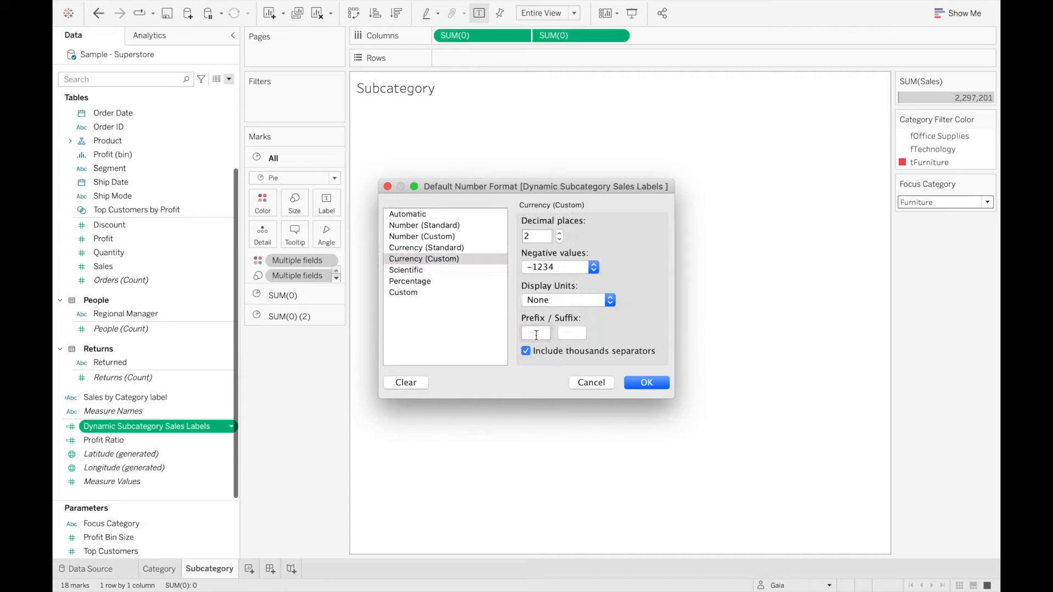
left_click(647, 382)
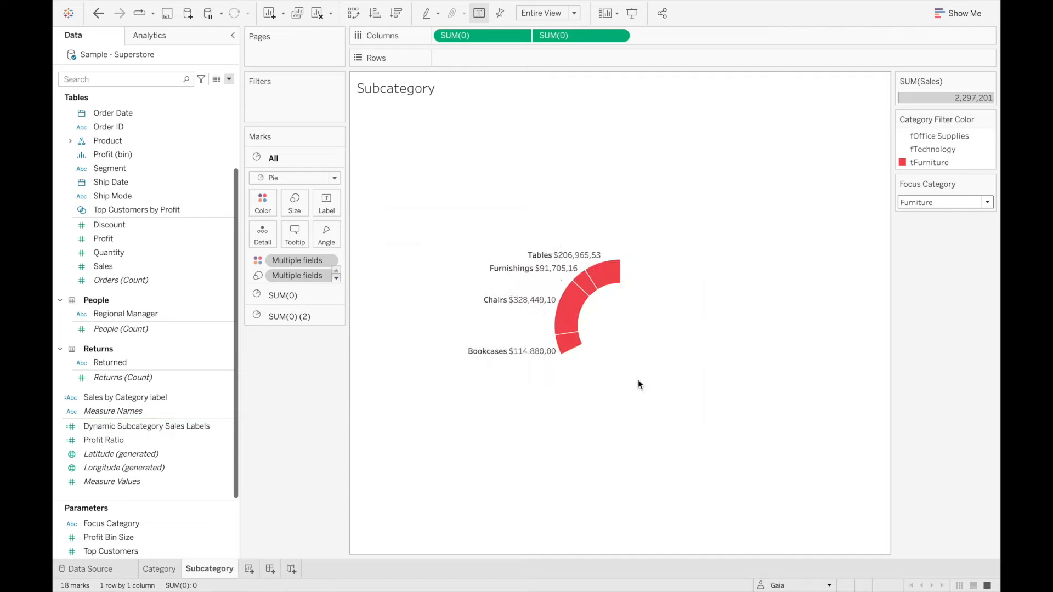
mouse_move(575, 320)
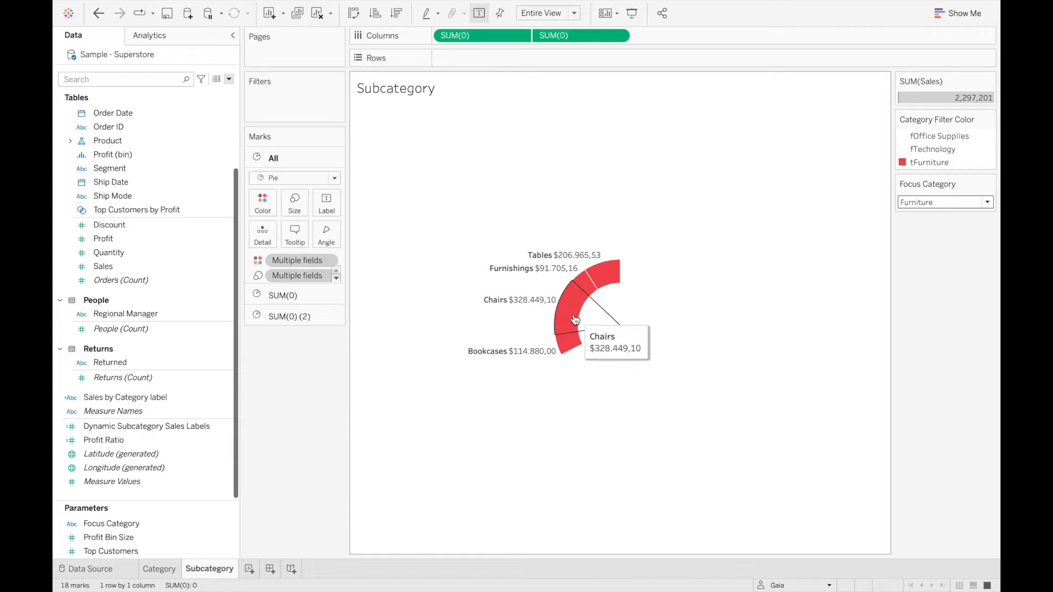
left_click(270, 570)
type("E")
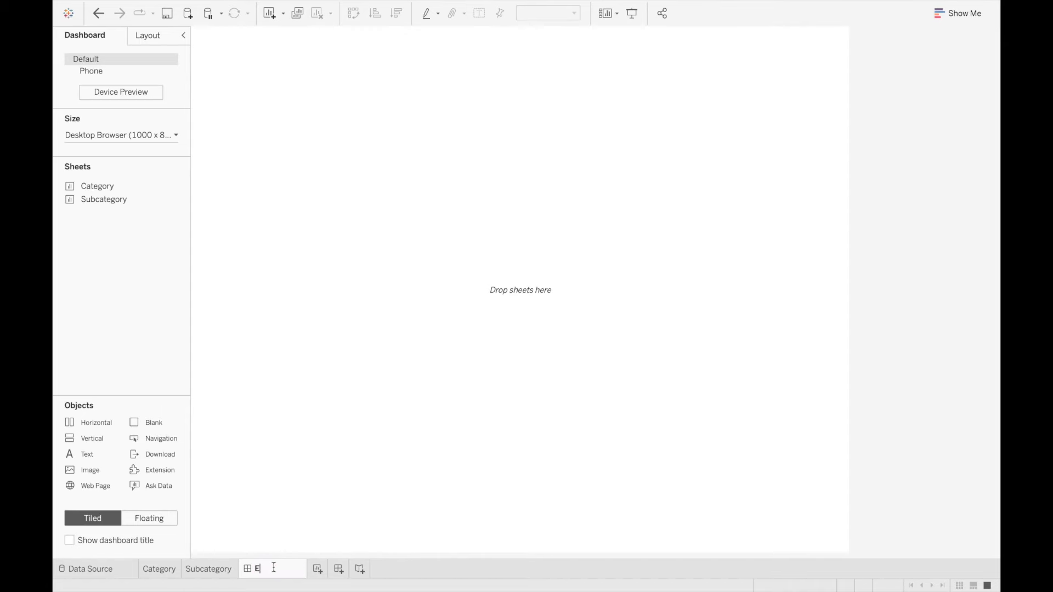
Name the dashboard Expanding Bar Chart, float the Subcategory sheet onto it and hide its title
type("xpanding Bar Chart")
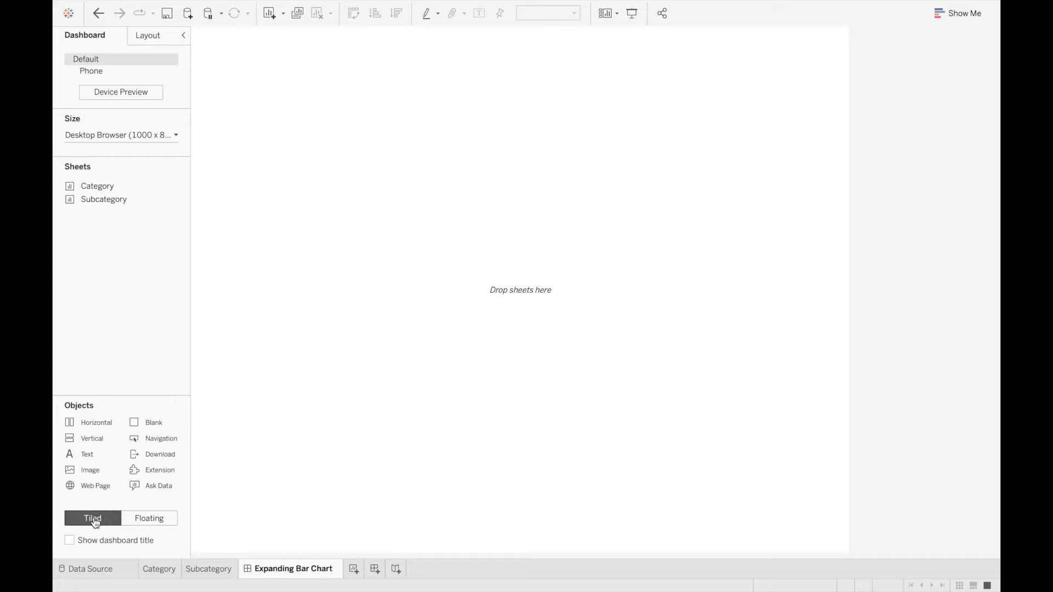
left_click(149, 518)
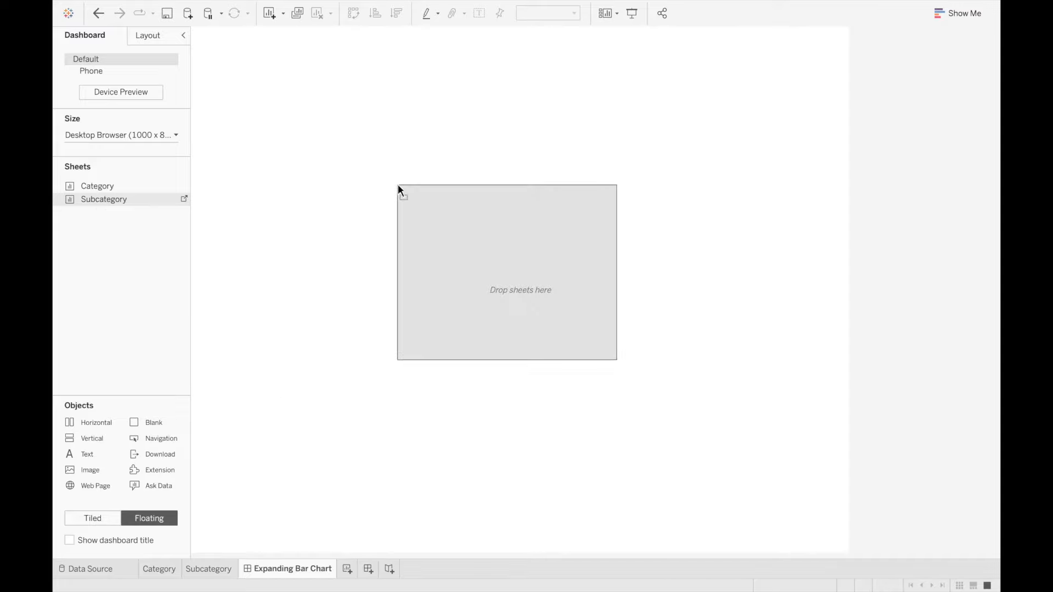
left_click_drag(104, 199, 506, 272)
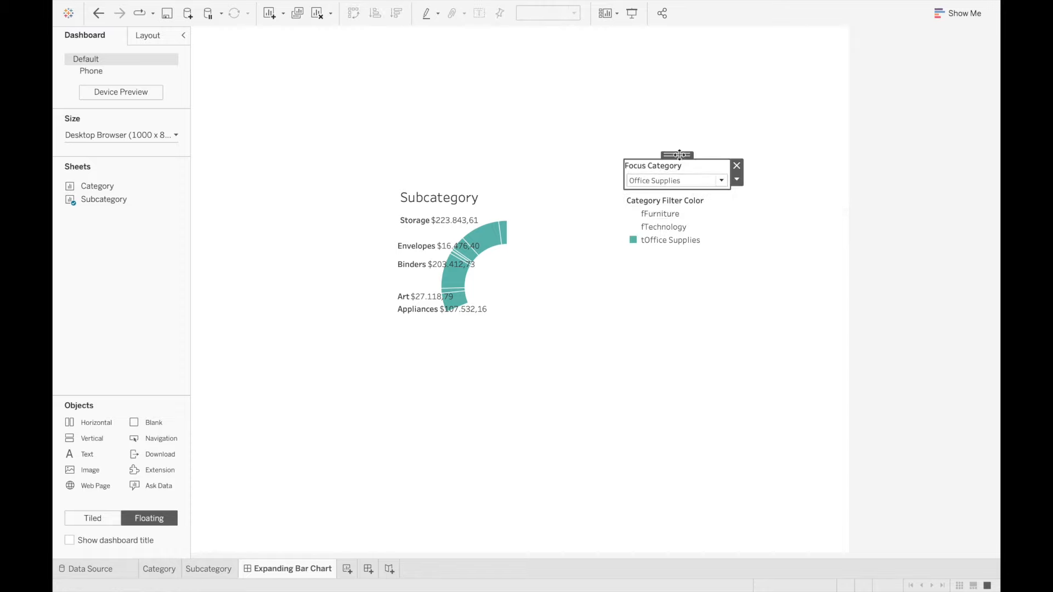
right_click(460, 198)
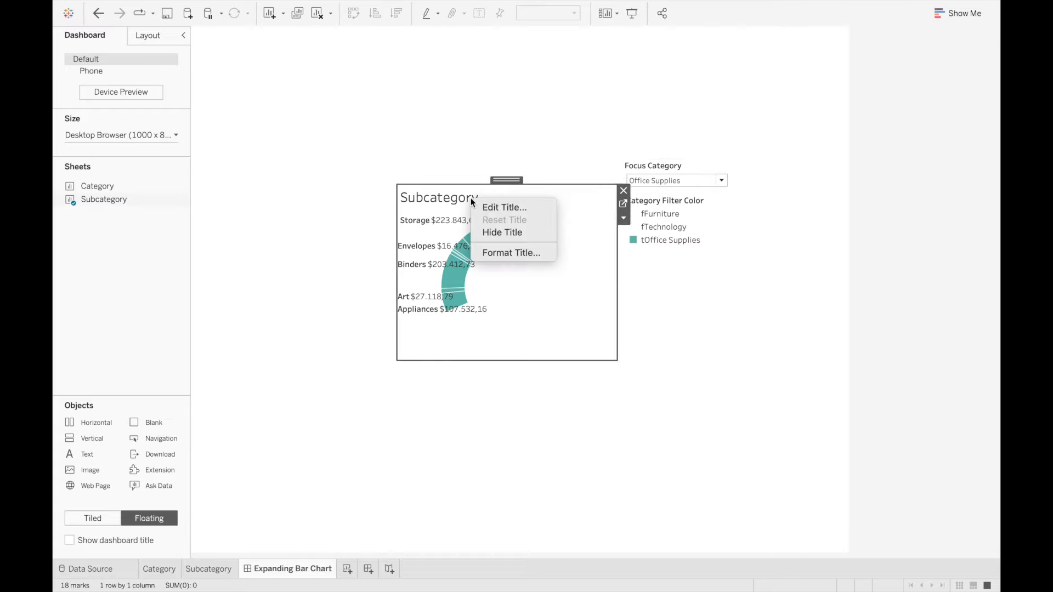
left_click(503, 233)
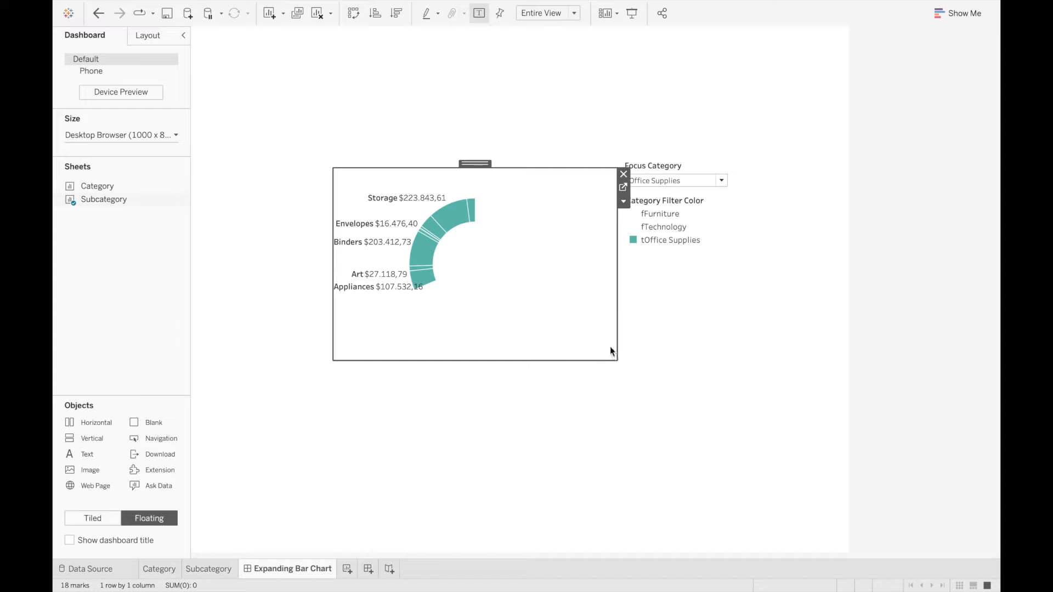
Enlarge the floating Subcategory chart to a wider, taller frame
left_click_drag(614, 356, 692, 405)
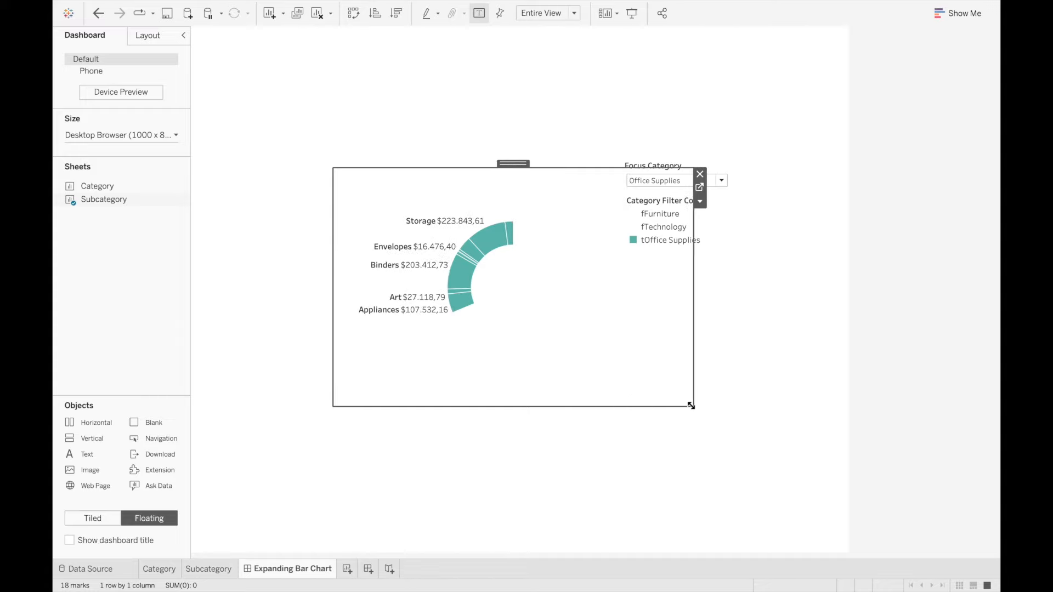
mouse_move(107, 186)
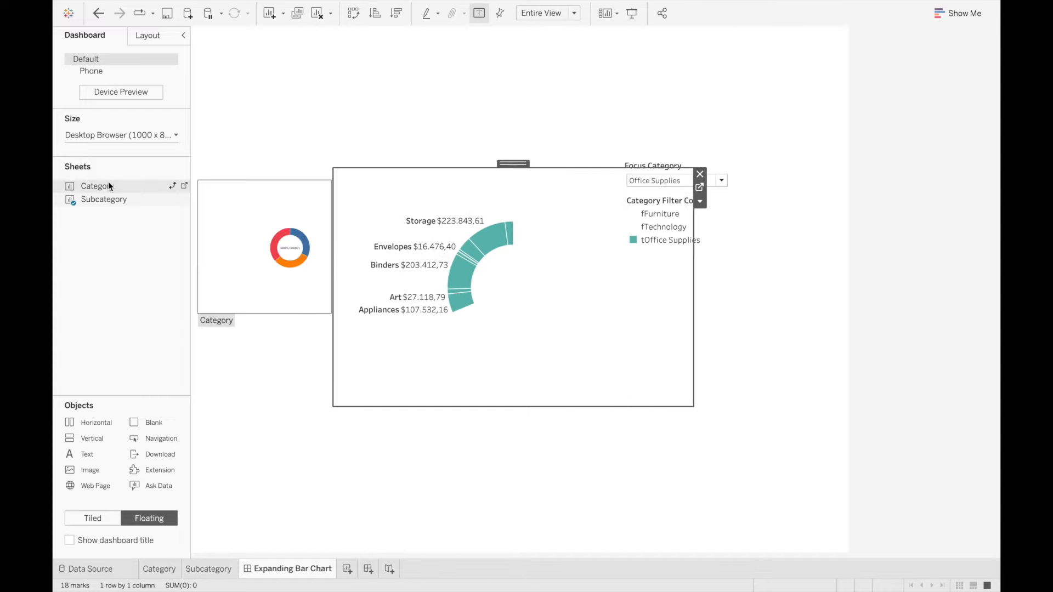
mouse_move(112, 189)
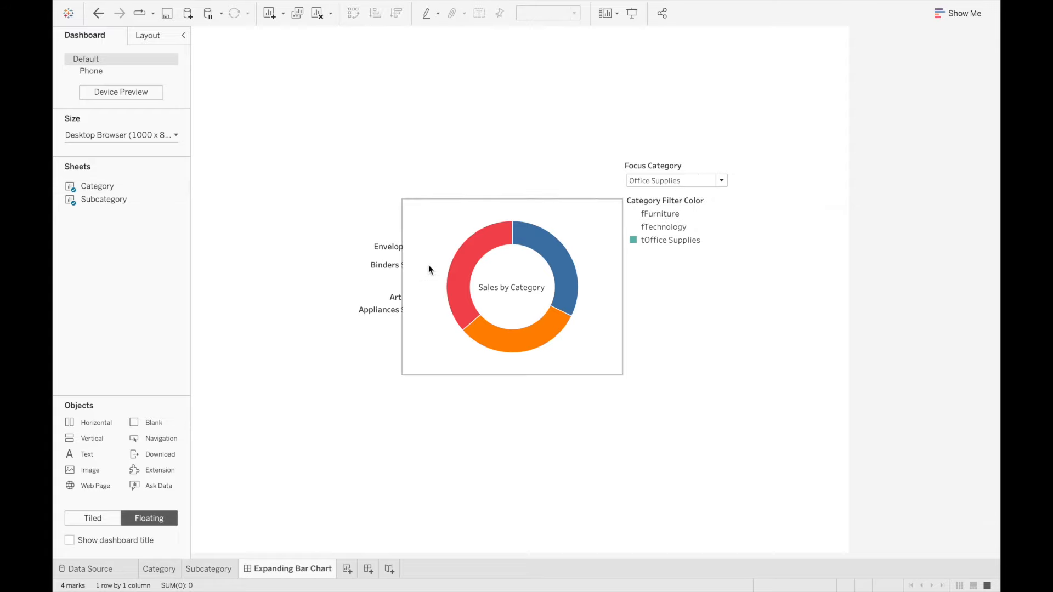
Set the Category donut sheet's Worksheet shading to None so the subcategory arcs show through
right_click(430, 267)
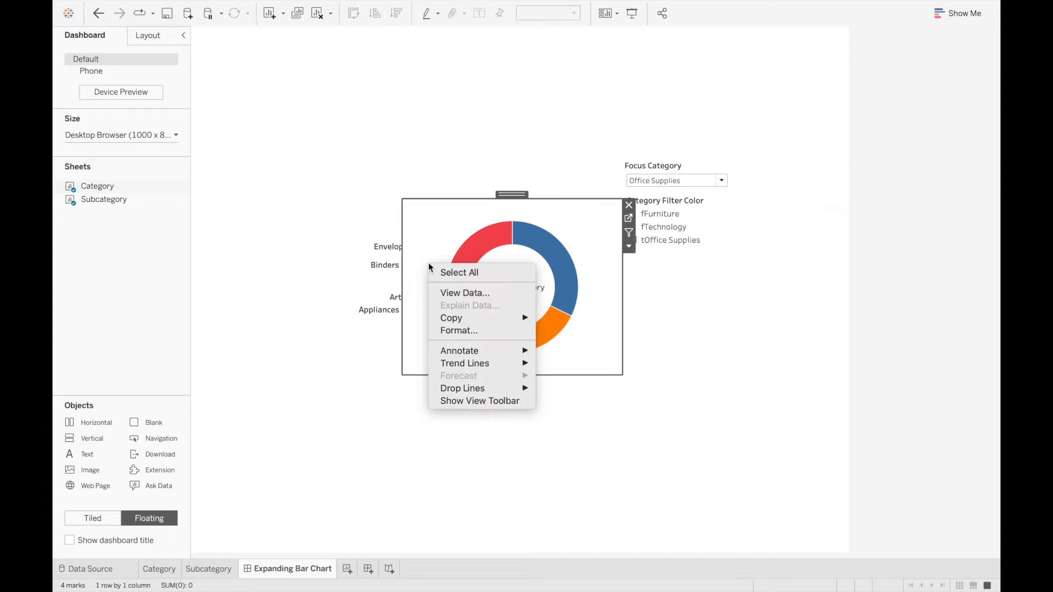
left_click(459, 330)
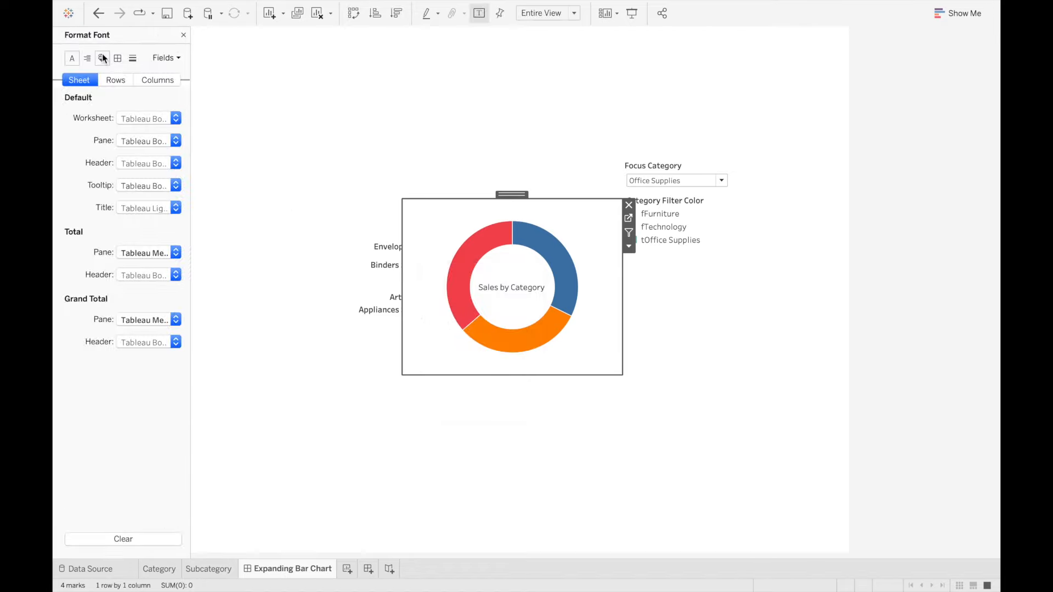
left_click(102, 57)
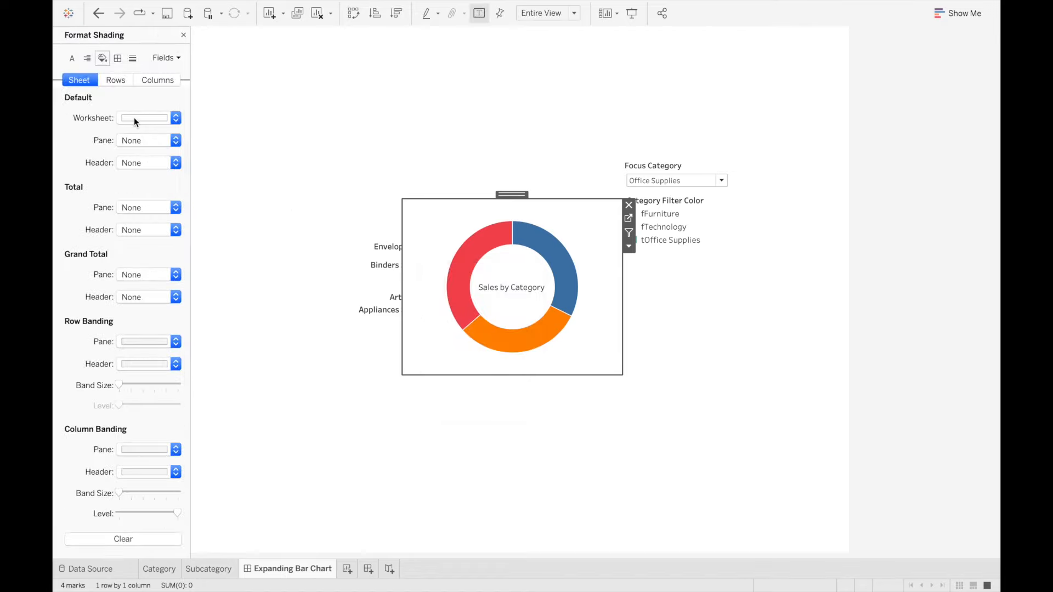
left_click(175, 118)
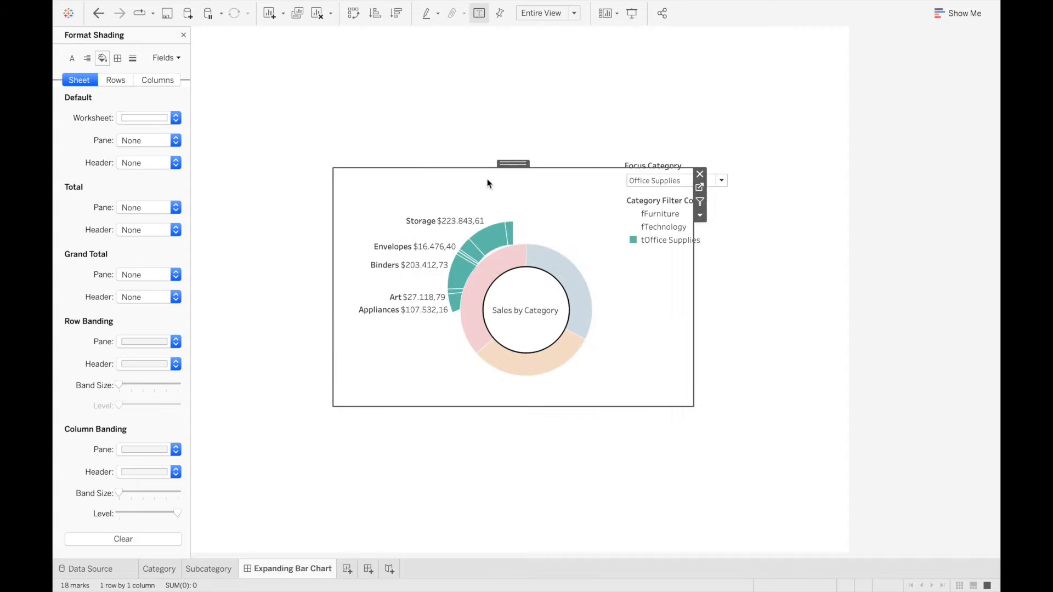
Select the floating Category donut sheet and enlarge it over the whole dashboard
left_click(209, 569)
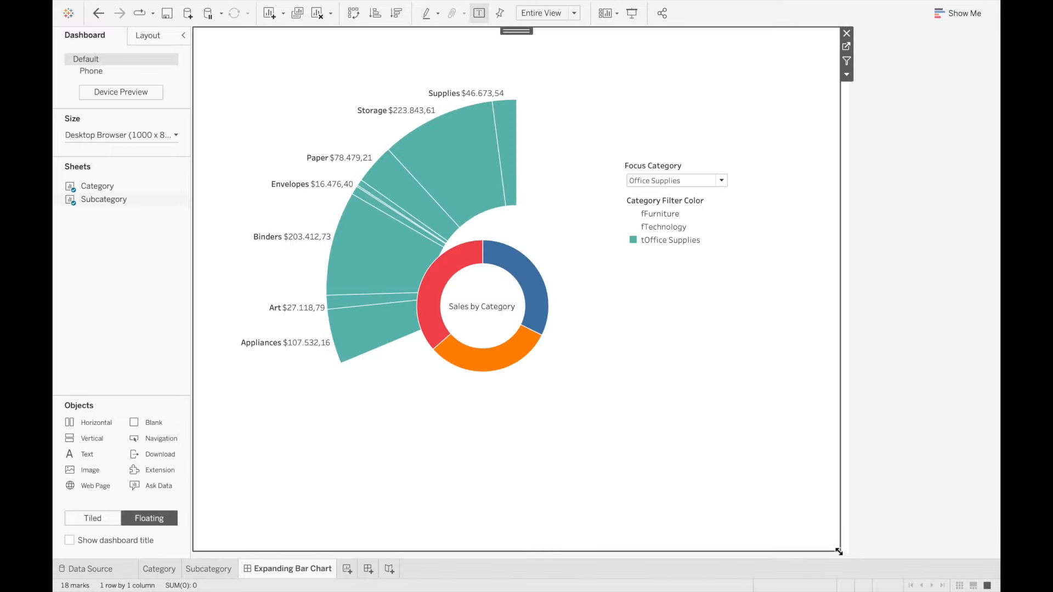
mouse_move(847, 76)
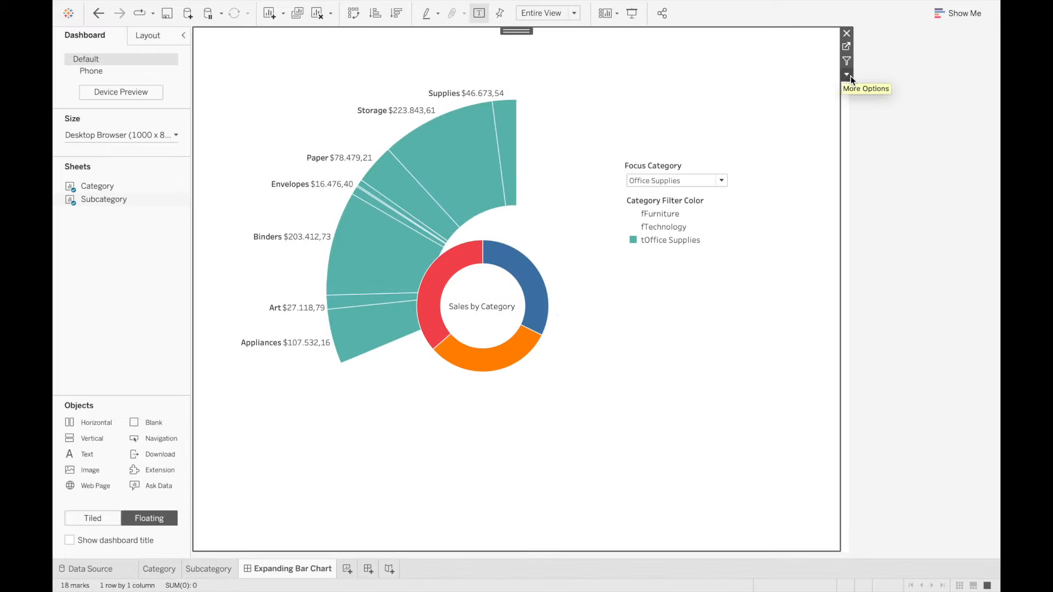
left_click(847, 74)
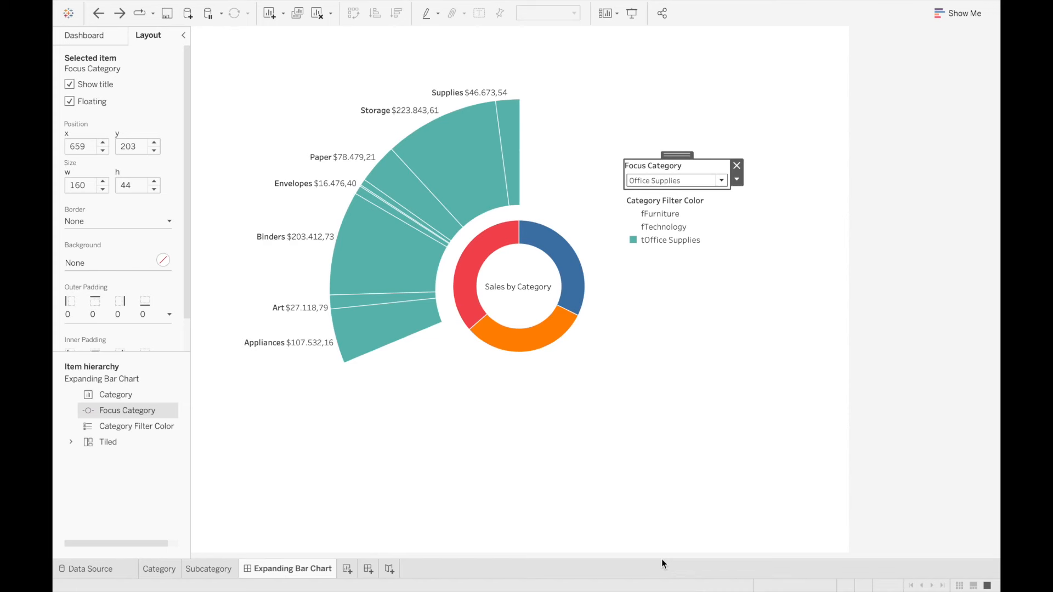
mouse_move(454, 180)
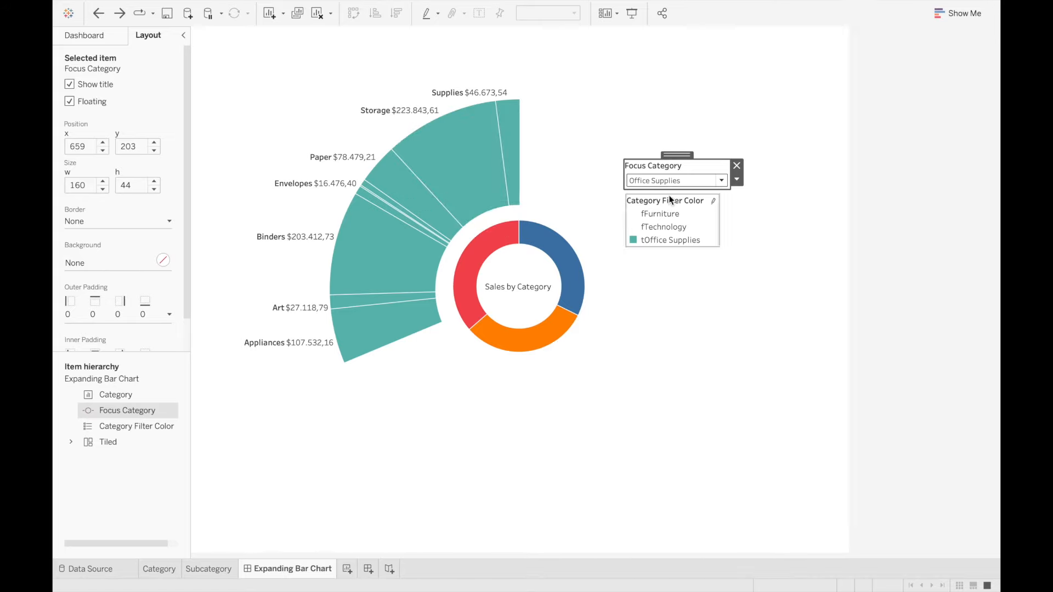
mouse_move(470, 275)
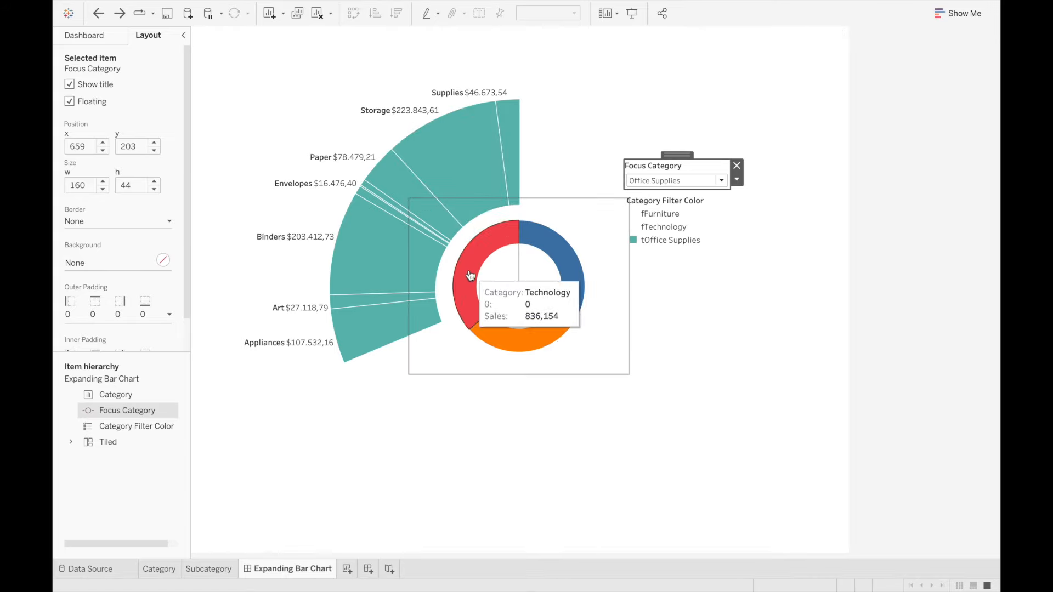
Set Focus Category to Furniture on the dashboard, then return to the Subcategory worksheet
left_click(722, 180)
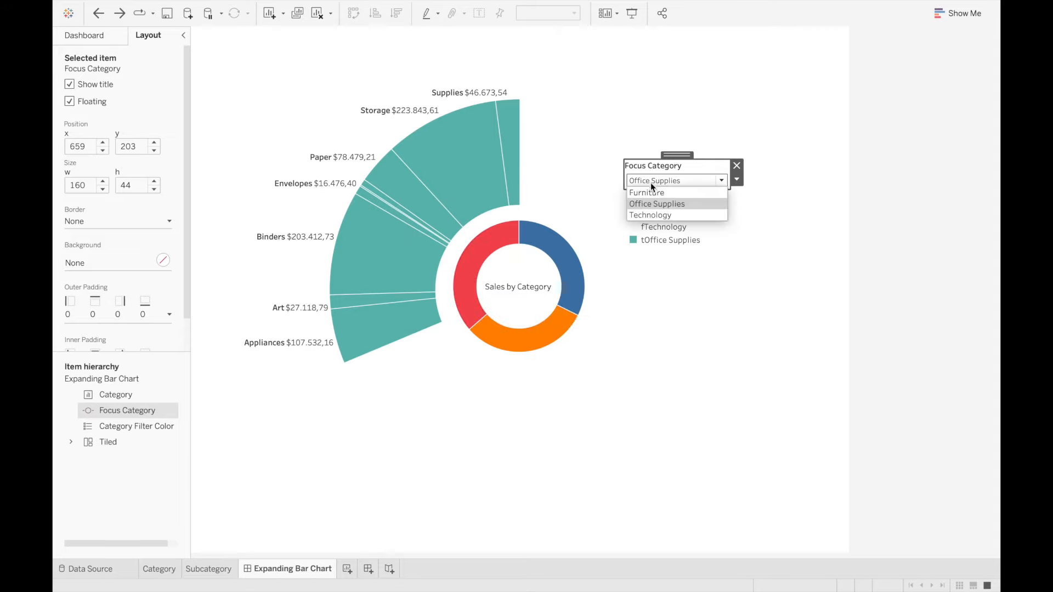
left_click(646, 192)
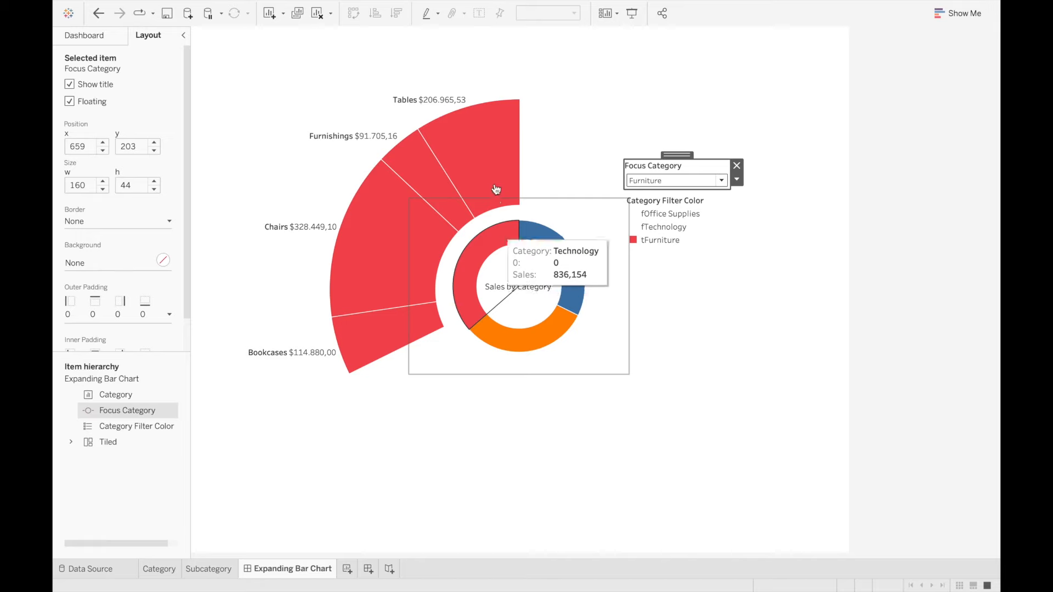
mouse_move(233, 496)
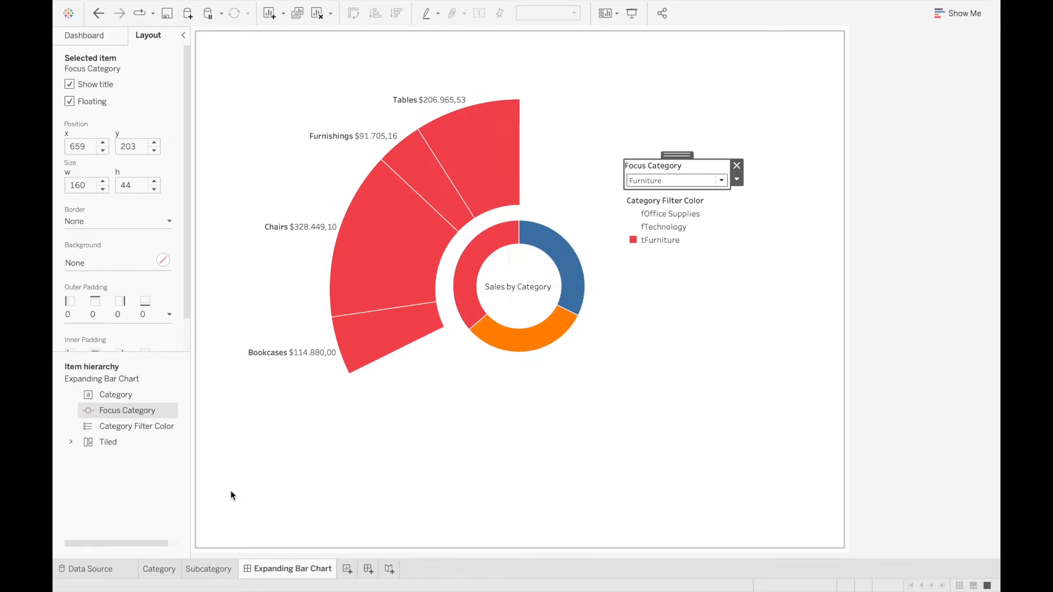
left_click(208, 569)
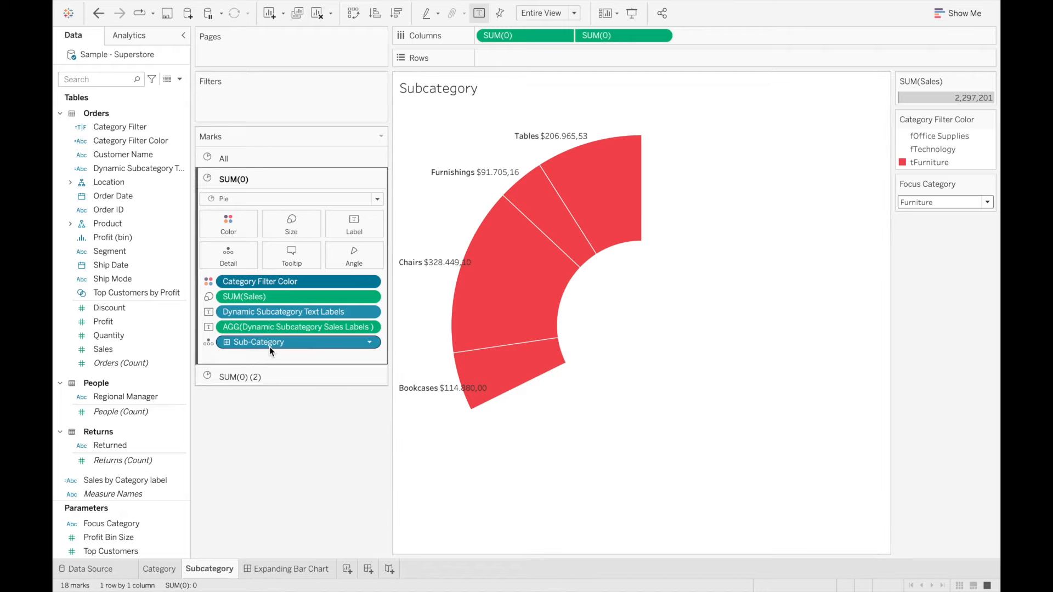
Sort the Category pill by field Sales, descending, giving Technology, Furniture, Office Supplies
left_click(159, 568)
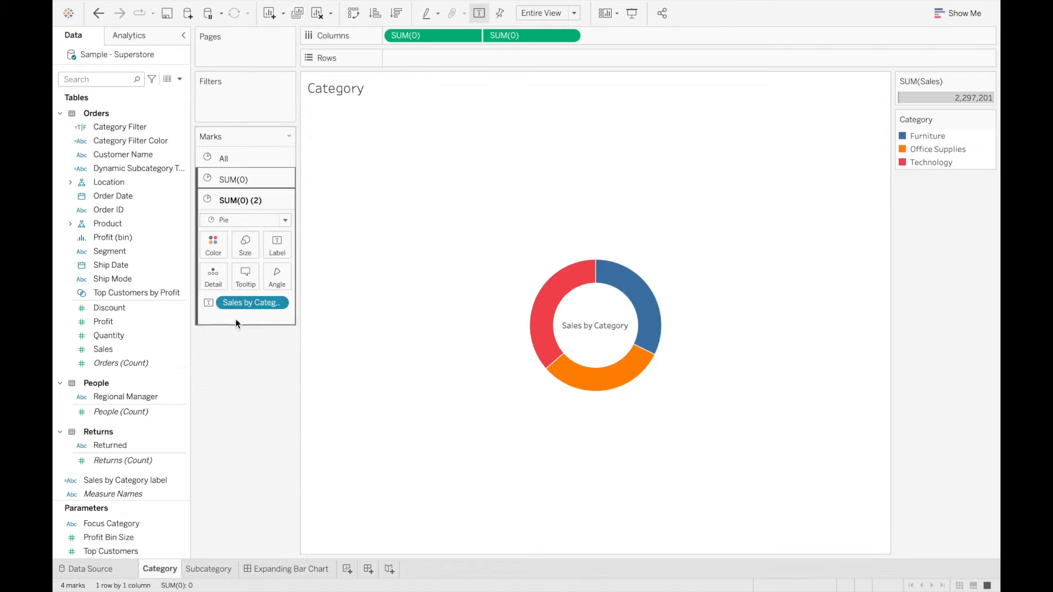
left_click(233, 179)
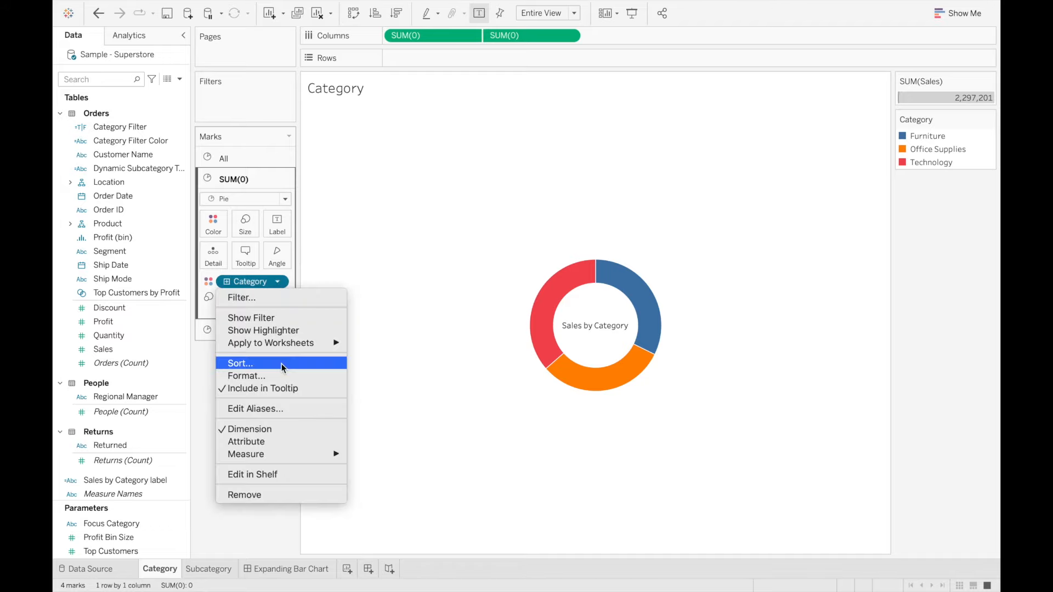
left_click(239, 364)
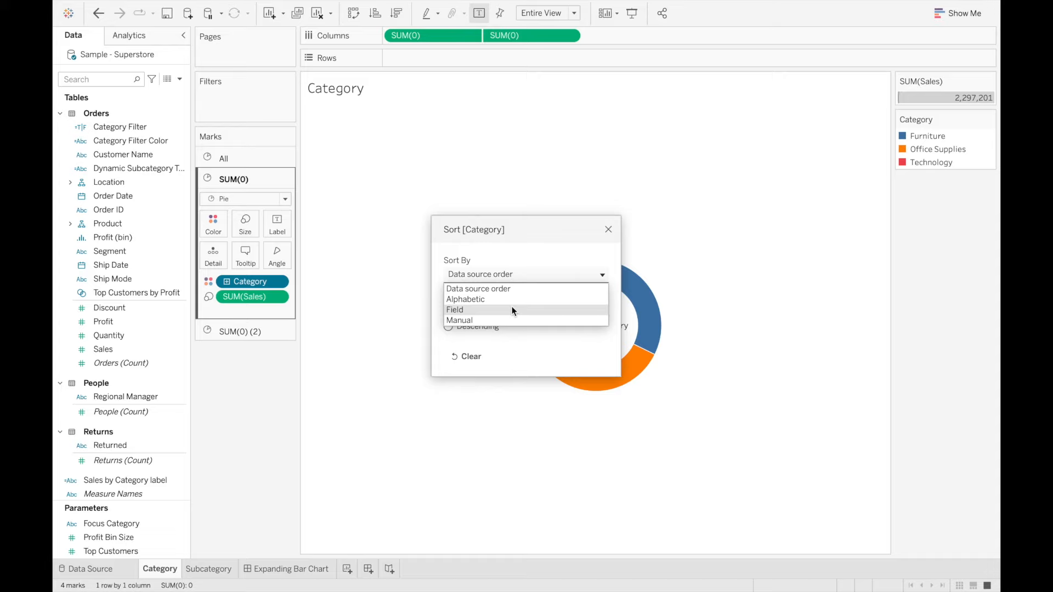
left_click(454, 309)
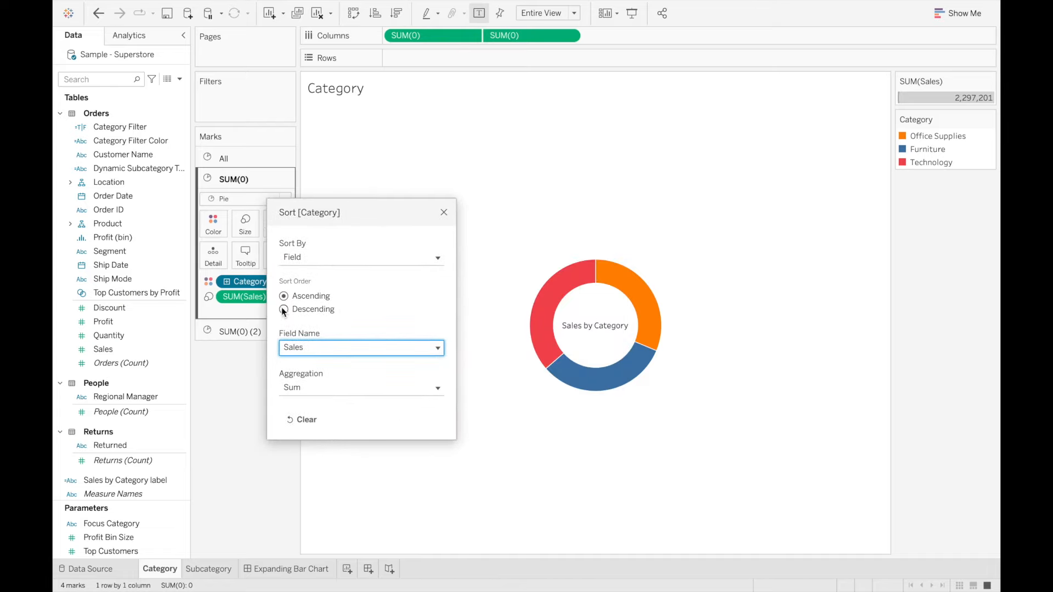
left_click(283, 309)
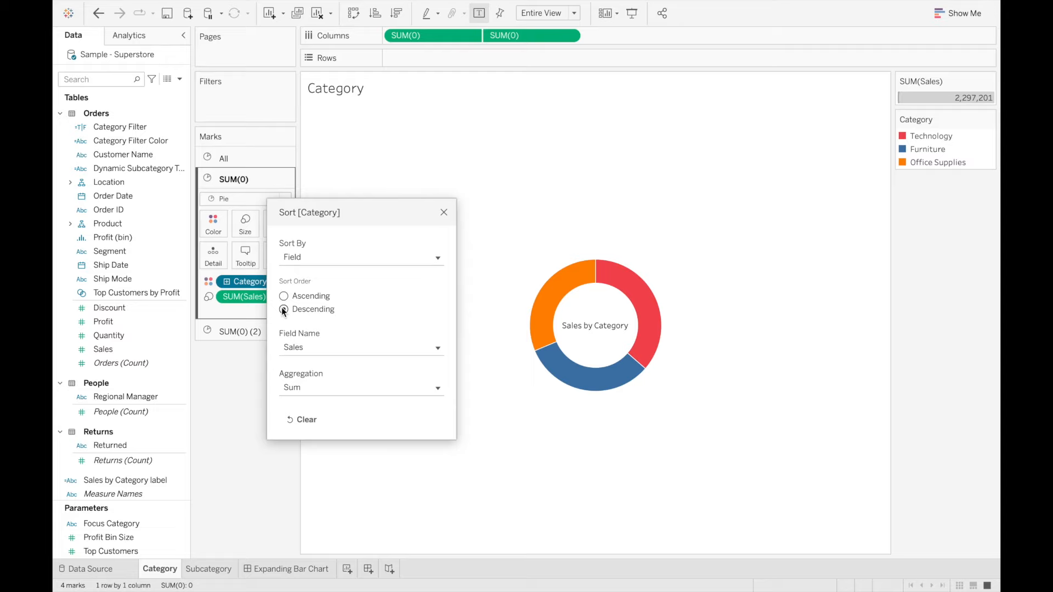
left_click(443, 213)
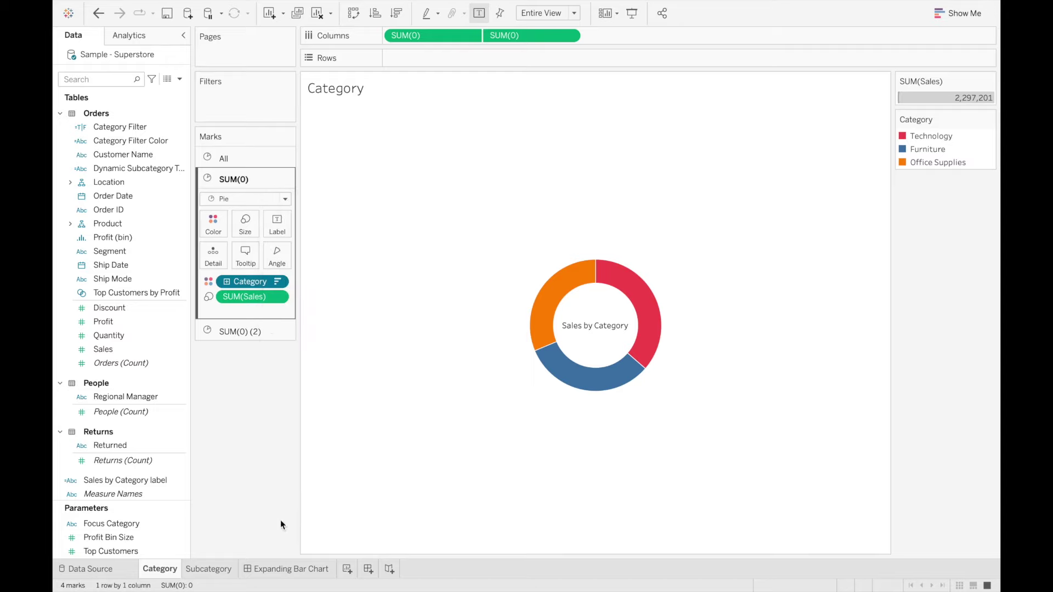
left_click(209, 568)
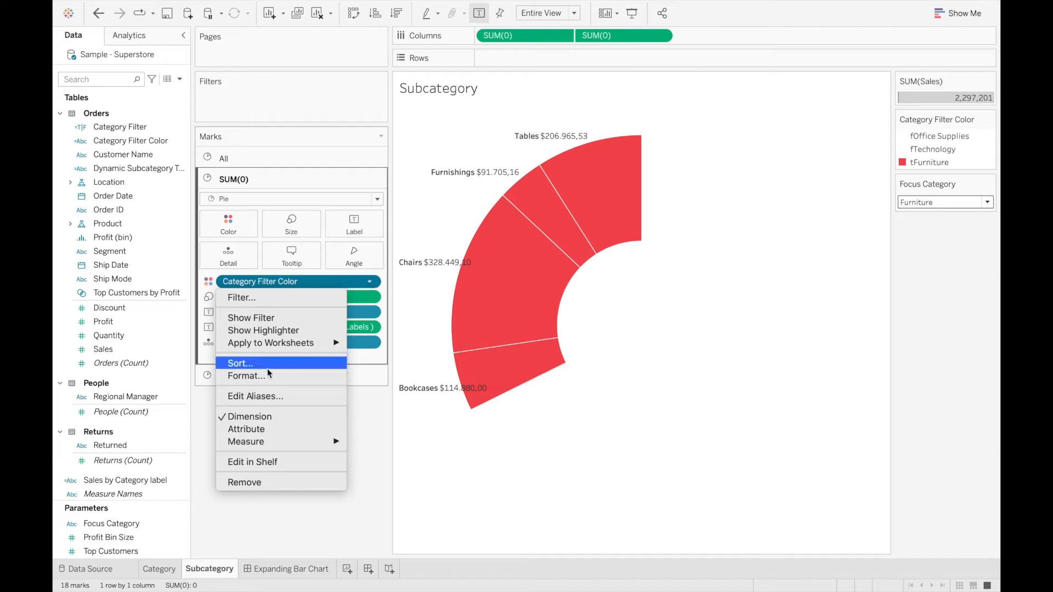
Sort the Category Filter Color pill by field Sales, descending
left_click(239, 363)
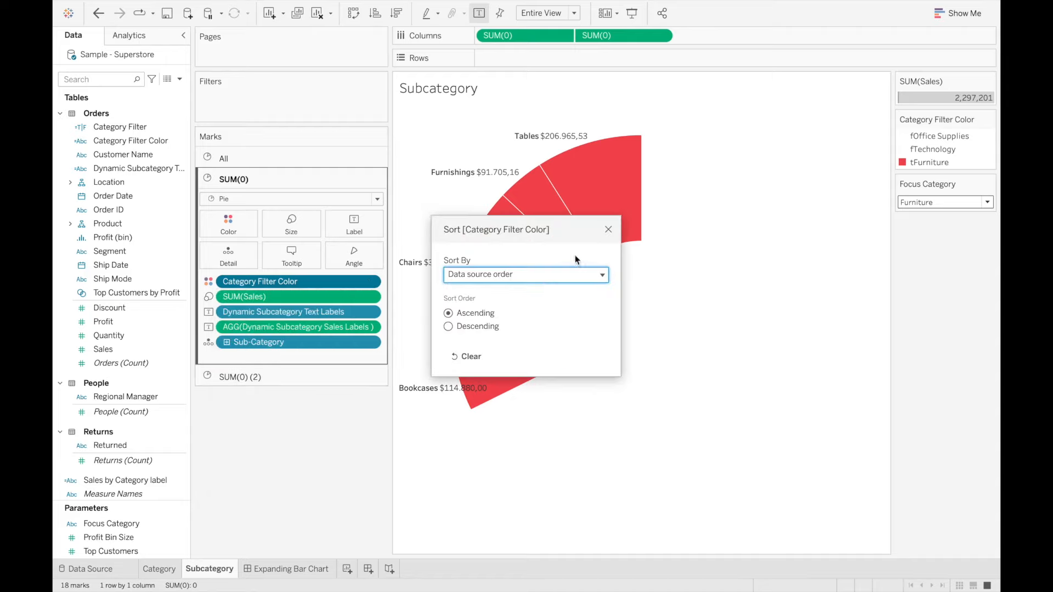
left_click(526, 274)
type("sale")
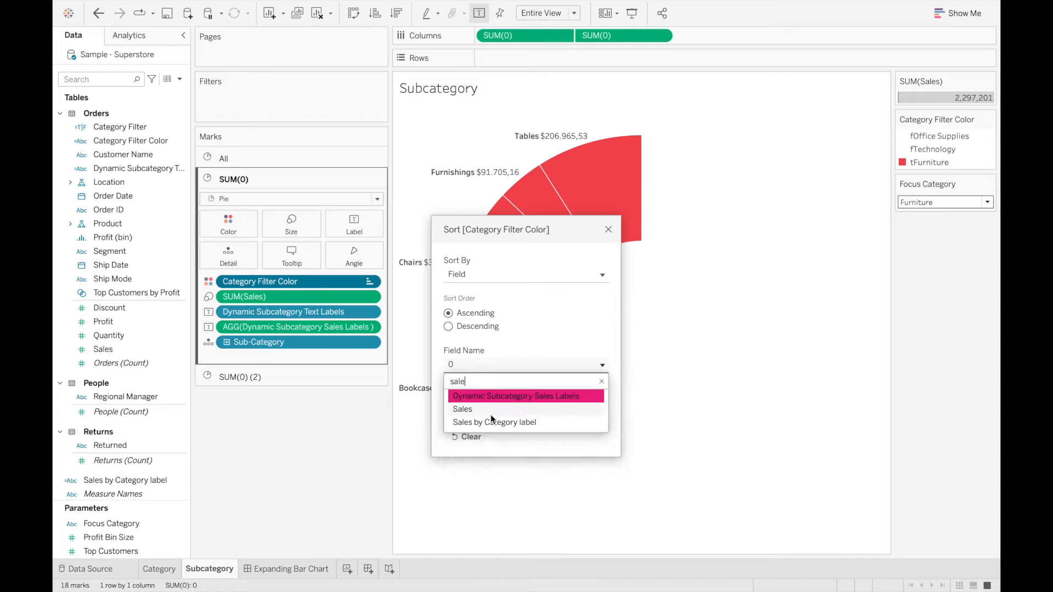
left_click(462, 409)
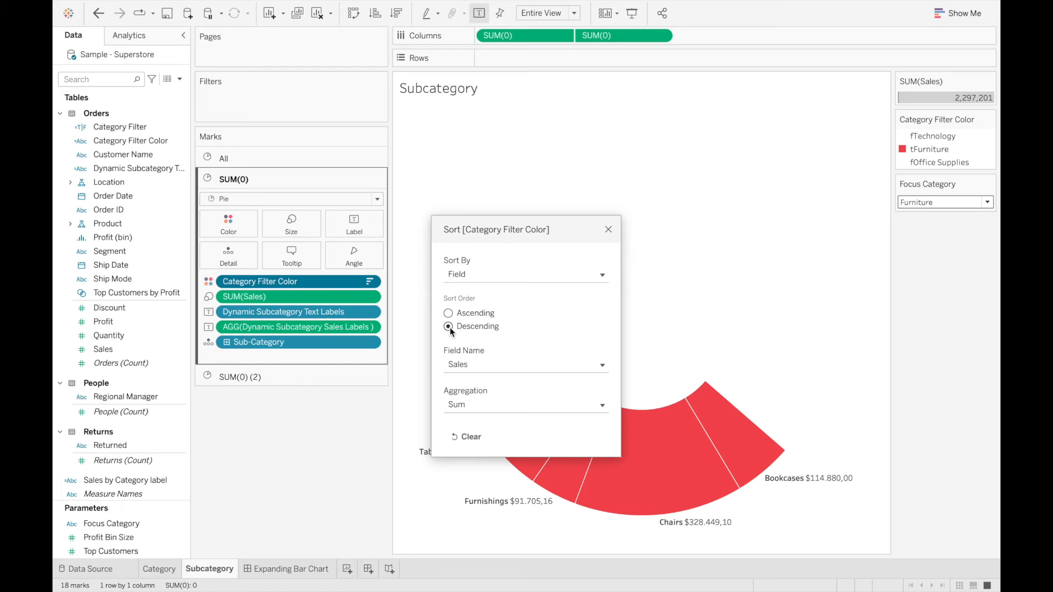
left_click(608, 230)
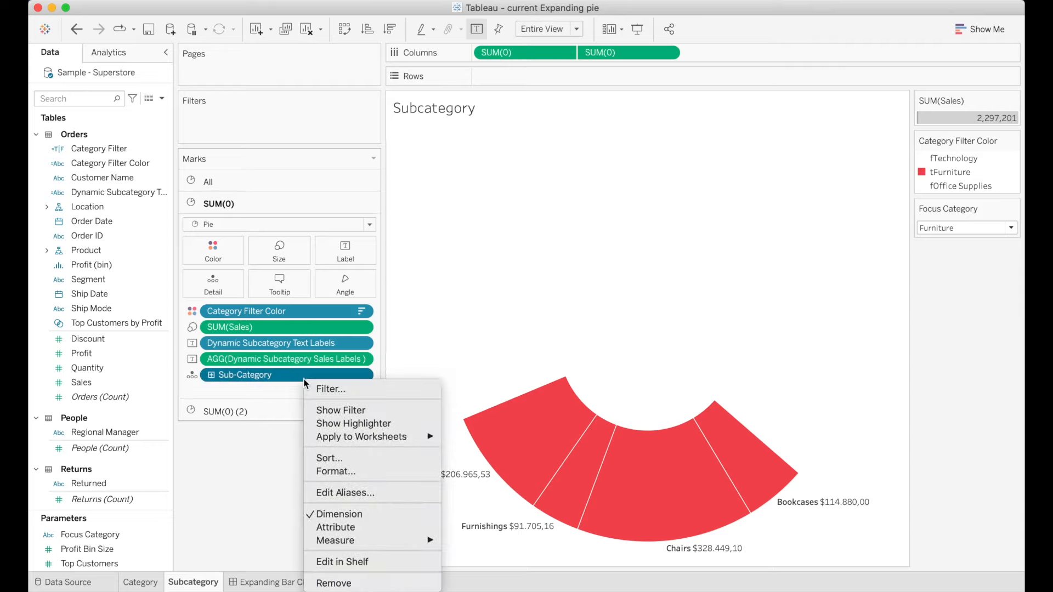
Sort the Sub-Category pill by field Sales descending: Chairs, Tables, Bookcases, Furnishings
left_click(329, 458)
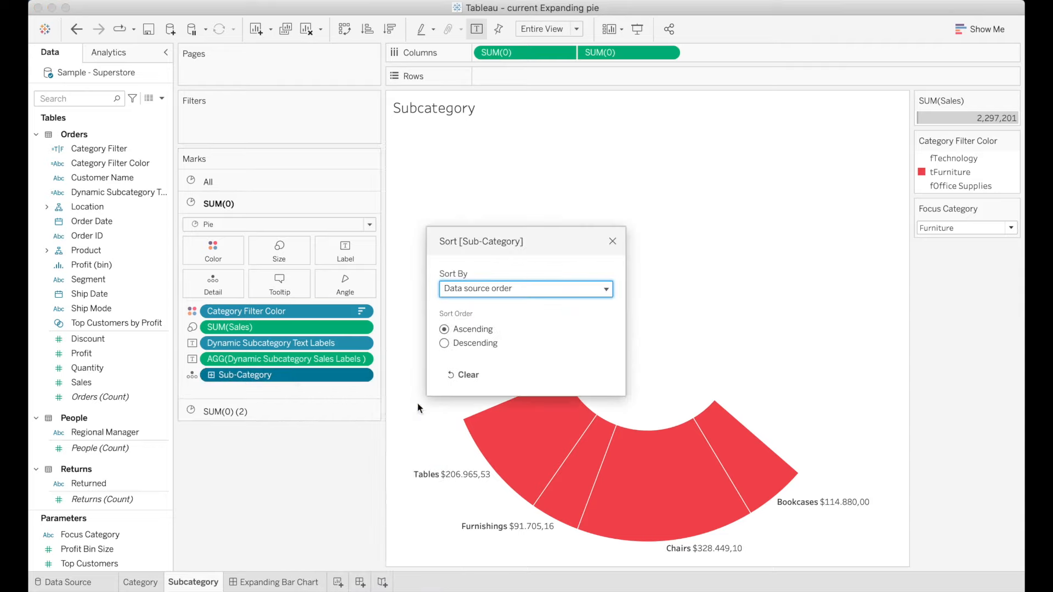
left_click(526, 288)
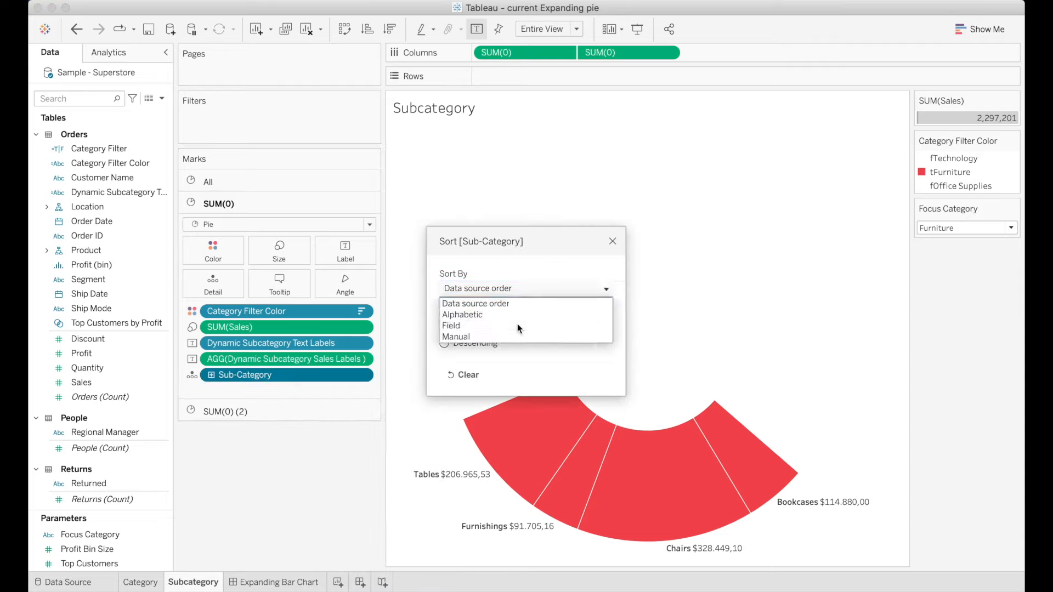
left_click(451, 326)
type("sale")
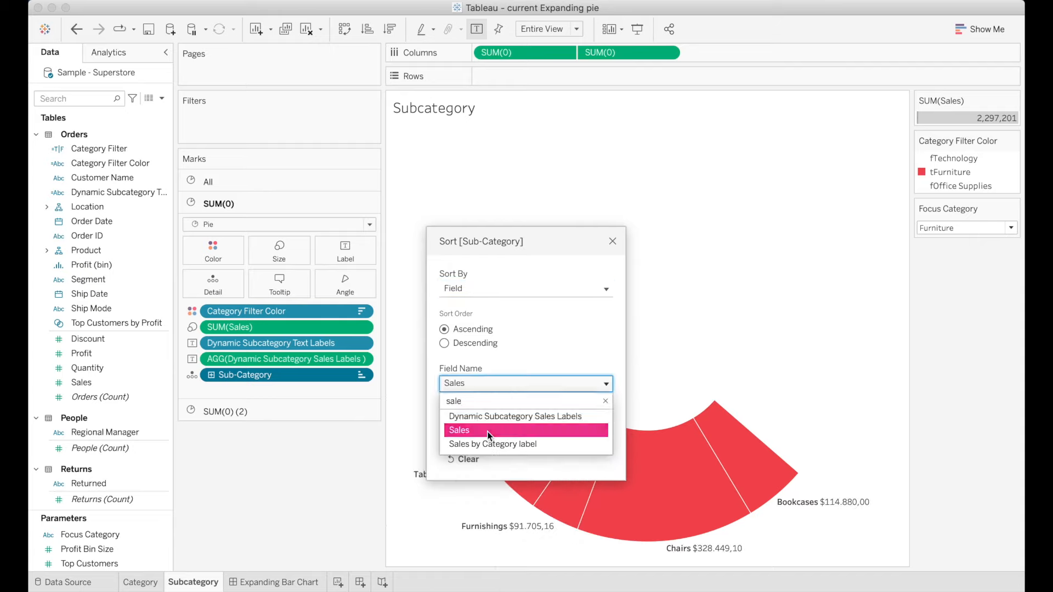
left_click(458, 430)
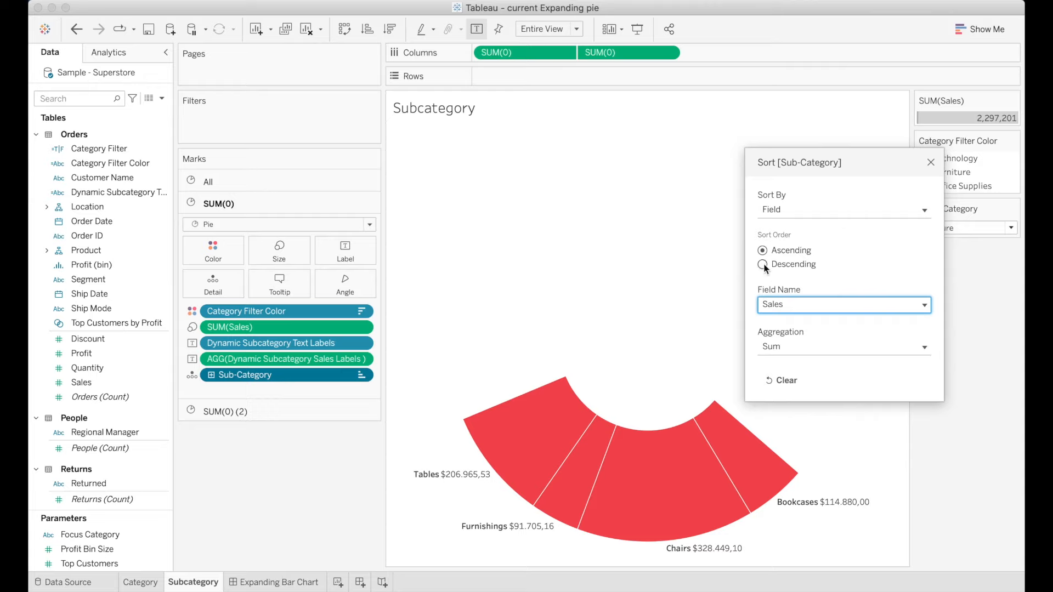
left_click(762, 265)
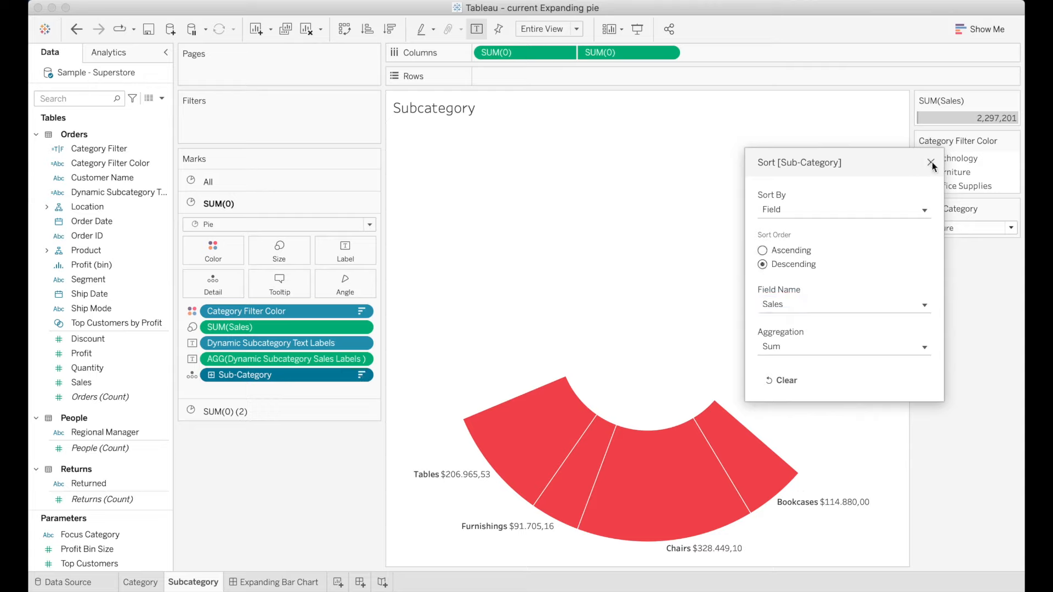
left_click(928, 162)
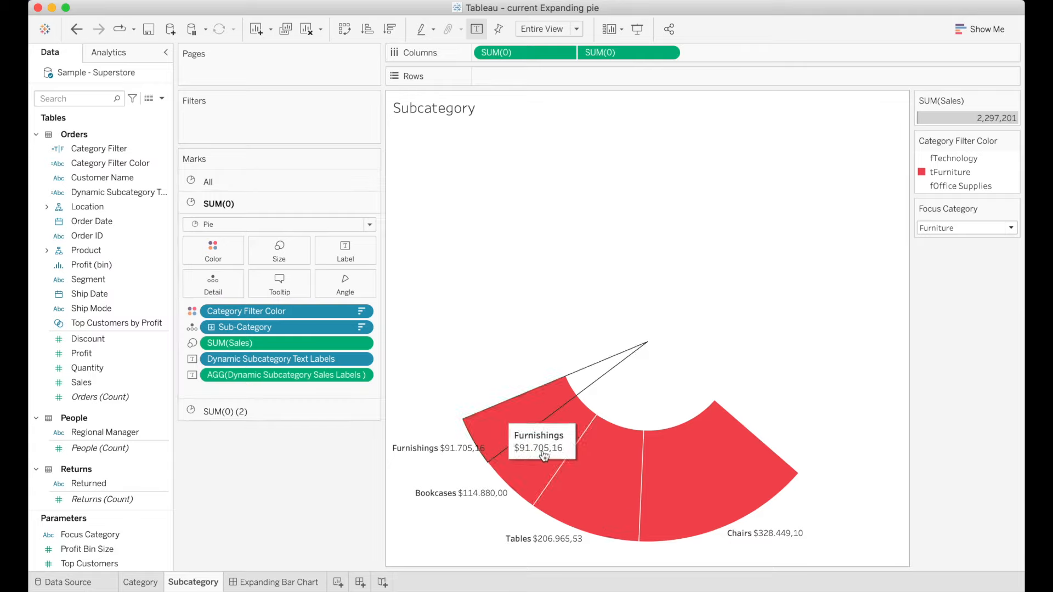
mouse_move(347, 489)
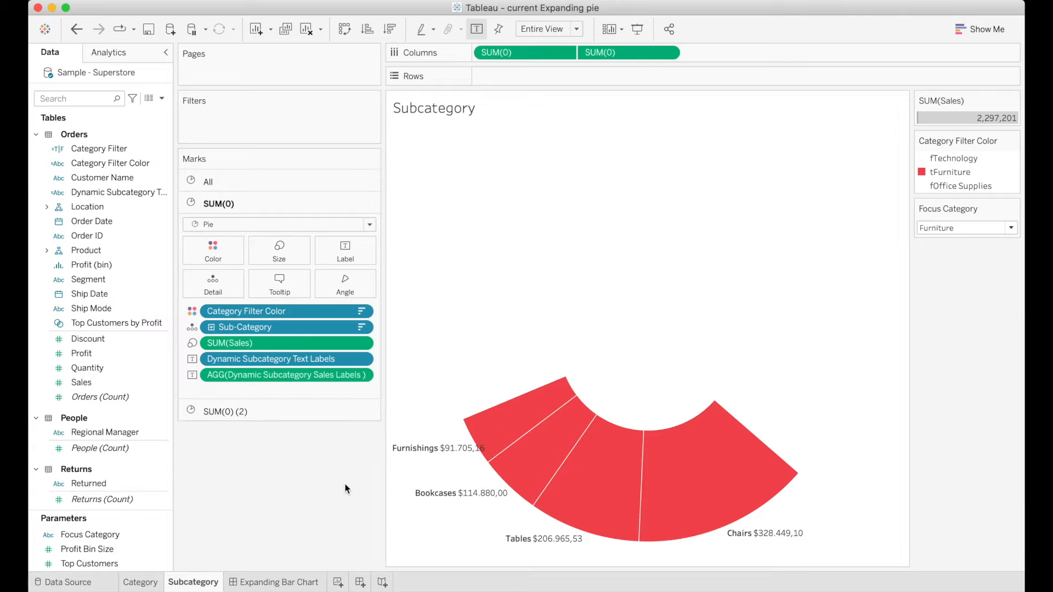
left_click(279, 583)
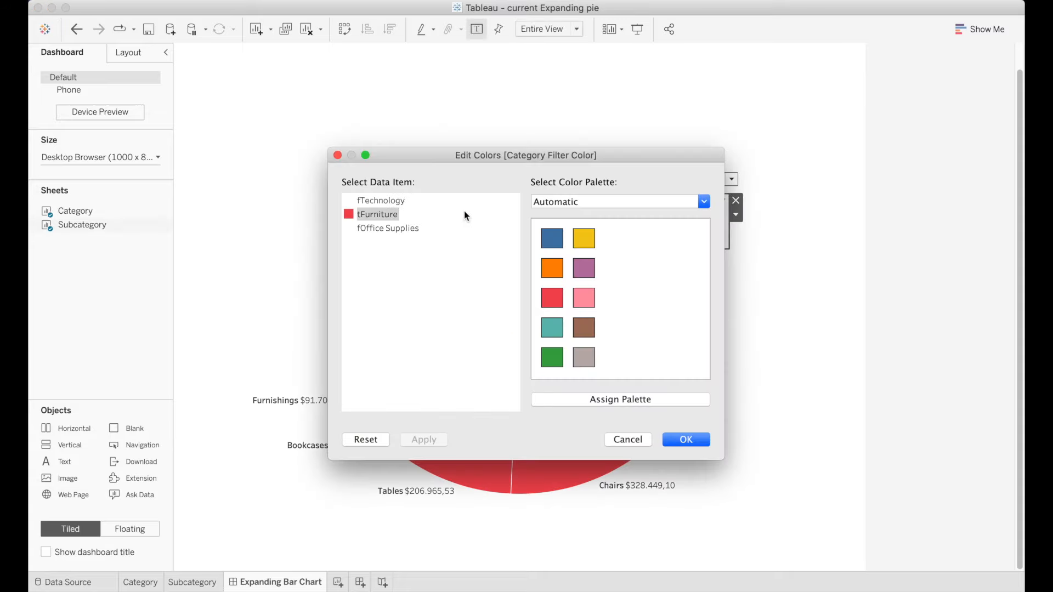
Assign blue to Furniture, then switch focus to Office Supplies and assign it orange
left_click(685, 439)
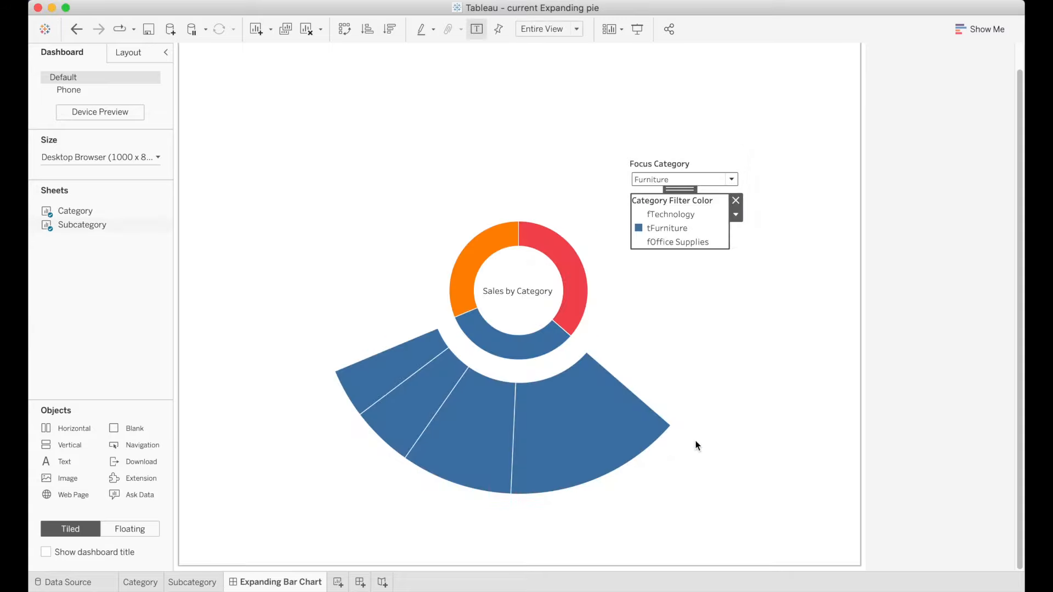
left_click(737, 180)
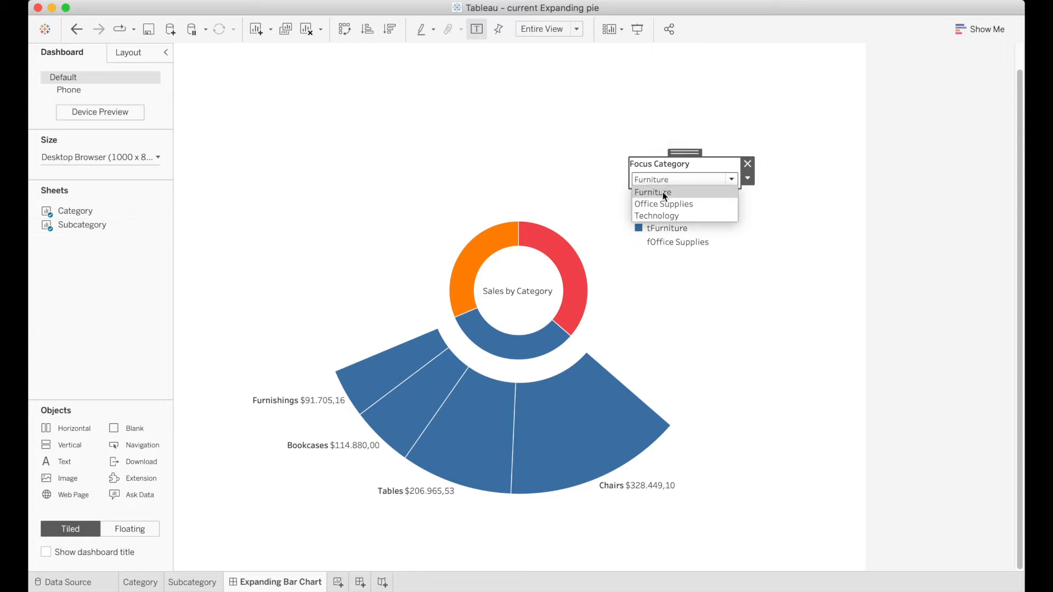
left_click(664, 204)
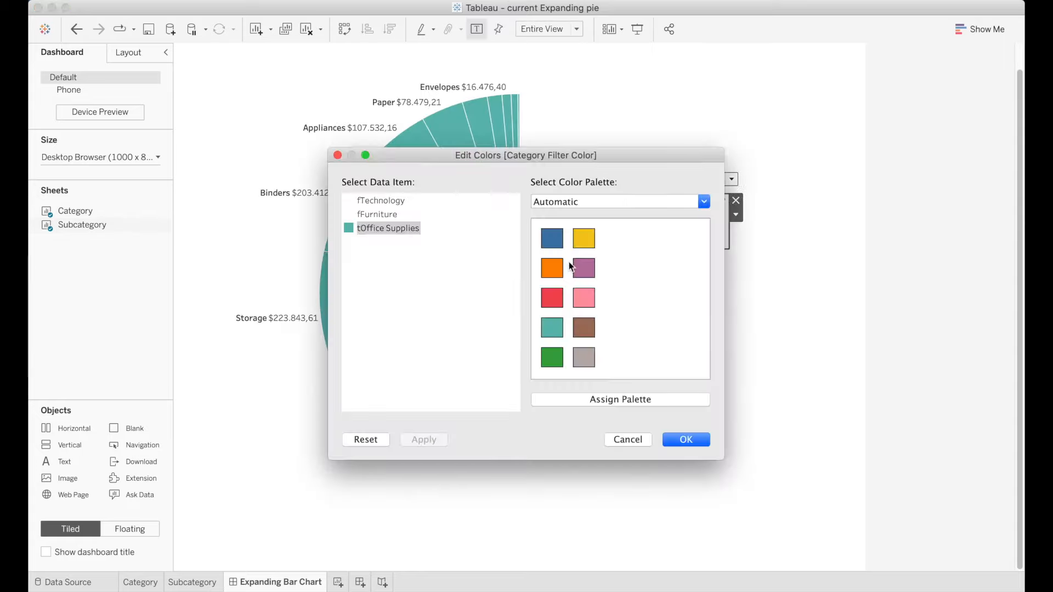
left_click(685, 439)
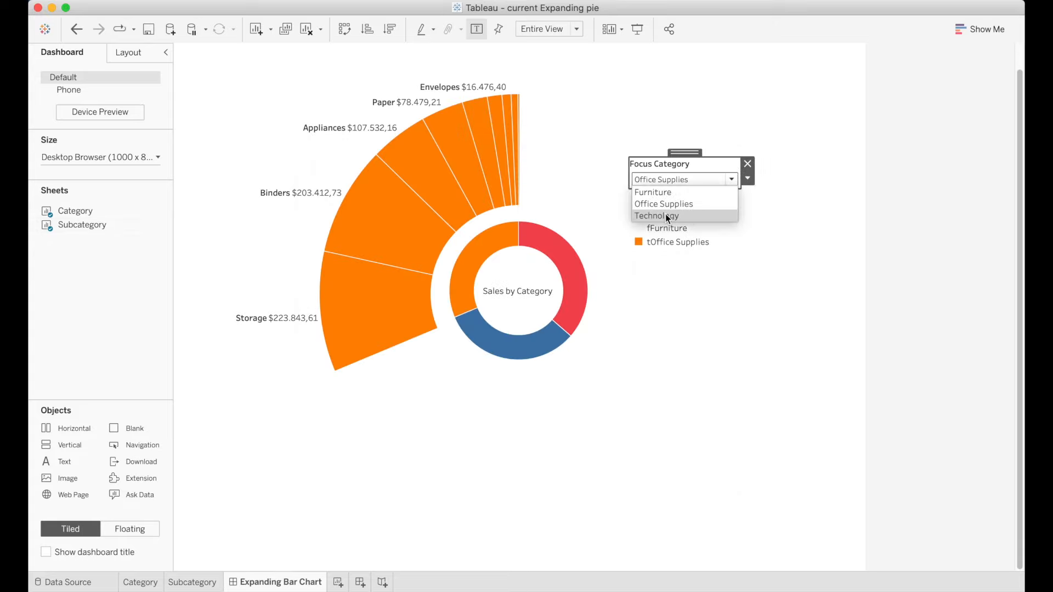
Switch focus to Technology and assign it red in the Category Filter Color legend
left_click(656, 216)
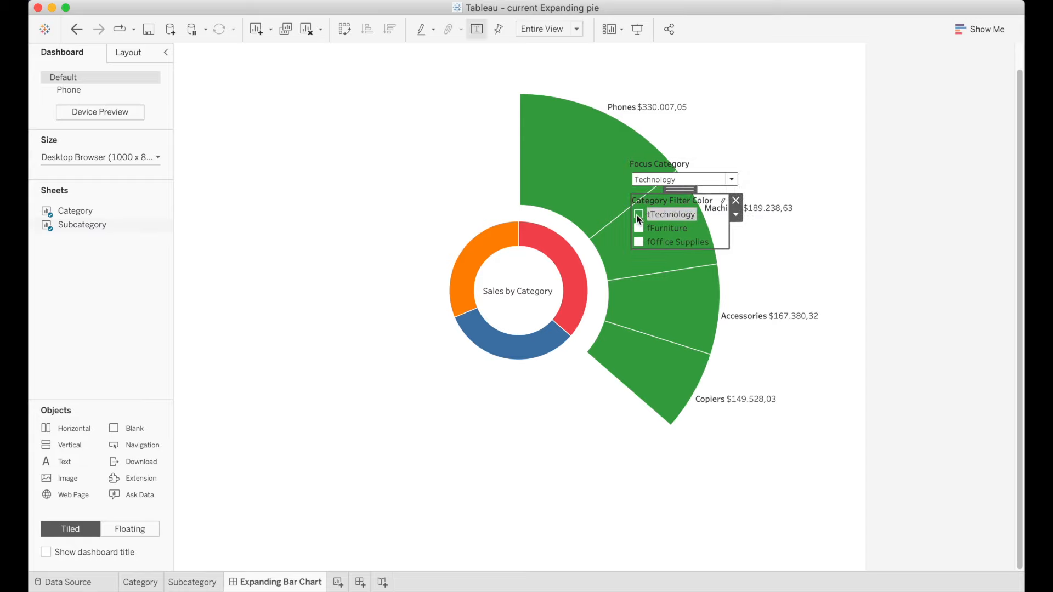
left_click(722, 201)
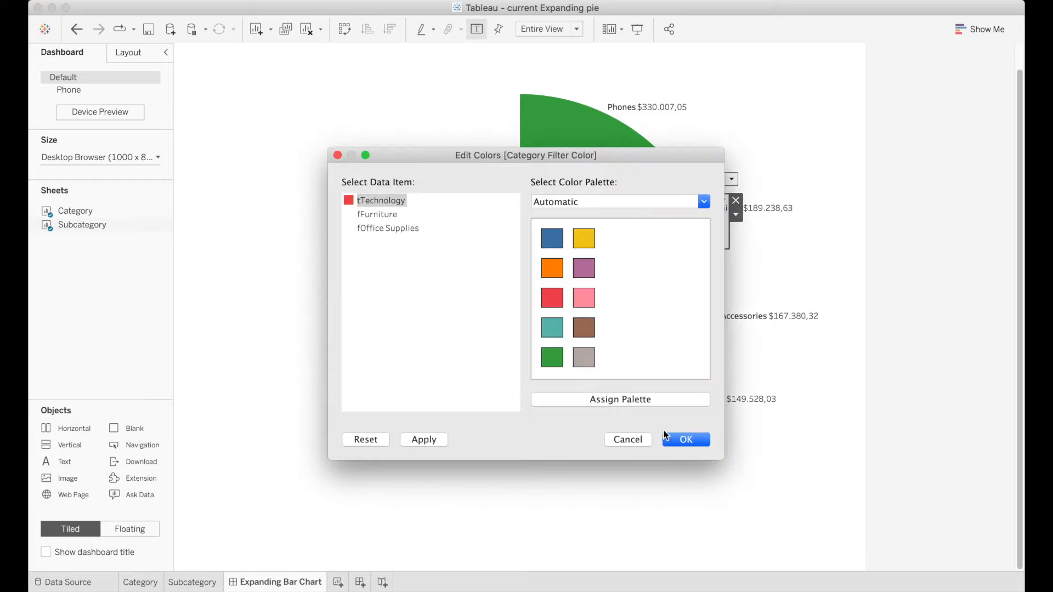
left_click(686, 440)
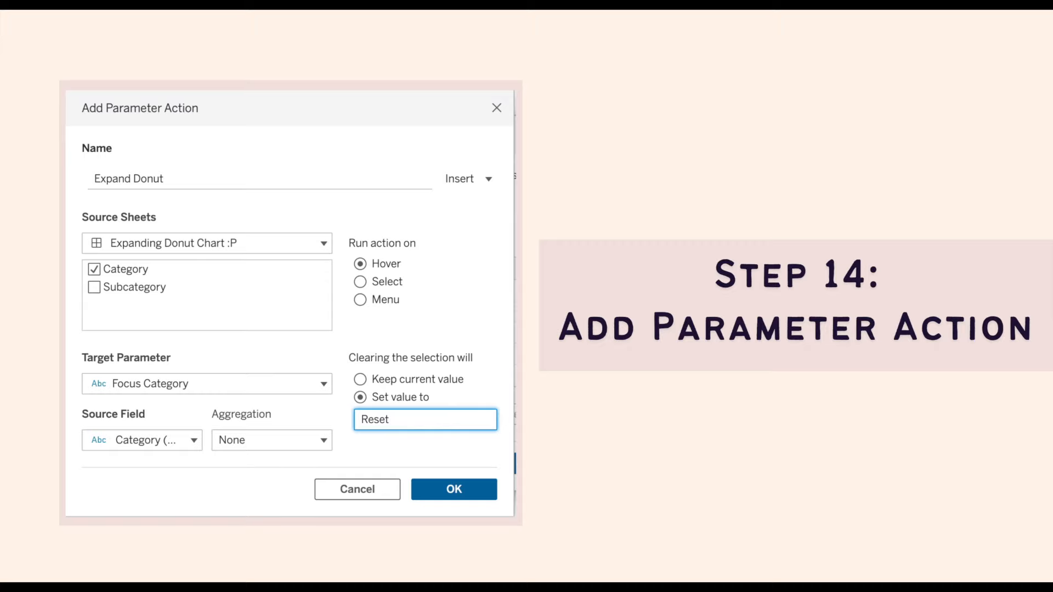
Remove the Category Filter Color legend and bring up the dashboard's Actions dialog
left_click(454, 489)
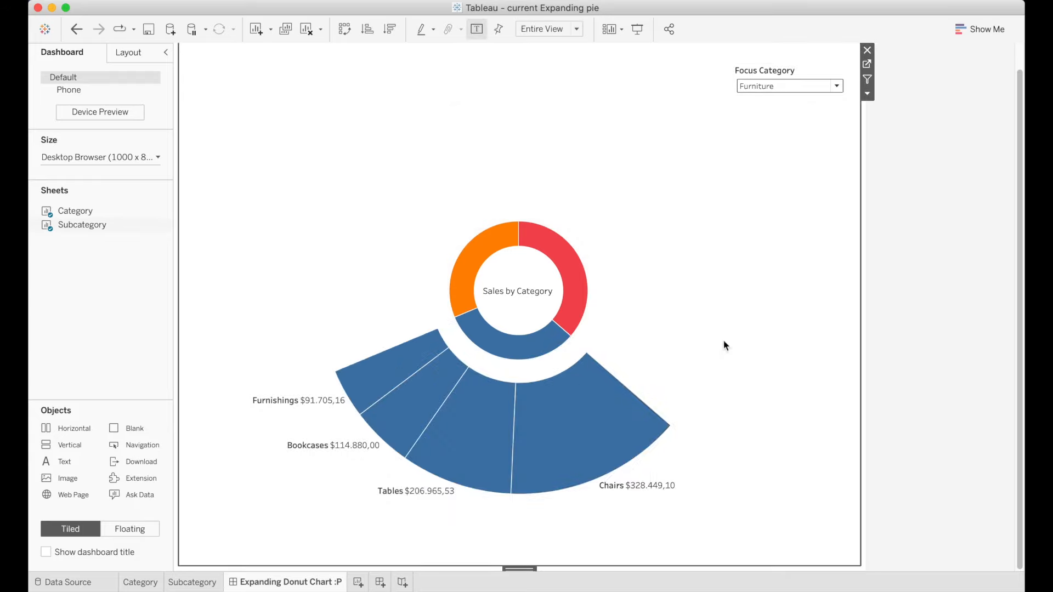
mouse_move(573, 279)
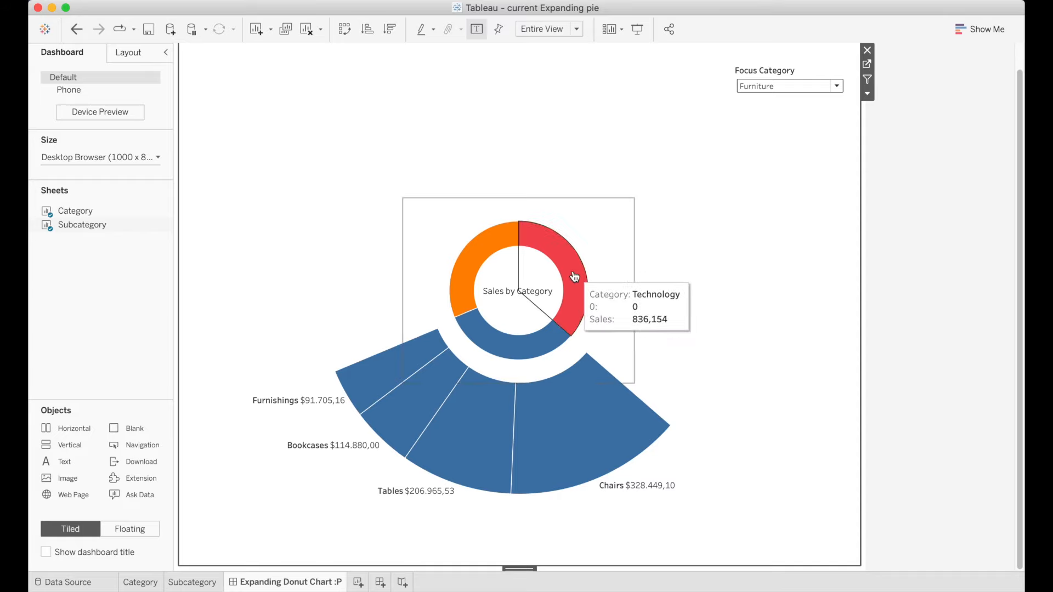
mouse_move(536, 358)
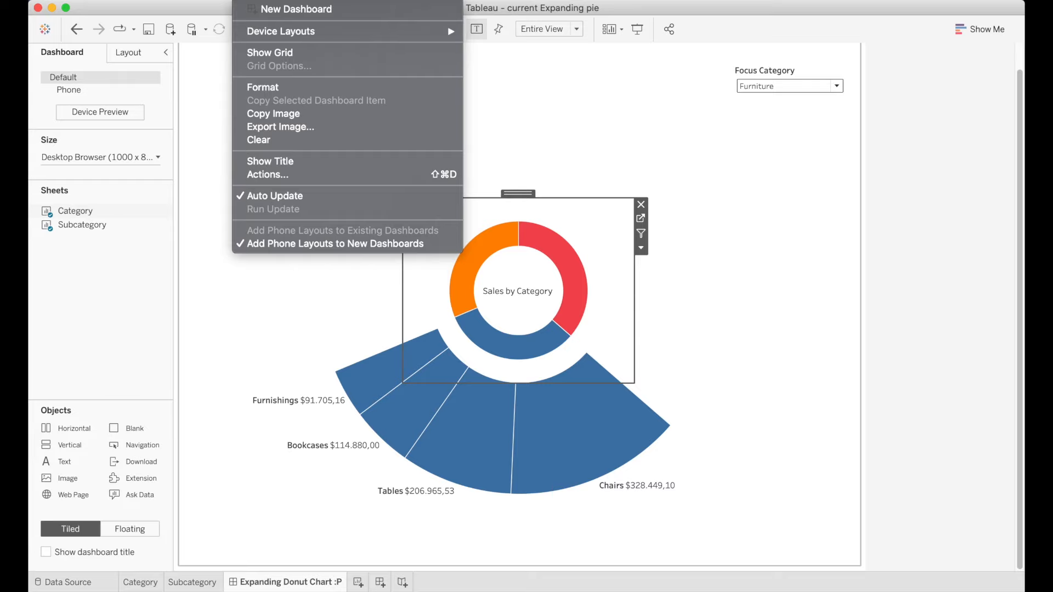
mouse_move(269, 161)
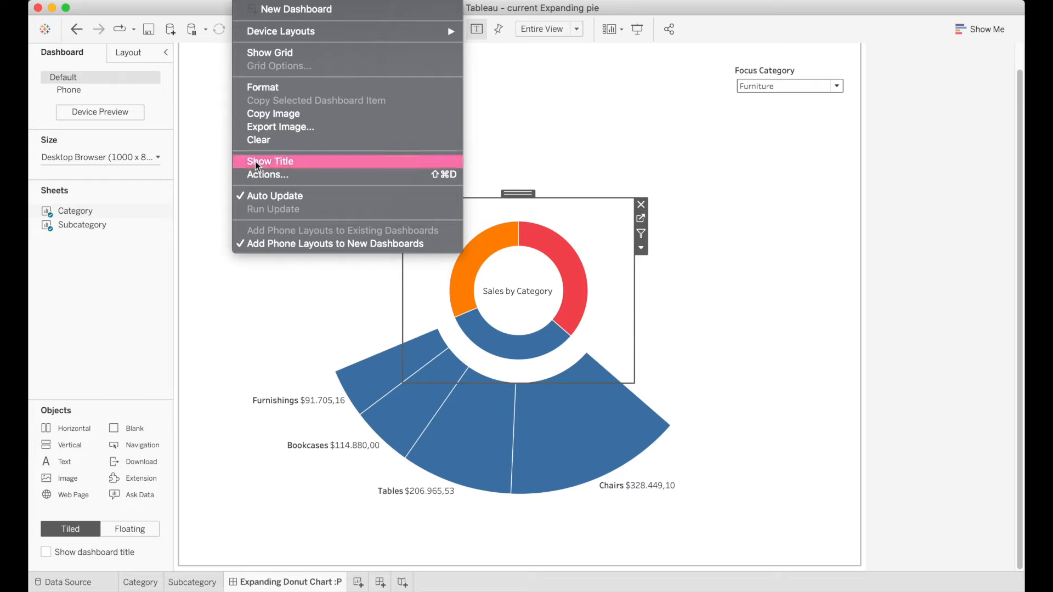
left_click(268, 175)
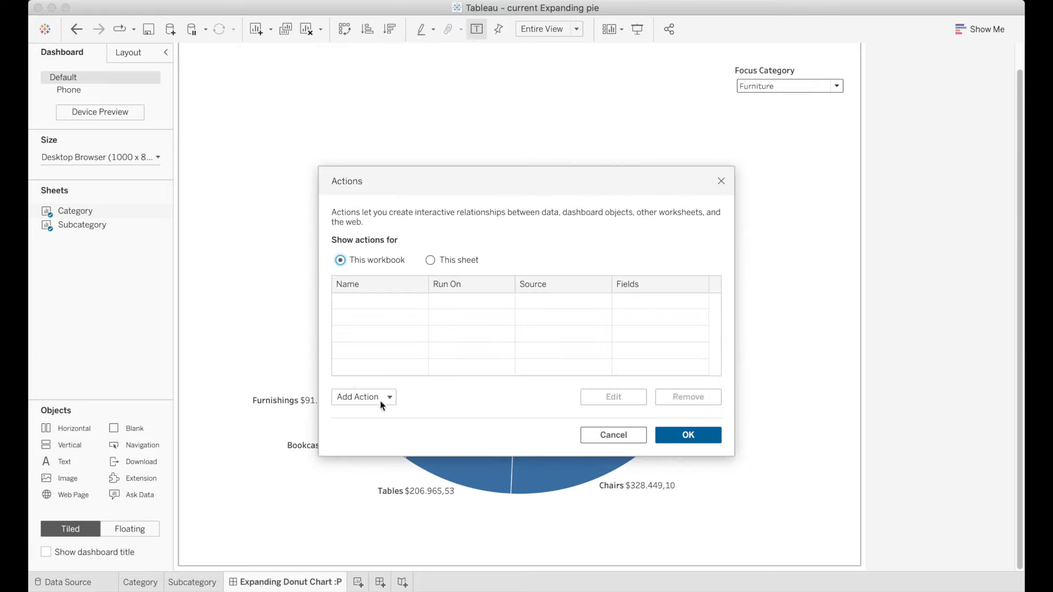
Add a Change Parameter action sourced only from the Category sheet
left_click(364, 397)
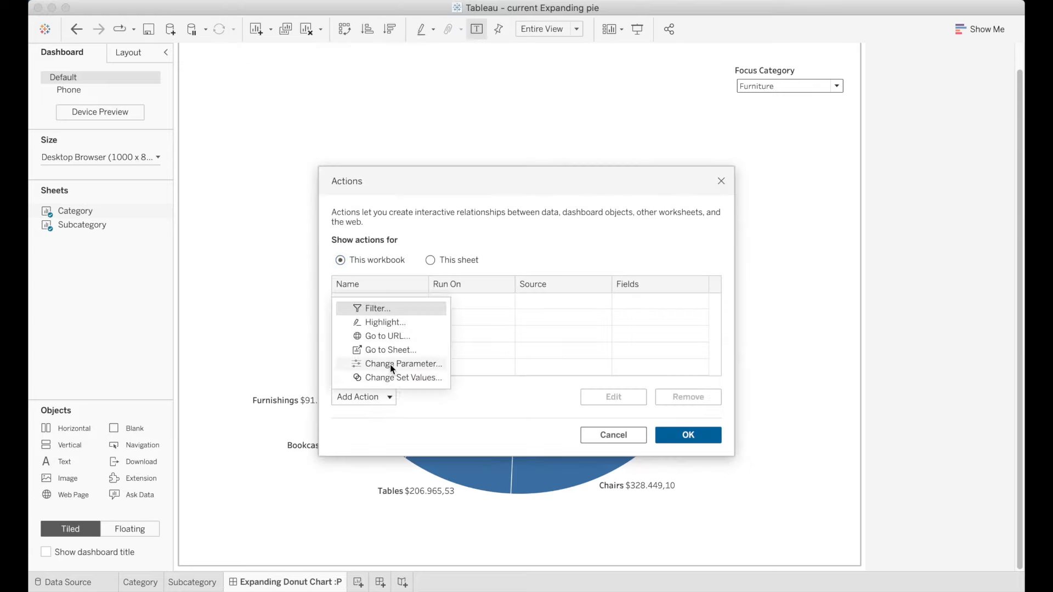
left_click(434, 366)
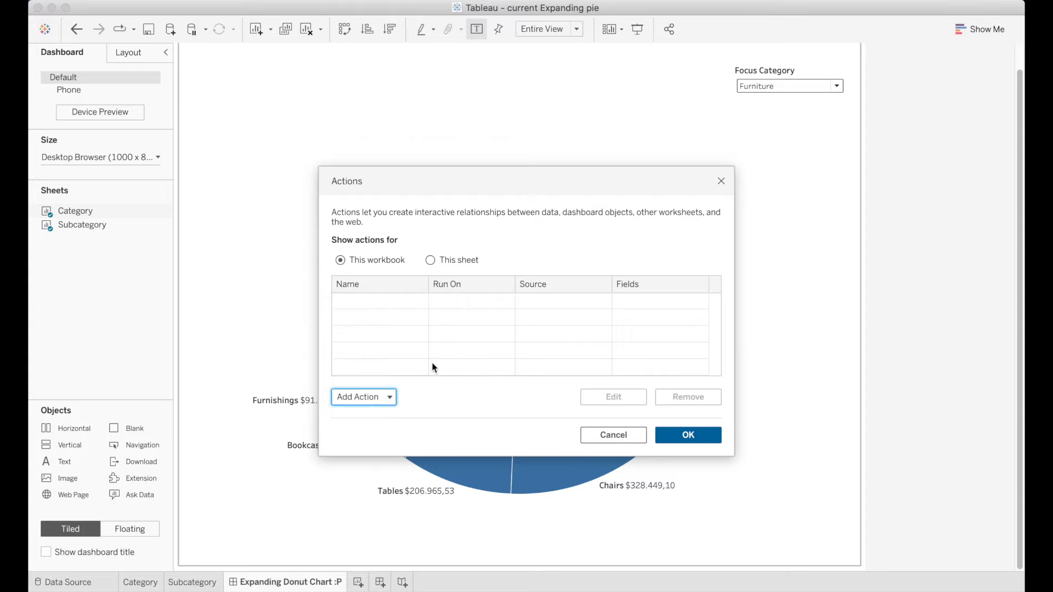
left_click(363, 397)
type("Expand Donut")
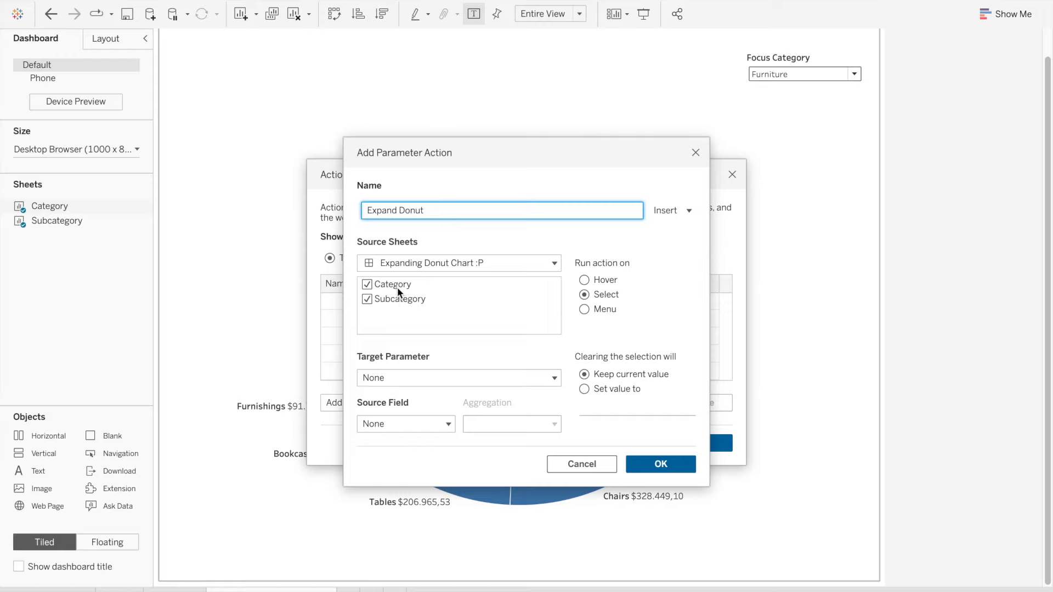
left_click(366, 300)
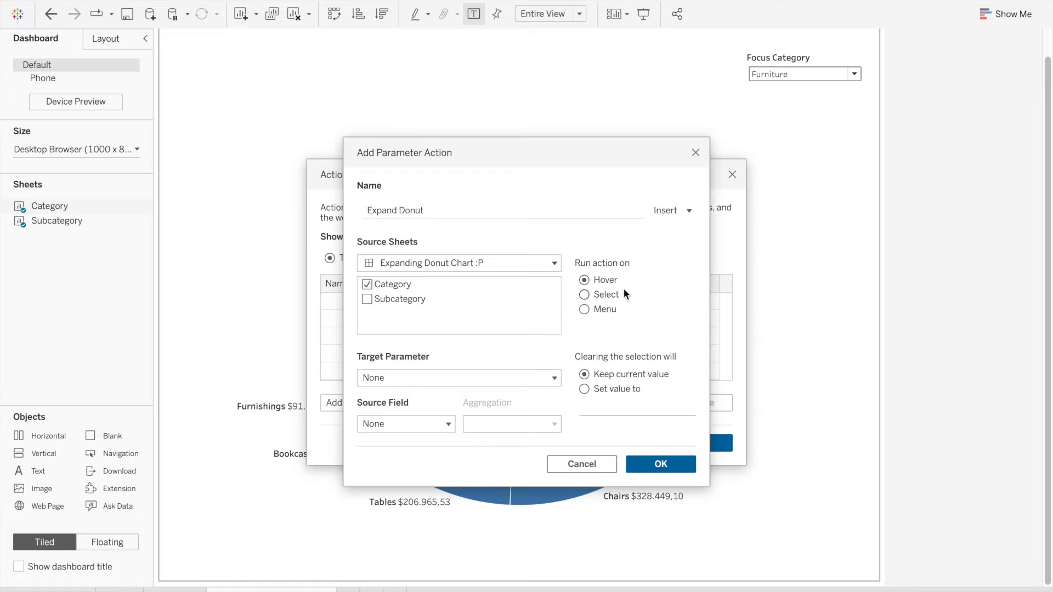
Target Focus Category, set clearing to Reset, and save the Expand Donut action
left_click(459, 378)
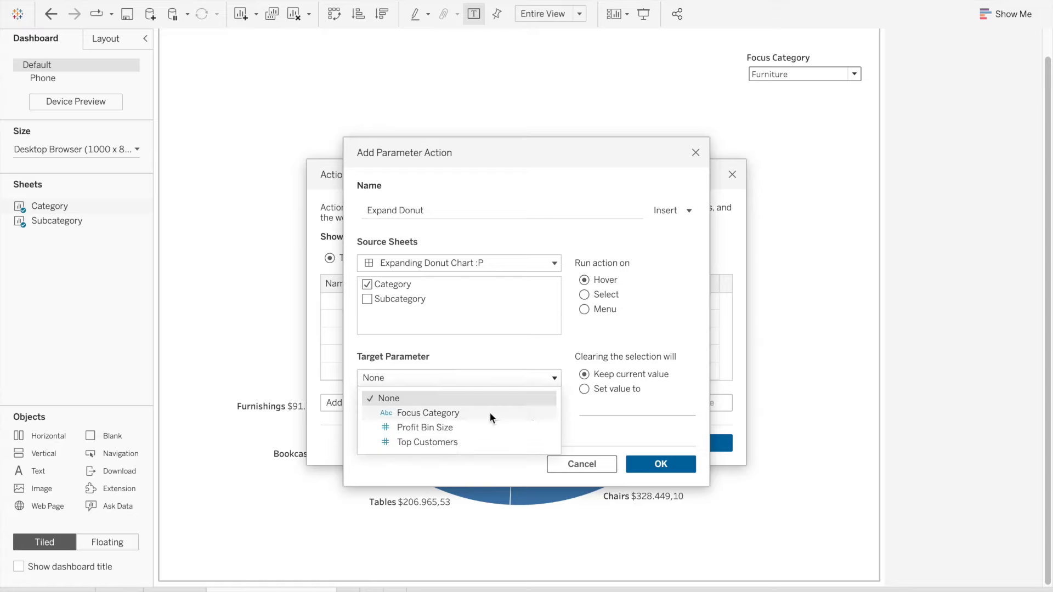
left_click(428, 413)
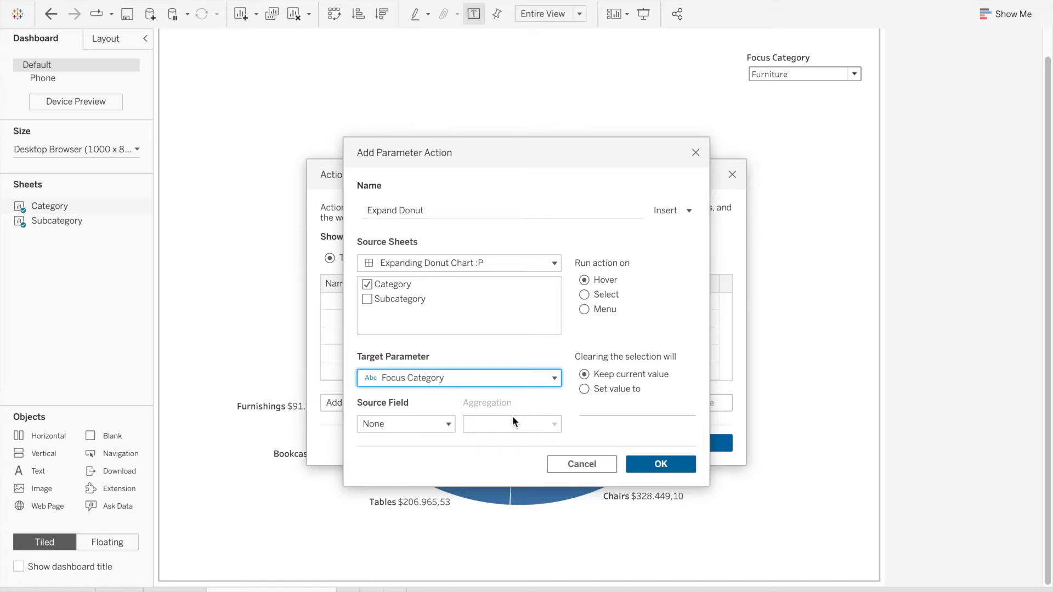
left_click(406, 424)
type("R")
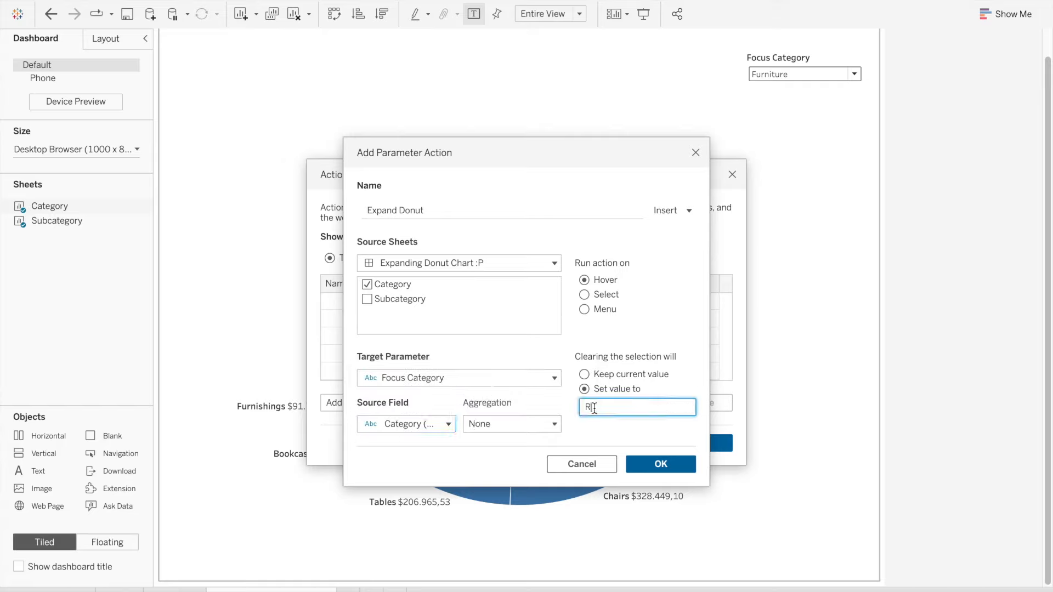
type("eset")
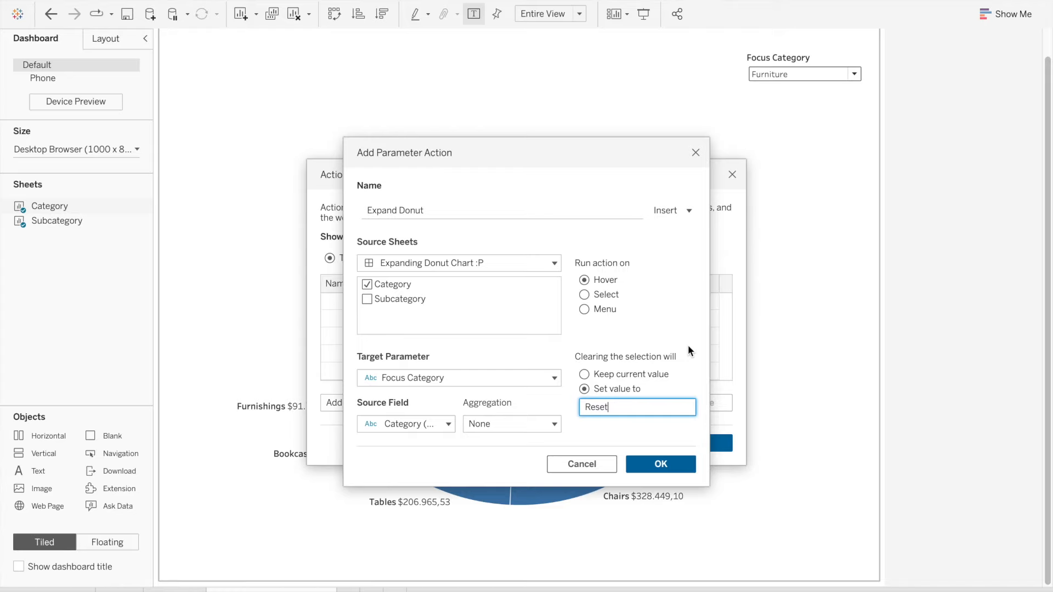
left_click(660, 464)
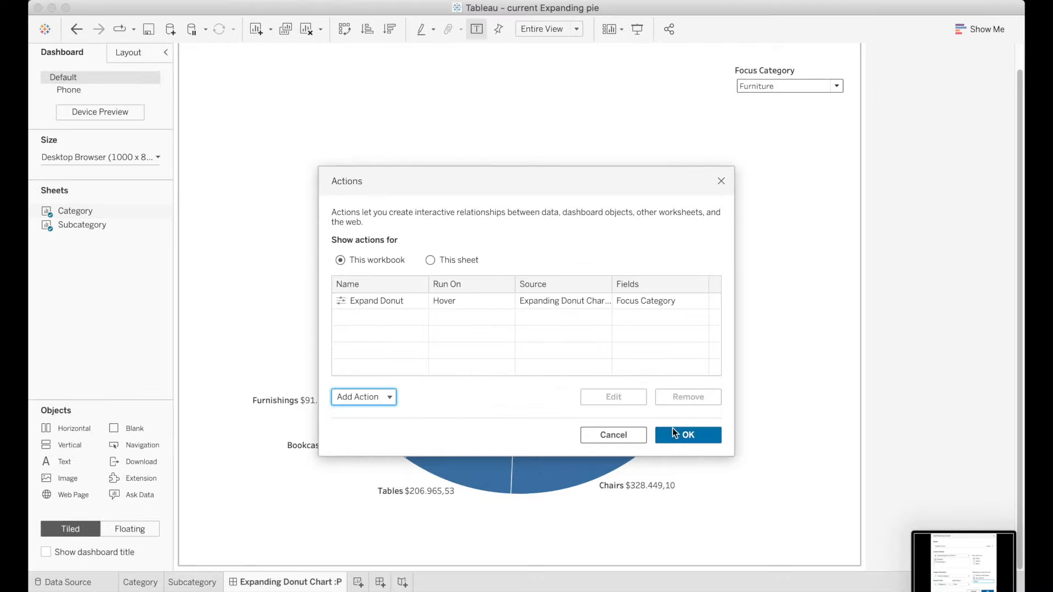
Close the Actions dialog keeping Expand Donut, then return to the Category worksheet
left_click(689, 434)
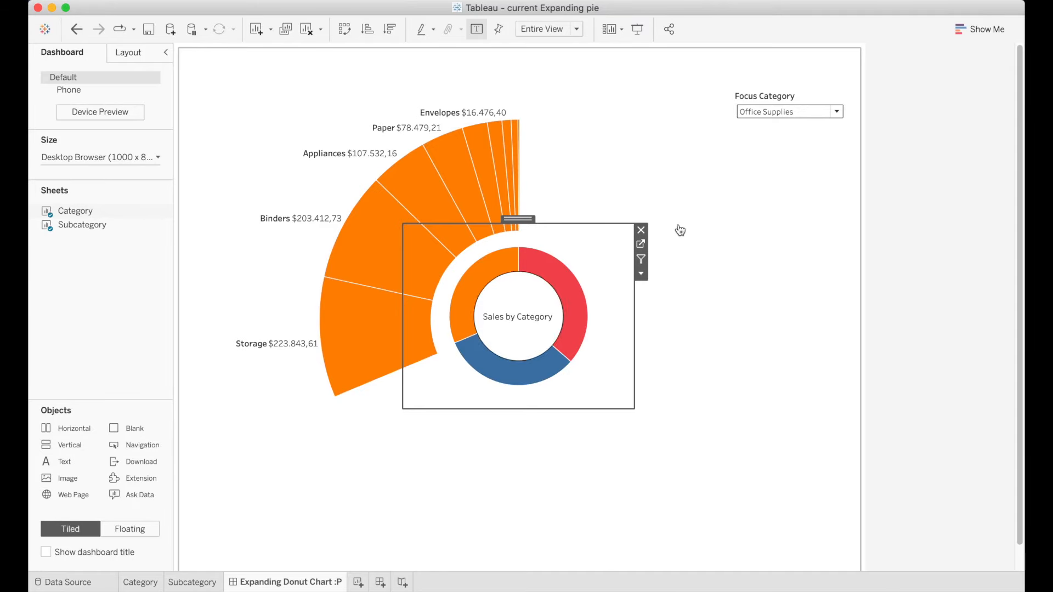
left_click(140, 582)
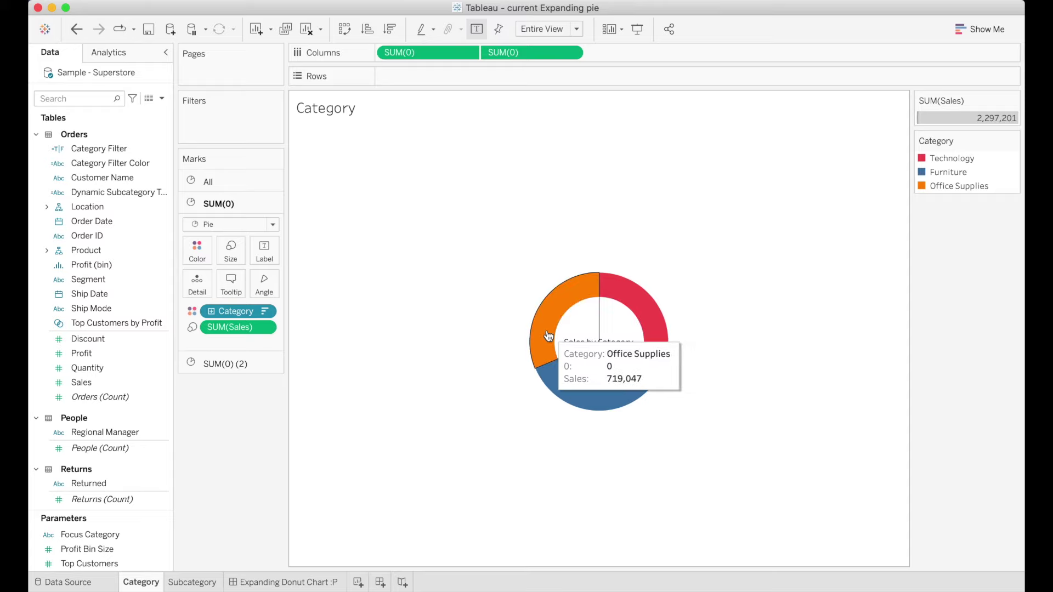
mouse_move(575, 361)
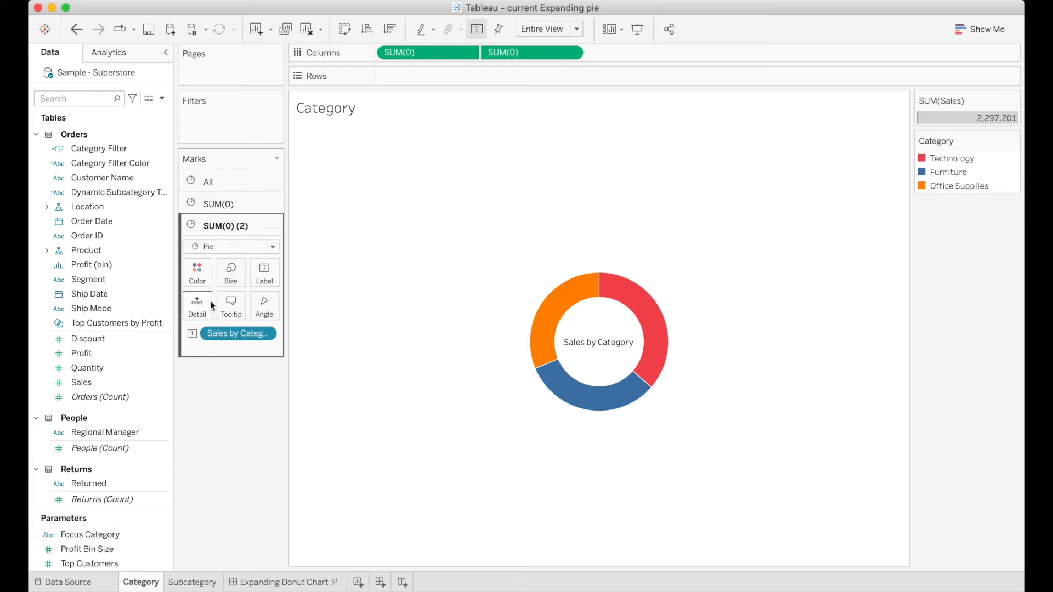
Trim the outer donut's tooltip to just the category name with command buttons off
left_click(231, 305)
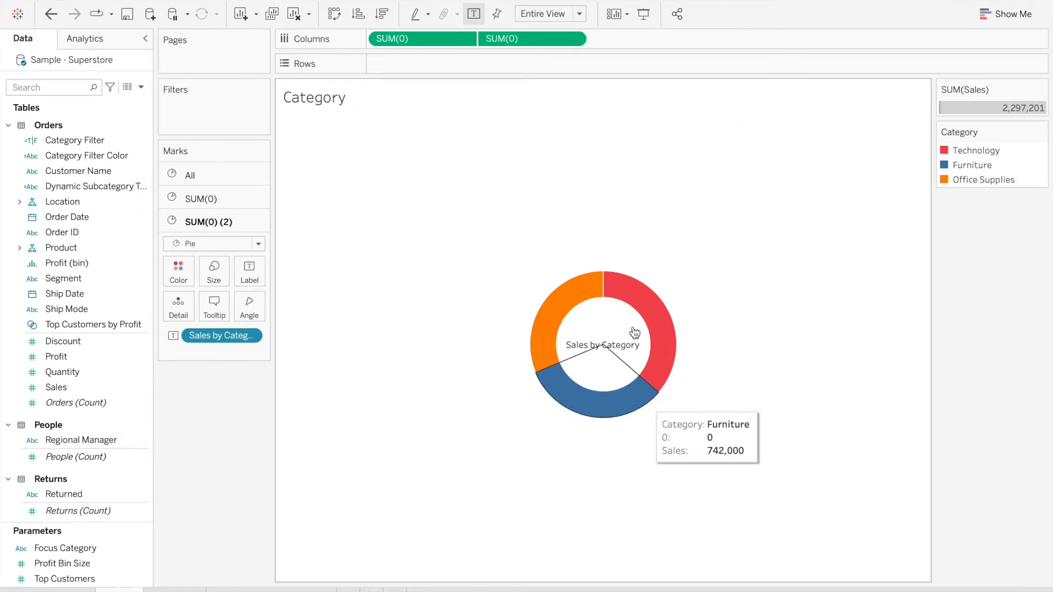
mouse_move(548, 320)
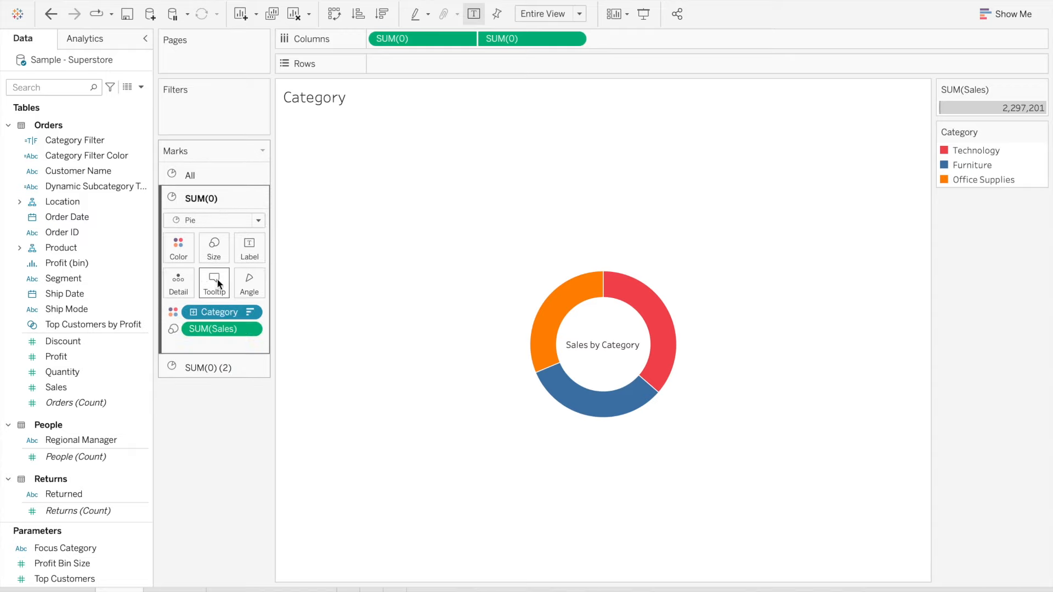
left_click(214, 283)
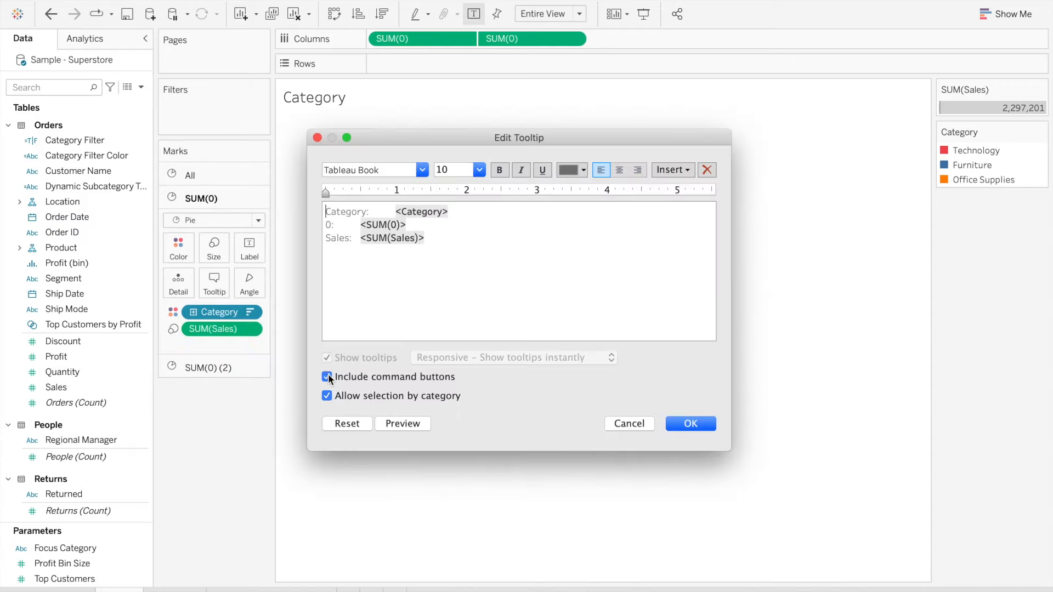
left_click(327, 377)
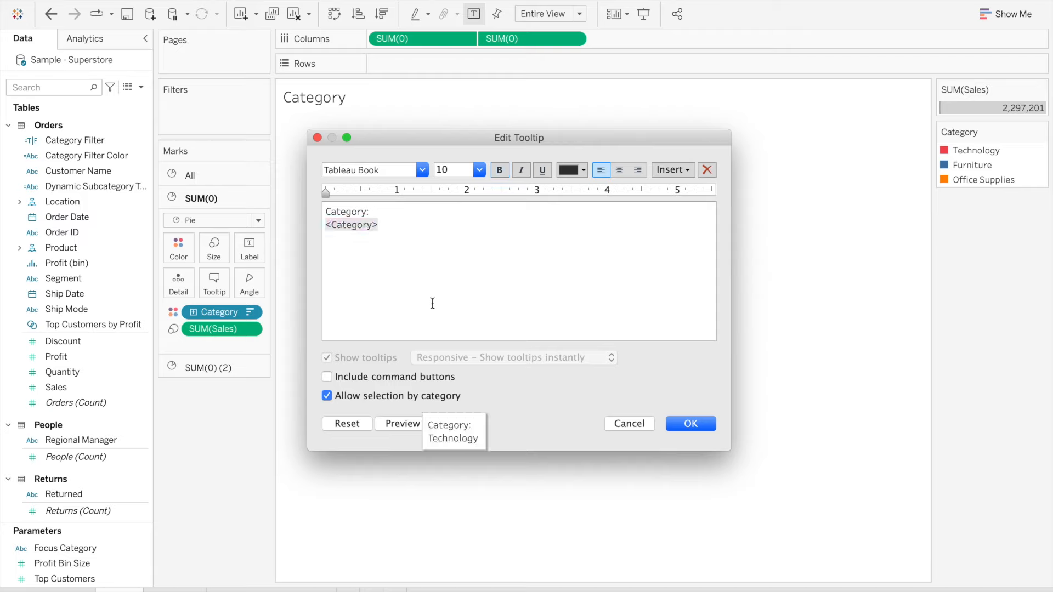
double_click(347, 212)
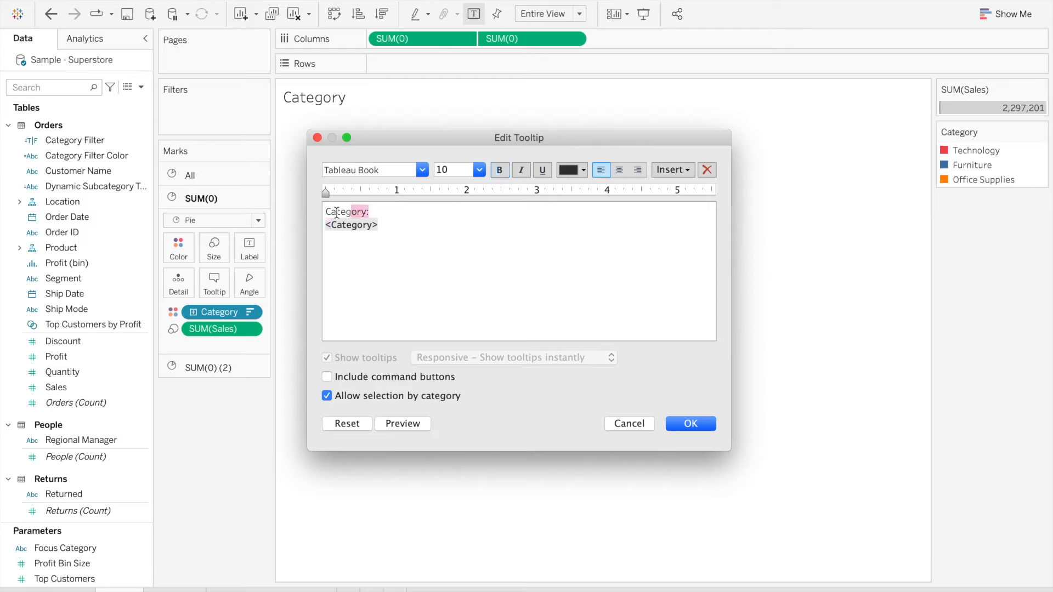
left_click(670, 169)
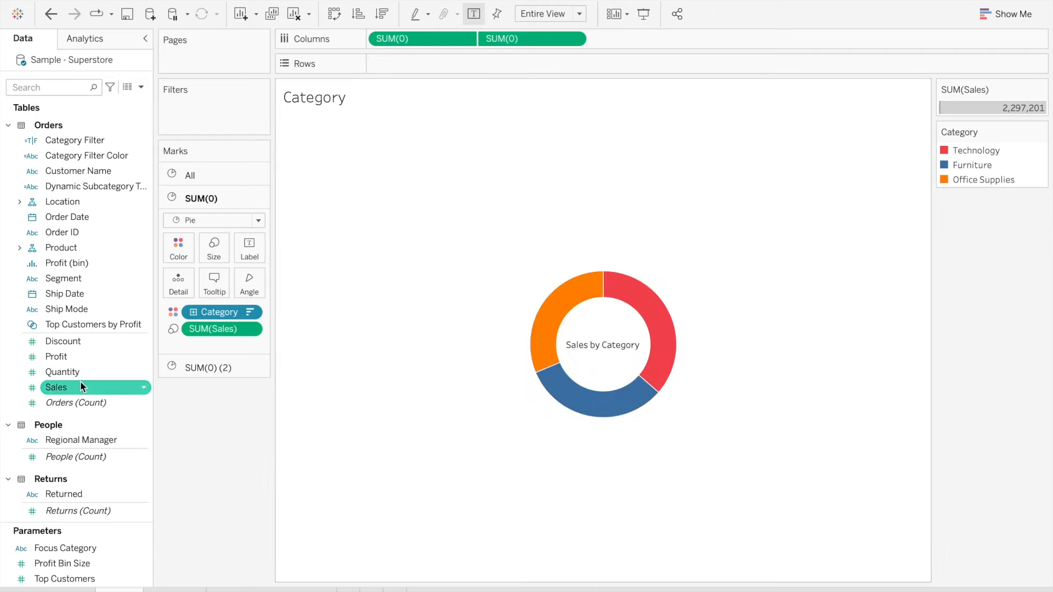
Set Sales' default number format to custom currency with two decimals and a $ prefix
right_click(57, 387)
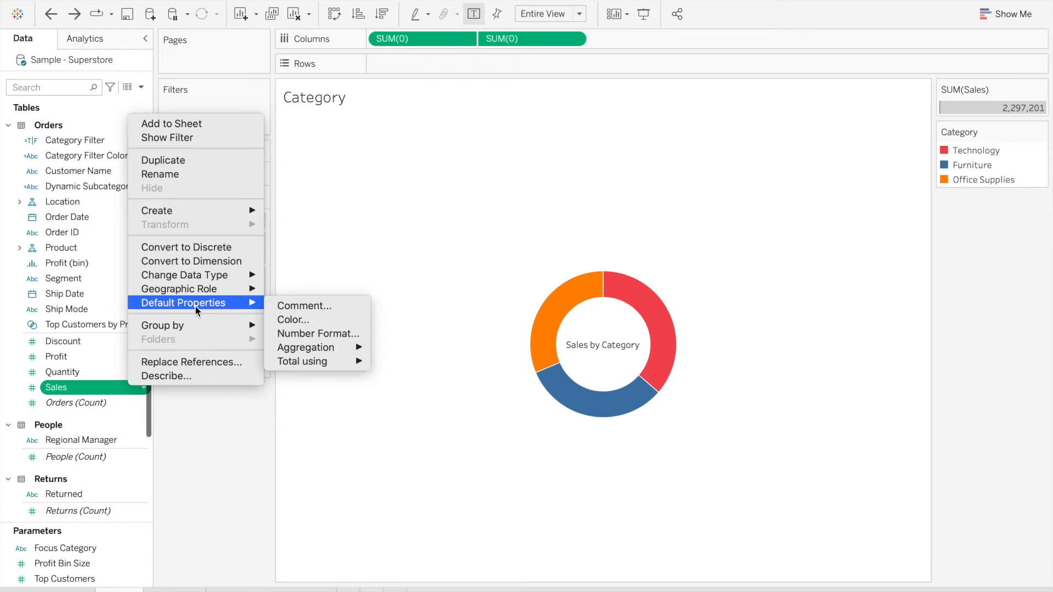
left_click(319, 333)
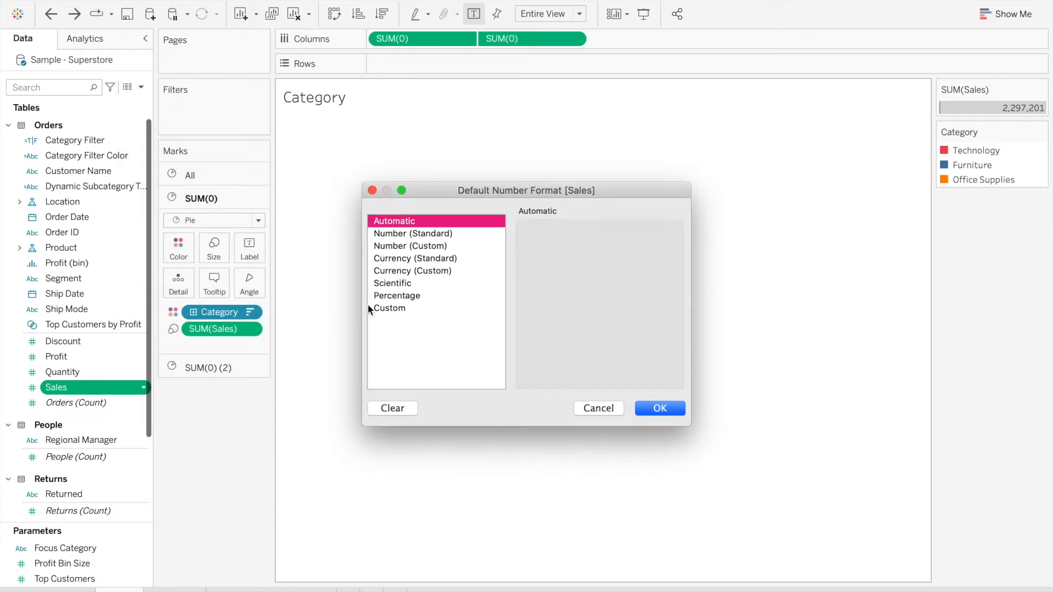
left_click(412, 271)
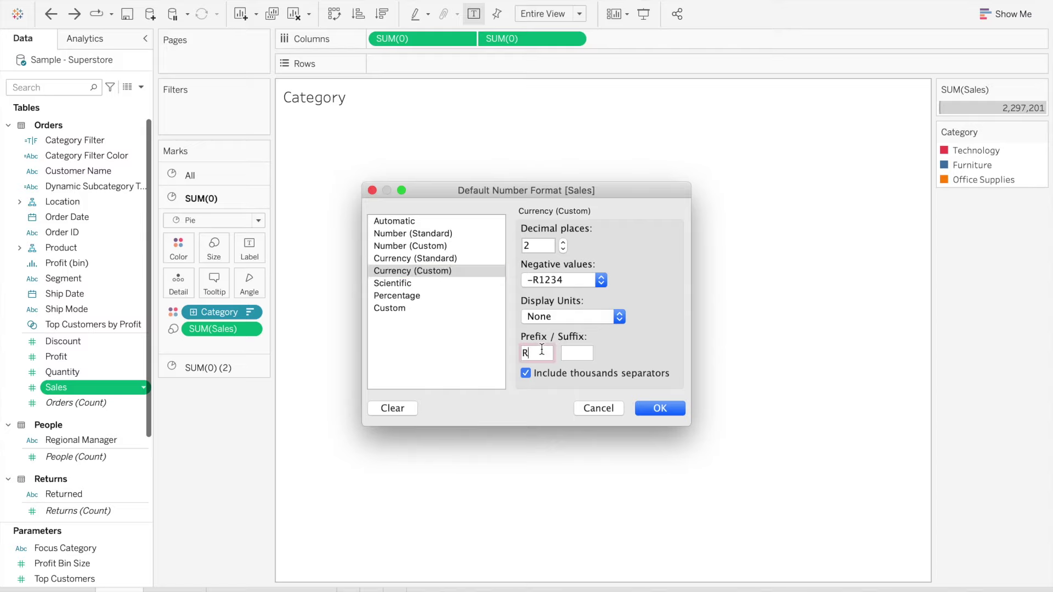
left_click(659, 408)
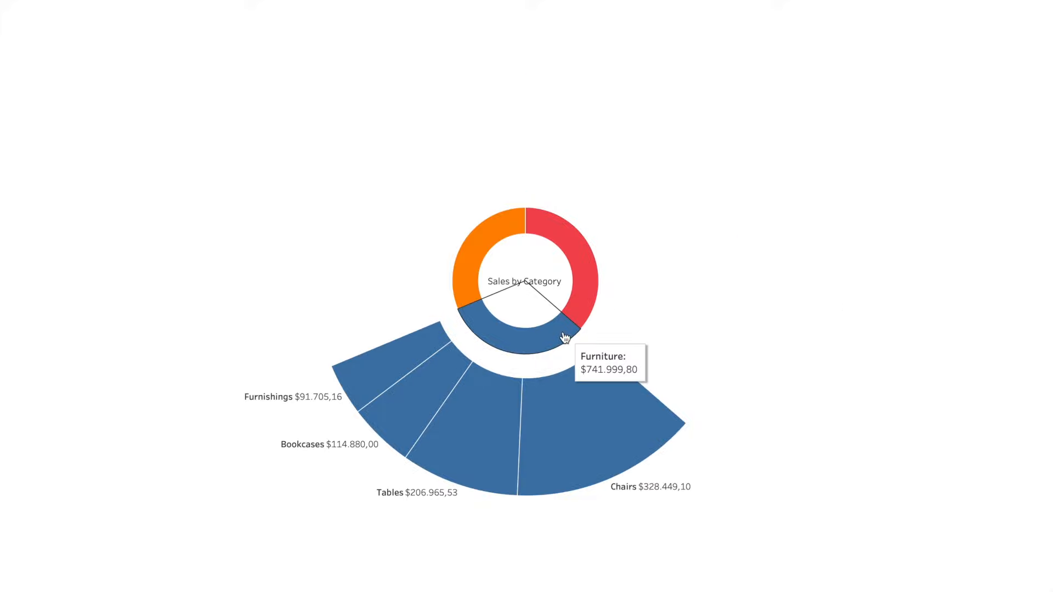
mouse_move(487, 283)
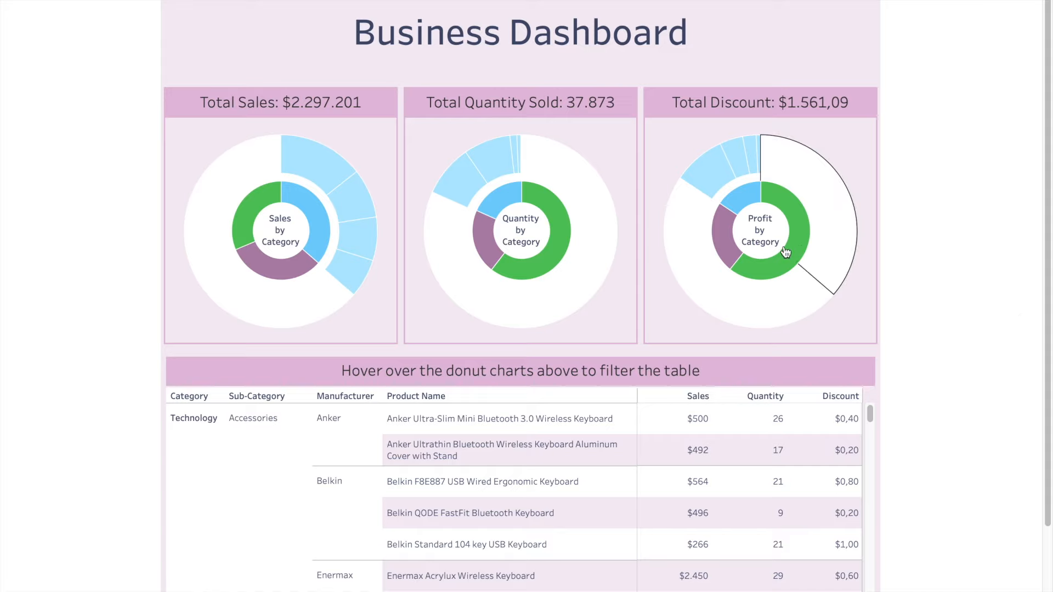
mouse_move(752, 269)
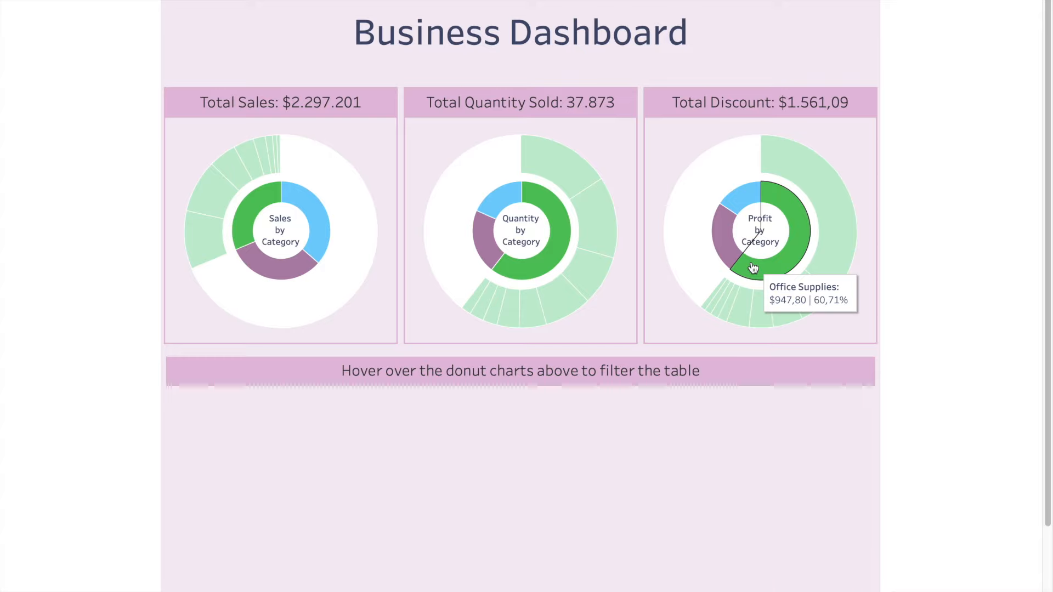
mouse_move(809, 296)
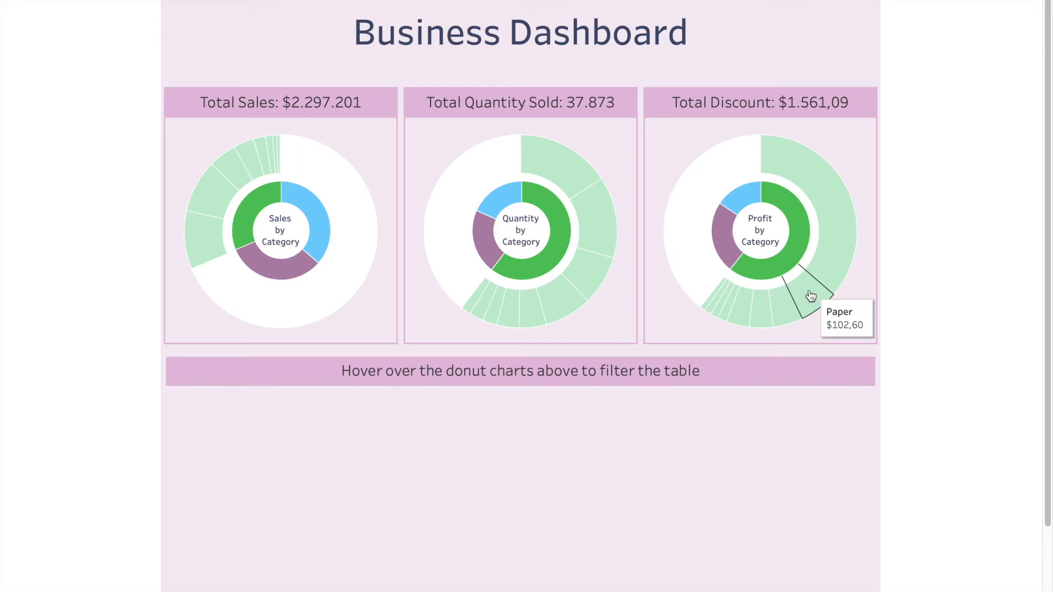
mouse_move(812, 295)
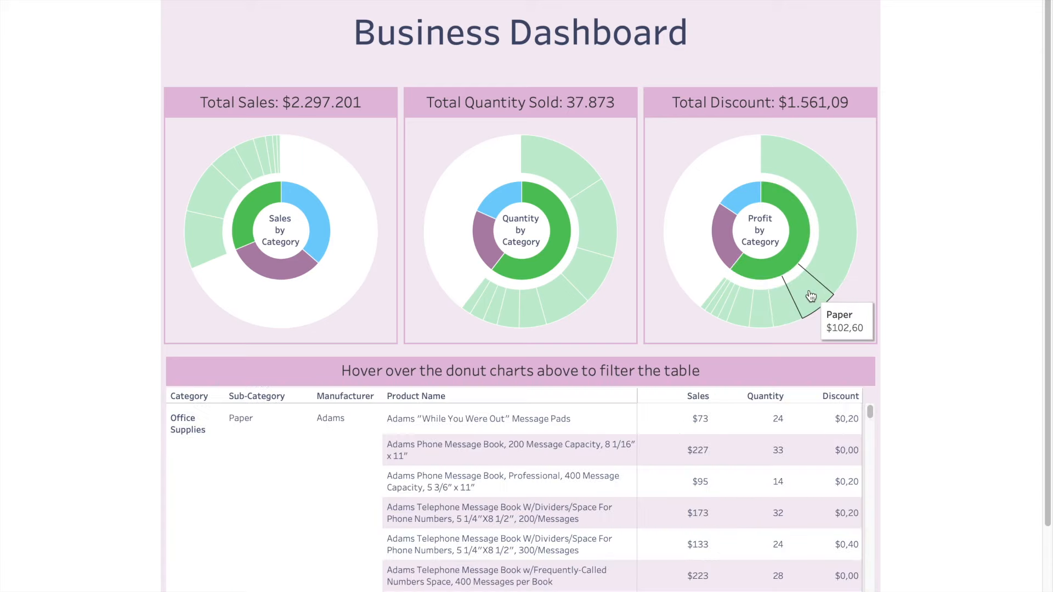
mouse_move(742, 261)
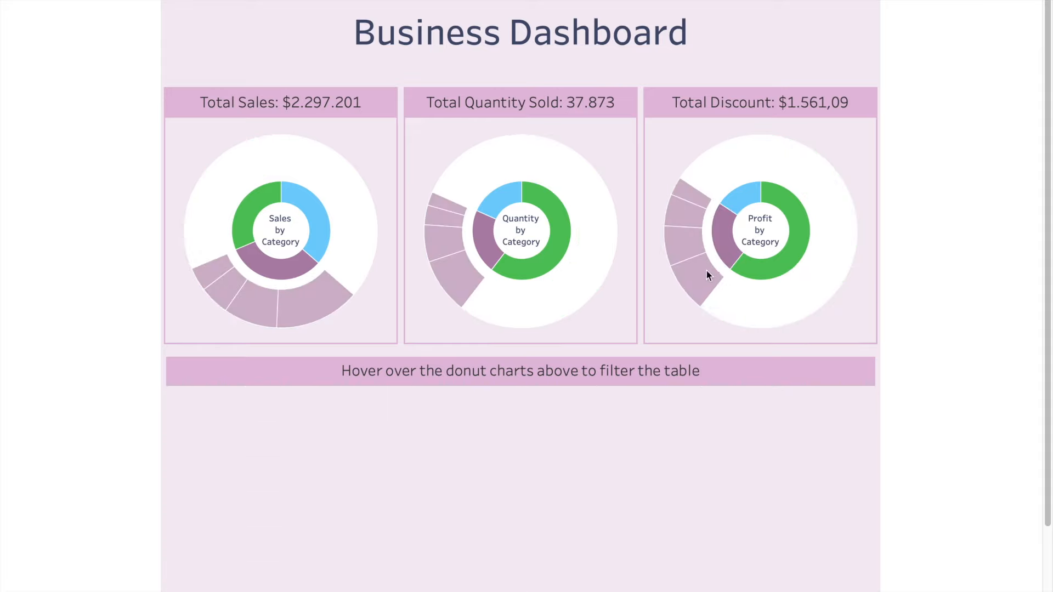
mouse_move(695, 285)
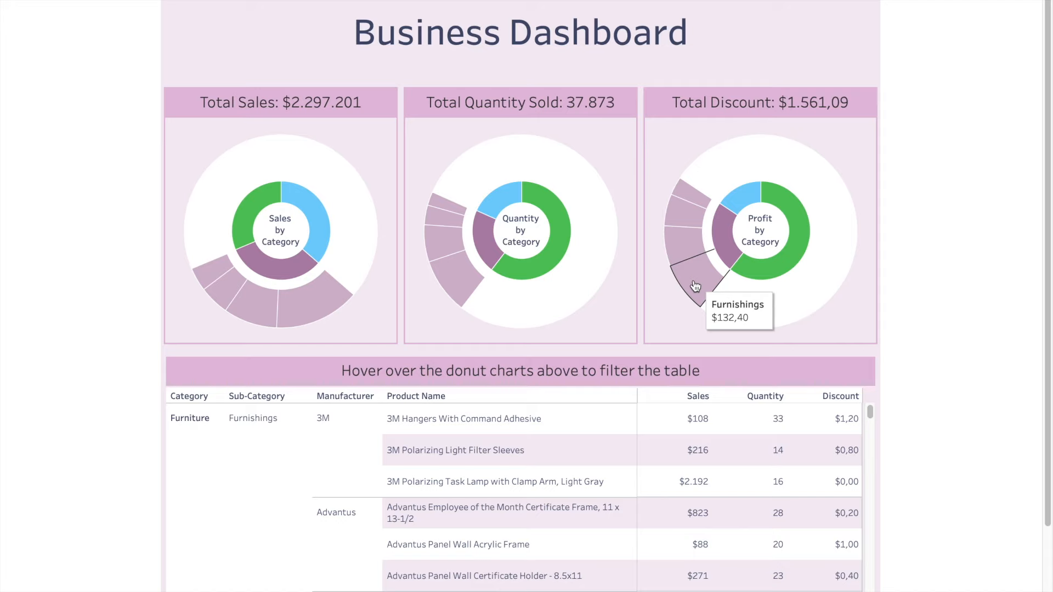
mouse_move(544, 263)
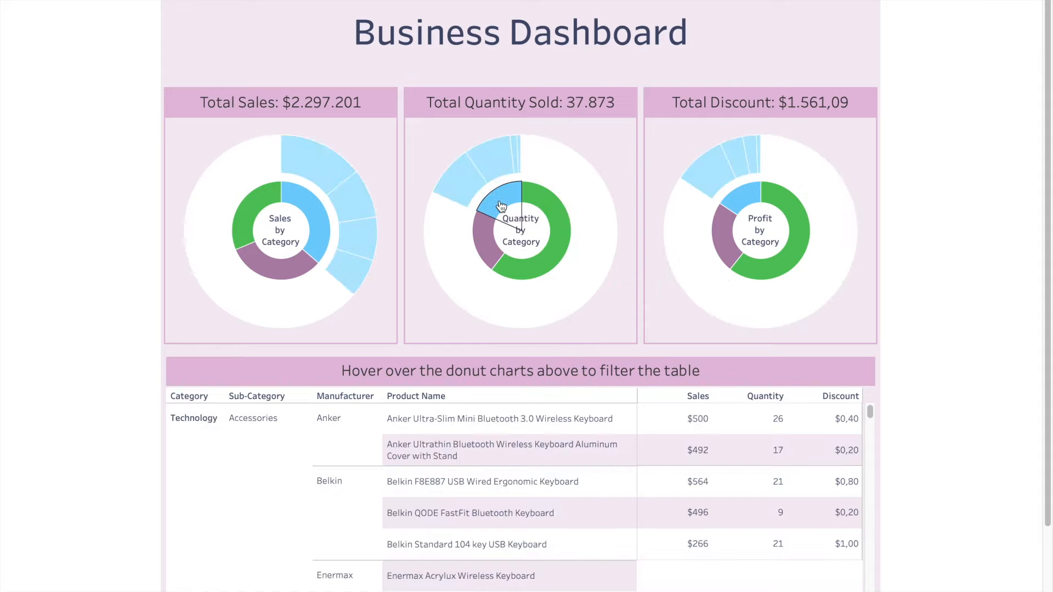
mouse_move(470, 186)
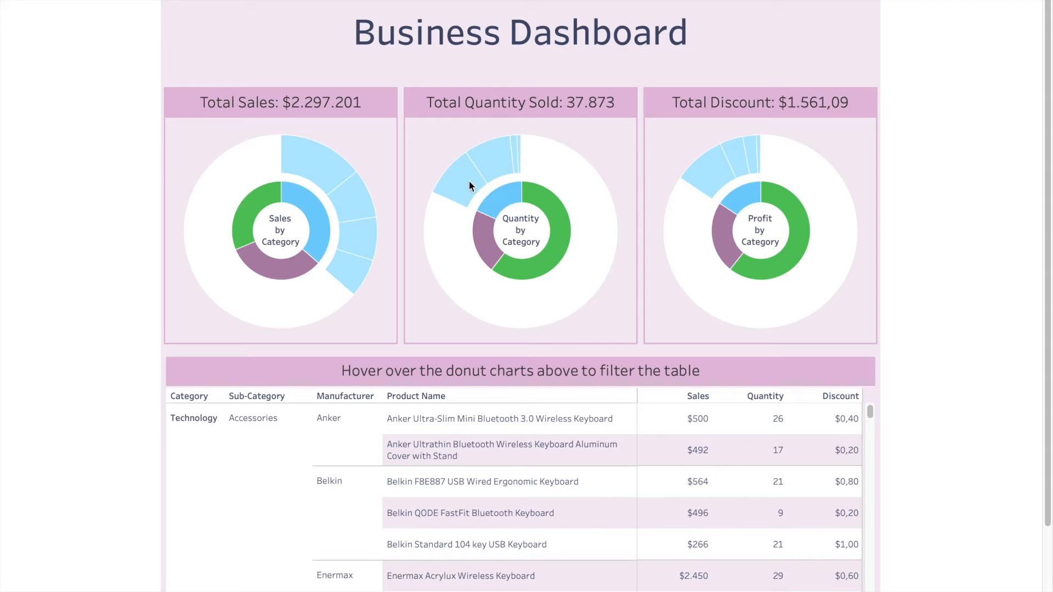
mouse_move(480, 245)
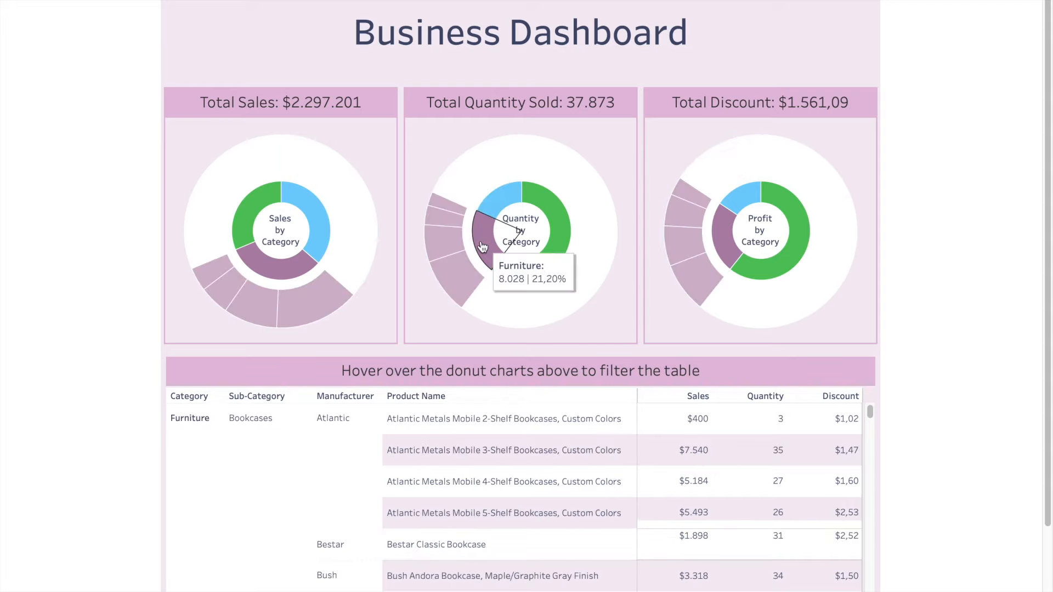
mouse_move(445, 250)
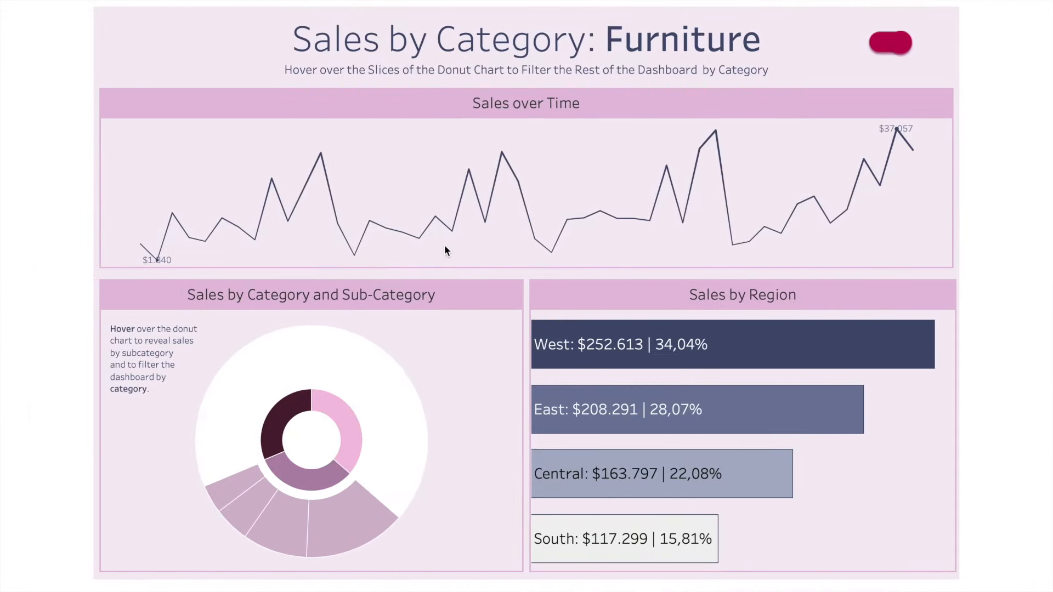
mouse_move(67, 299)
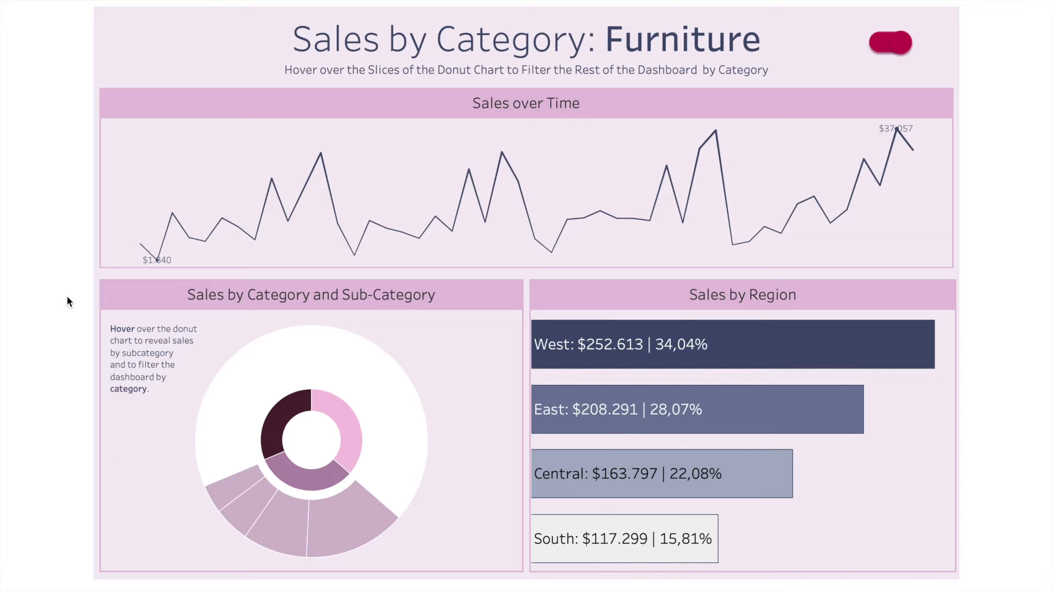
mouse_move(274, 447)
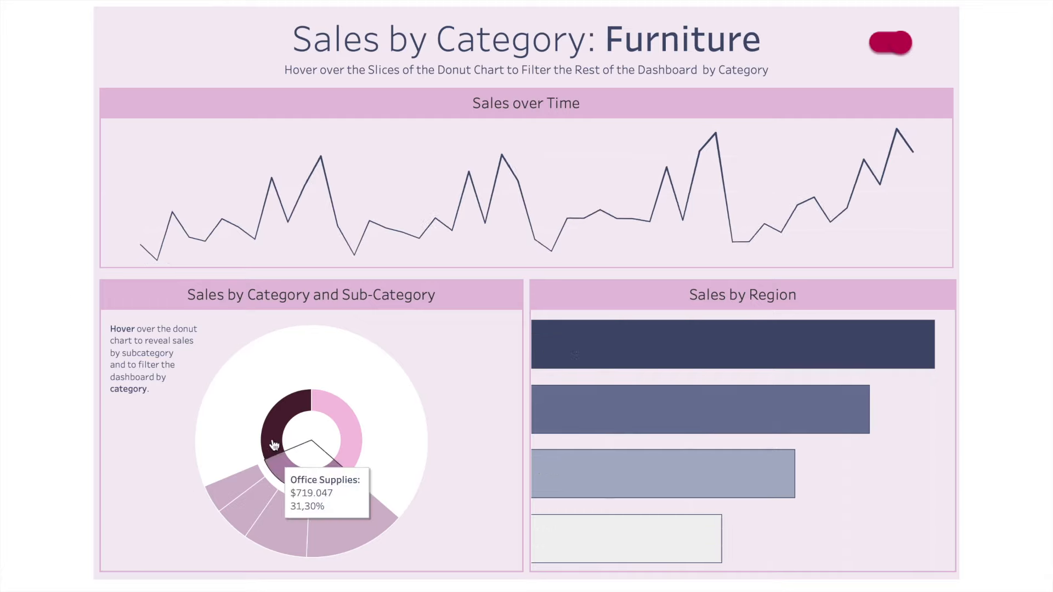
mouse_move(272, 441)
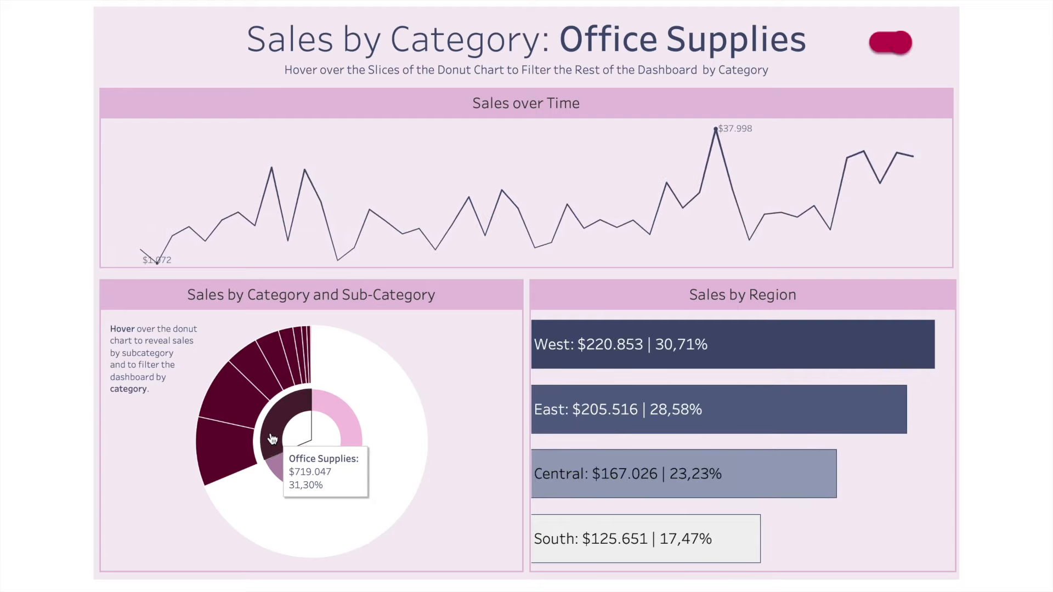
mouse_move(242, 414)
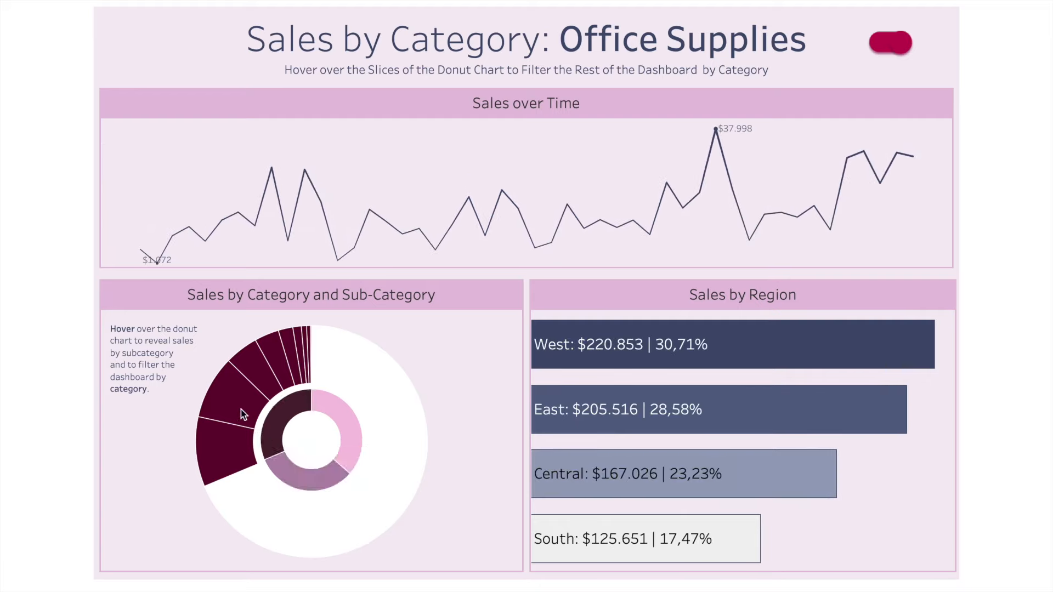
mouse_move(345, 419)
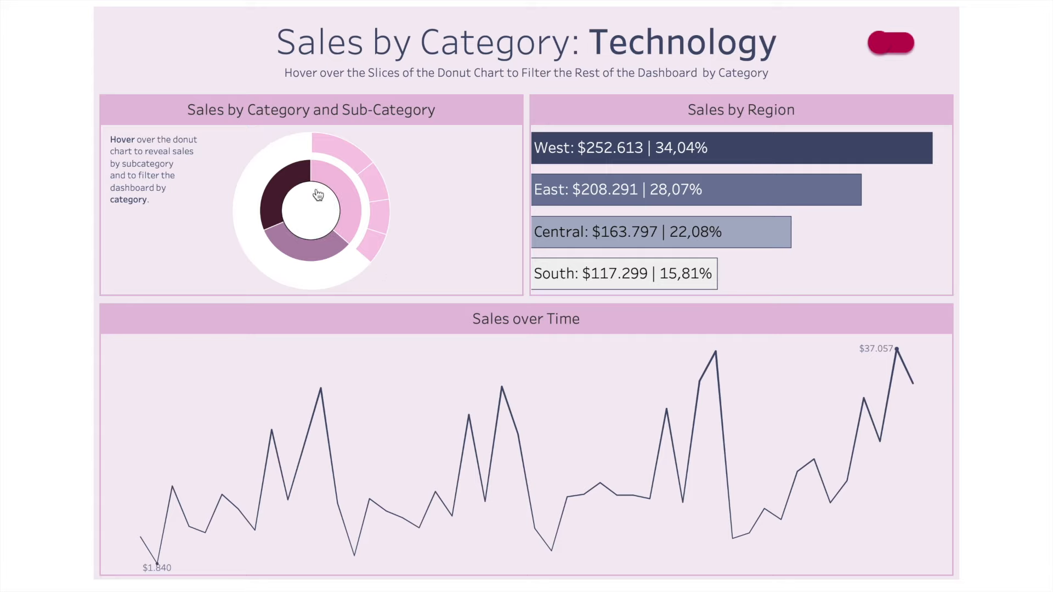
mouse_move(274, 183)
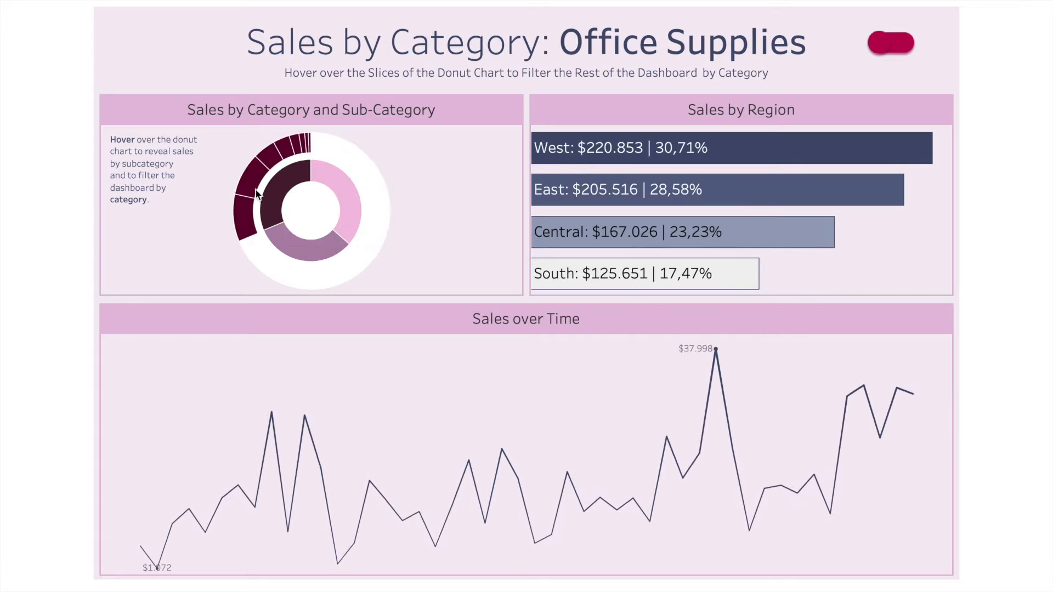
mouse_move(324, 254)
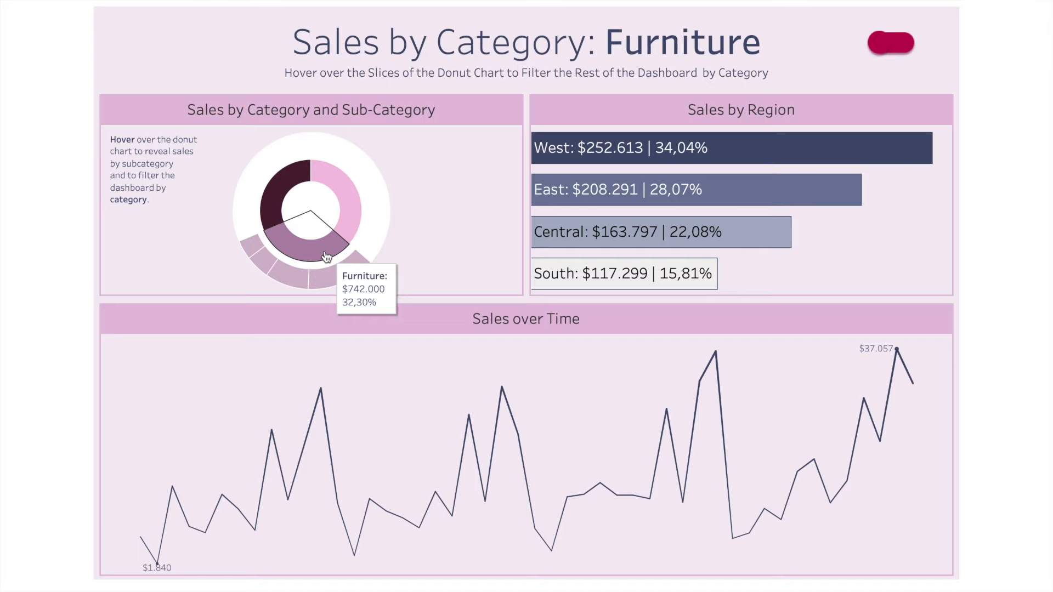
mouse_move(326, 278)
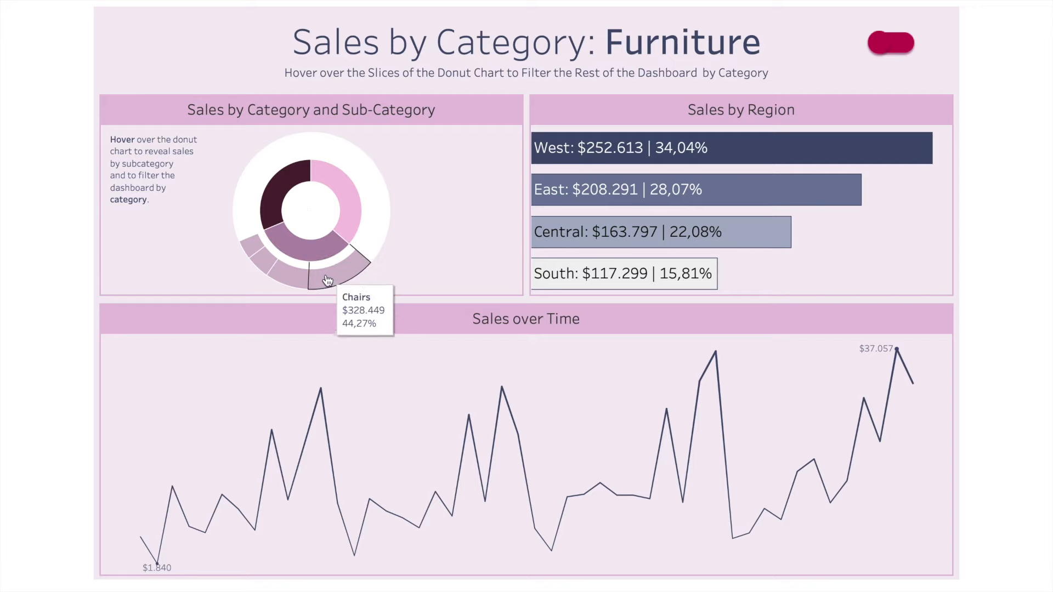